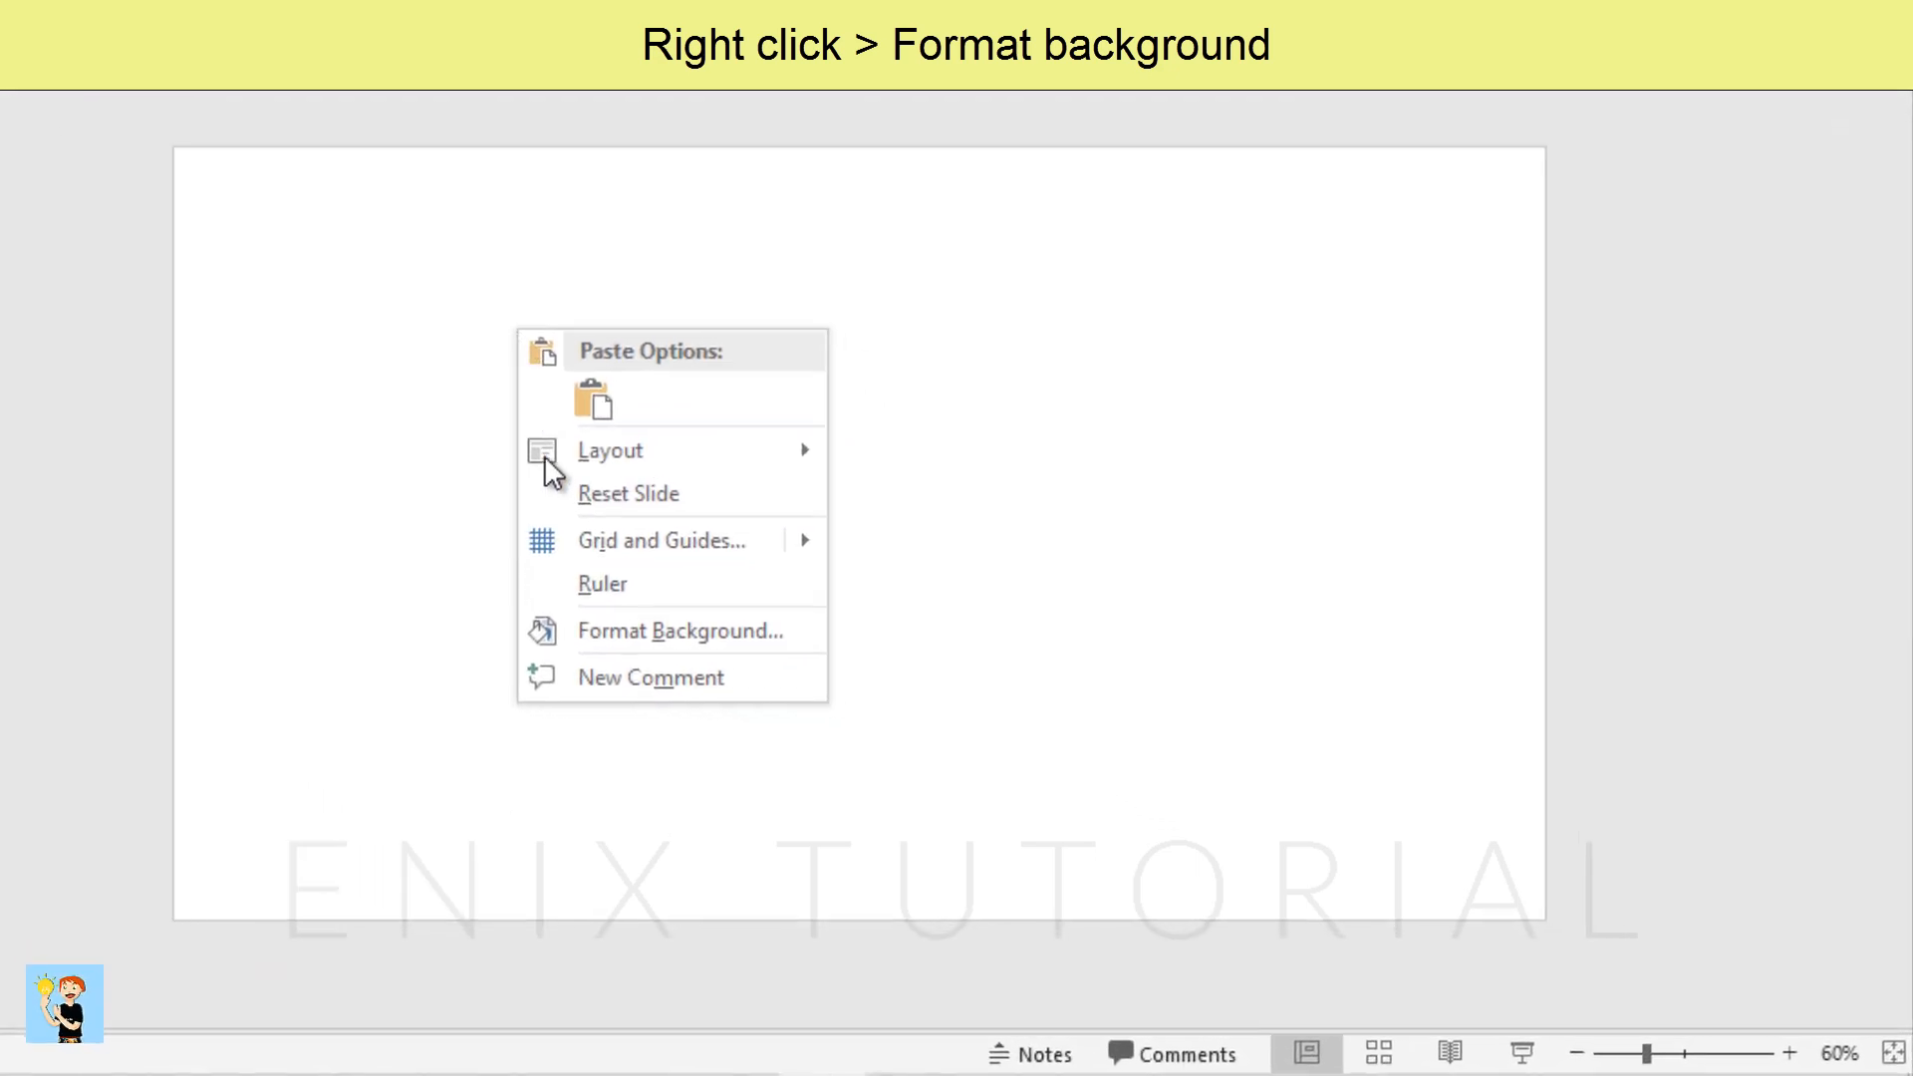
Fill the slide background with the night city skyline photo building.jpg from this computer
{"action": "left_click", "coordinate": [678, 632]}
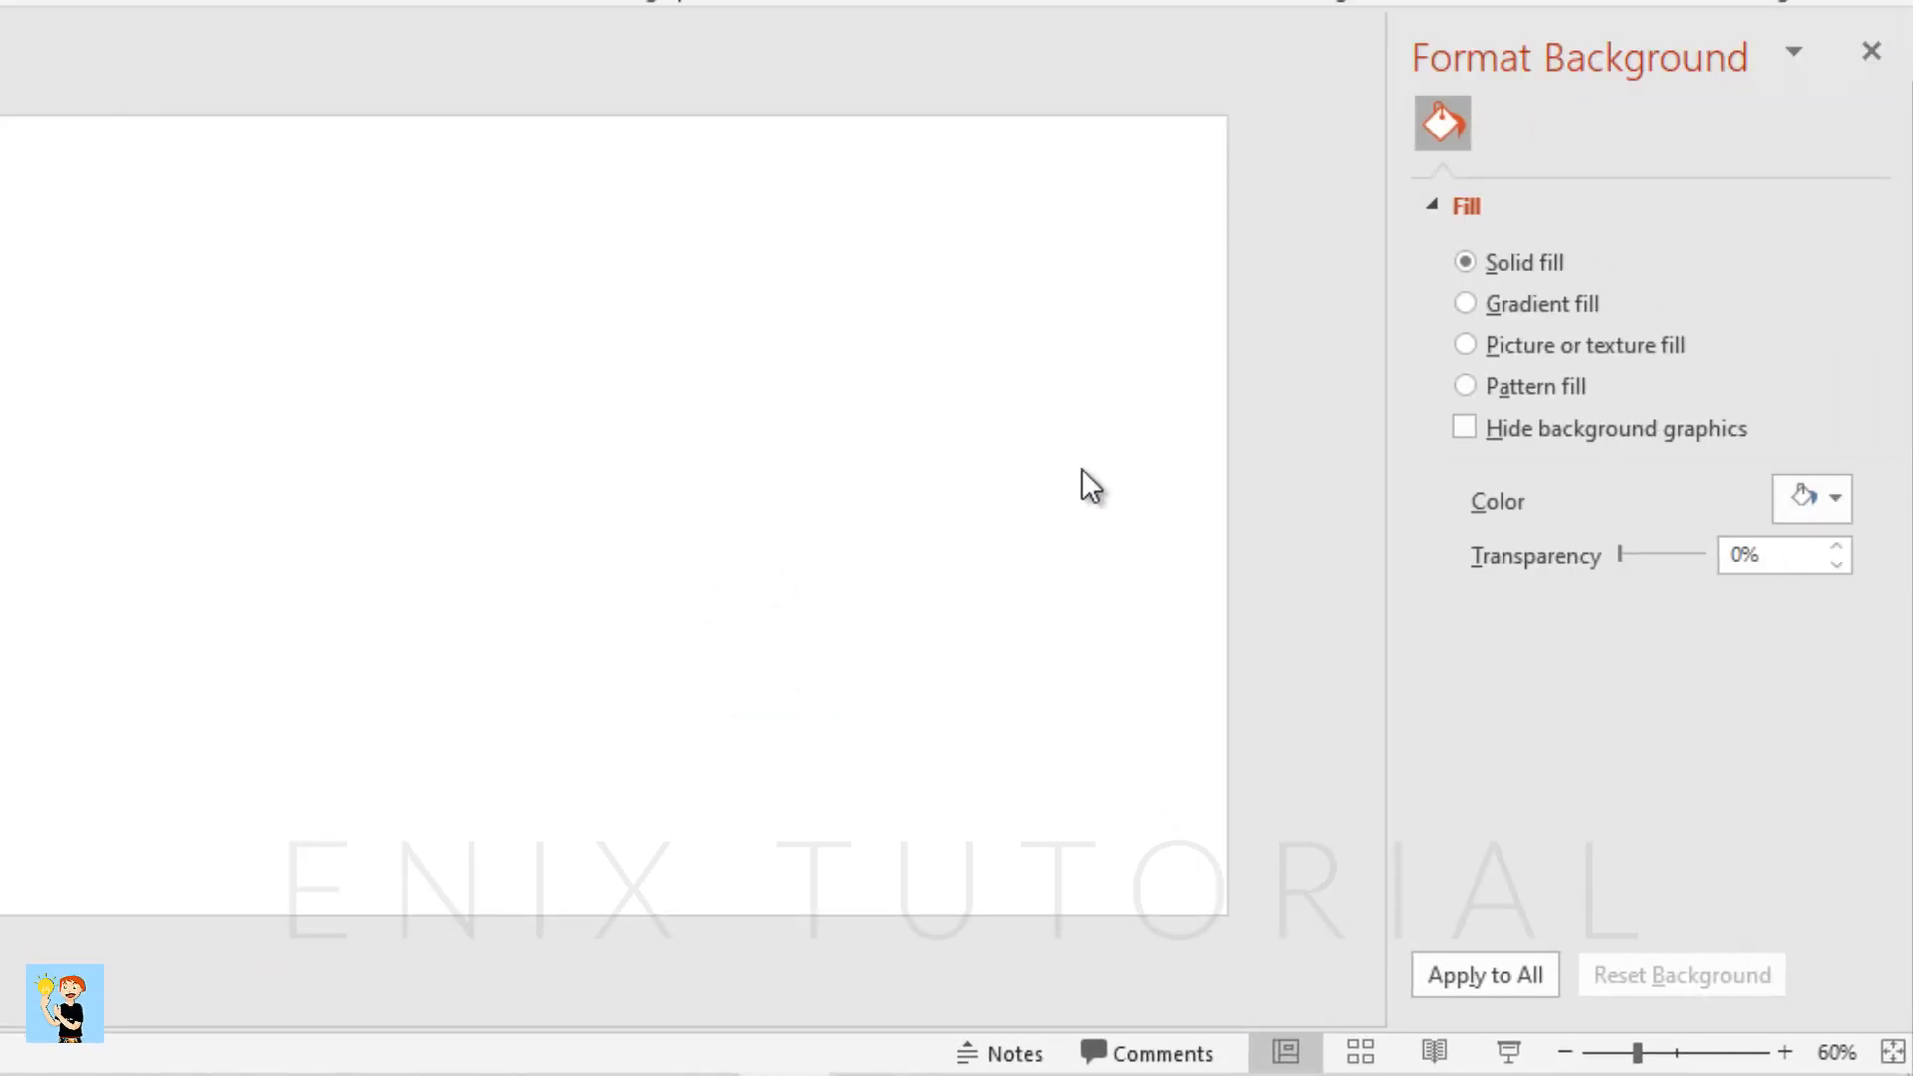
{"action": "left_click", "coordinate": [1464, 344]}
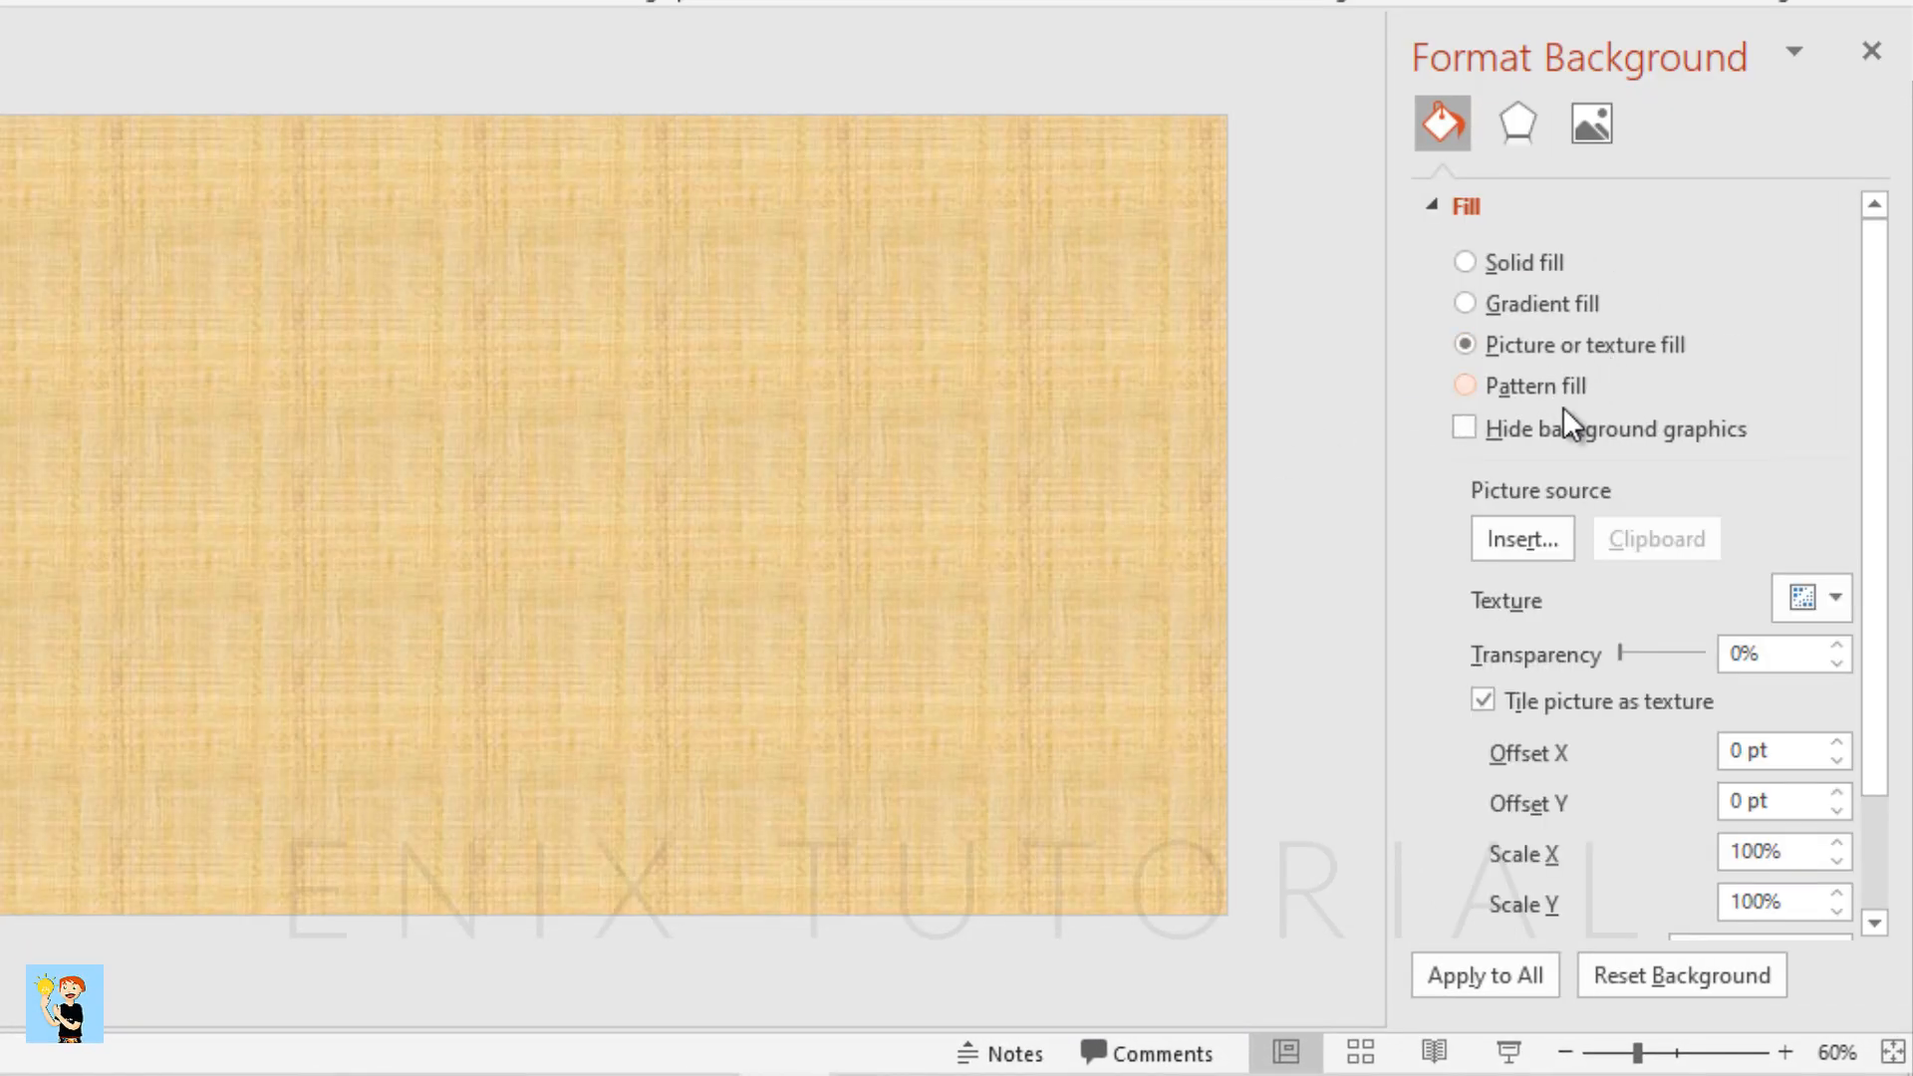
{"action": "left_click", "coordinate": [1520, 538]}
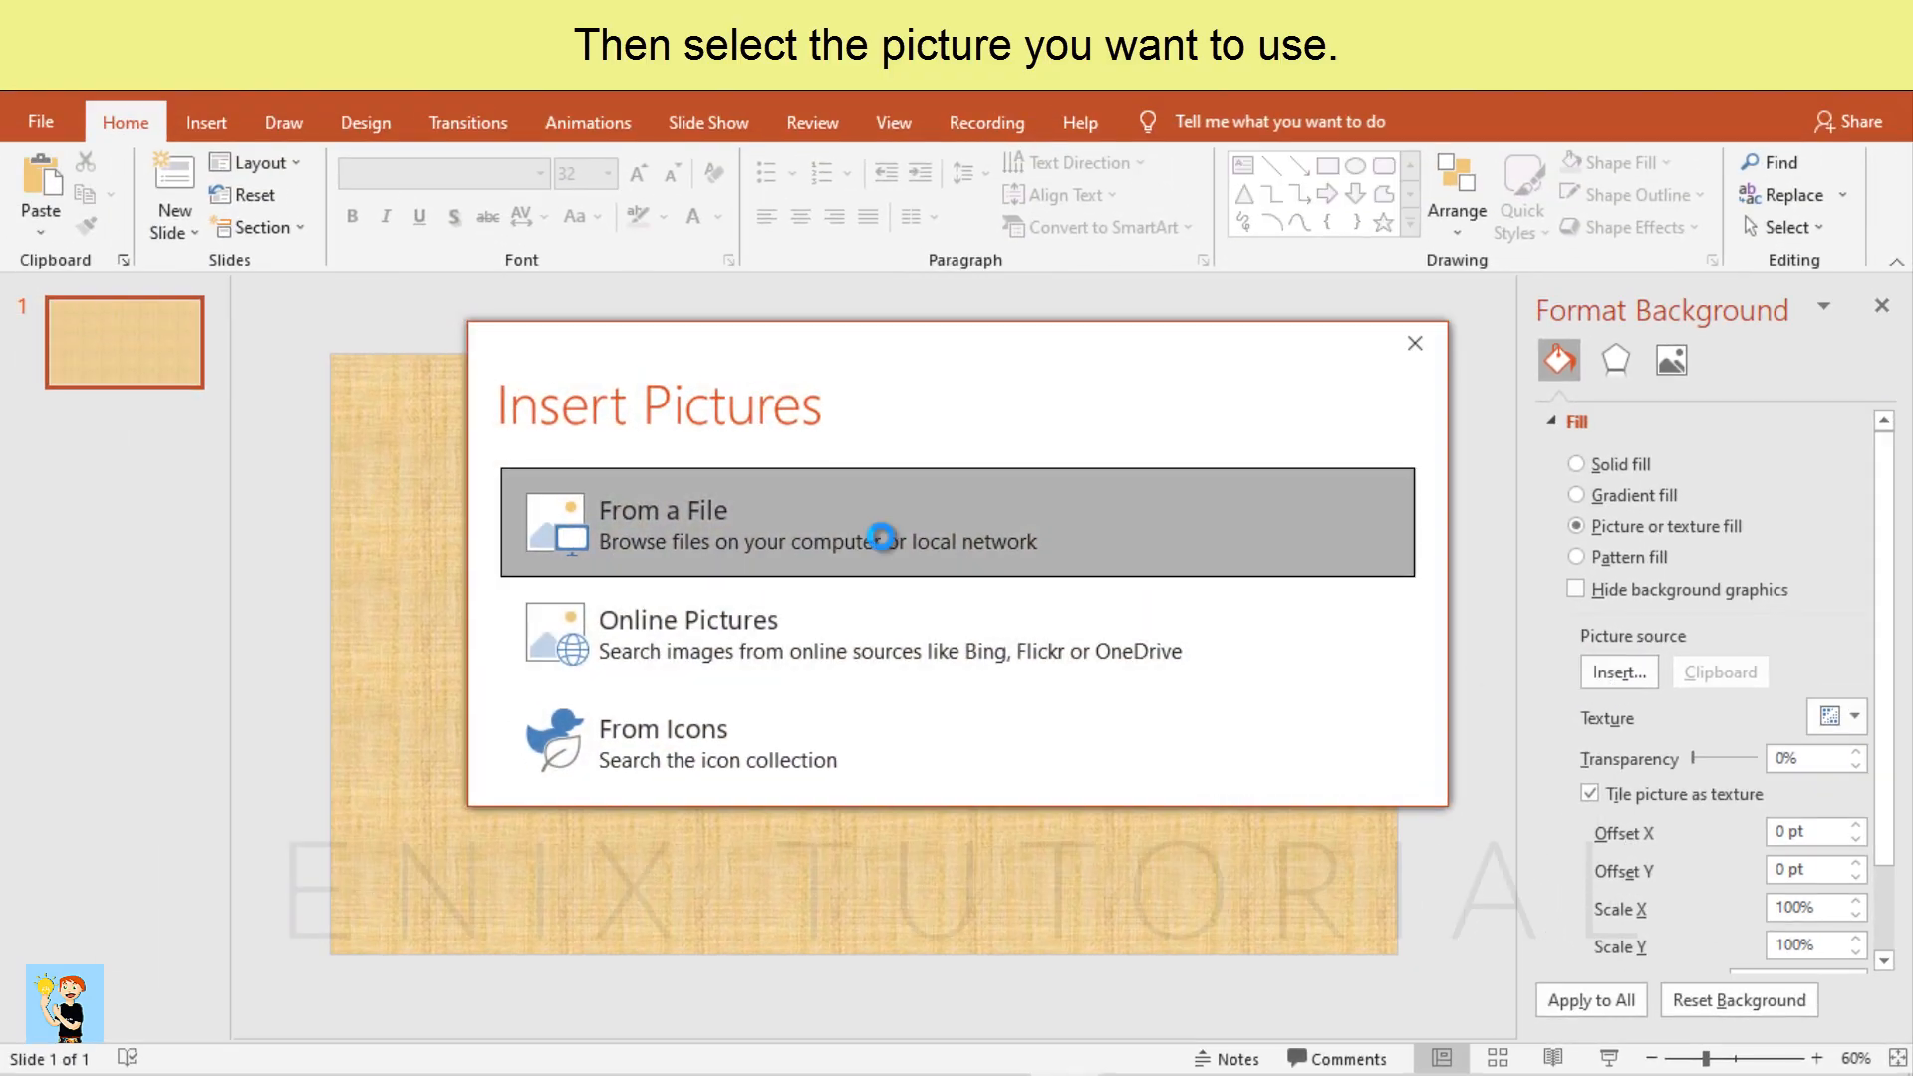
{"action": "left_click", "coordinate": [666, 508]}
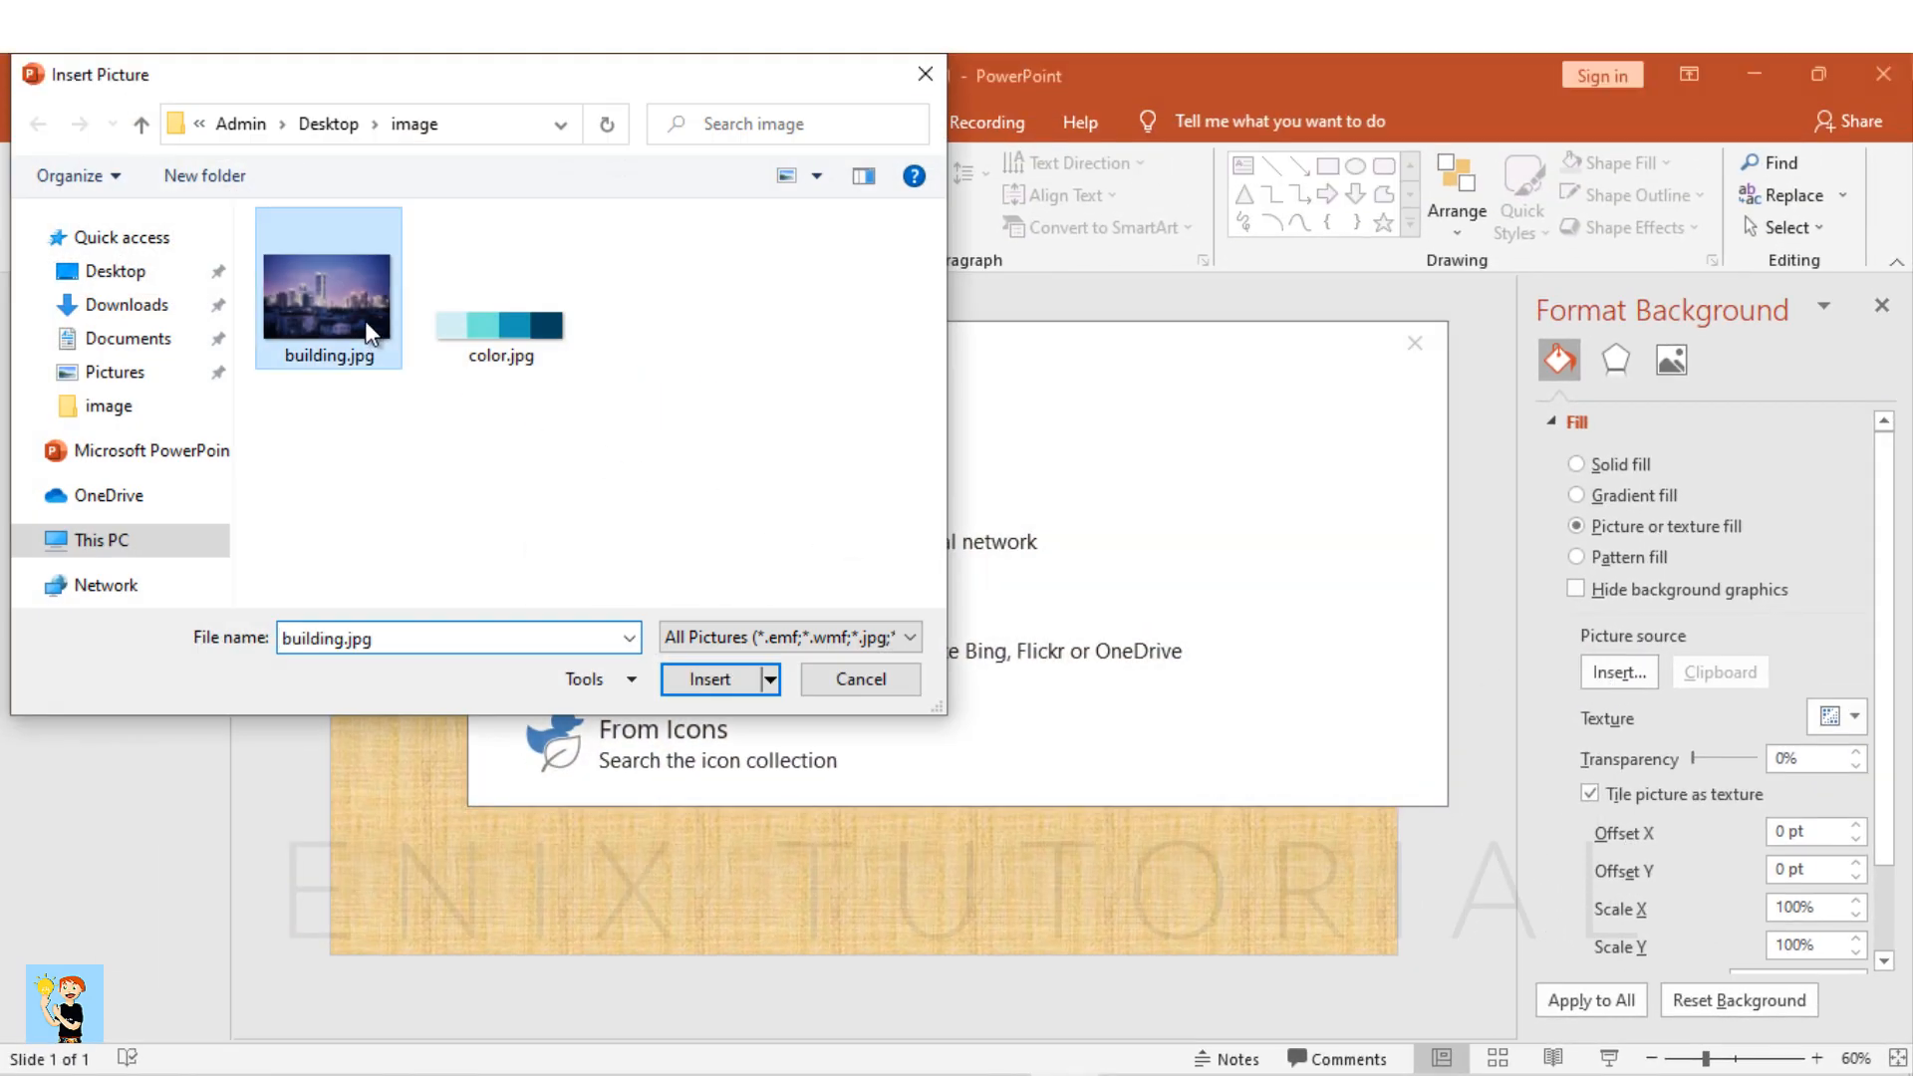
{"action": "left_click", "coordinate": [710, 677]}
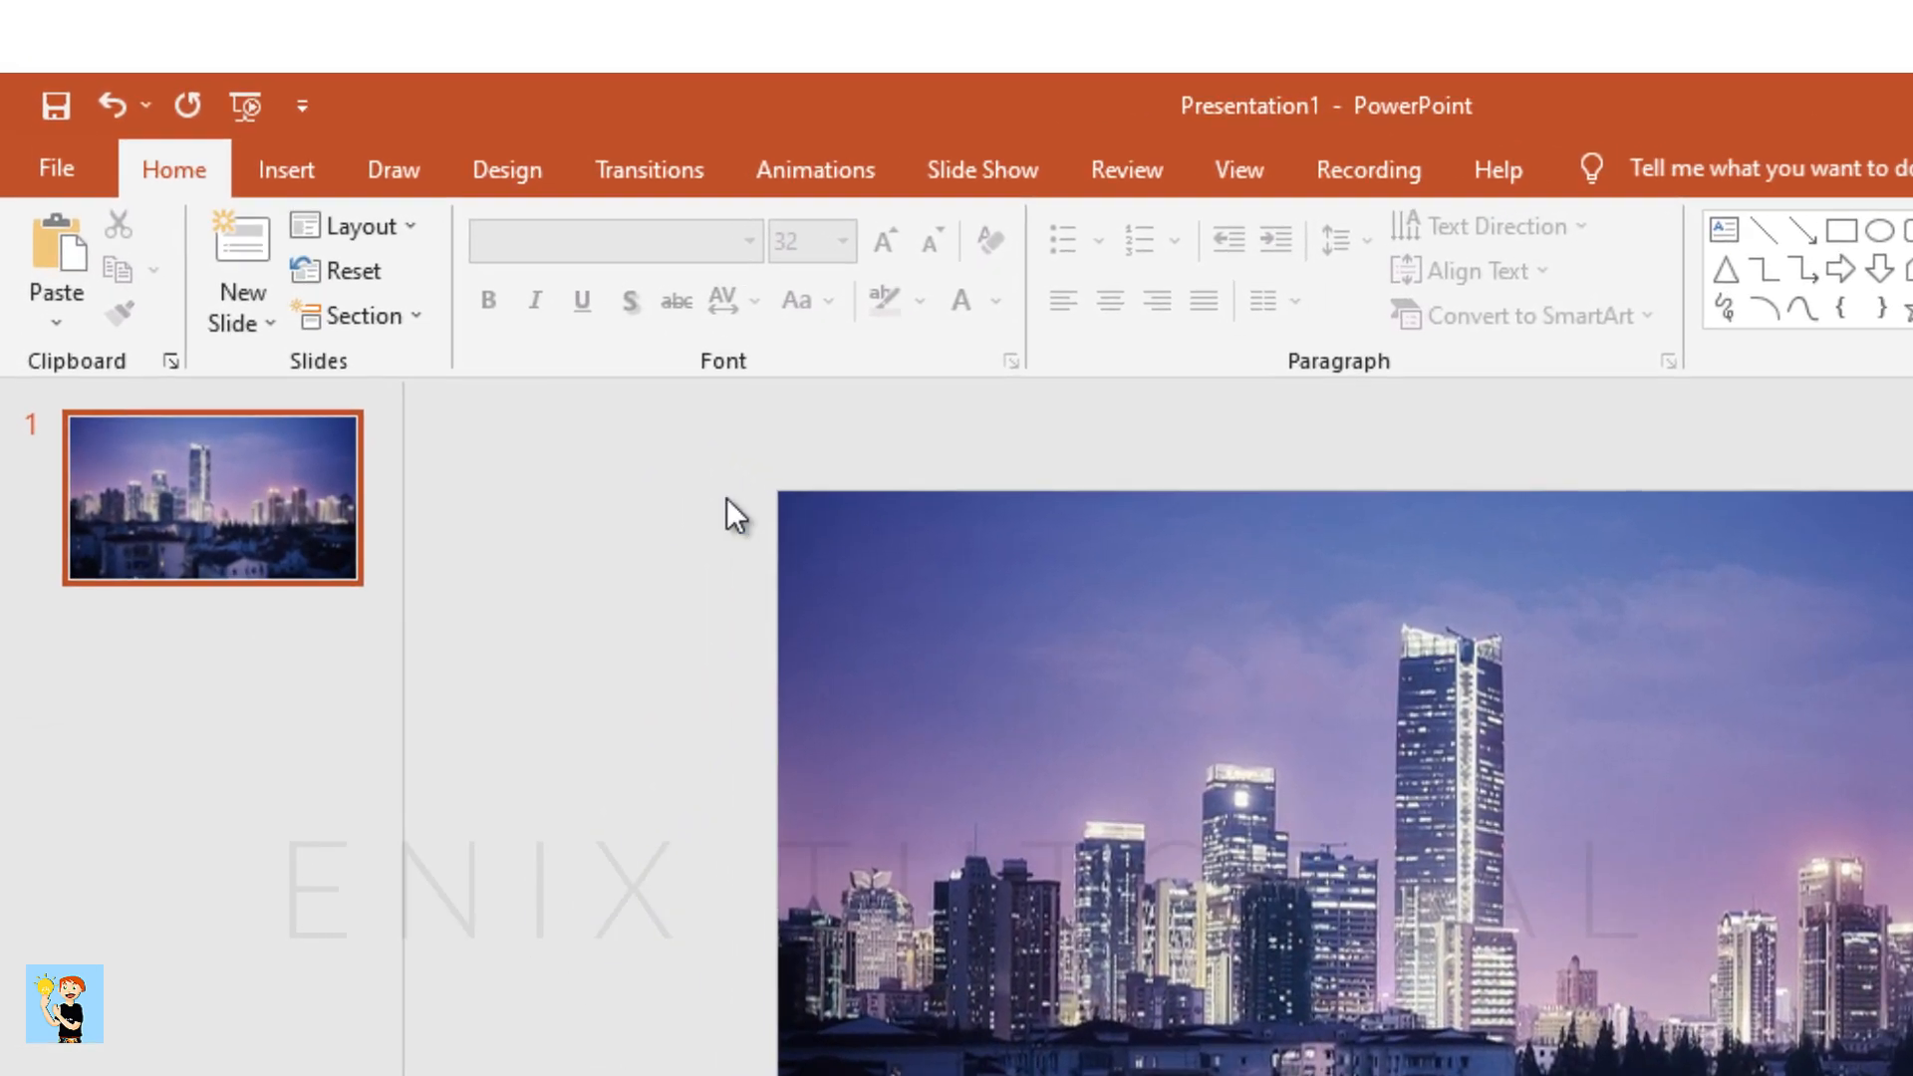
Draw a blue rounded rectangle near the slide top and round its ends into a pill
{"action": "left_click", "coordinate": [285, 170]}
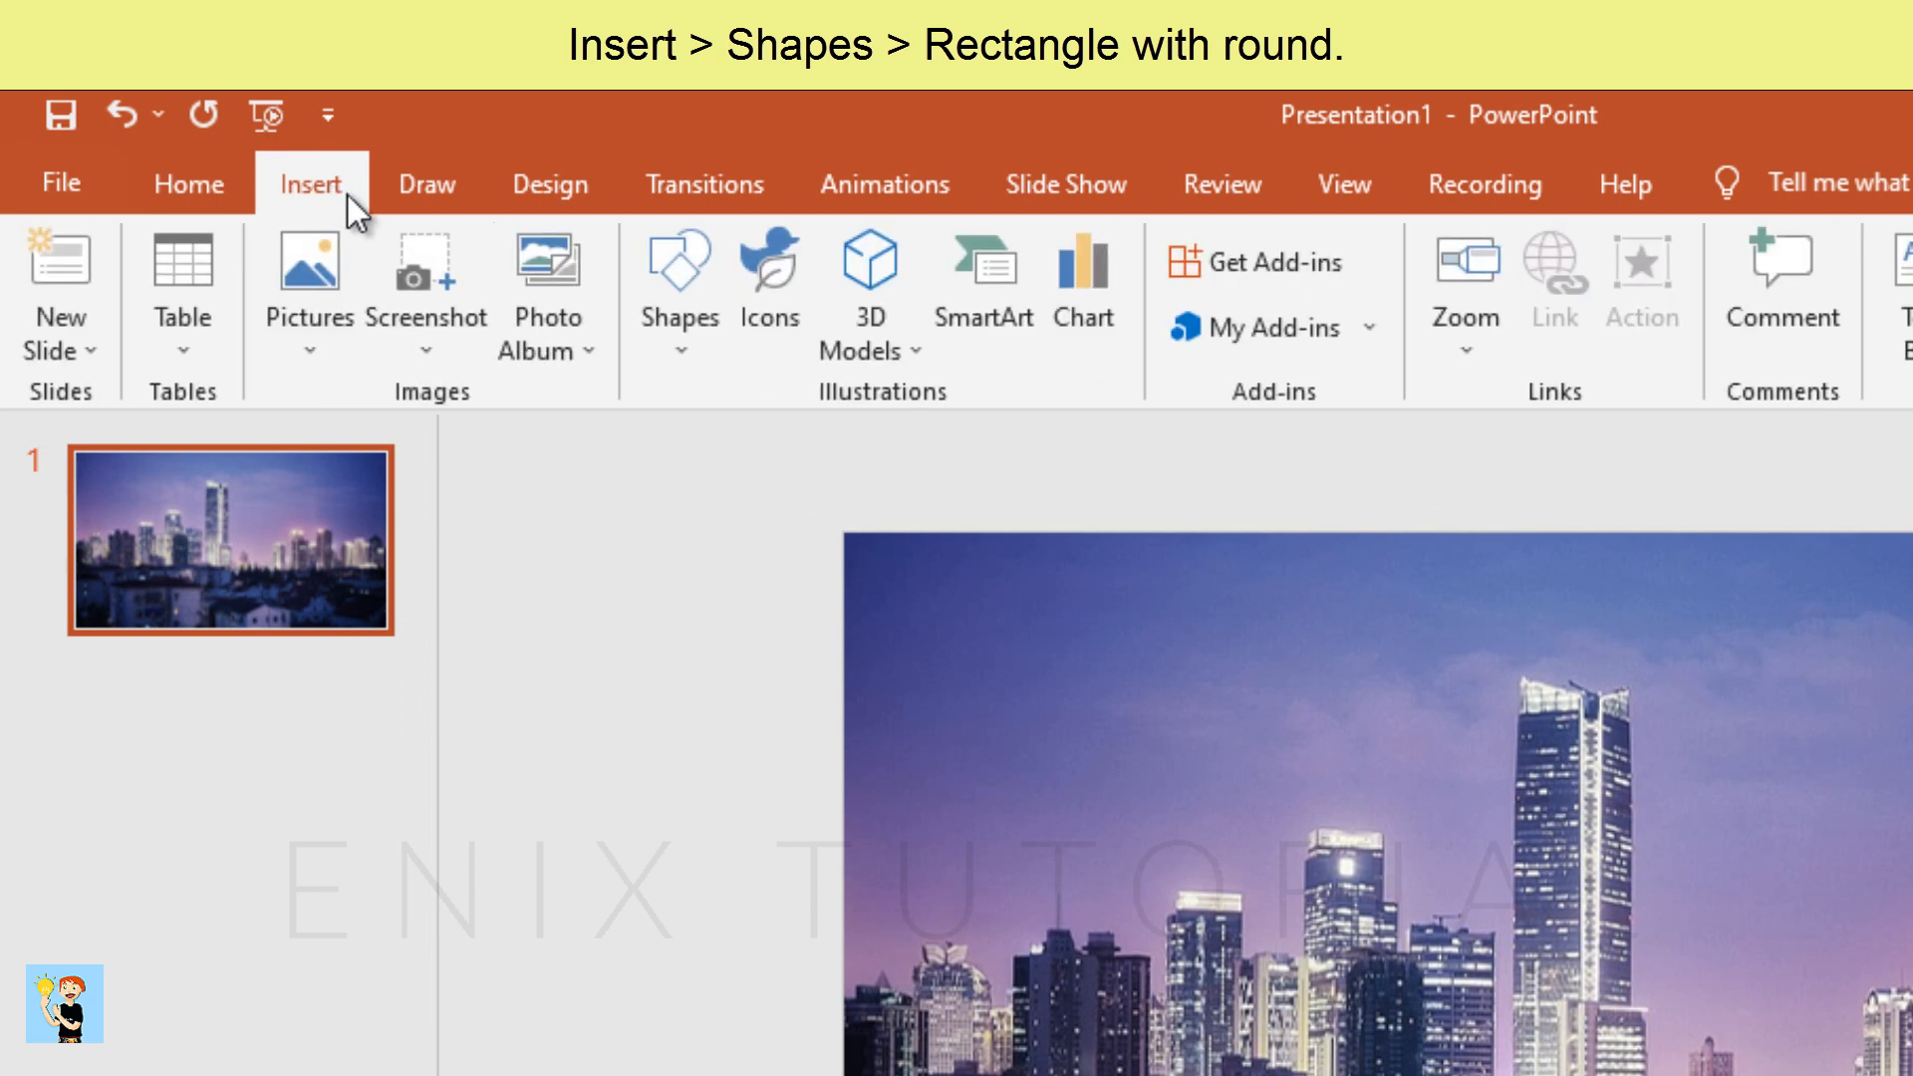
{"action": "left_click", "coordinate": [678, 281]}
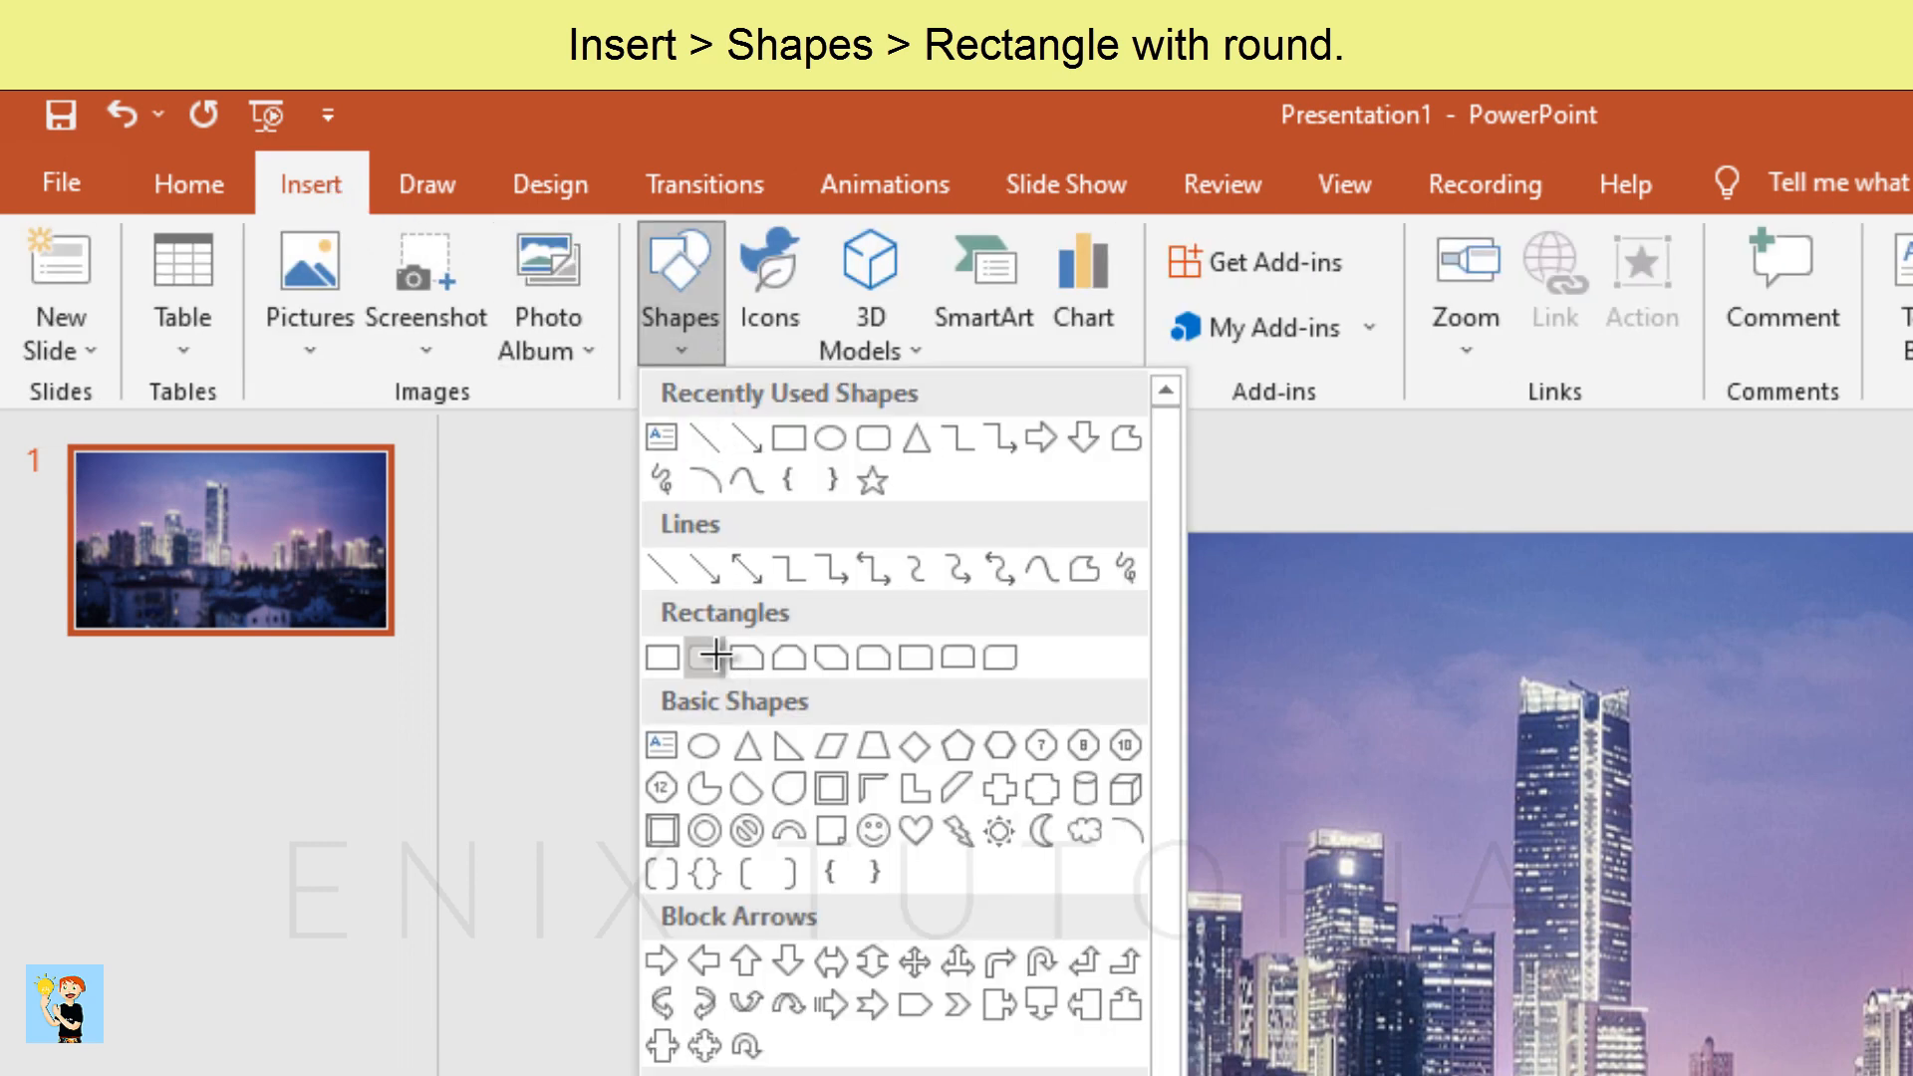
{"action": "left_click", "coordinate": [706, 655]}
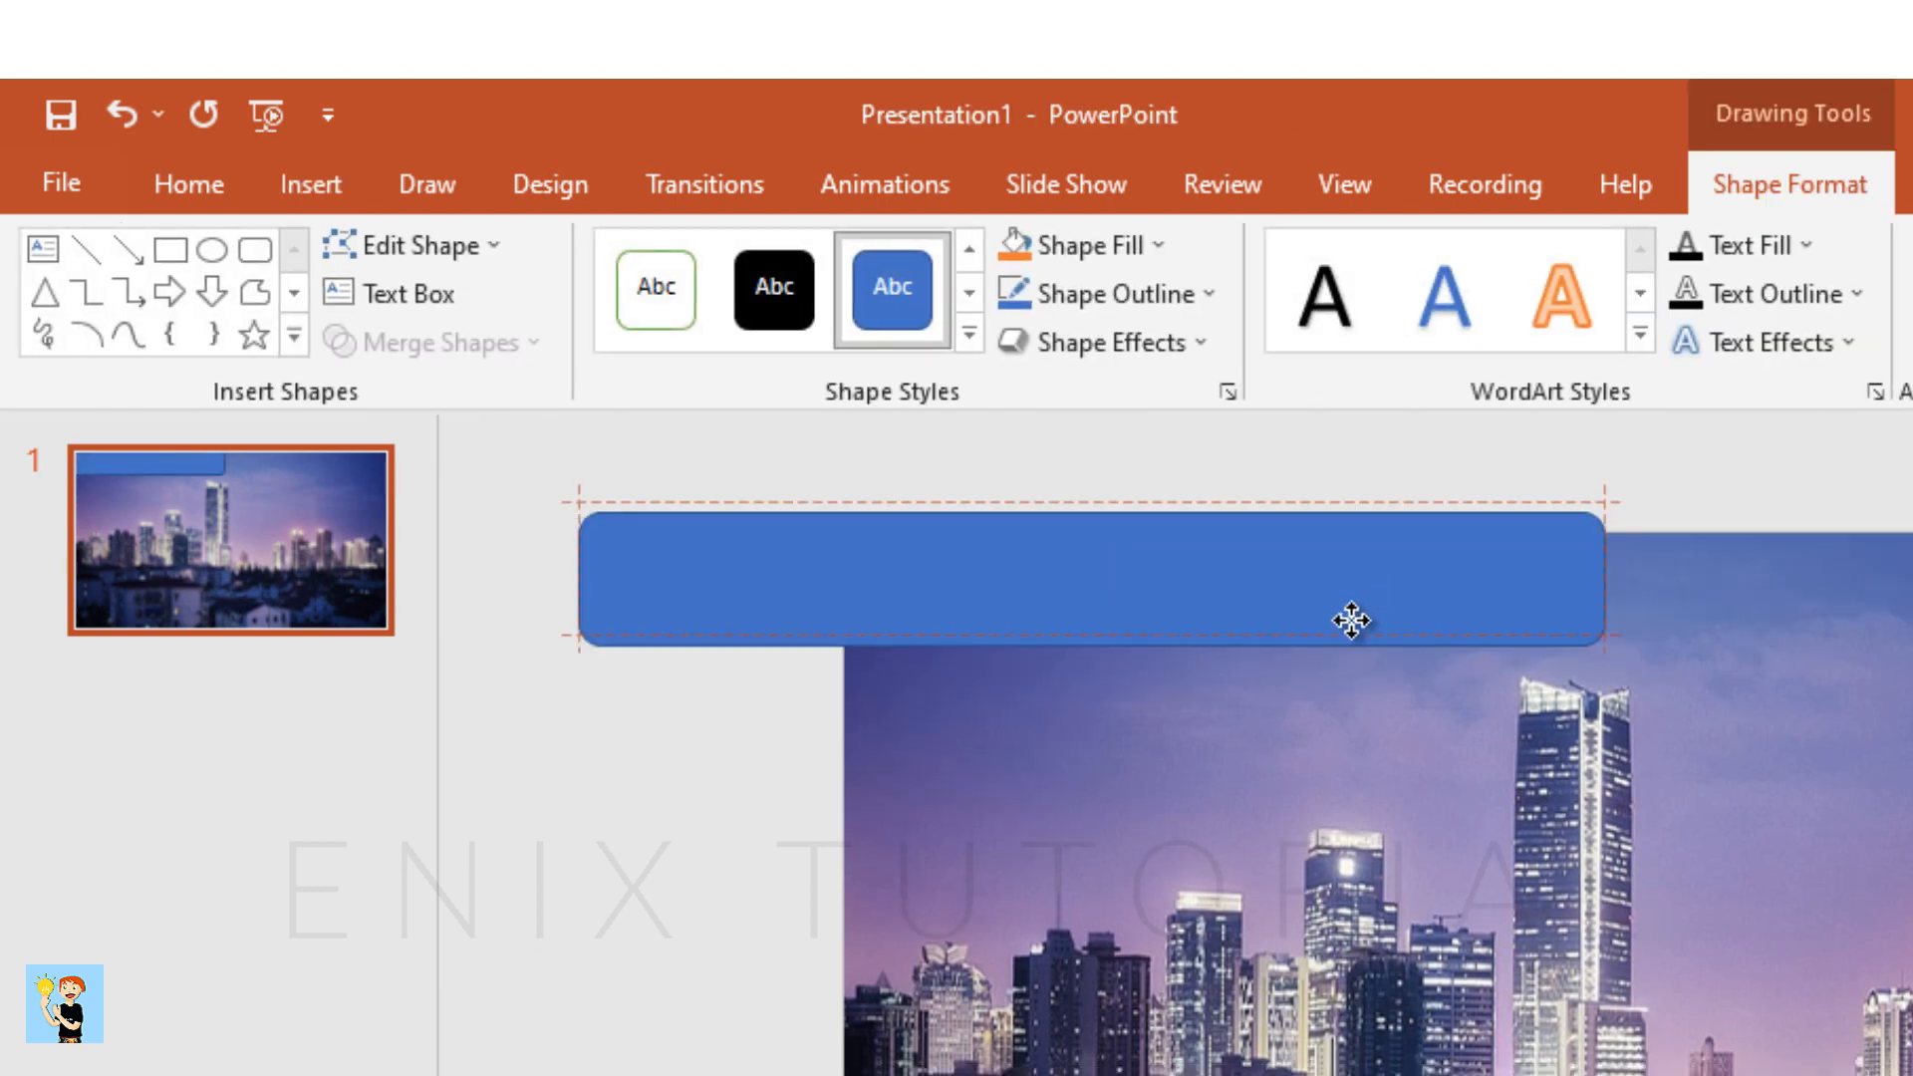
{"action": "left_click", "coordinate": [1341, 622]}
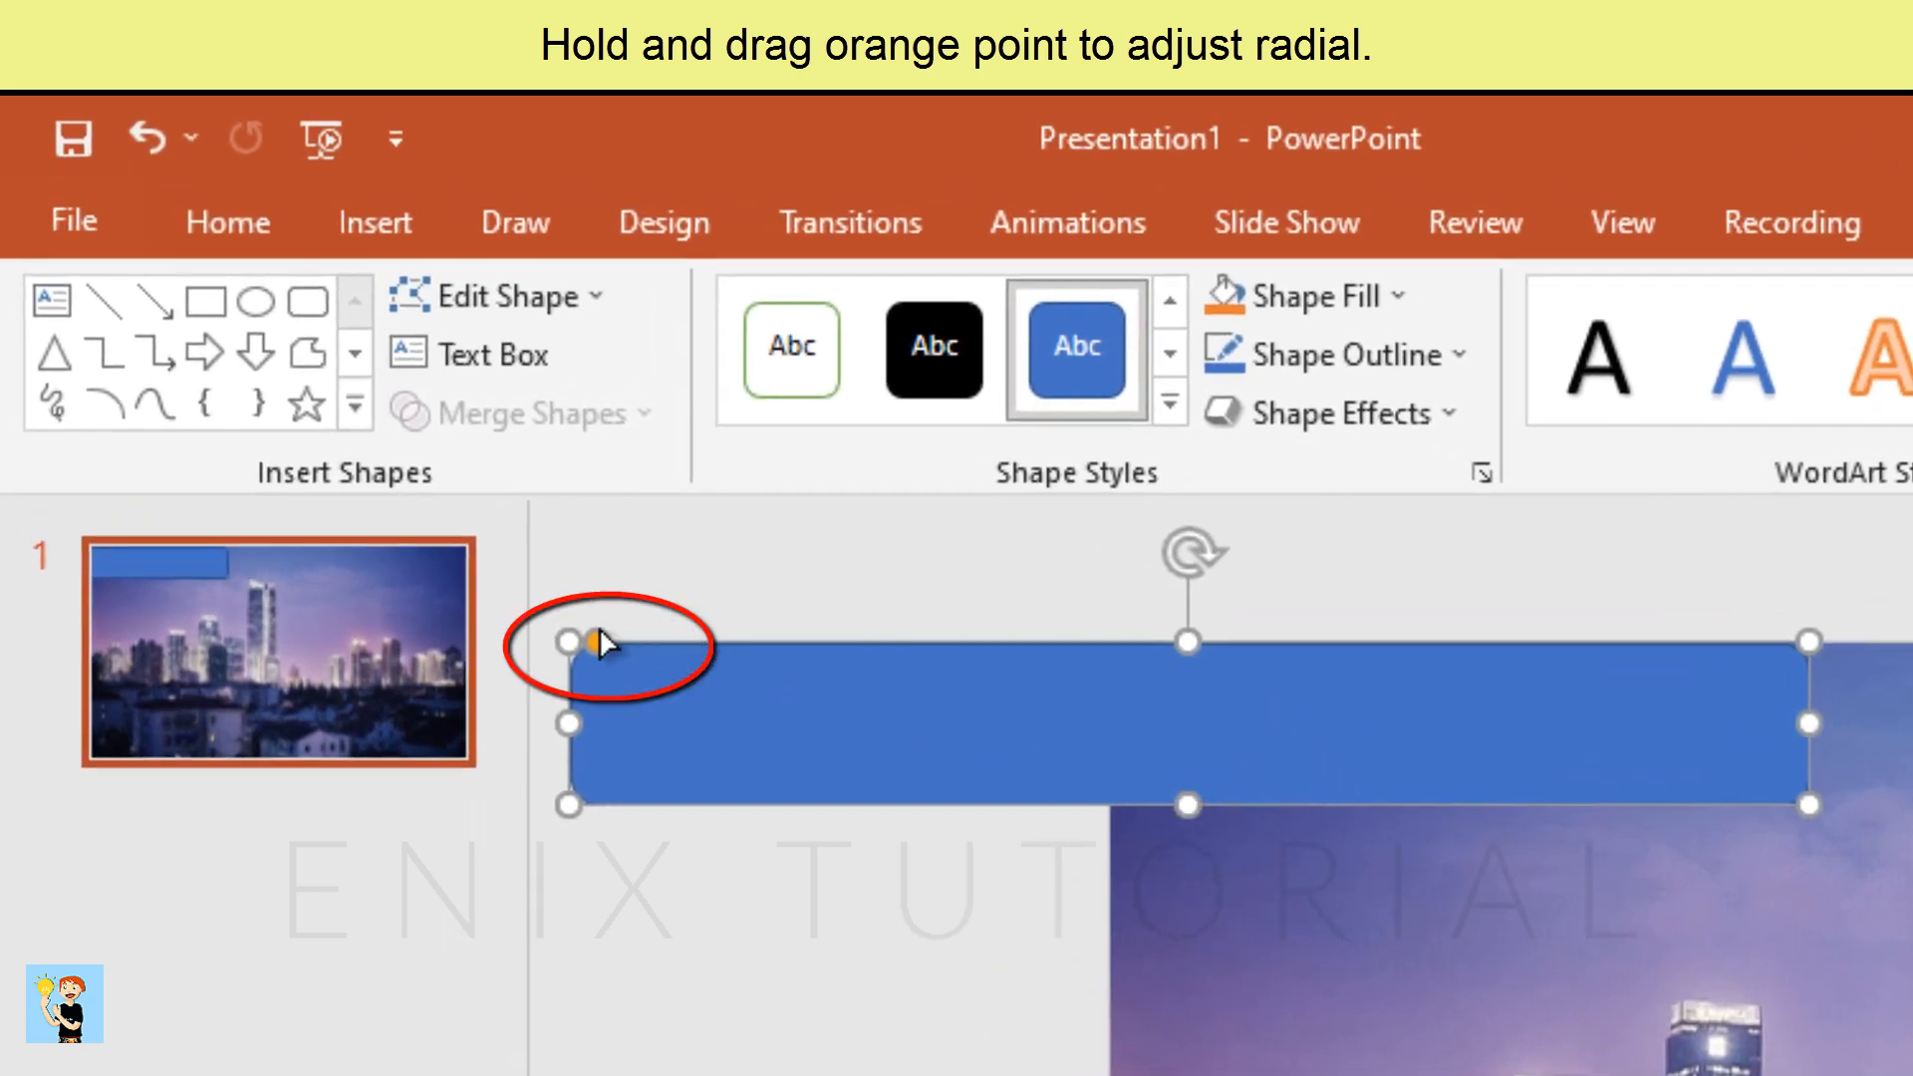
{"action": "left_click_drag", "start_coordinate": [590, 644], "coordinate": [649, 644]}
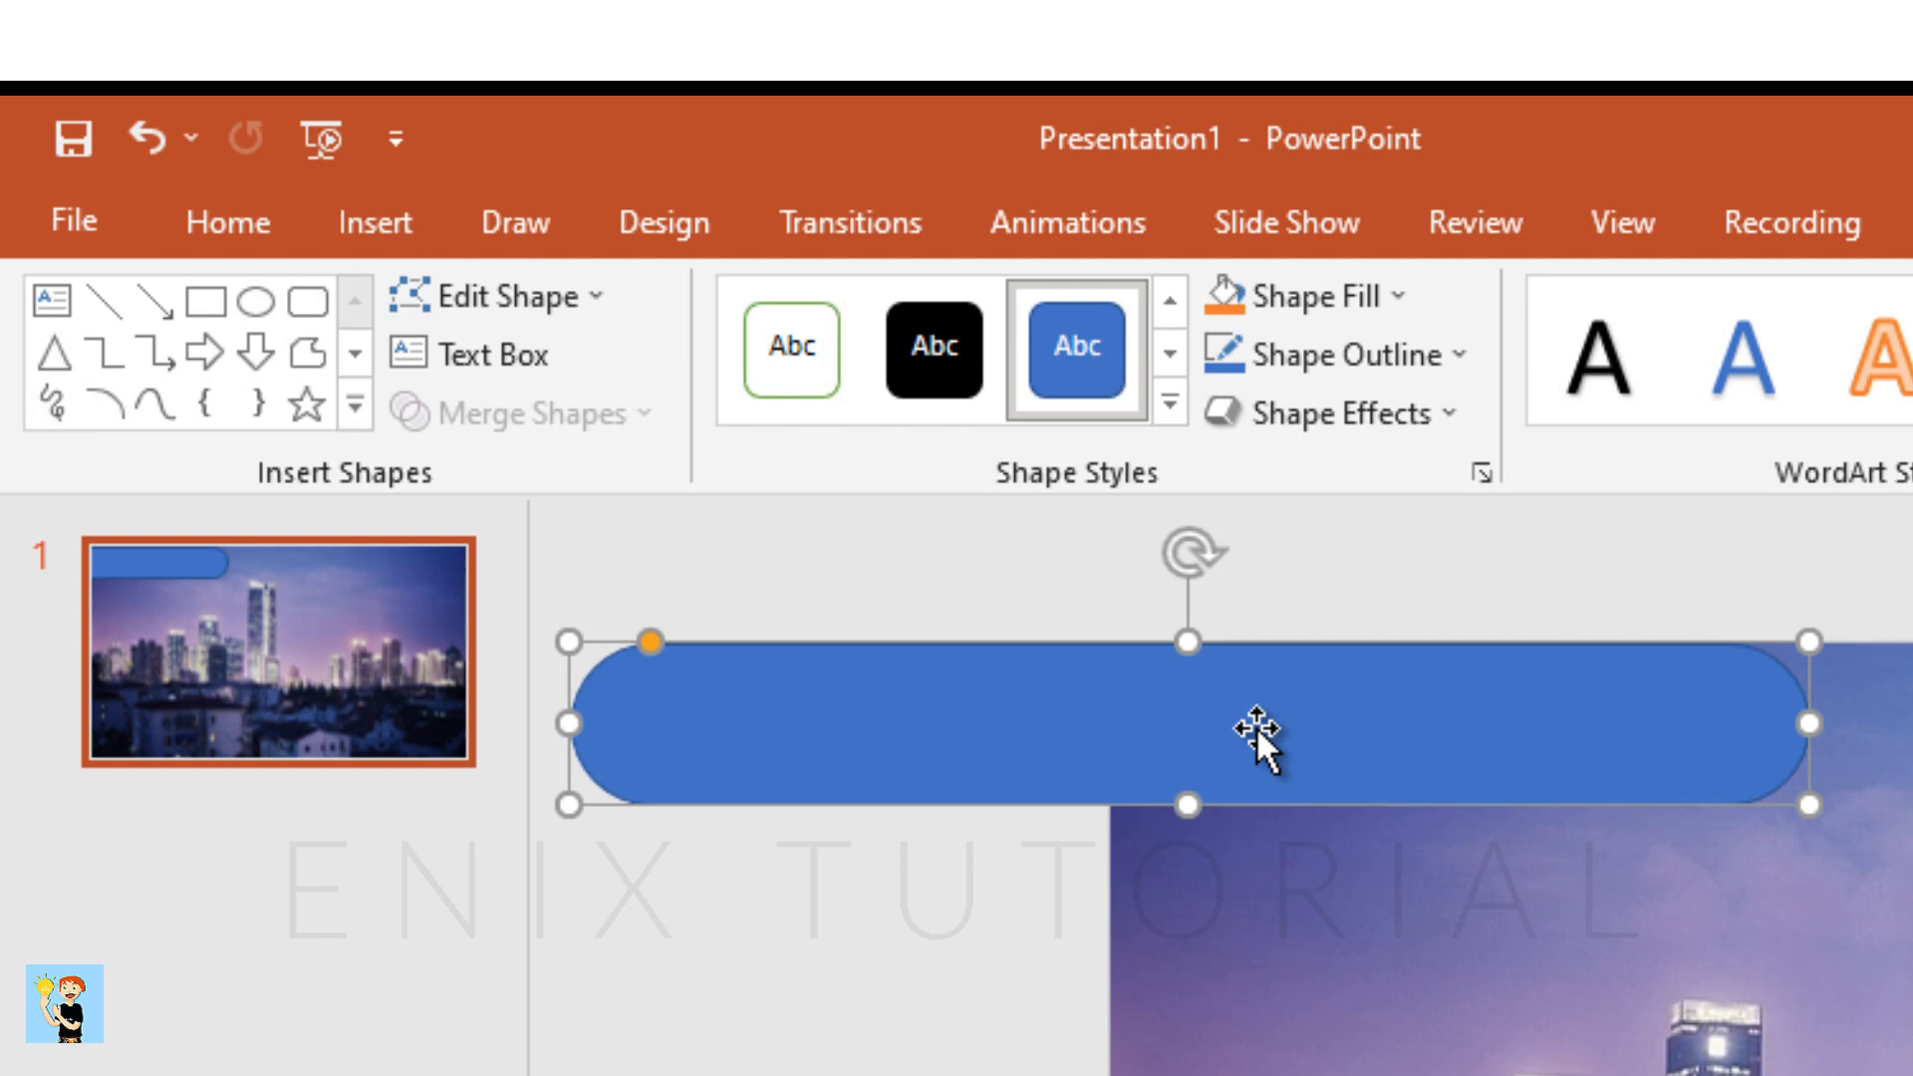
{"action": "mouse_move", "coordinate": [1064, 677]}
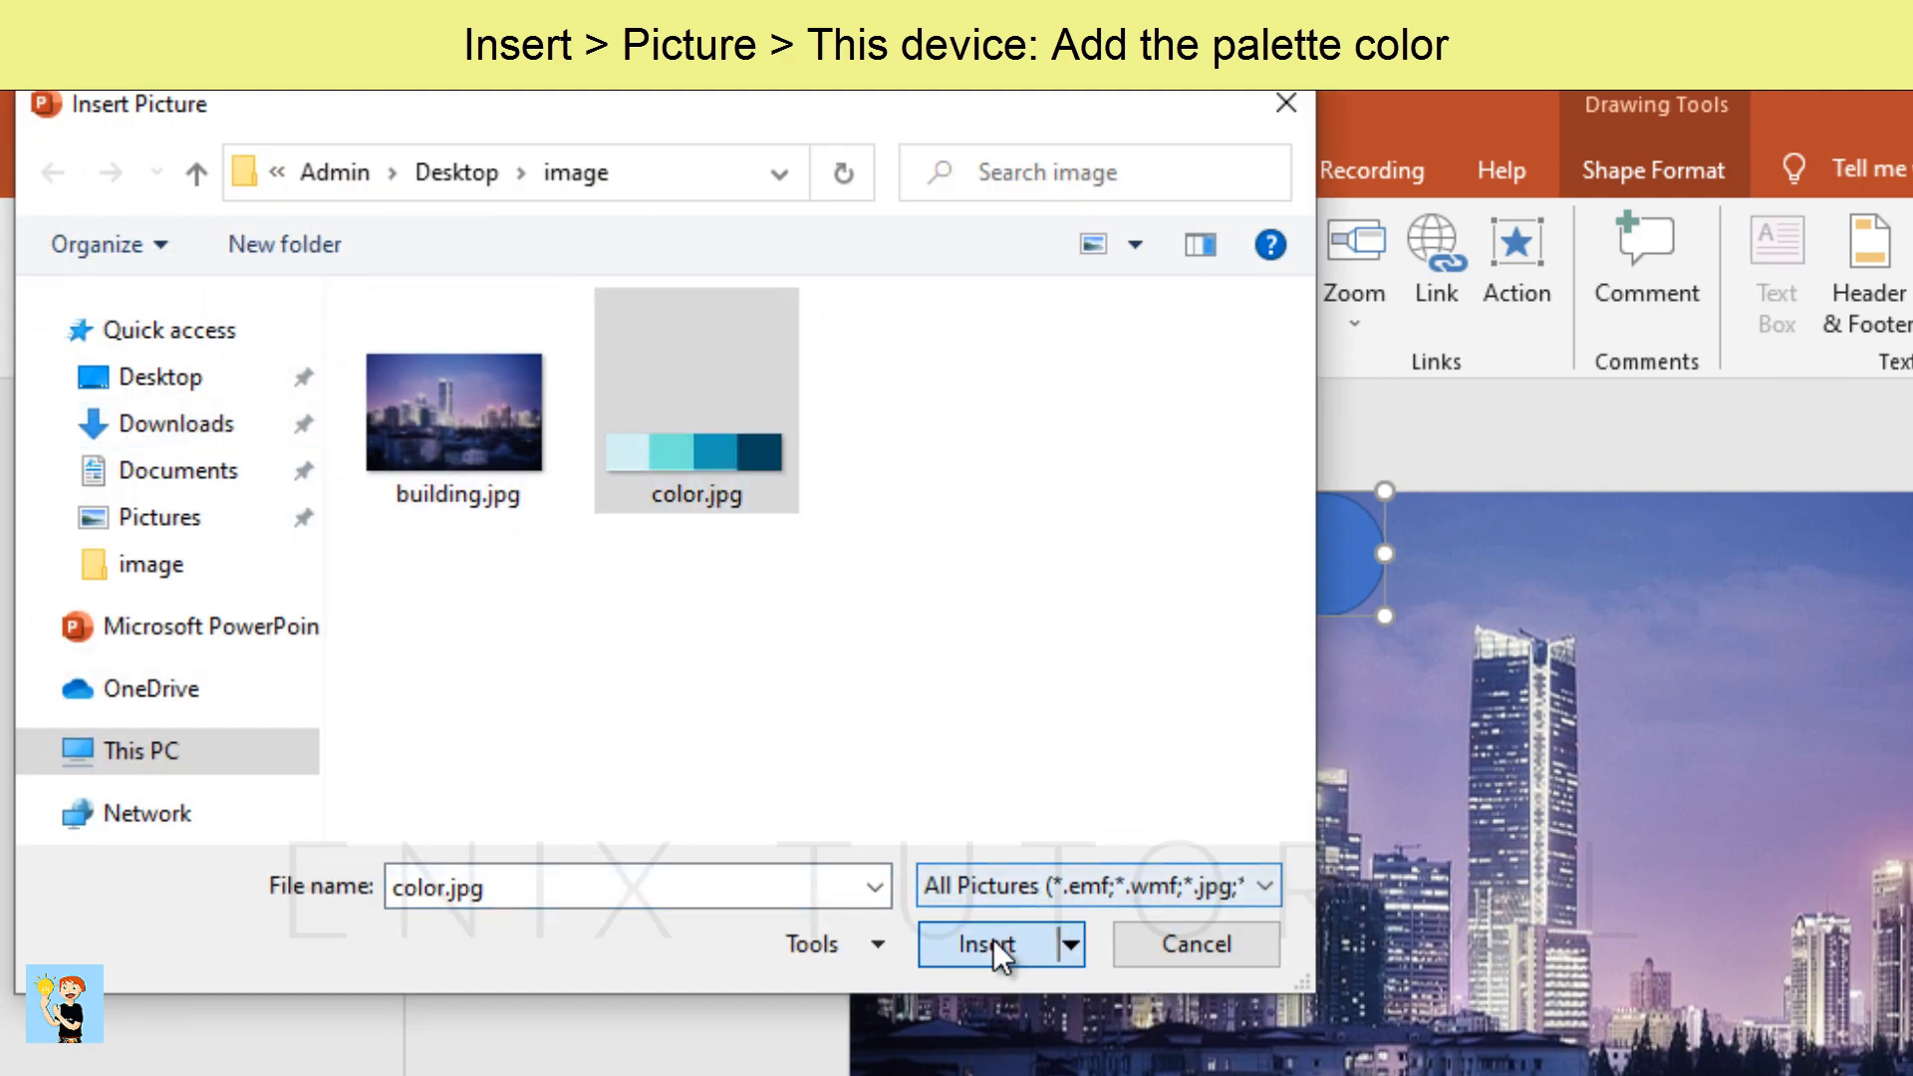
Insert the four-swatch blue palette picture color.jpg and set it beside the slide
{"action": "left_click", "coordinate": [990, 942]}
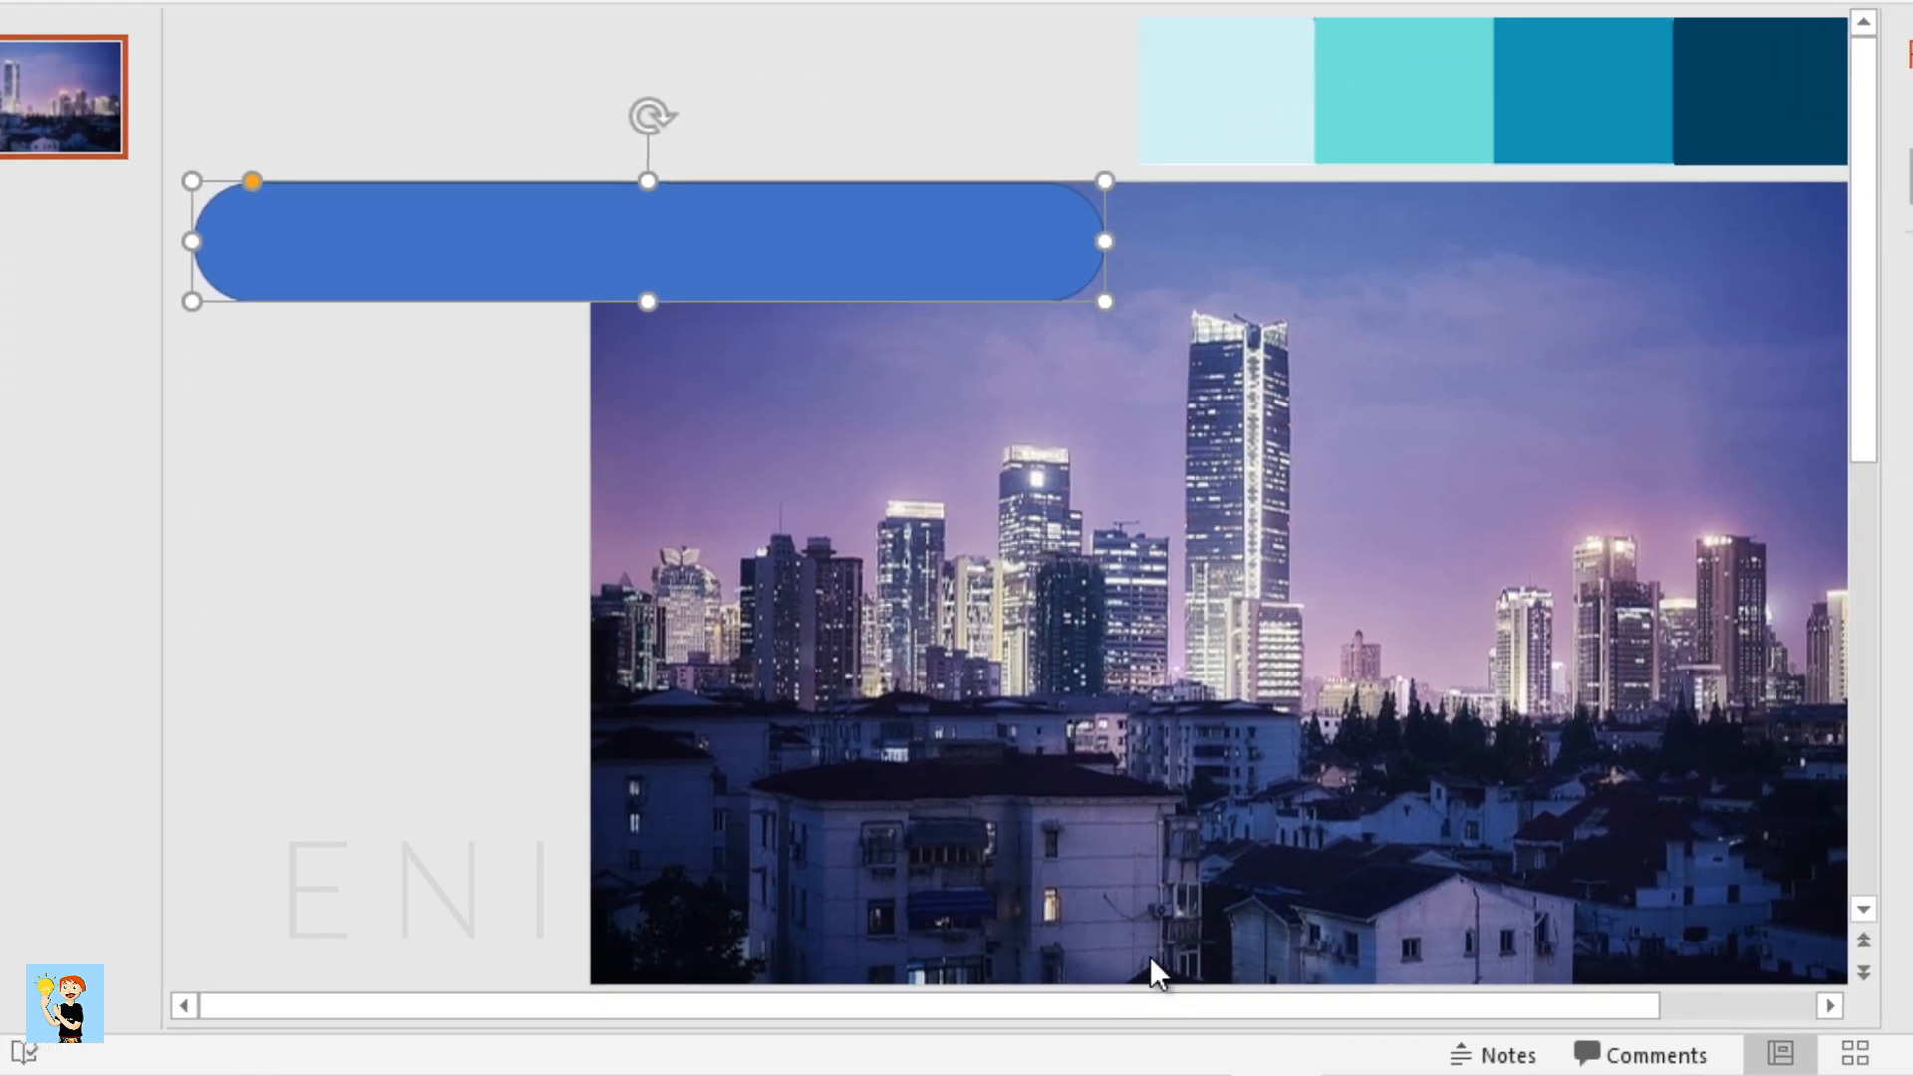
{"action": "left_click", "coordinate": [1498, 448]}
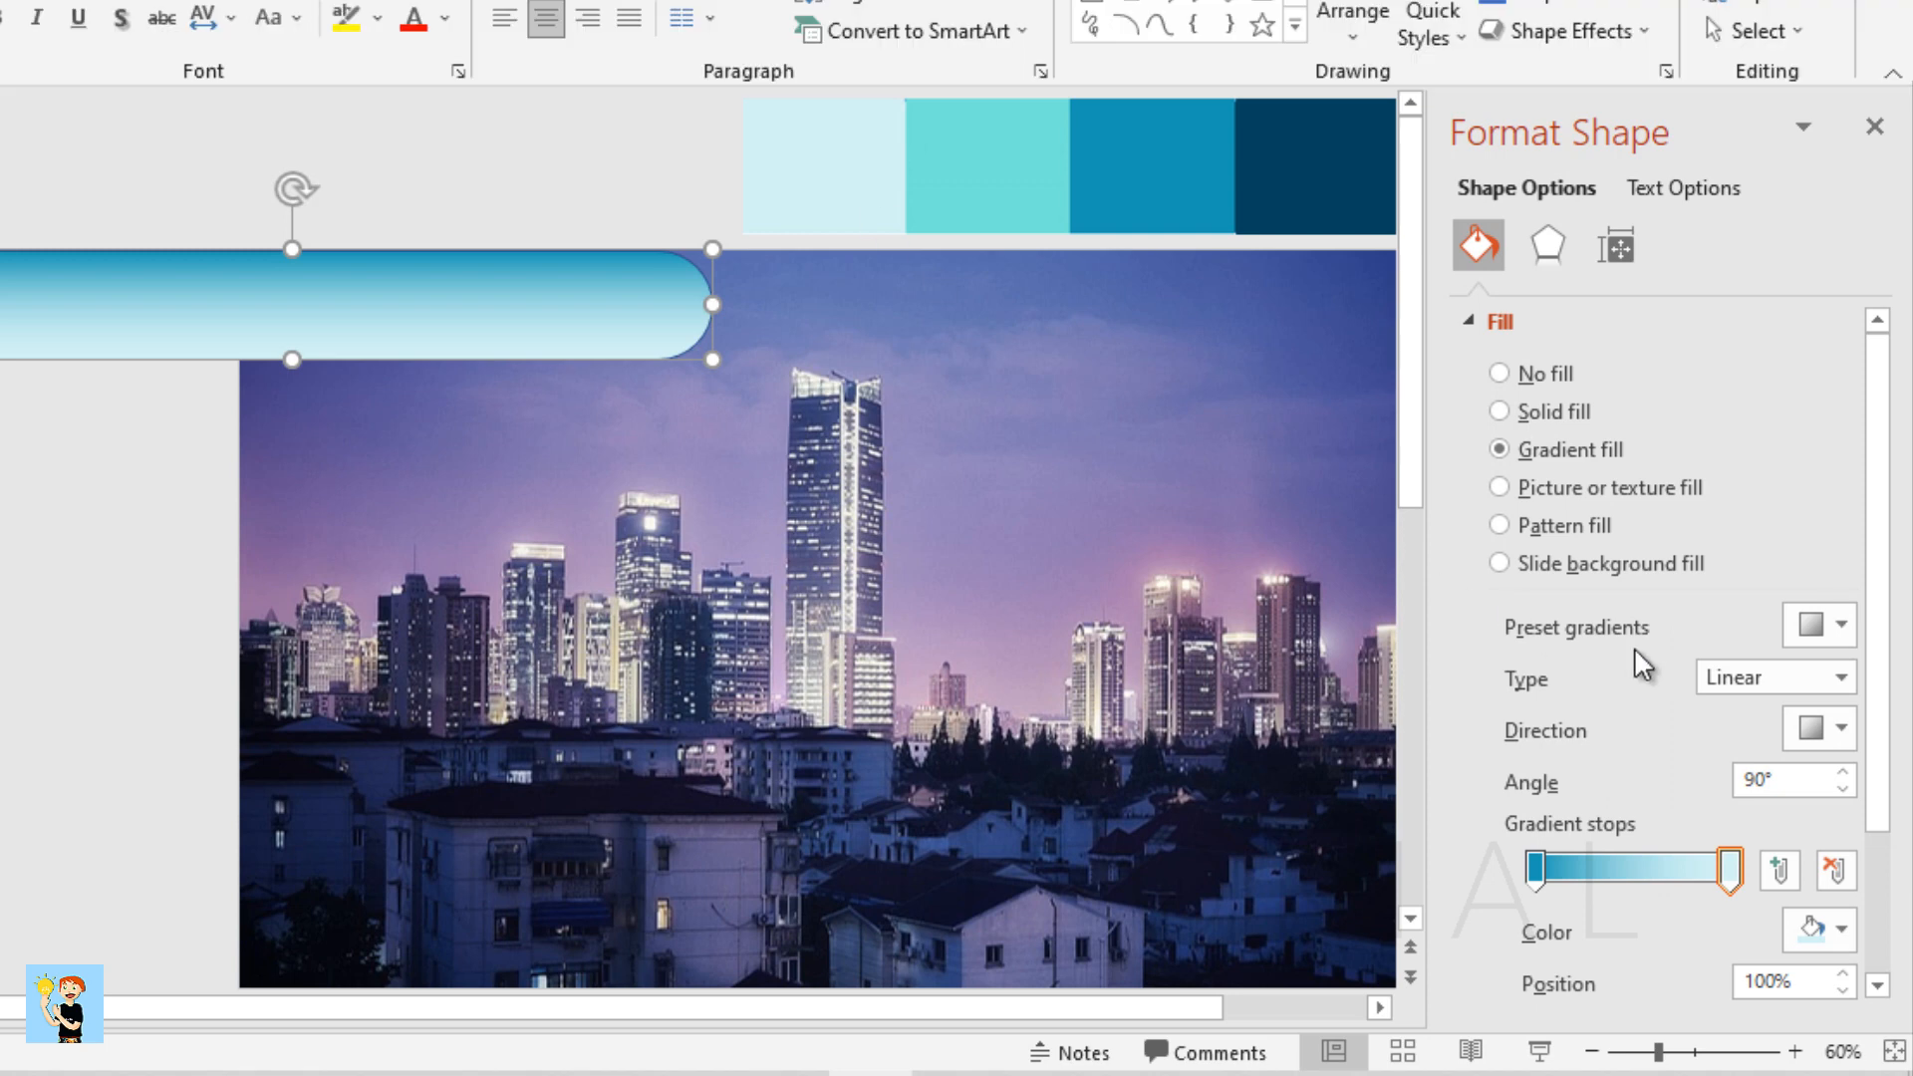
Make the pill bar's gradient run linear right (horizontal), teal to light blue, with no line
{"action": "left_click", "coordinate": [1835, 729]}
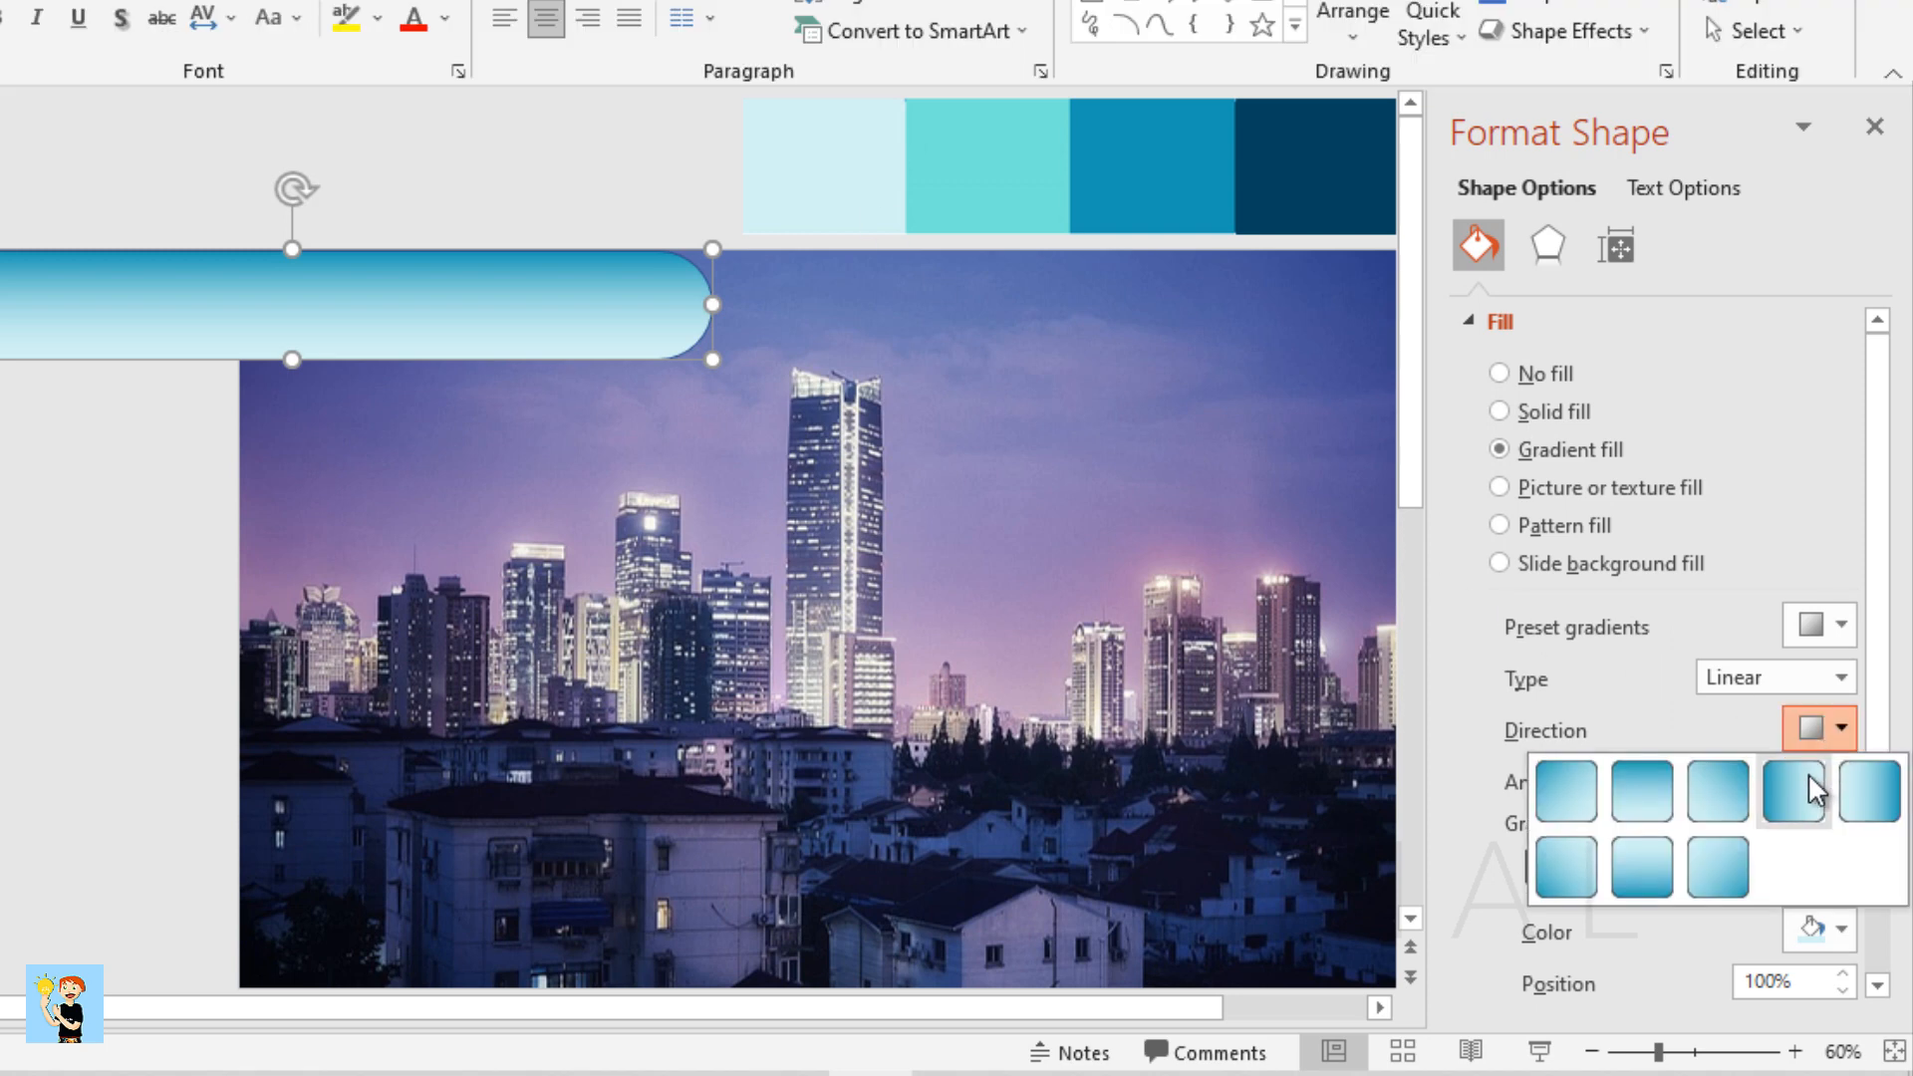
{"action": "left_click", "coordinate": [1791, 789]}
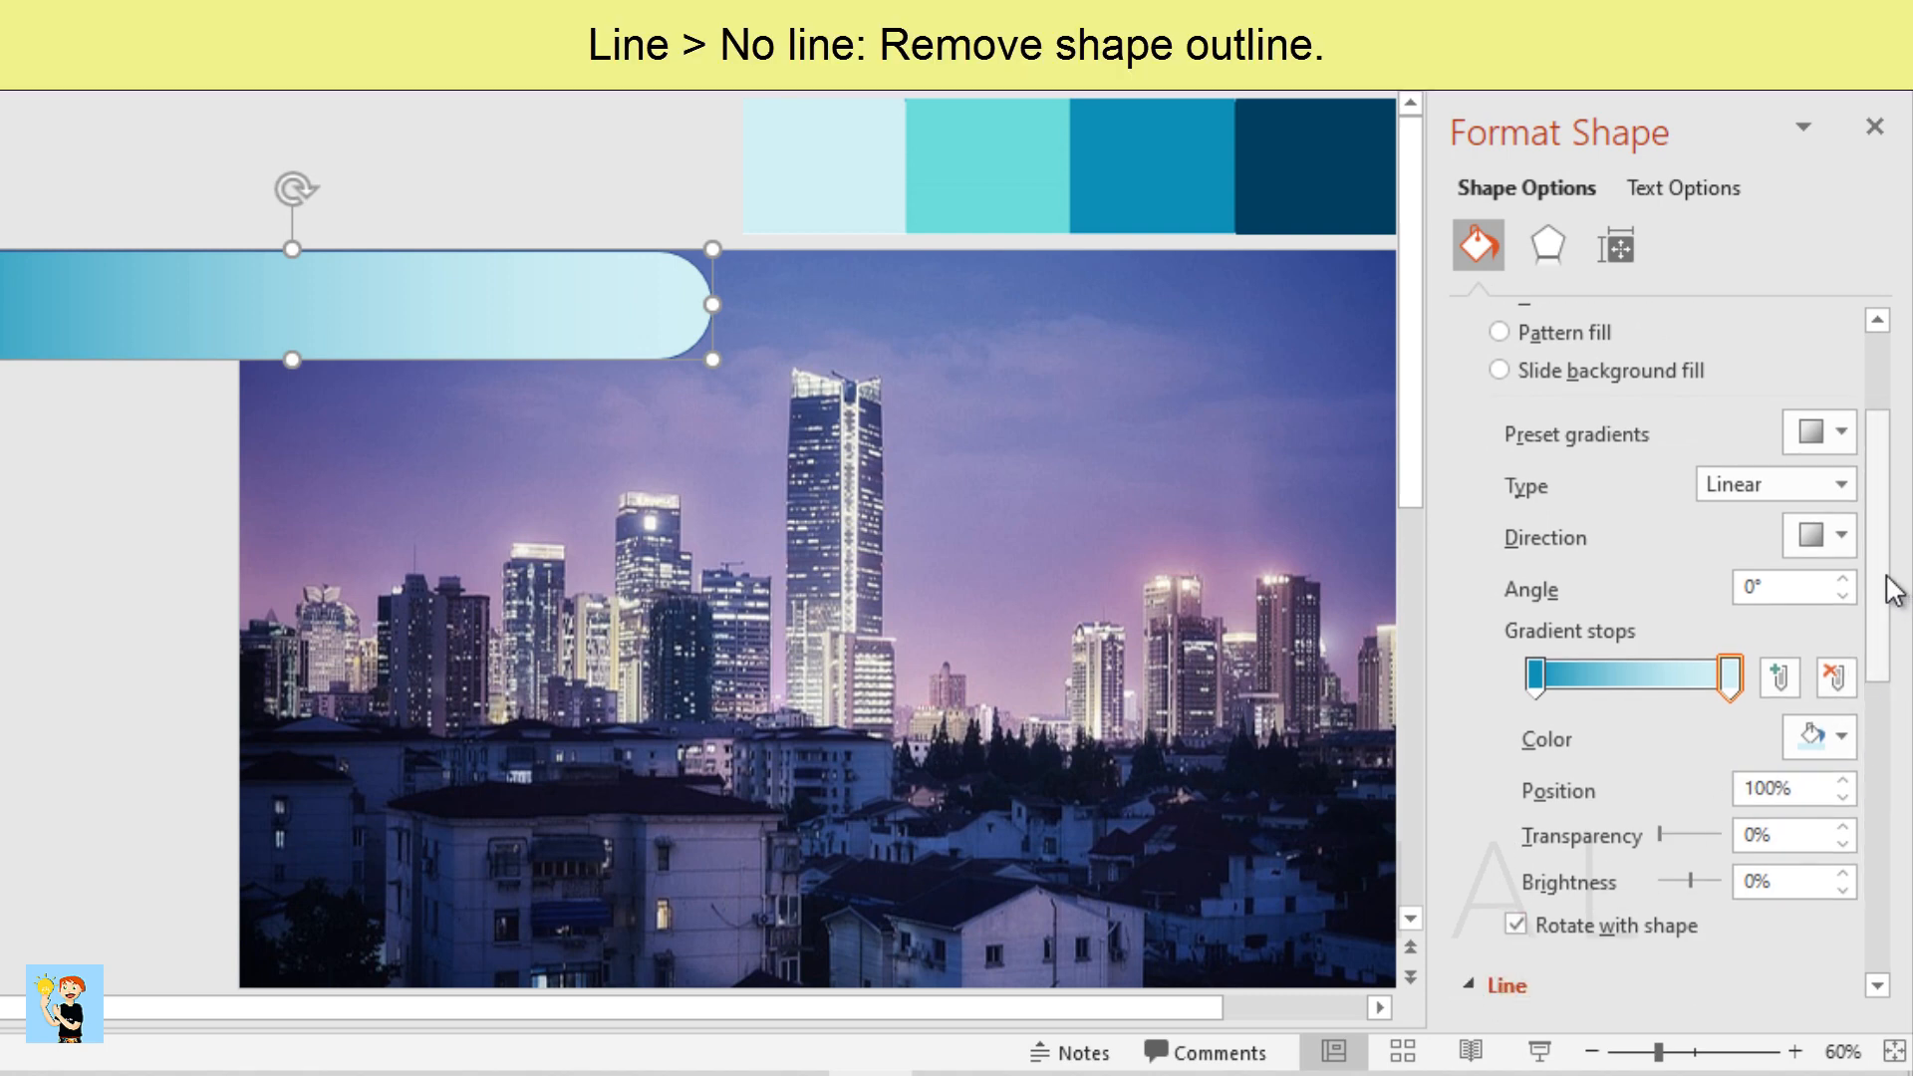
{"action": "scroll", "scroll_direction": "down", "scroll_amount": 3}
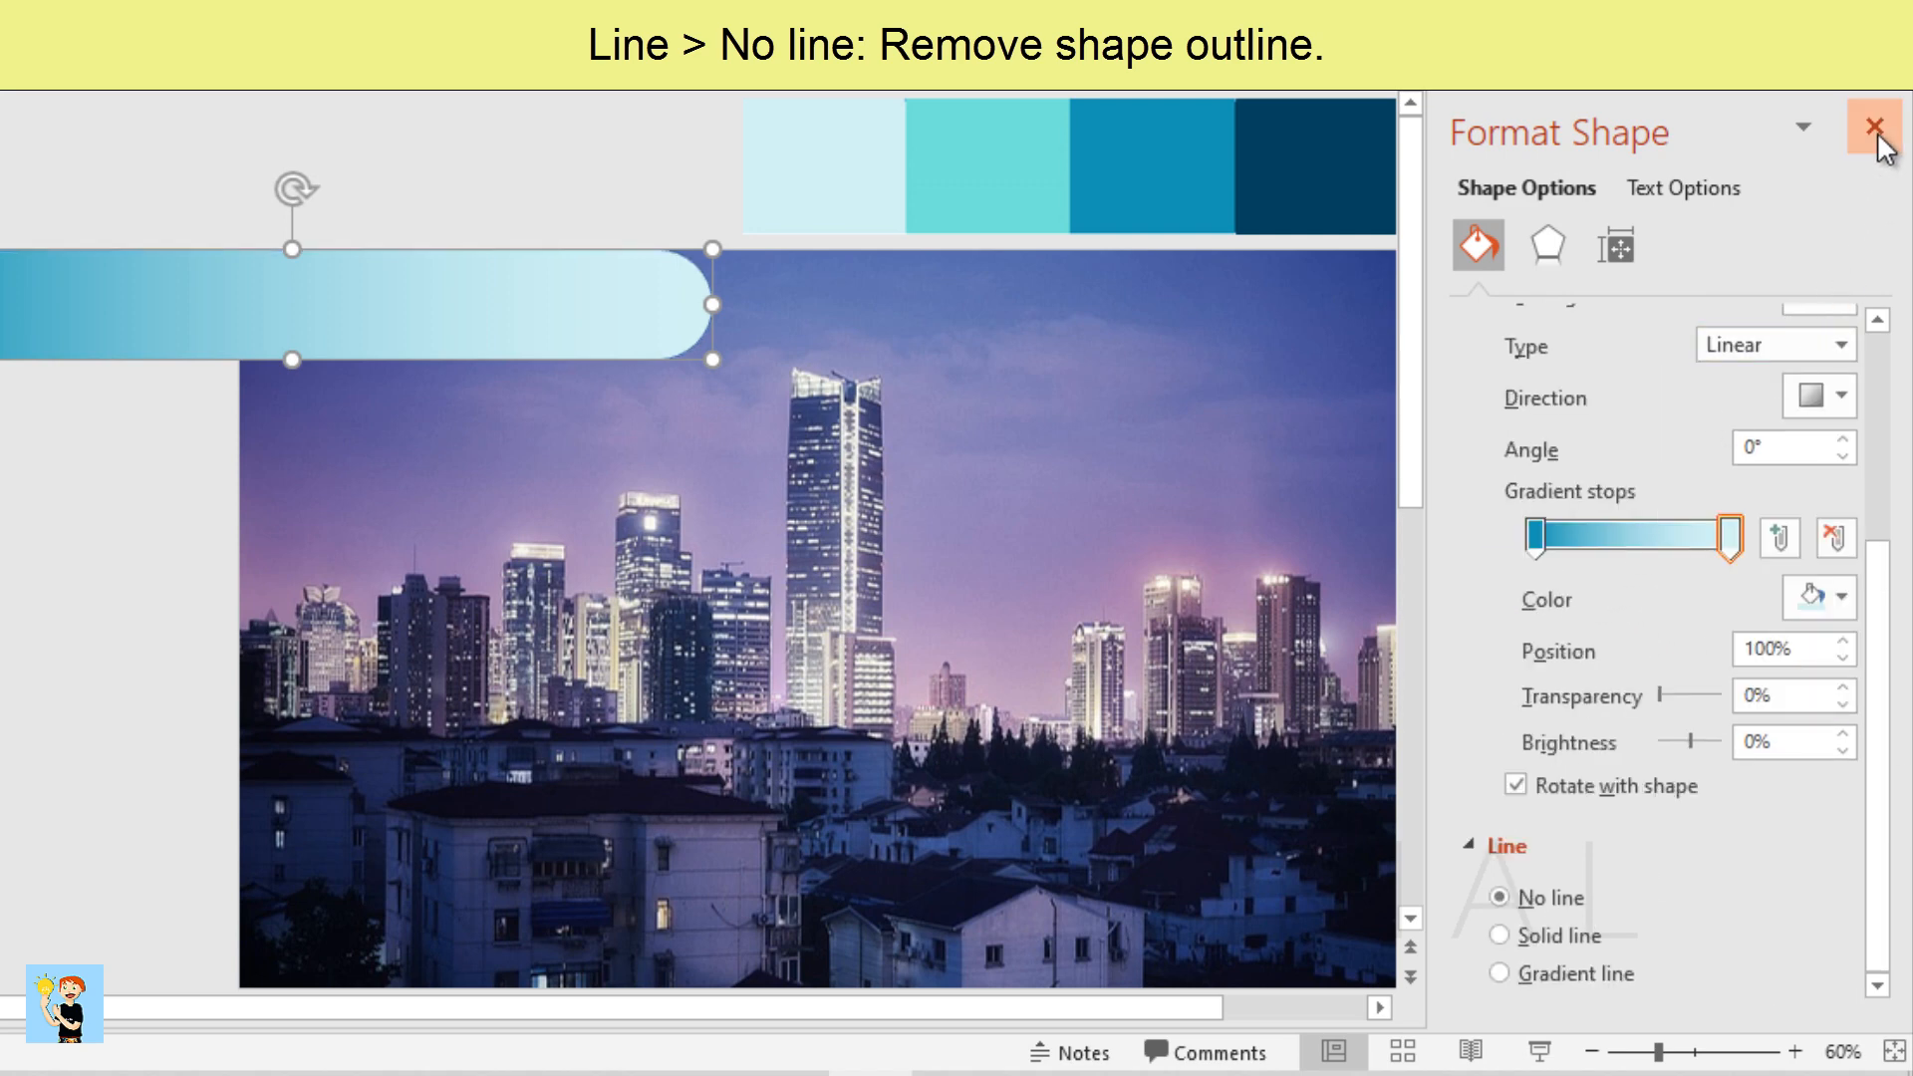
{"action": "left_click", "coordinate": [1883, 123]}
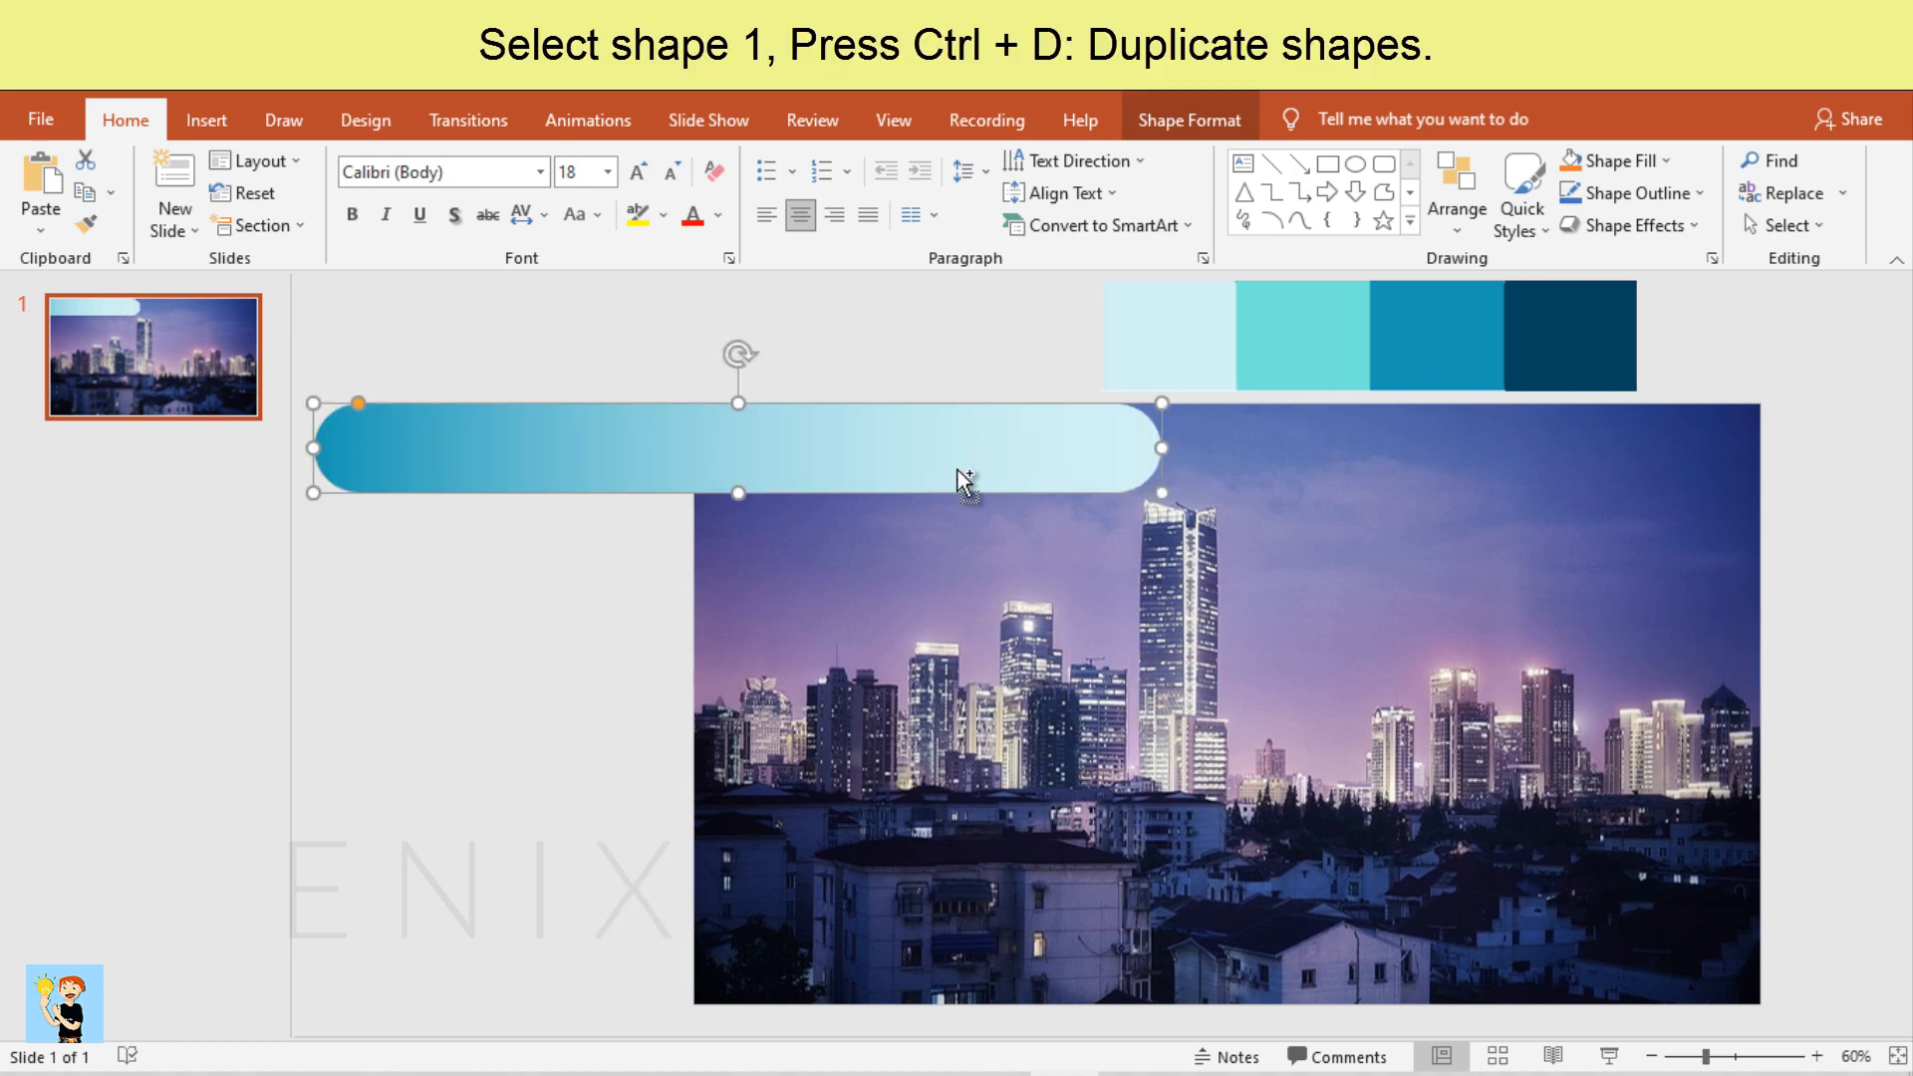
Duplicate the gradient pill bar with Ctrl+D and stack the copies down the left side
{"action": "key", "text": "ctrl+d"}
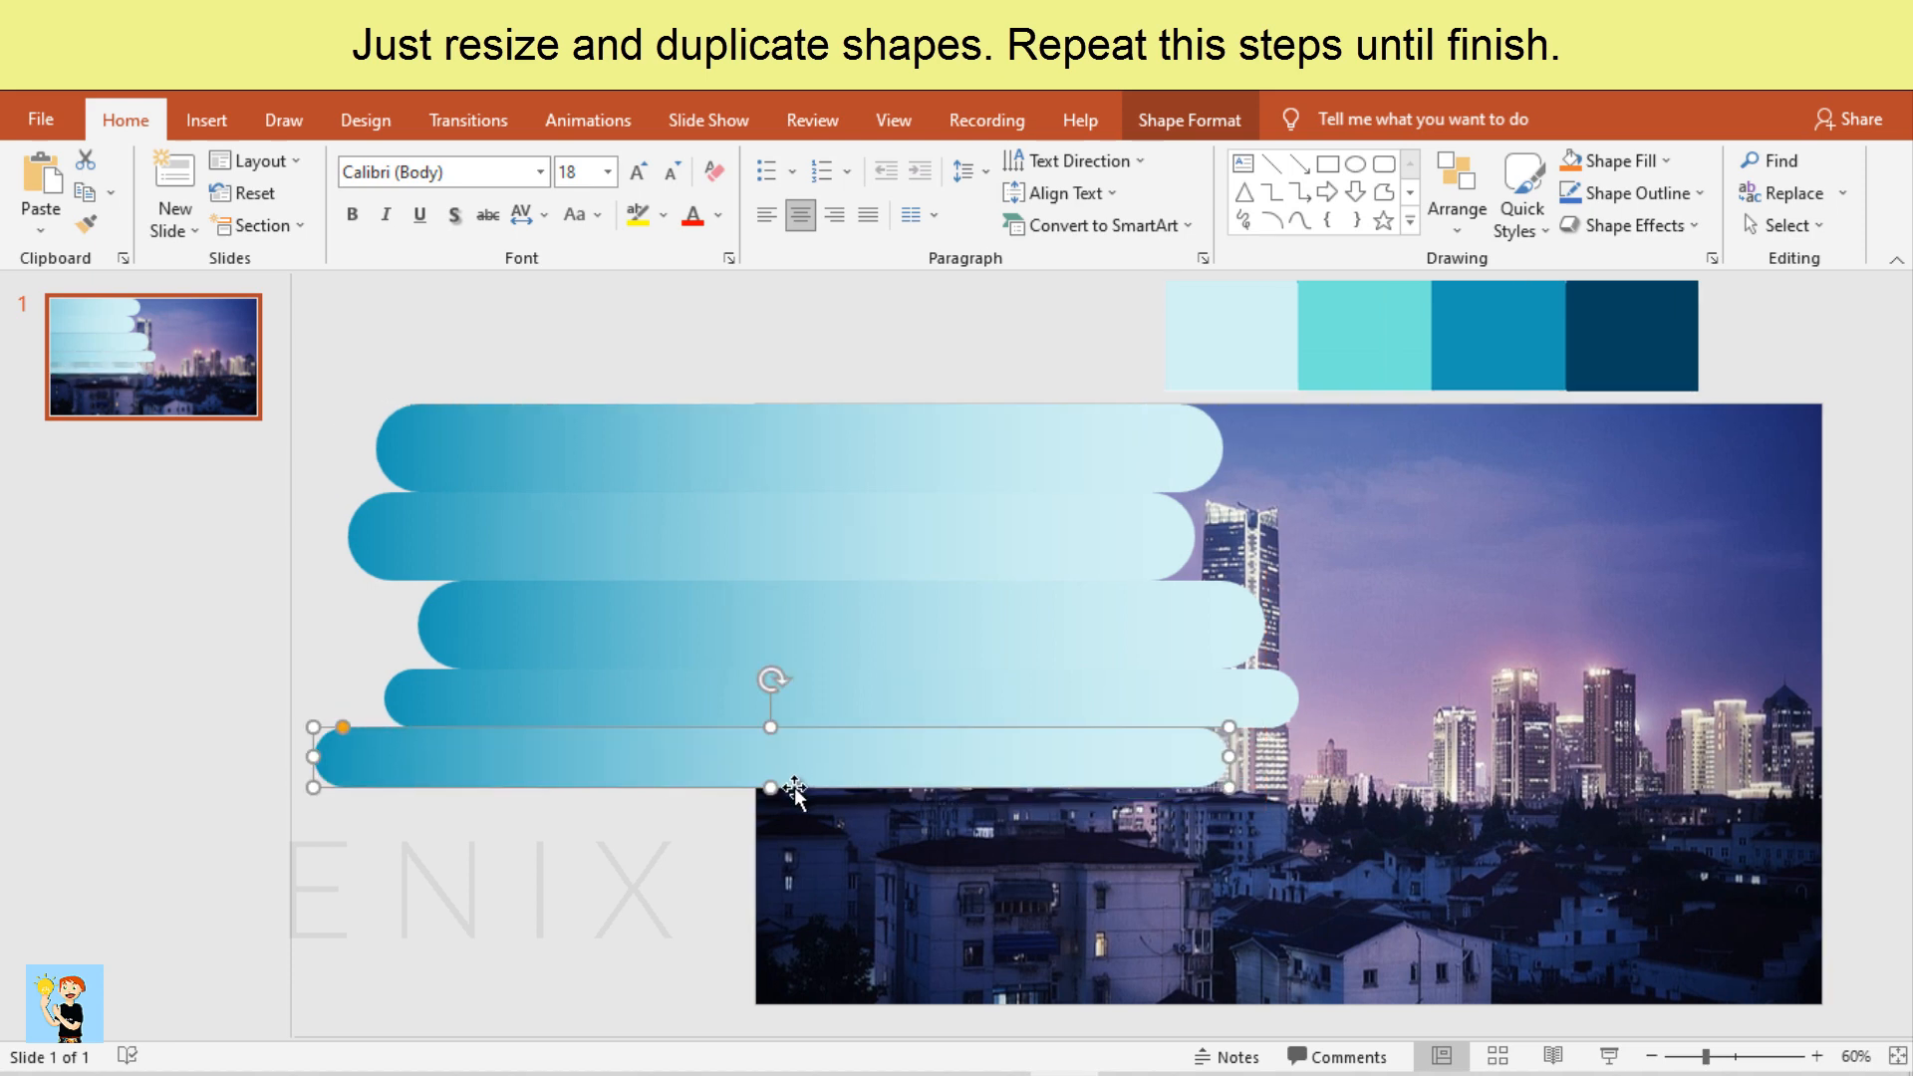
{"action": "left_click_drag", "start_coordinate": [769, 785], "coordinate": [765, 812]}
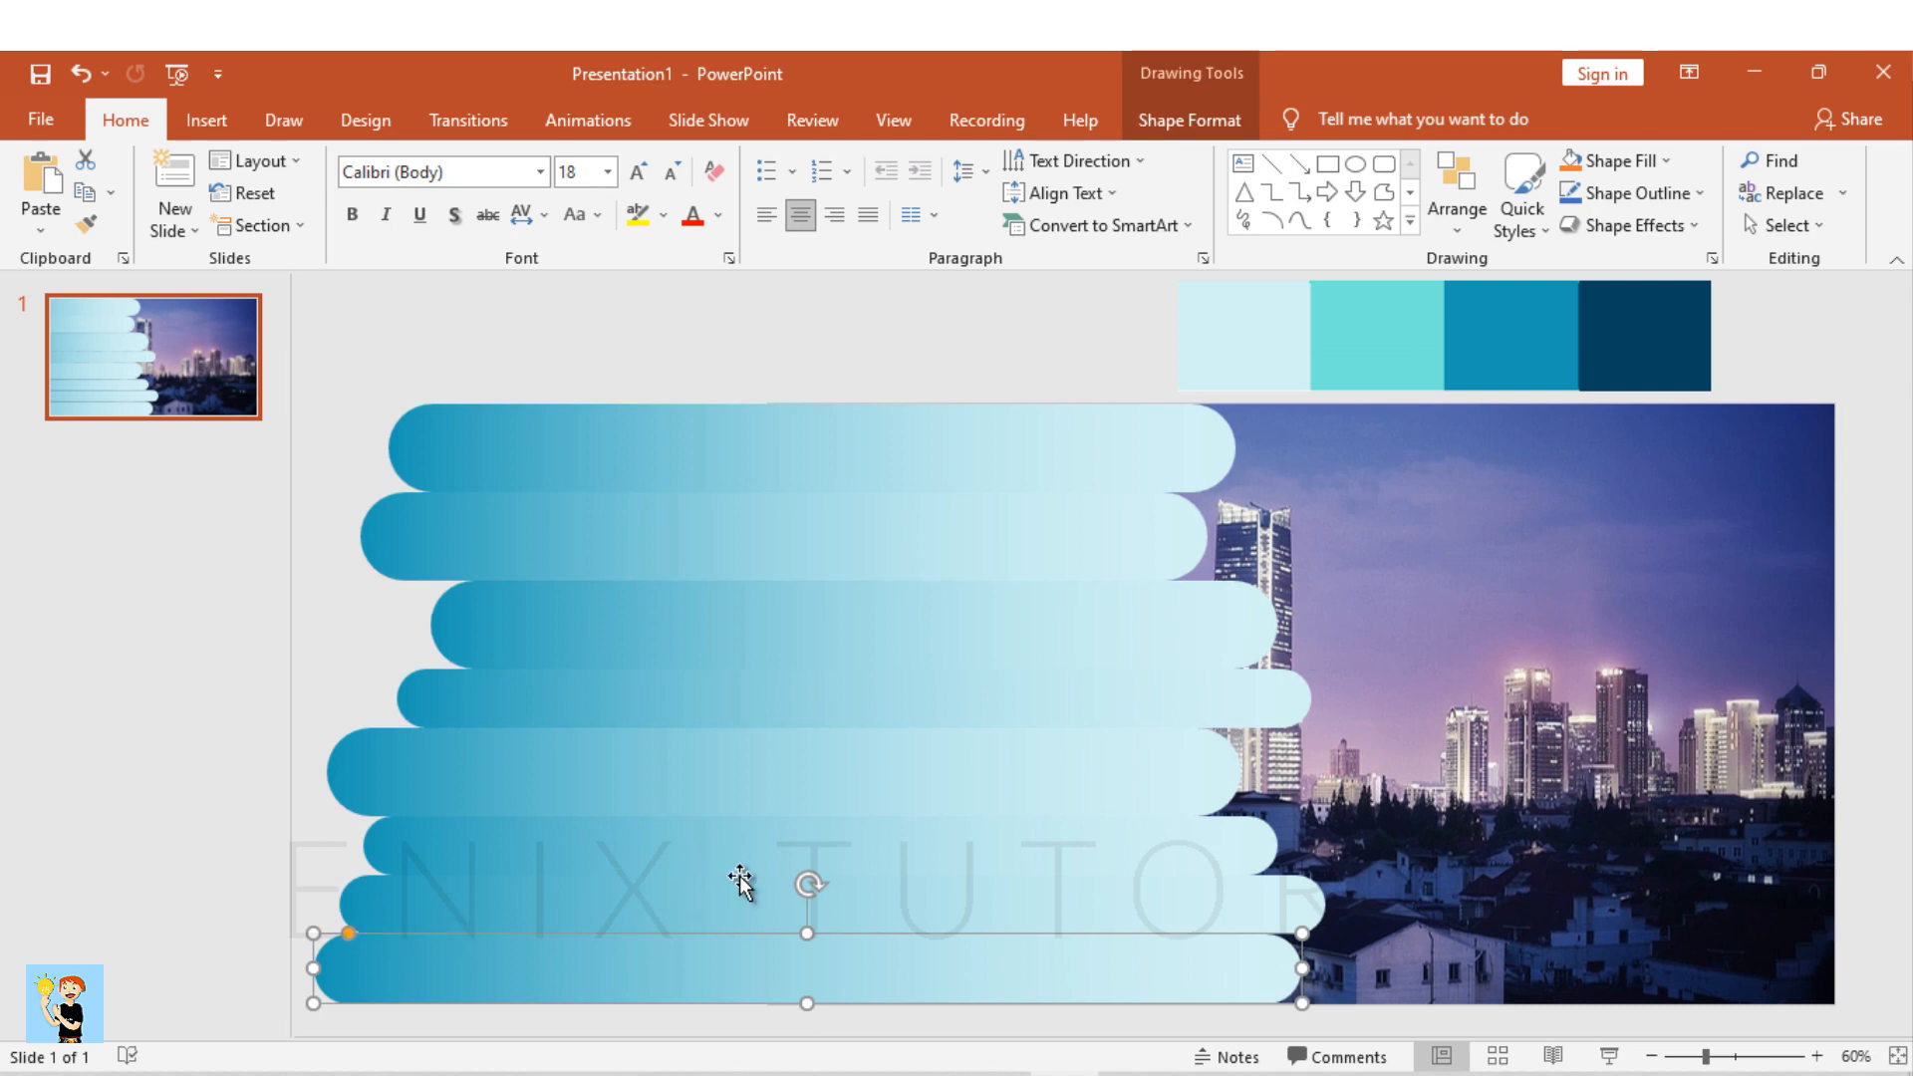
{"action": "mouse_move", "coordinate": [817, 409]}
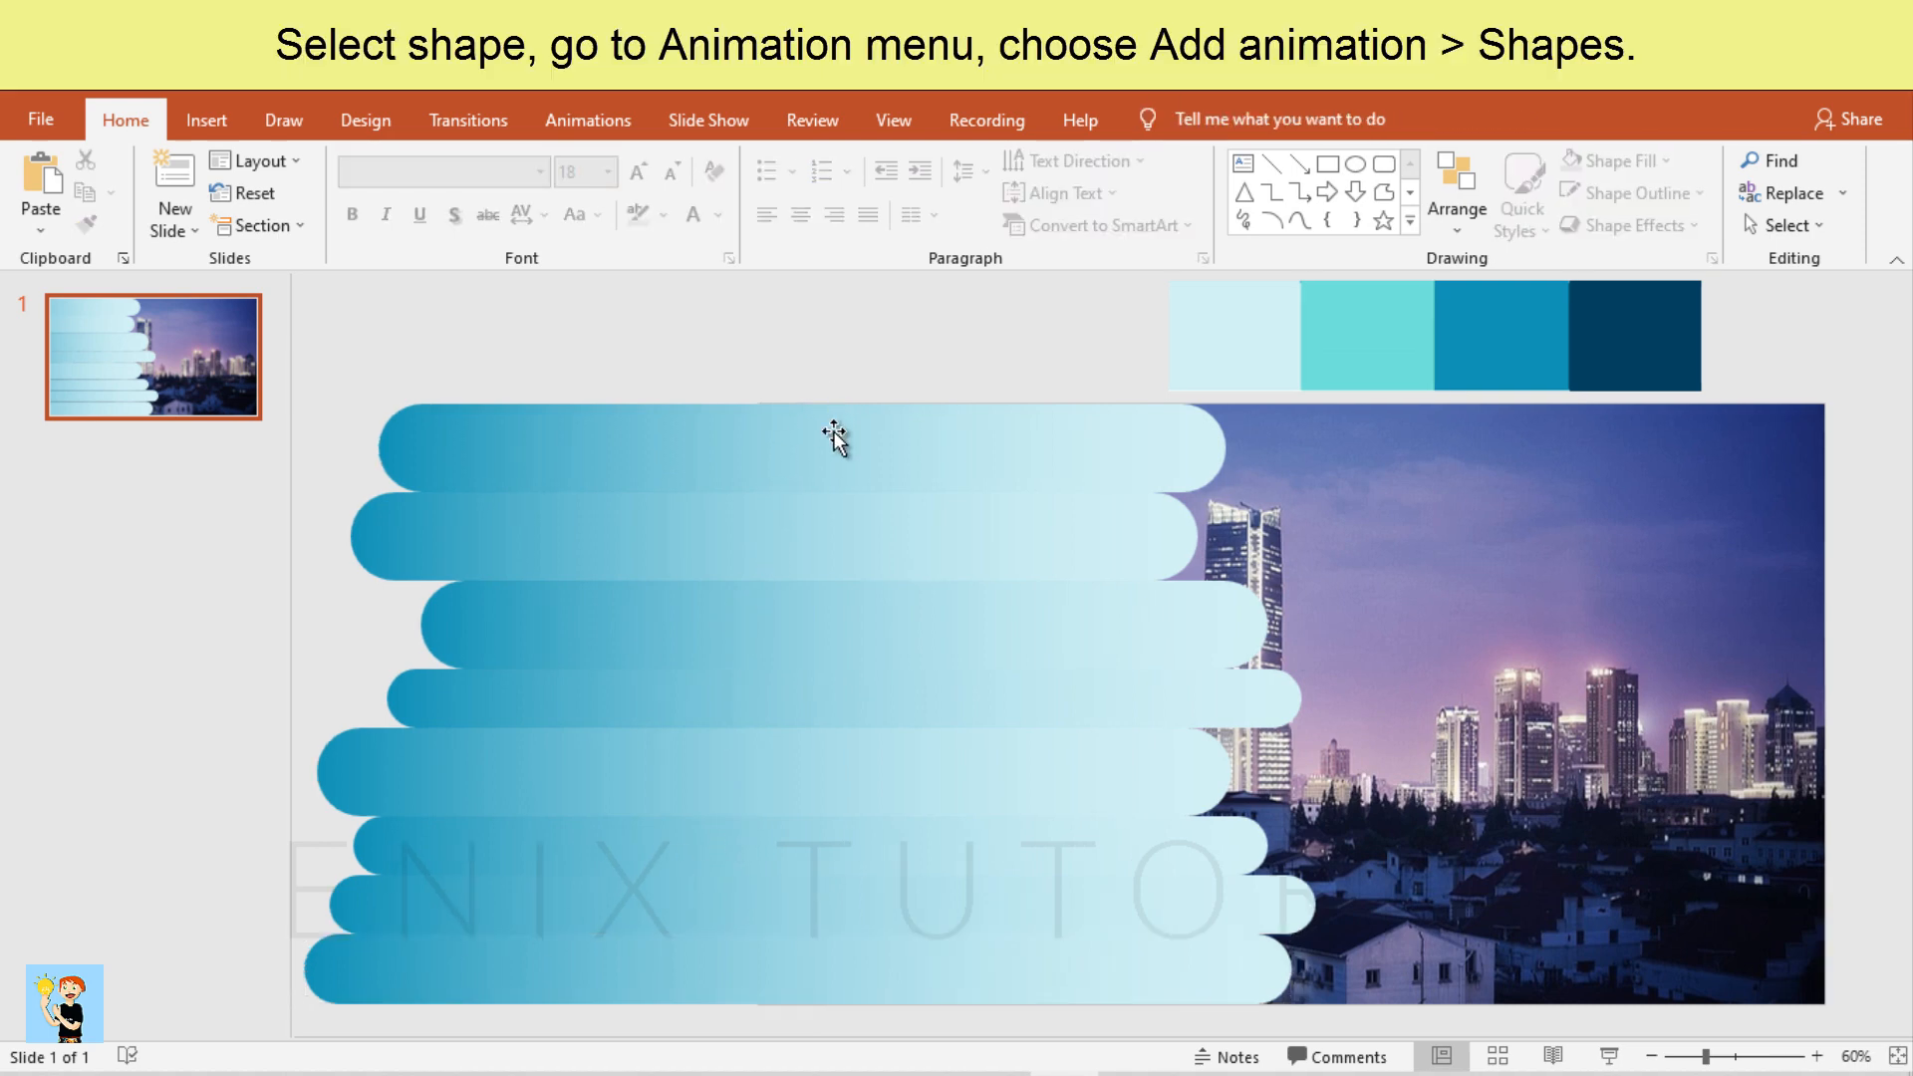
Give the top pill bar a Shapes motion-path animation set to Parallelogram
{"action": "left_click", "coordinate": [805, 439]}
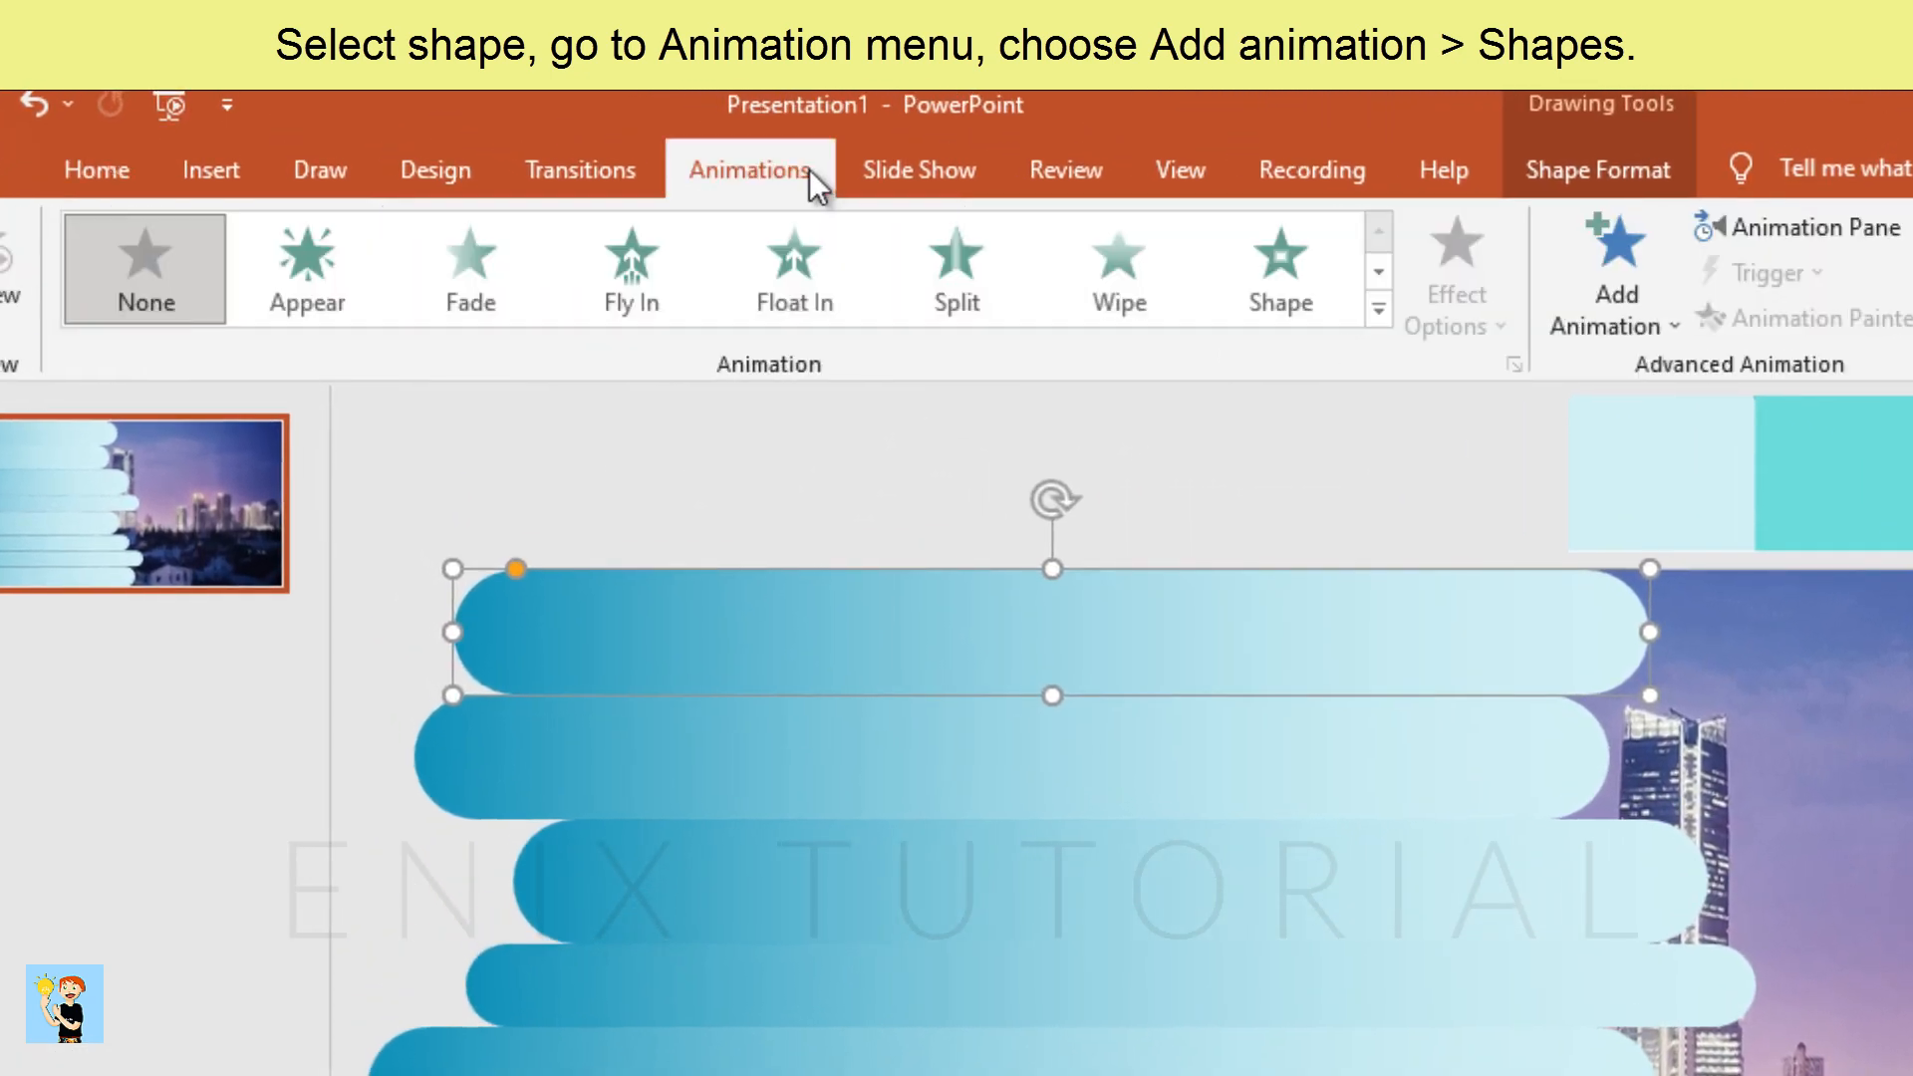
{"action": "left_click", "coordinate": [1610, 293]}
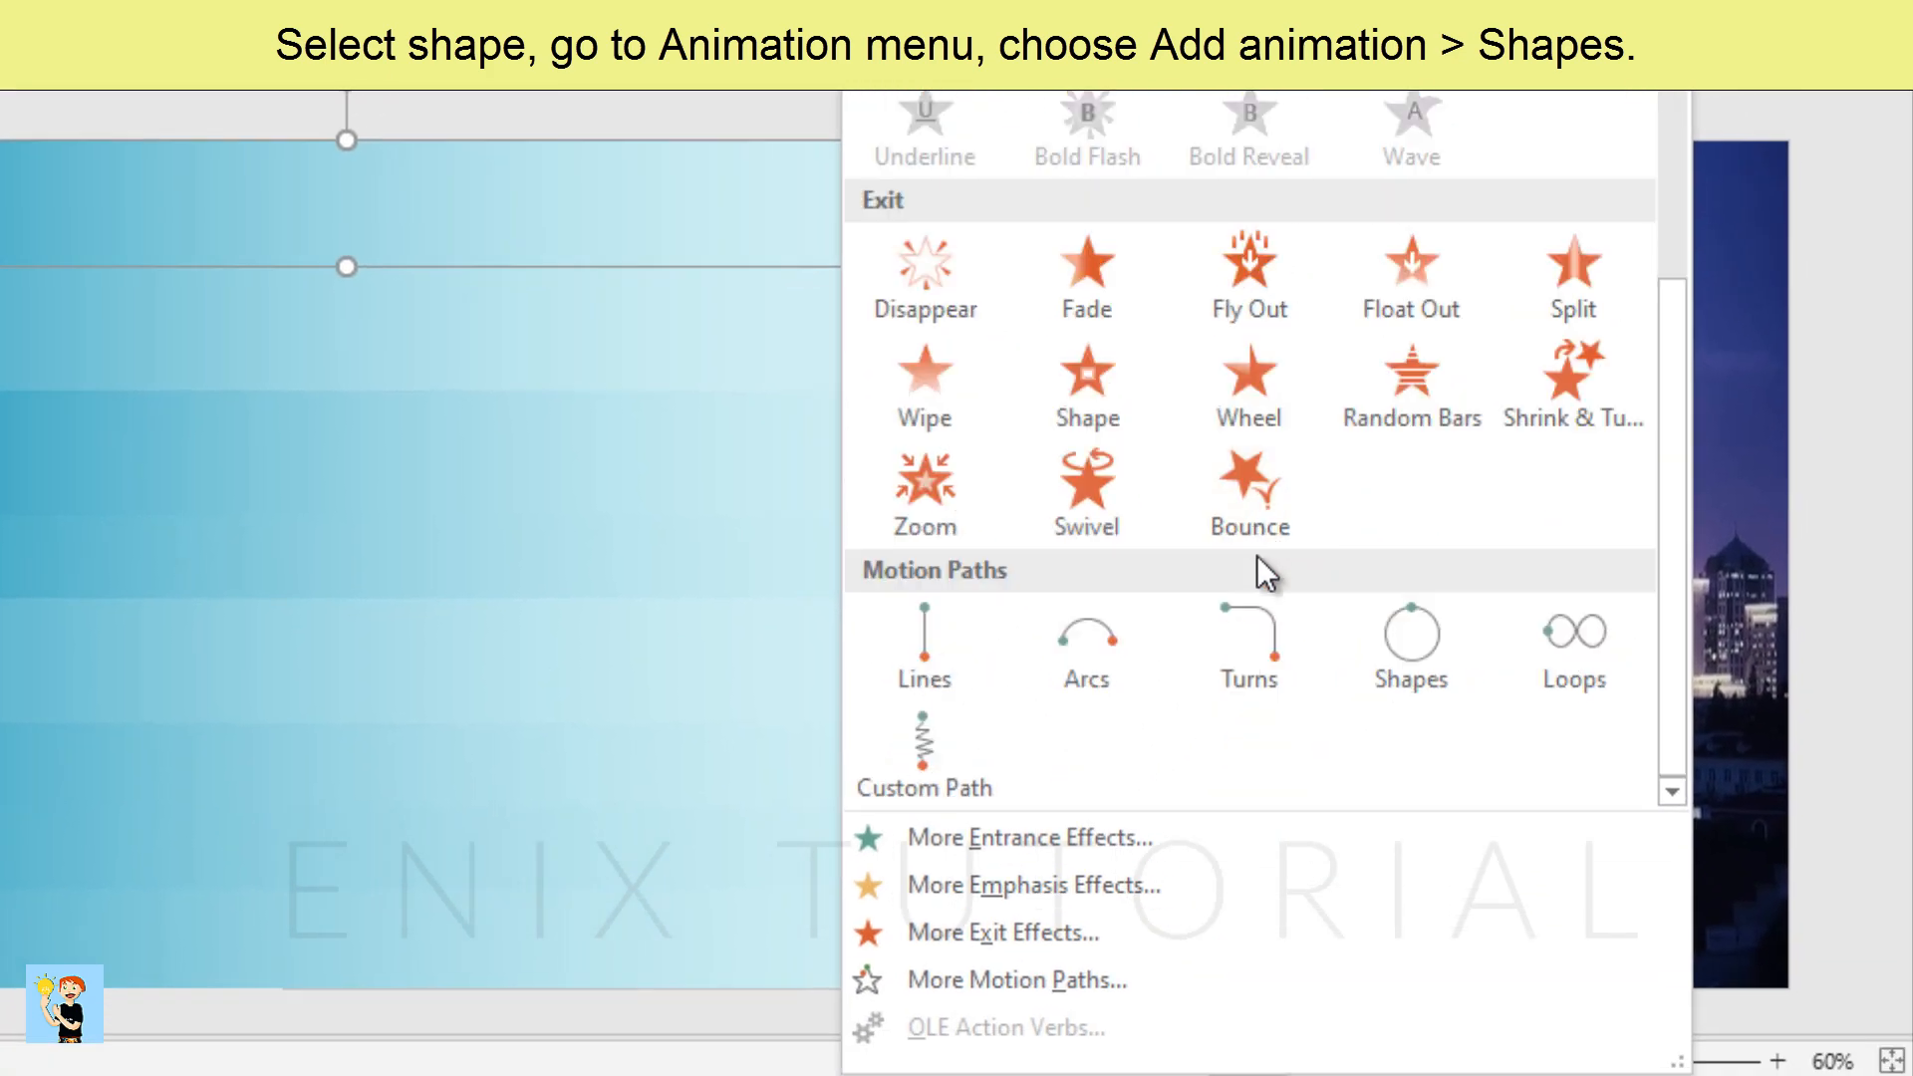
{"action": "left_click", "coordinate": [1409, 639]}
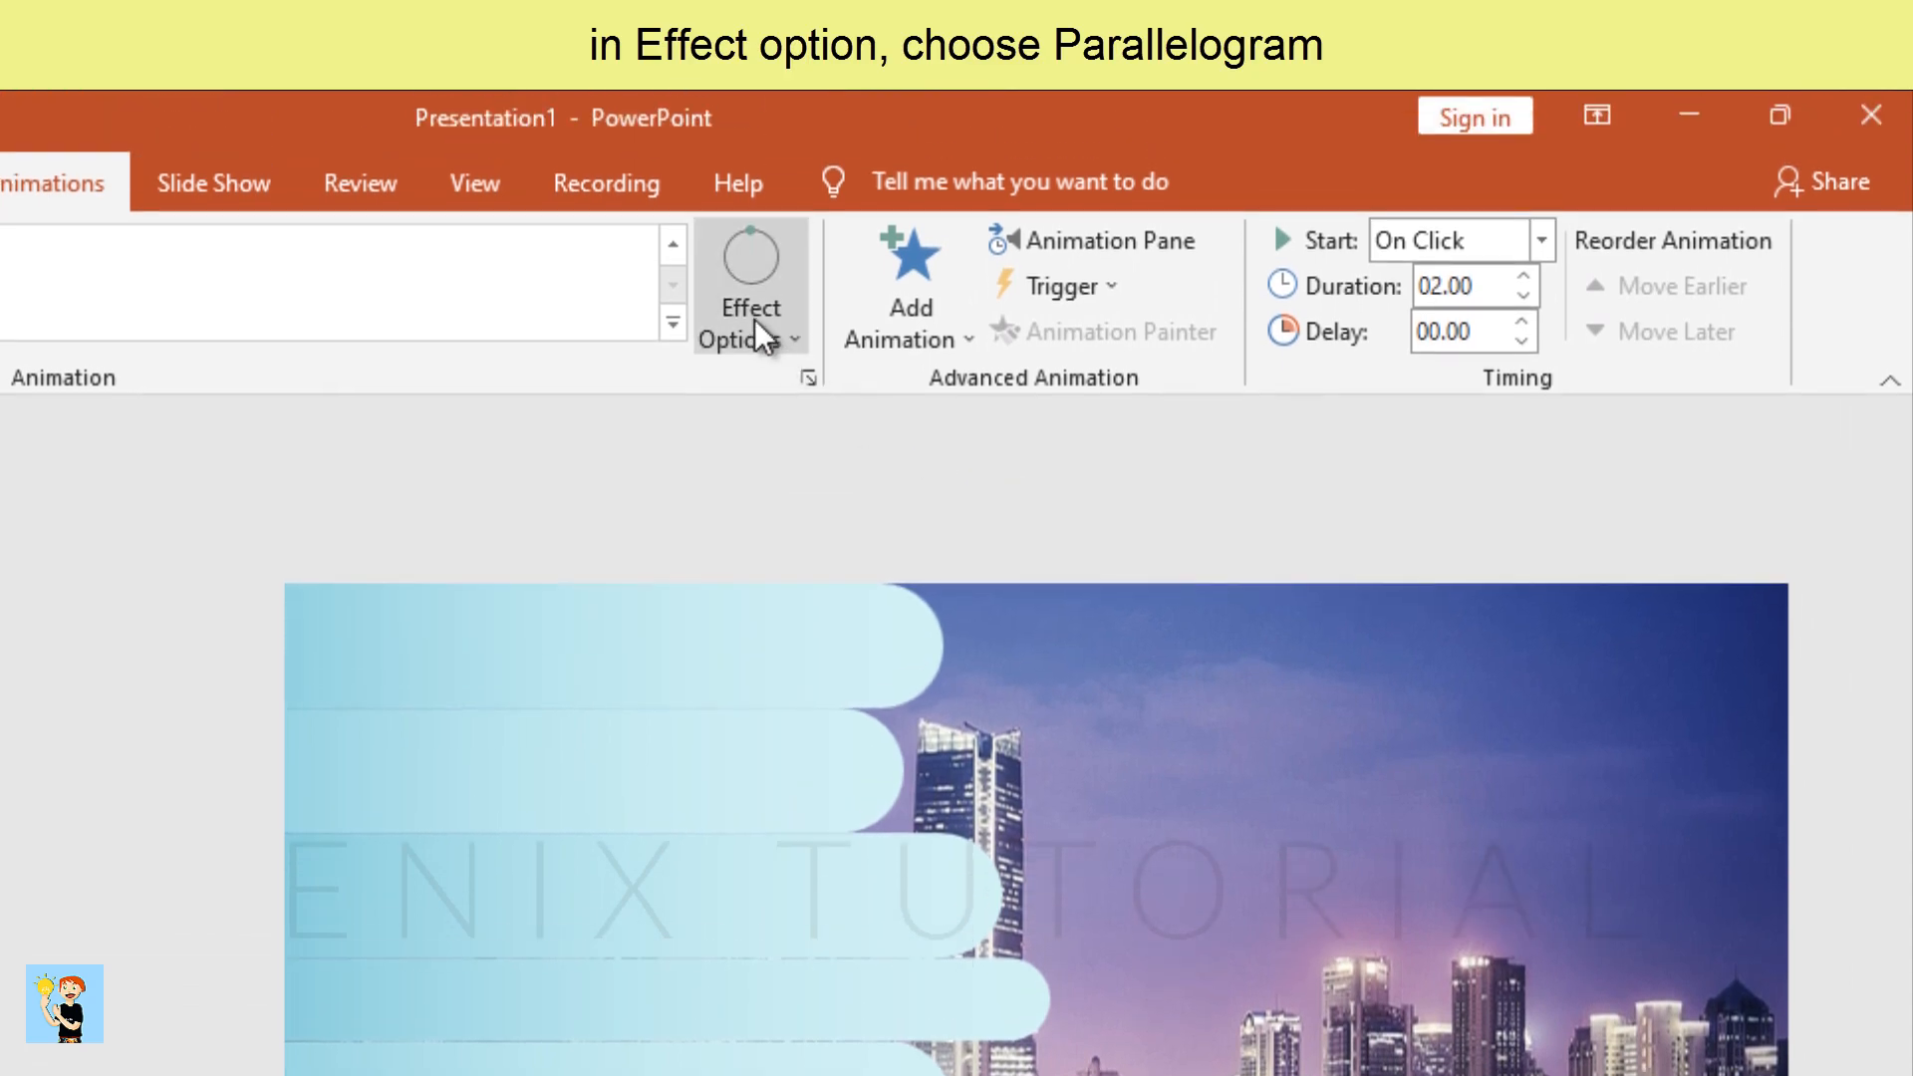
{"action": "left_click", "coordinate": [749, 287]}
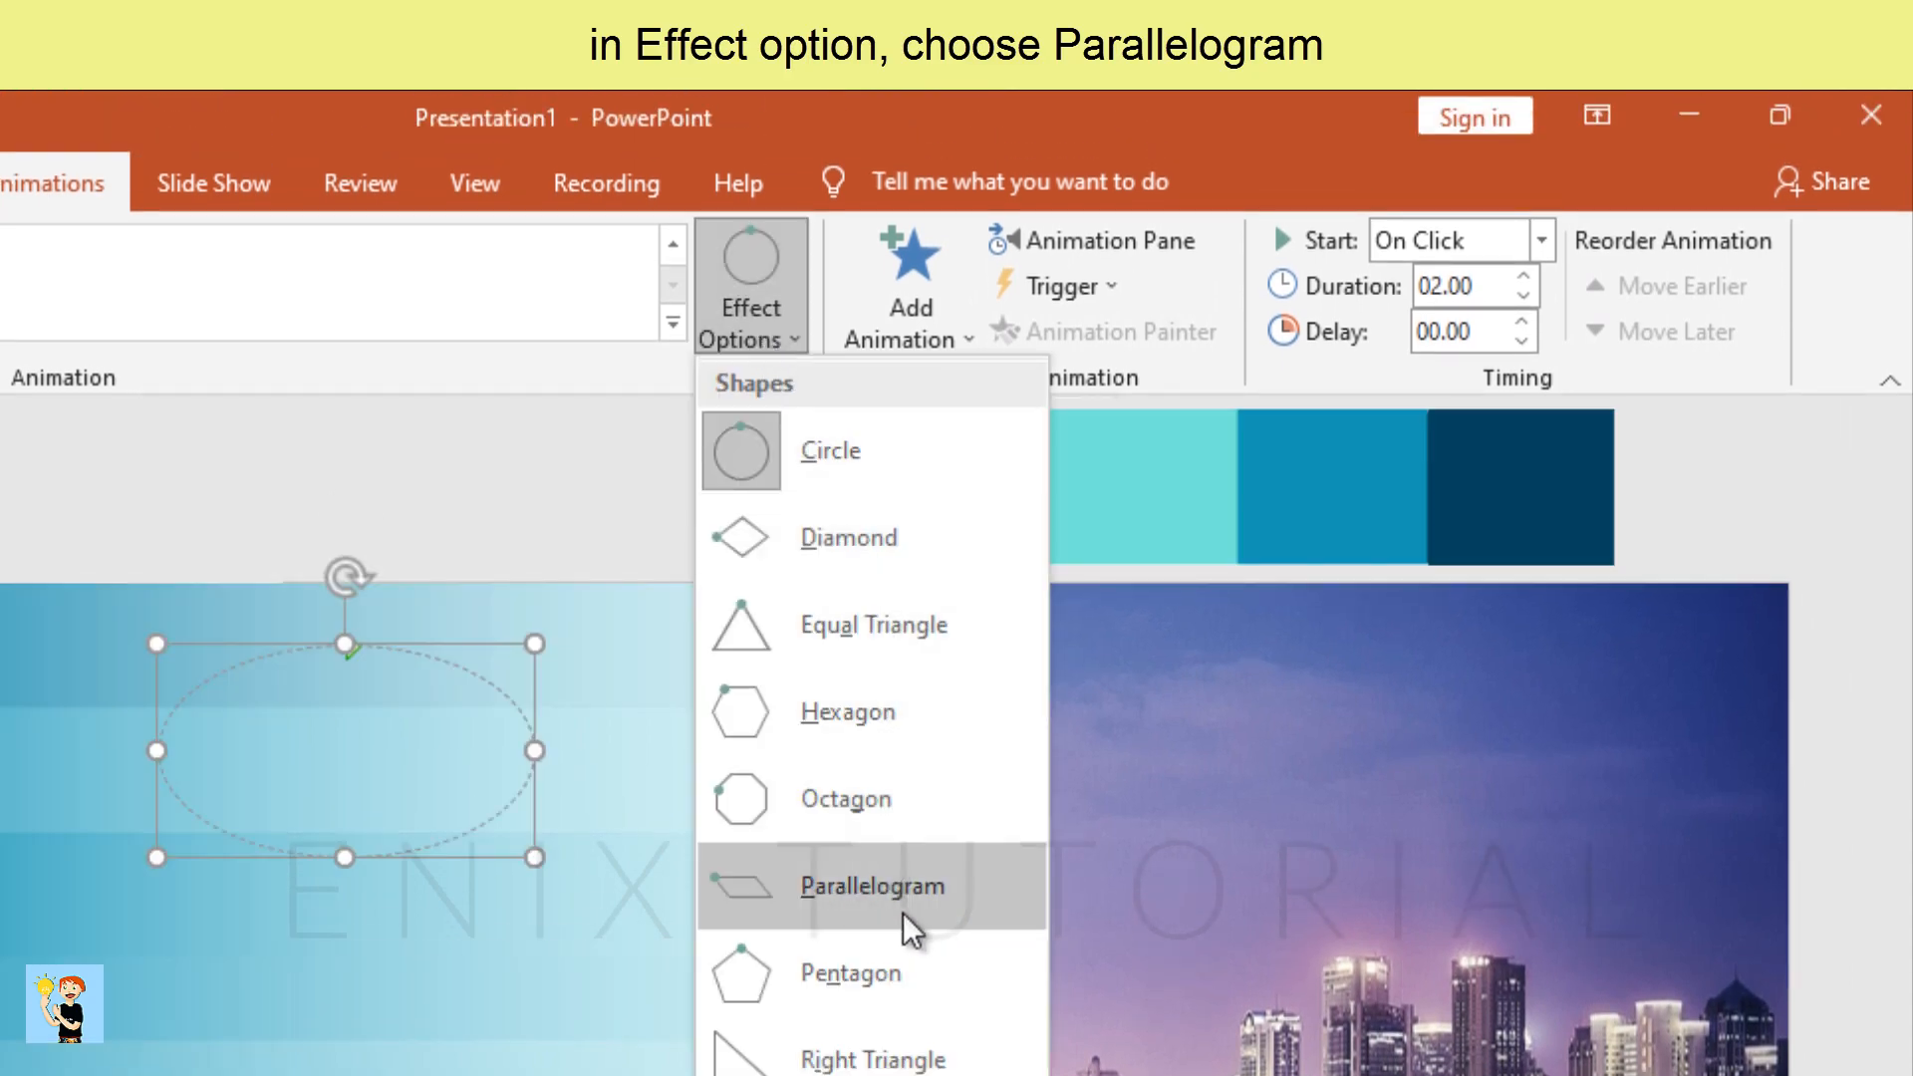
{"action": "left_click", "coordinate": [871, 884]}
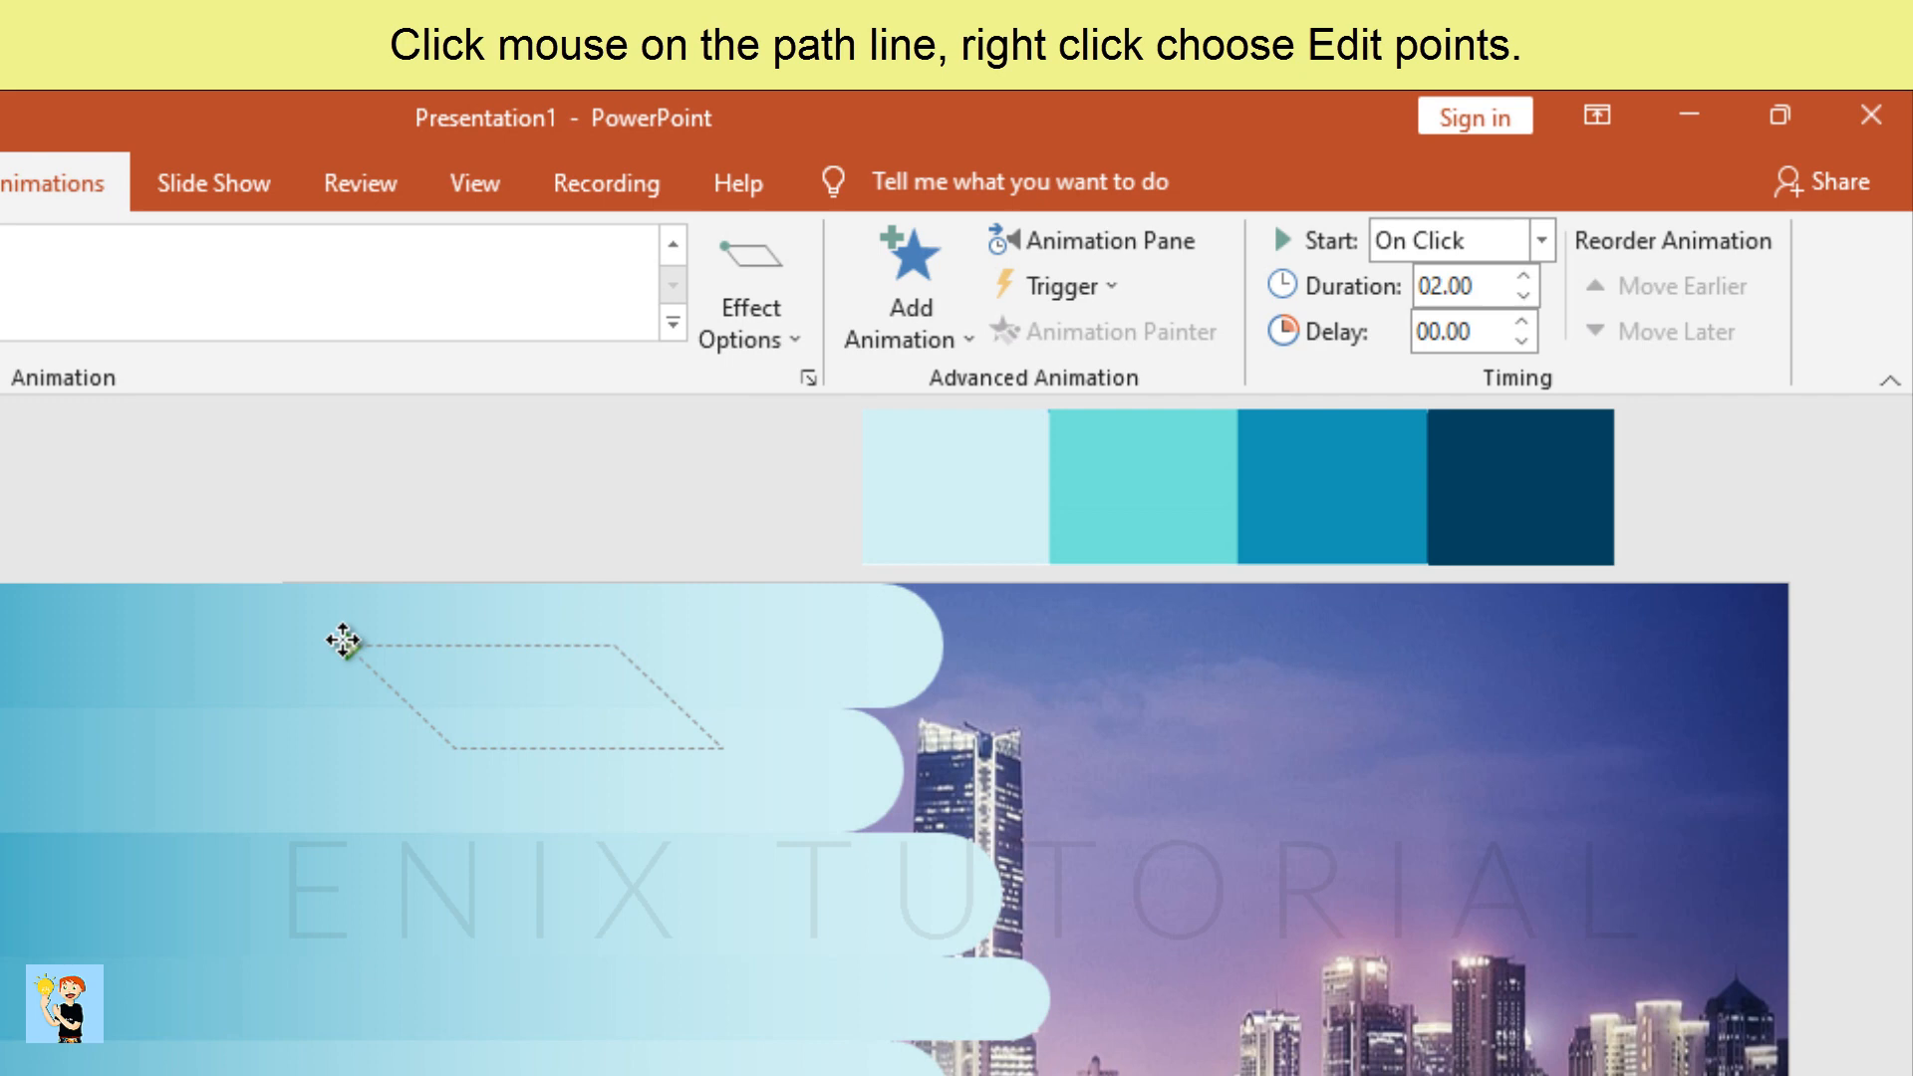
Edit the motion path's points, deleting corners until a straight horizontal line remains
{"action": "left_click", "coordinate": [355, 639]}
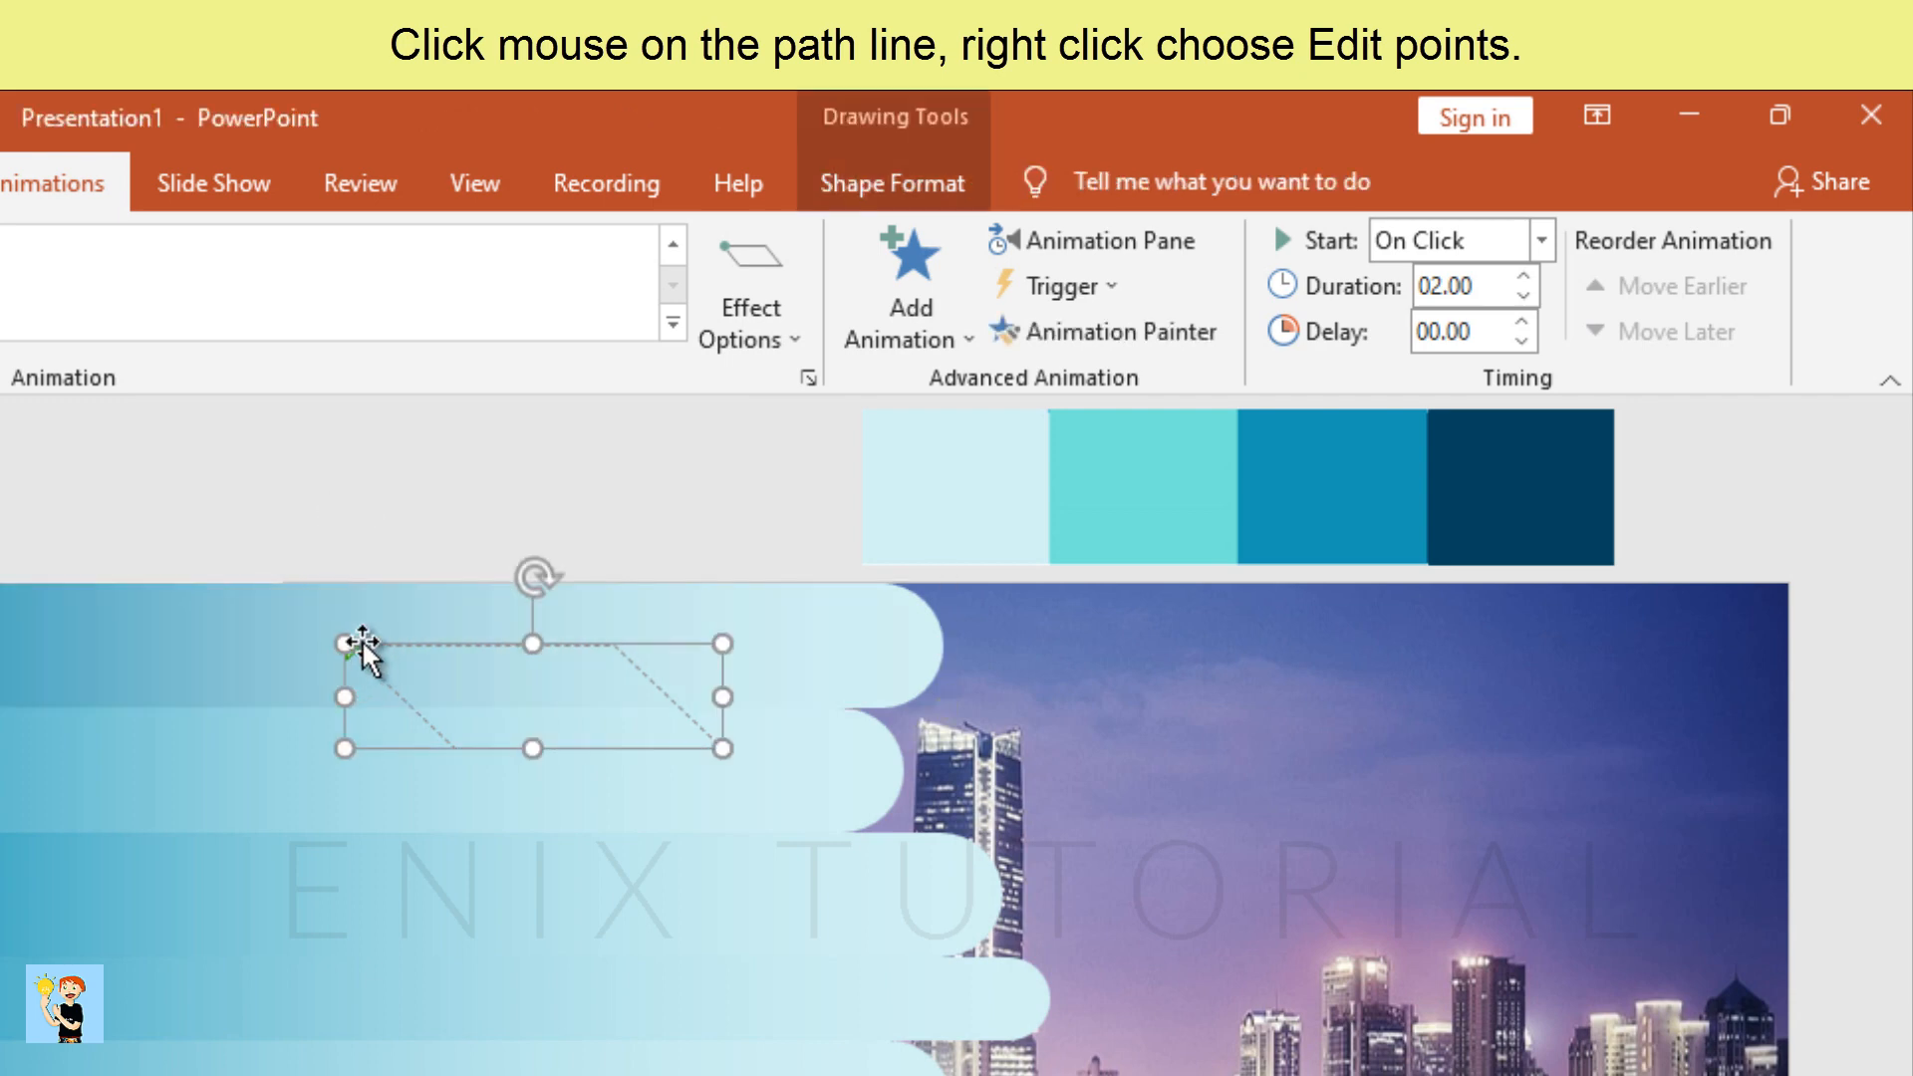
{"action": "right_click", "coordinate": [366, 654]}
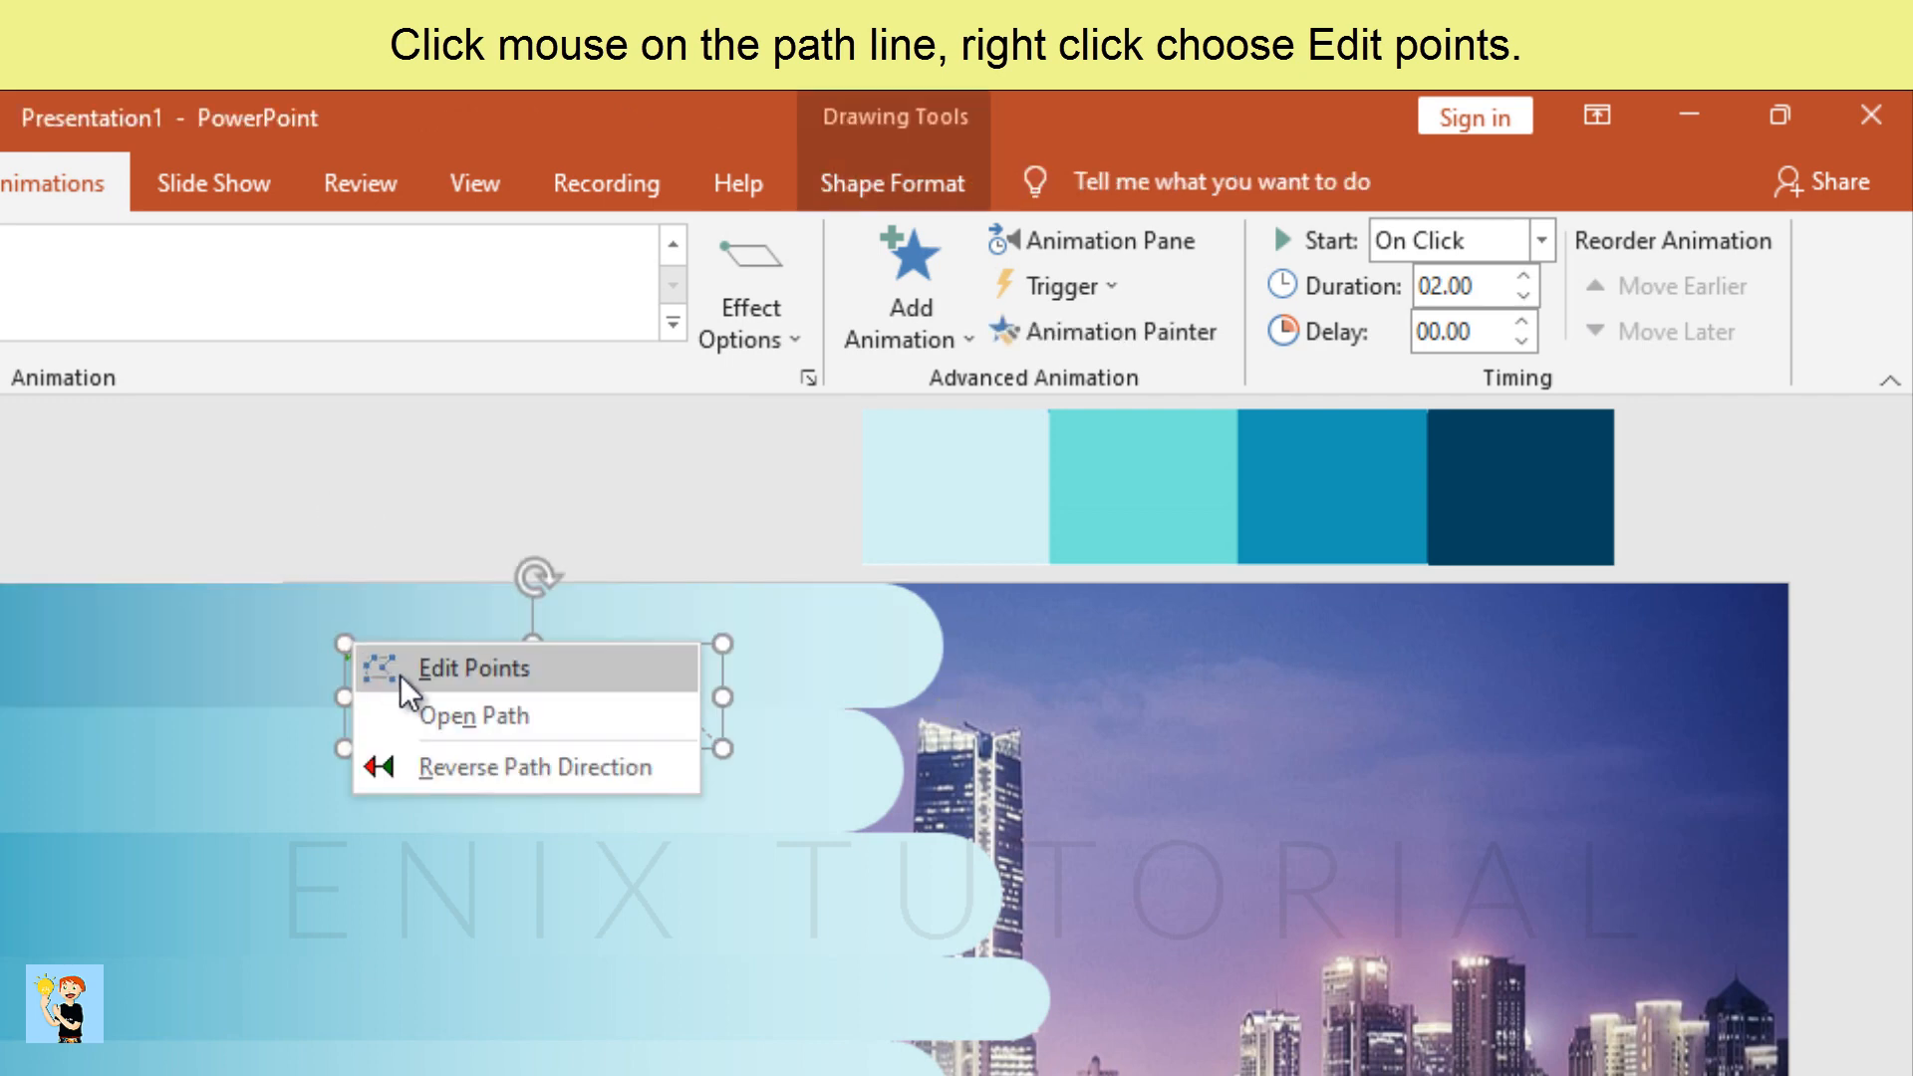
{"action": "left_click", "coordinate": [472, 667]}
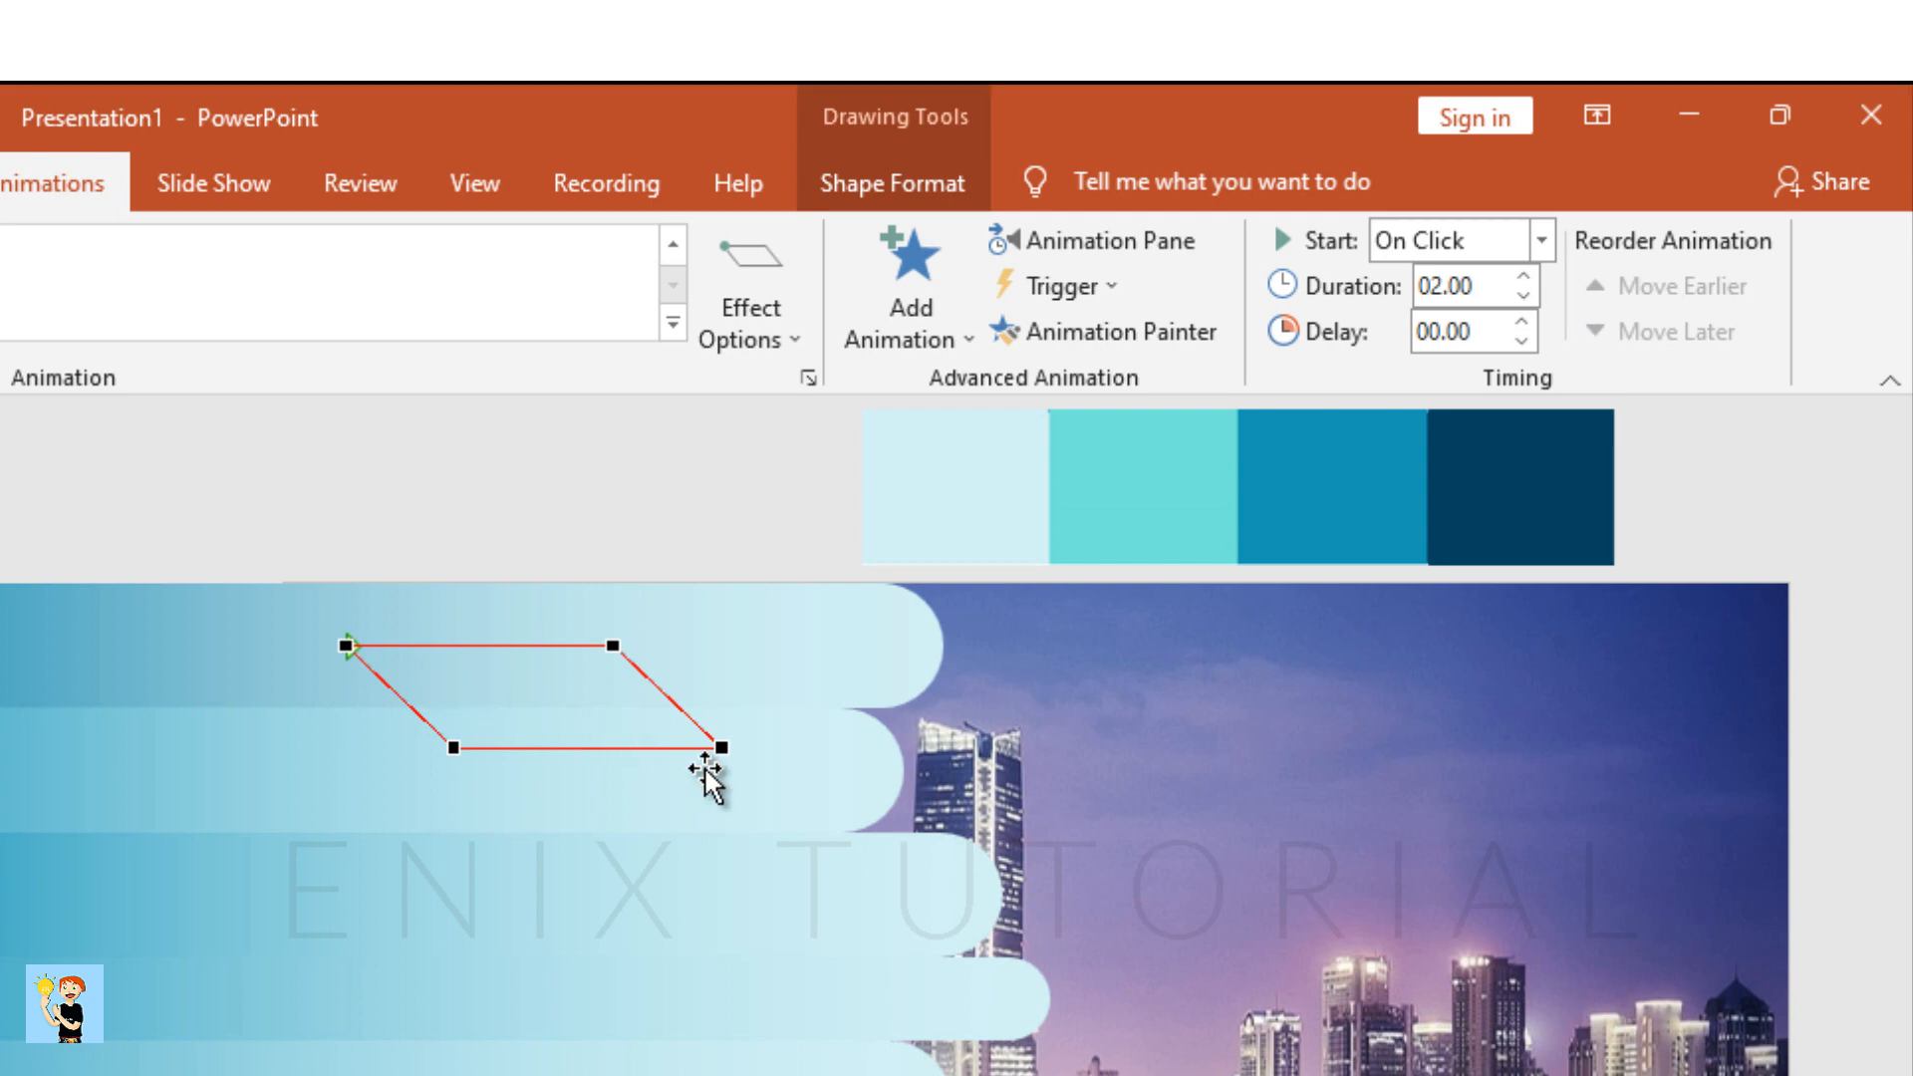
{"action": "right_click", "coordinate": [719, 747]}
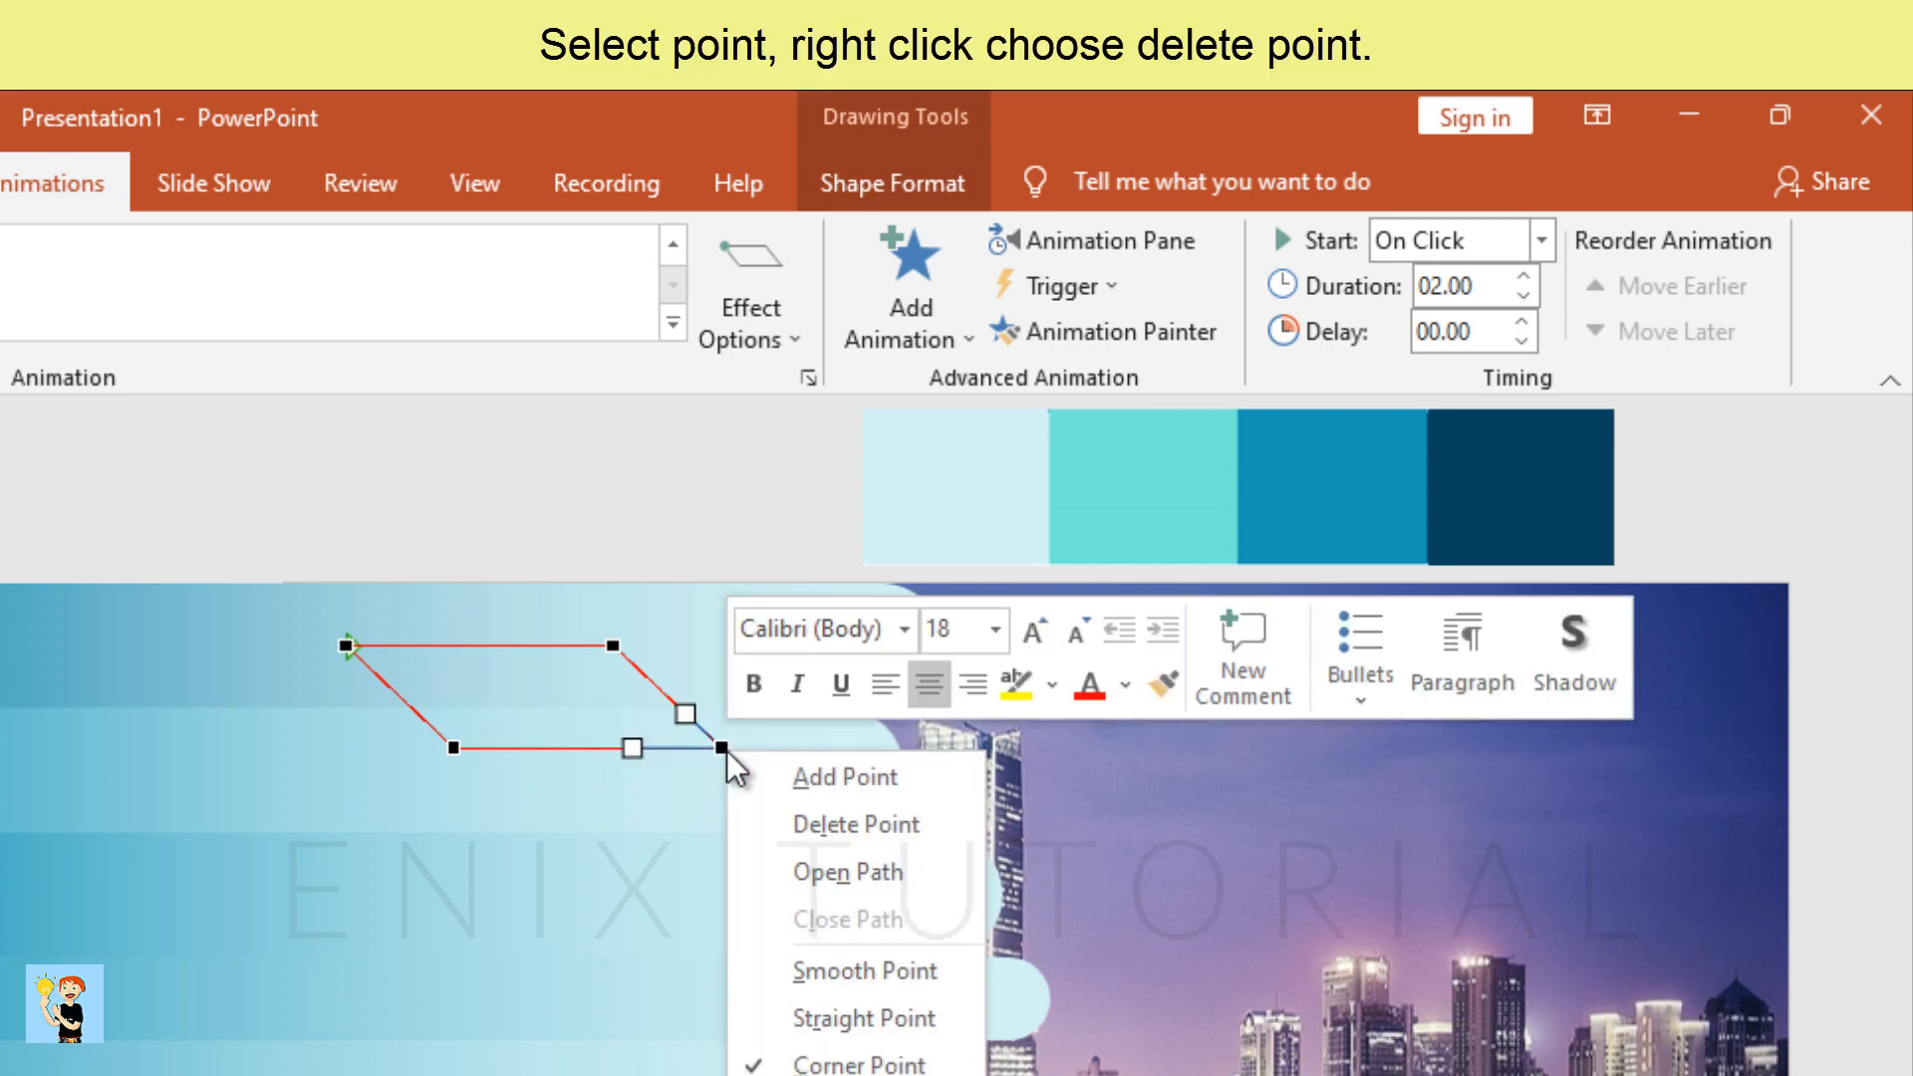
{"action": "left_click", "coordinate": [855, 825]}
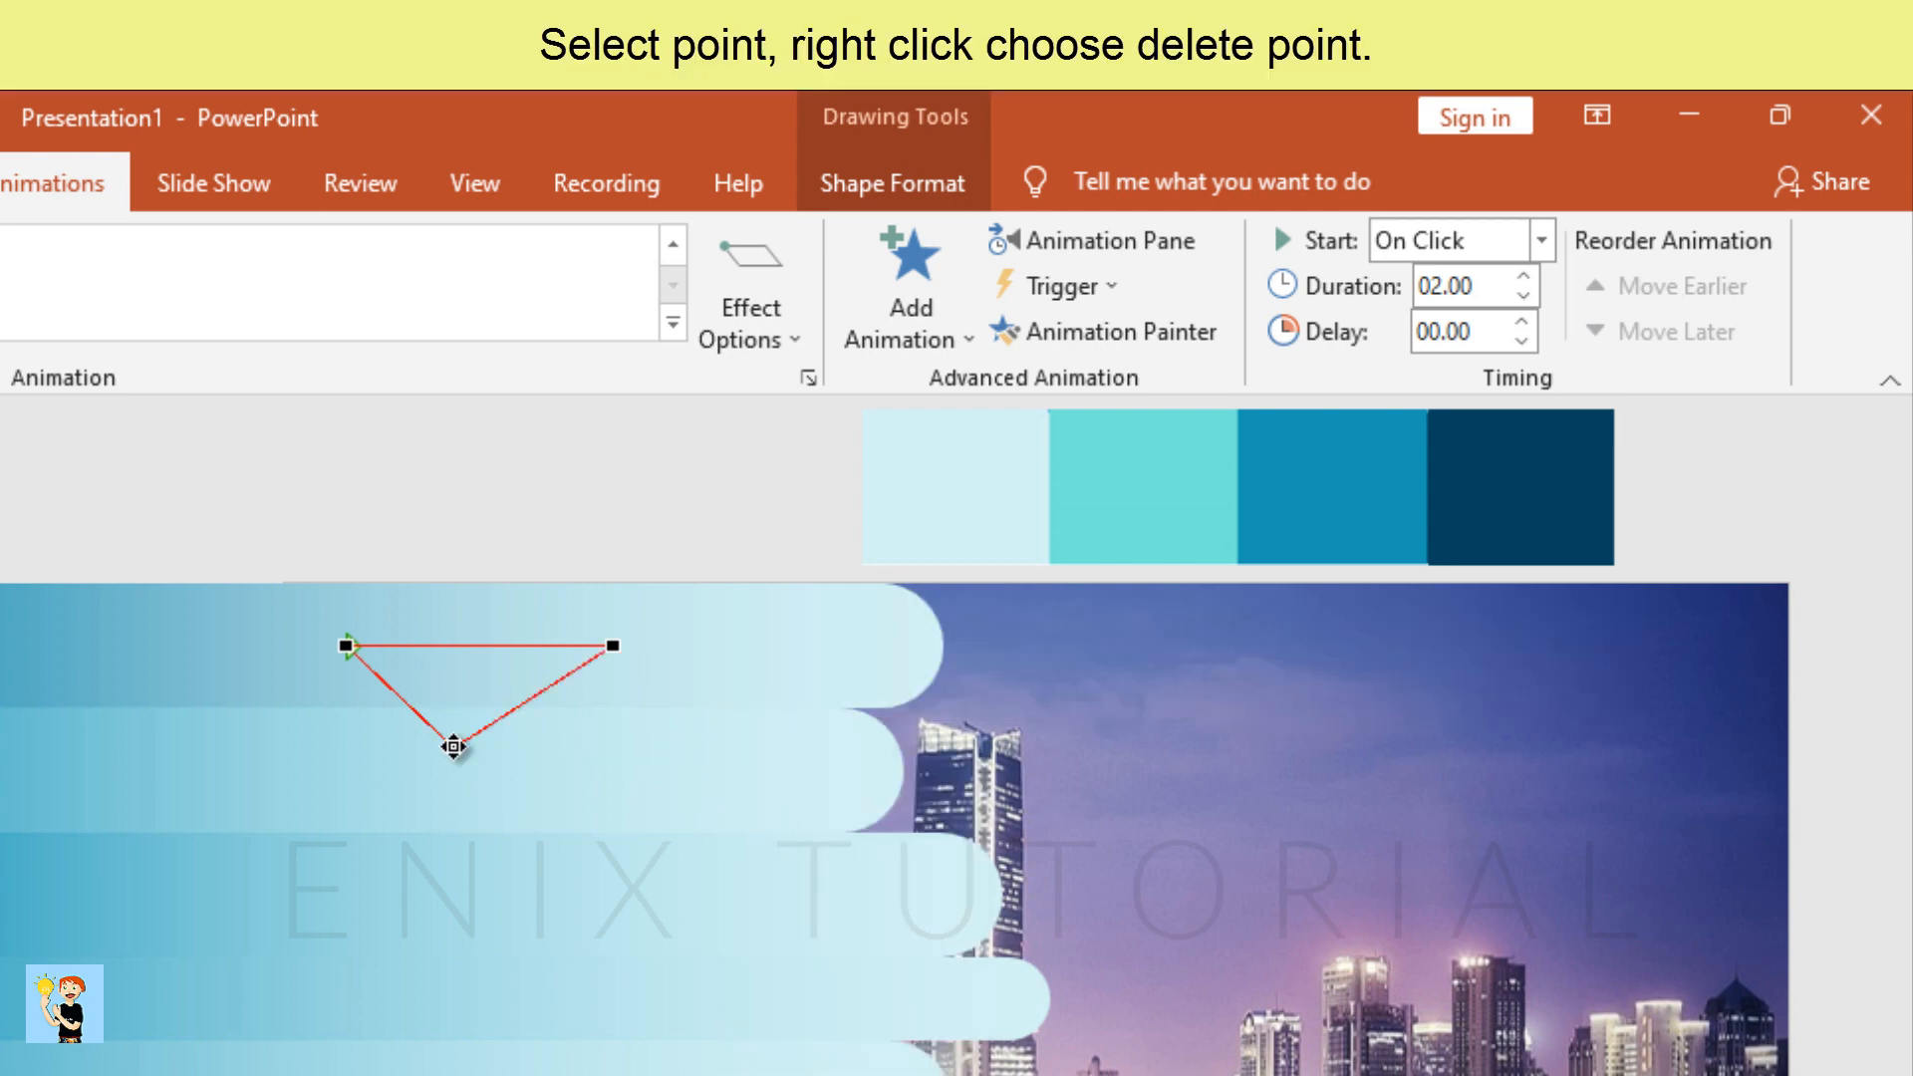
{"action": "right_click", "coordinate": [454, 747]}
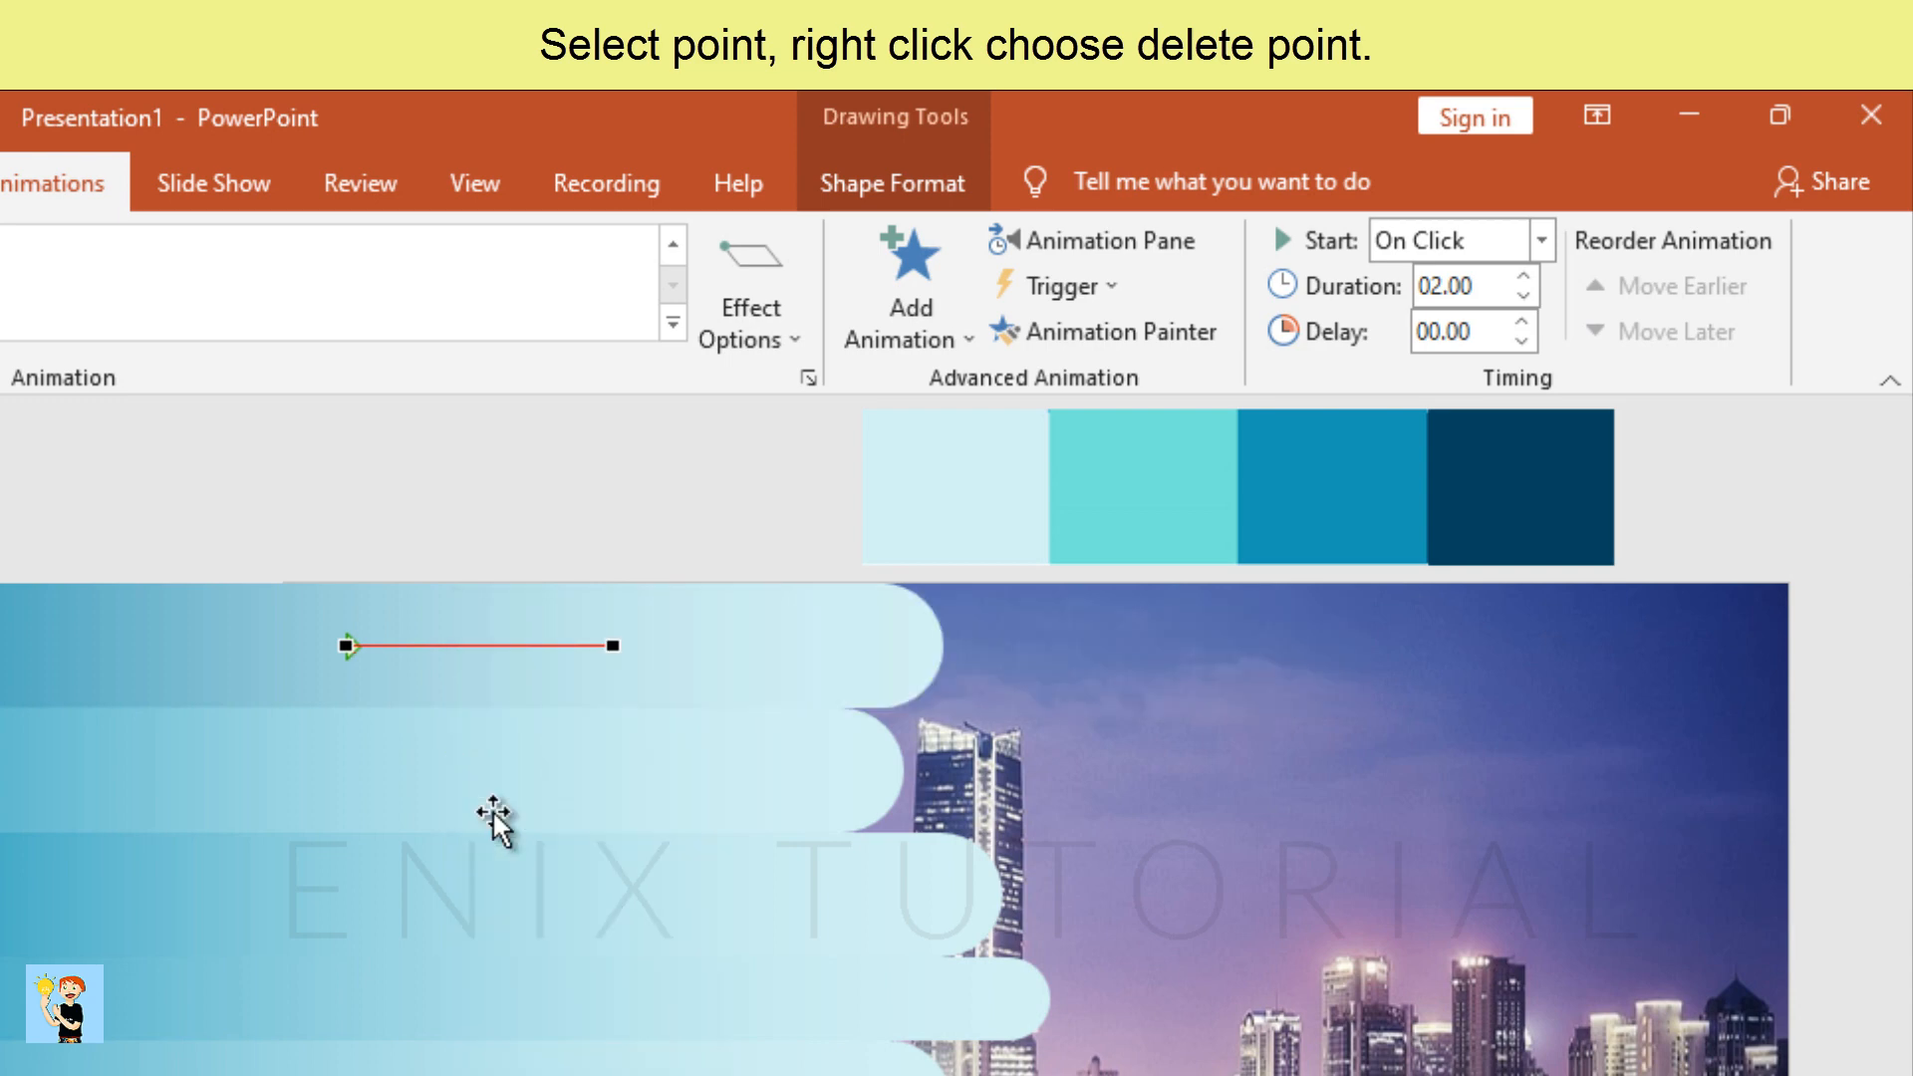
{"action": "mouse_move", "coordinate": [583, 638]}
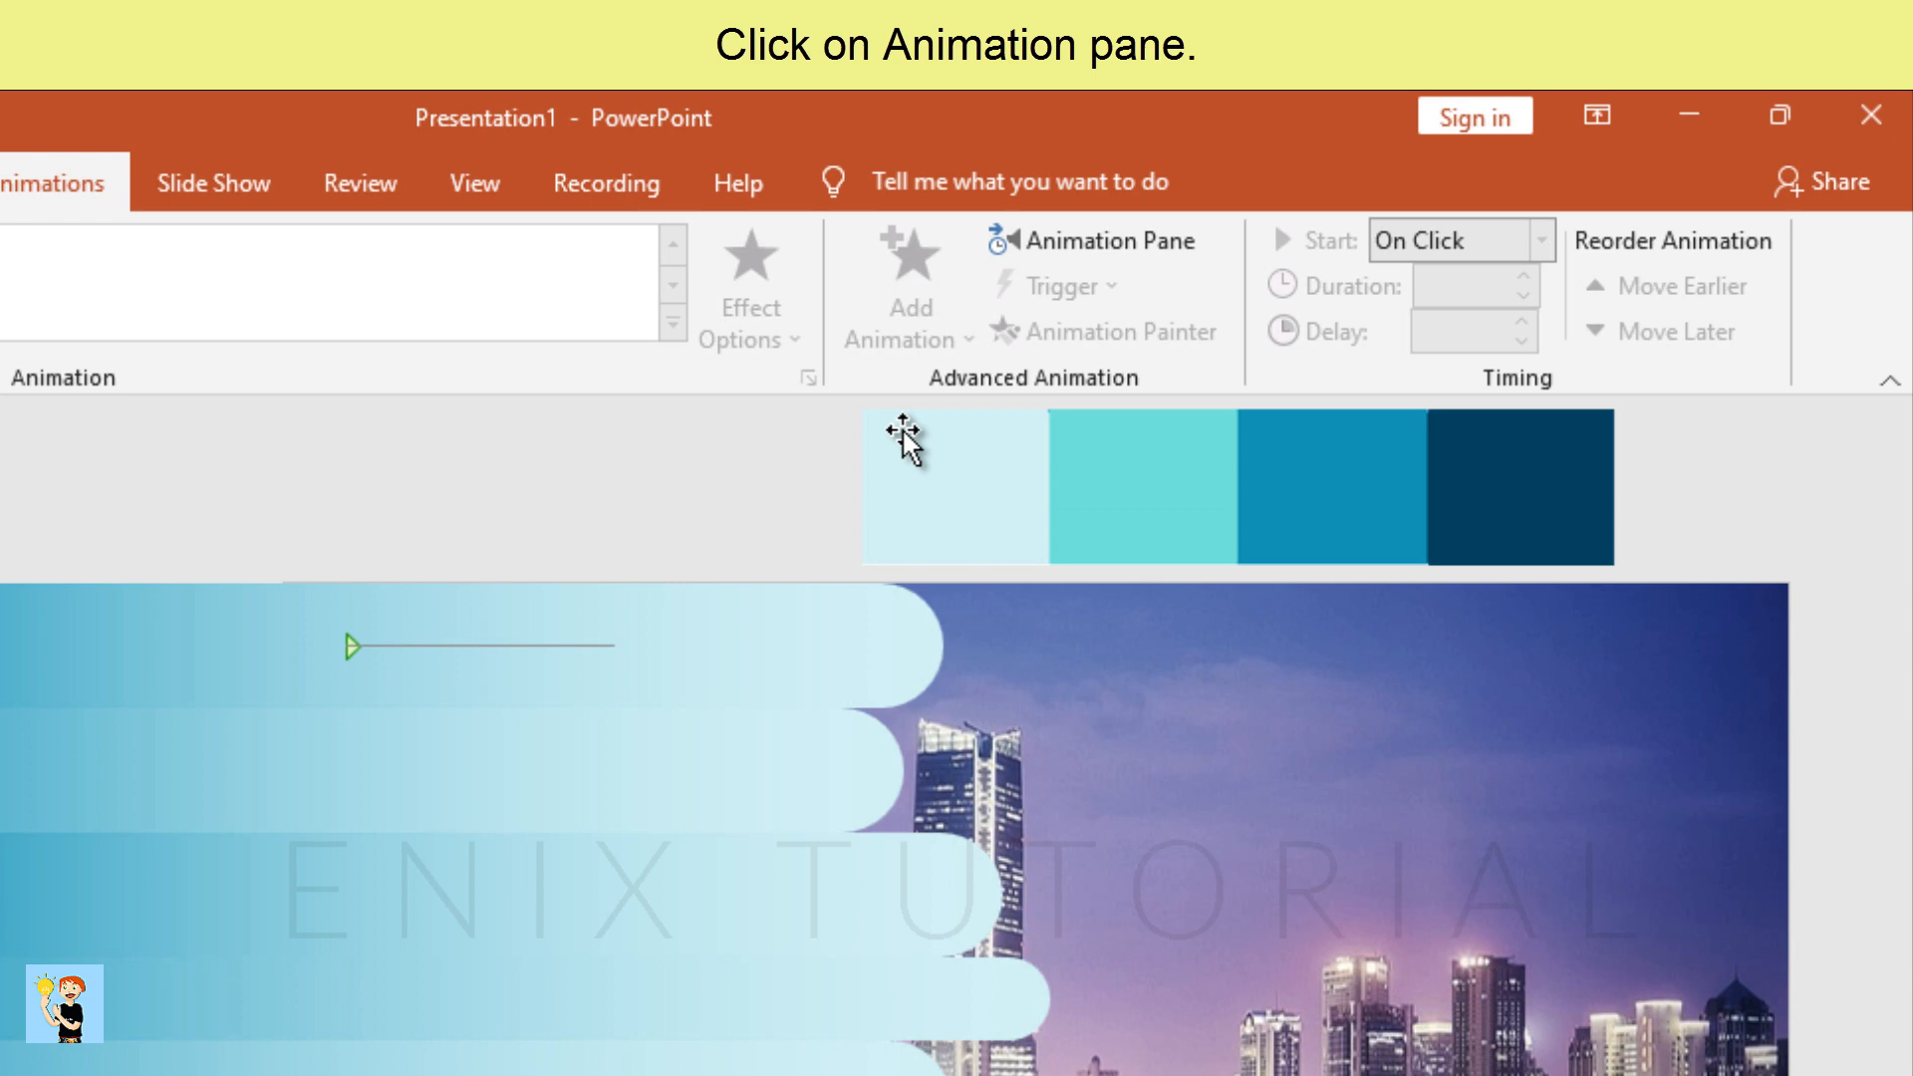
Set the first bar's animation to Auto-reverse and Repeat: Until End of Slide
{"action": "left_click", "coordinate": [1096, 241]}
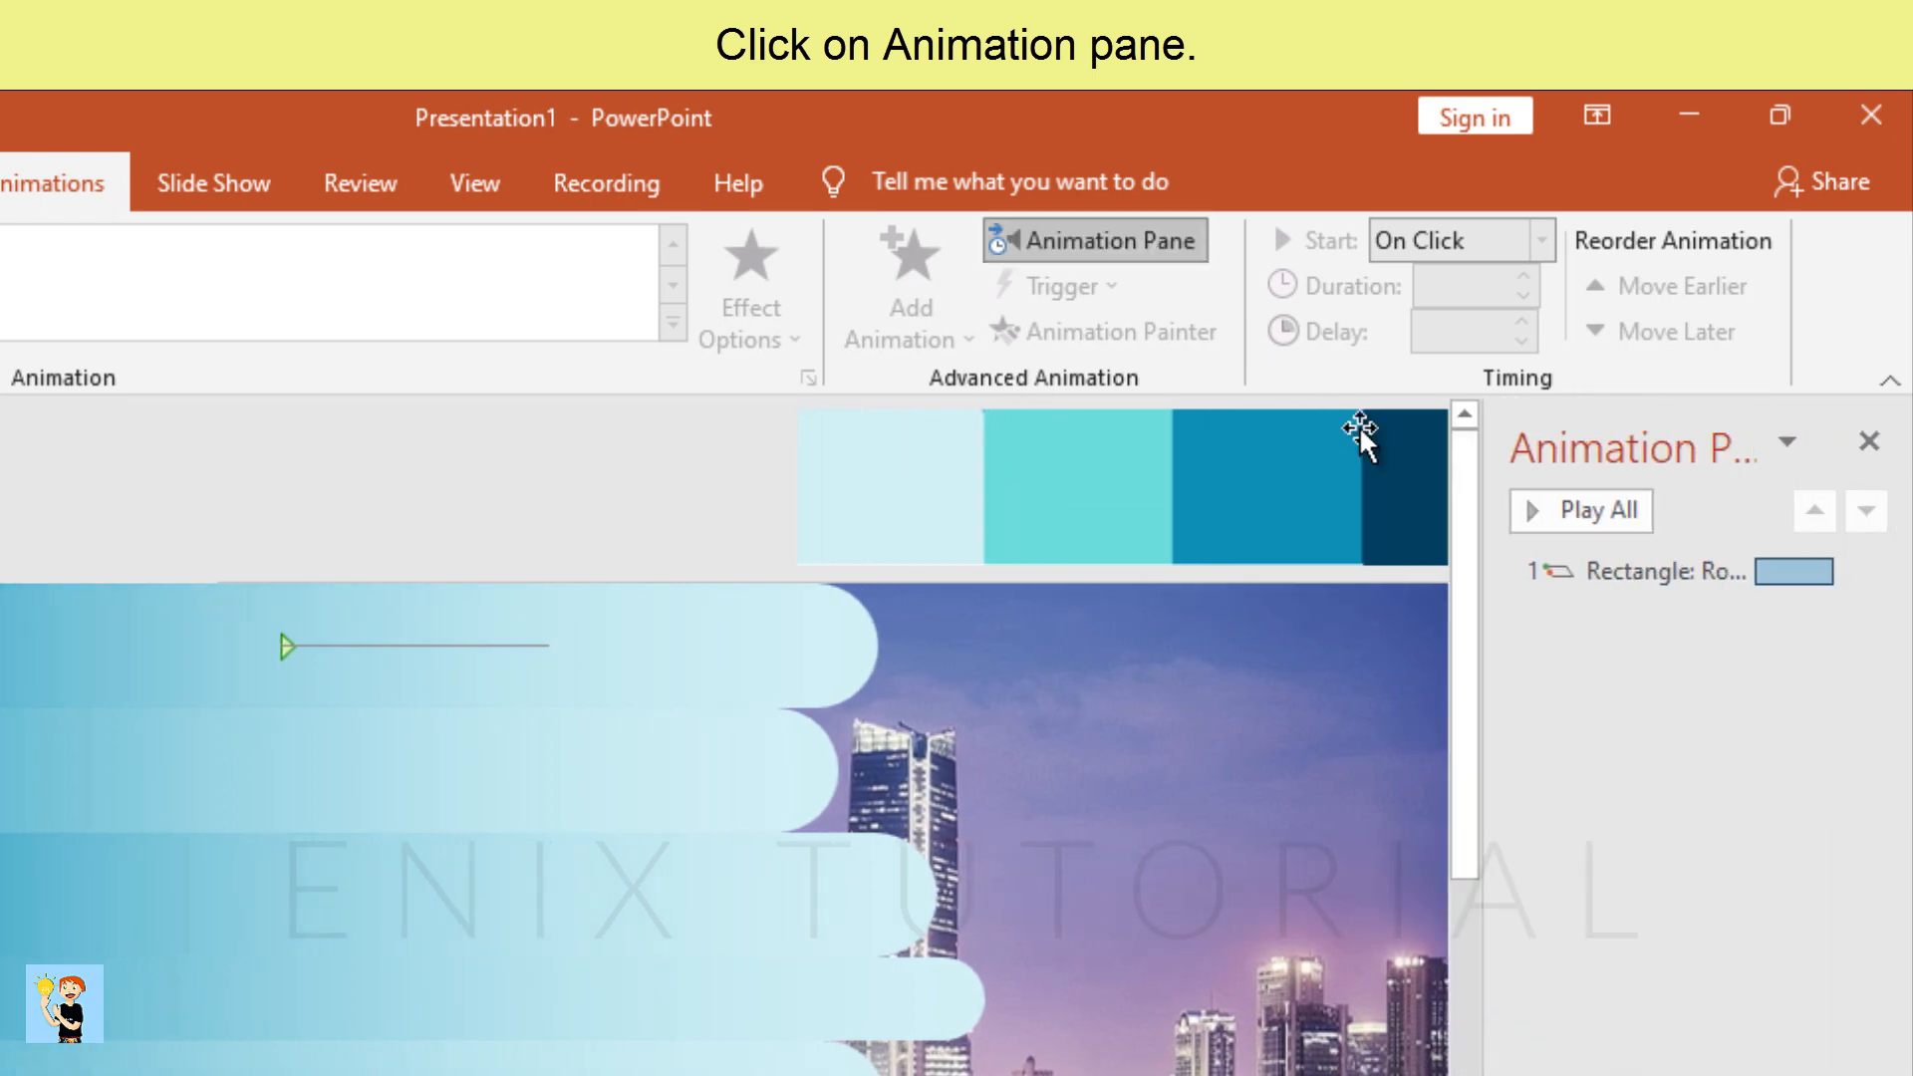
{"action": "left_click", "coordinate": [1678, 572]}
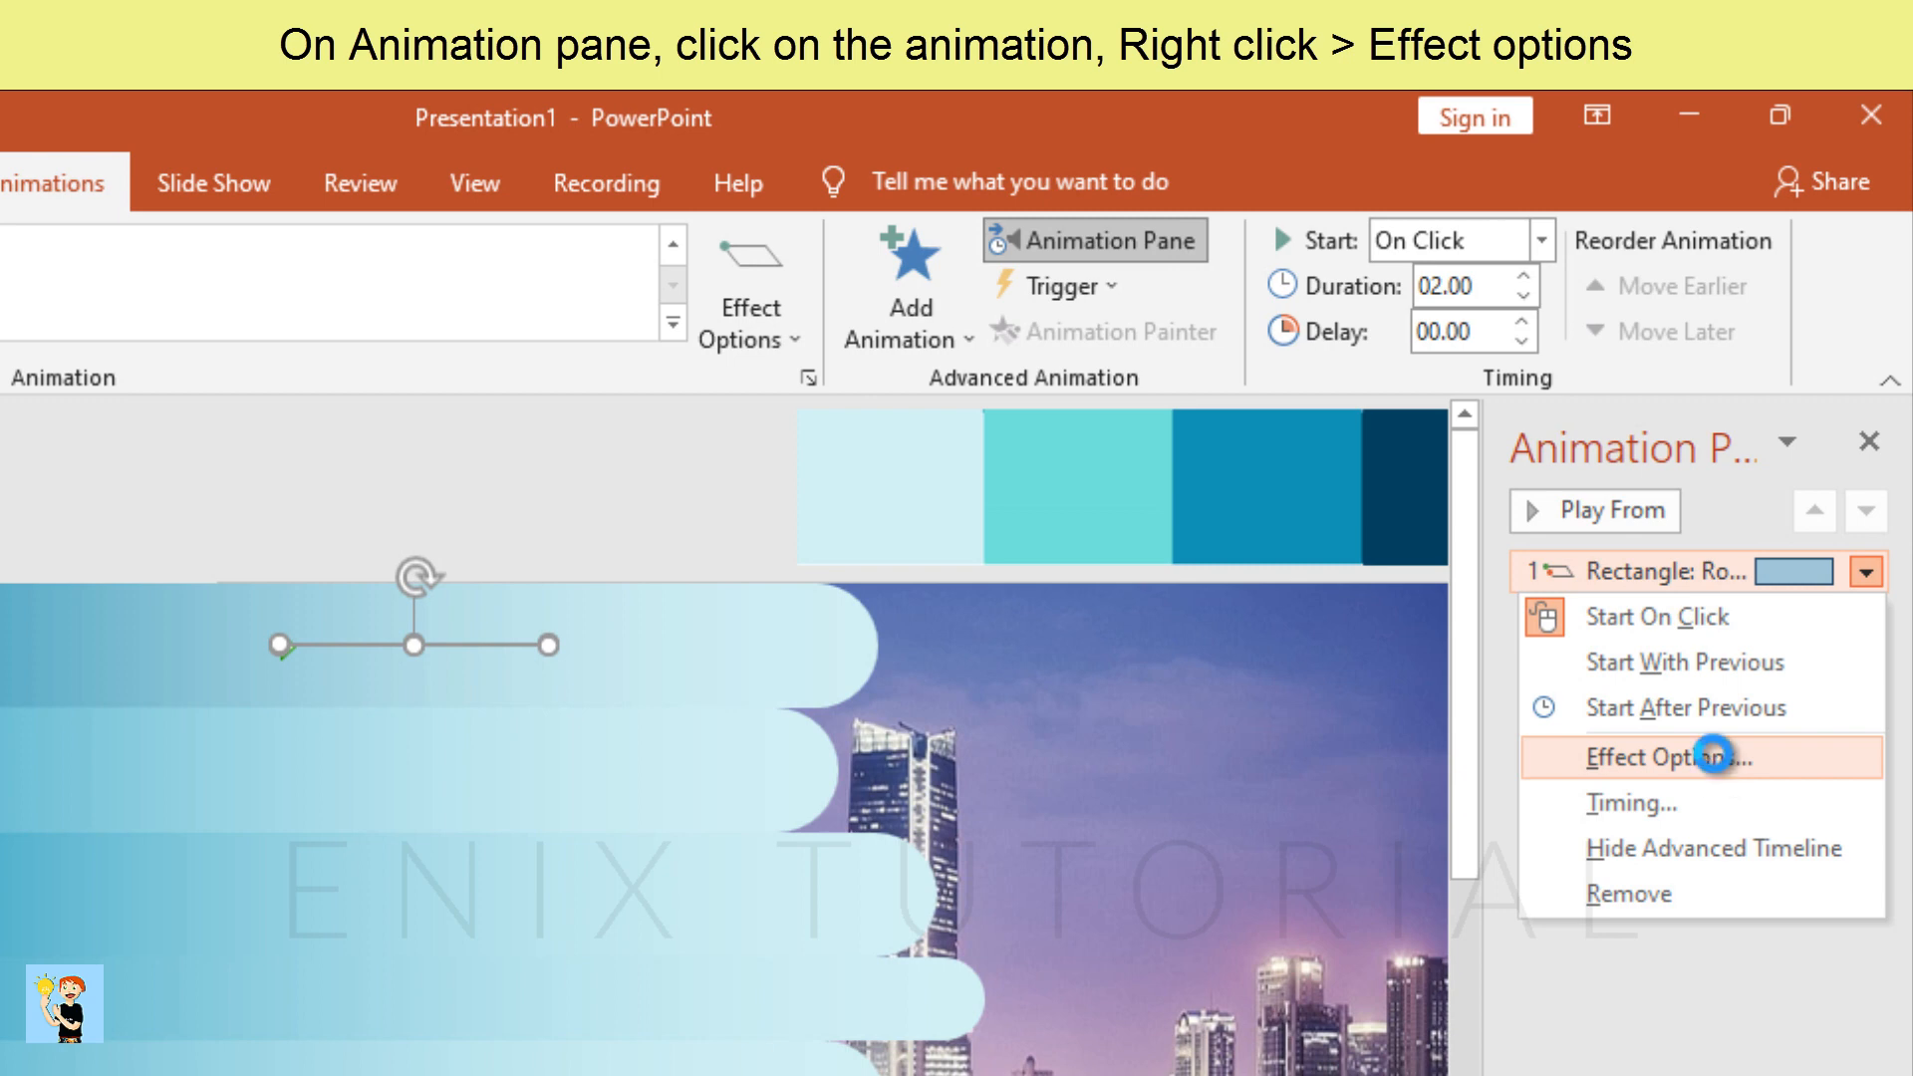
{"action": "left_click", "coordinate": [1660, 757]}
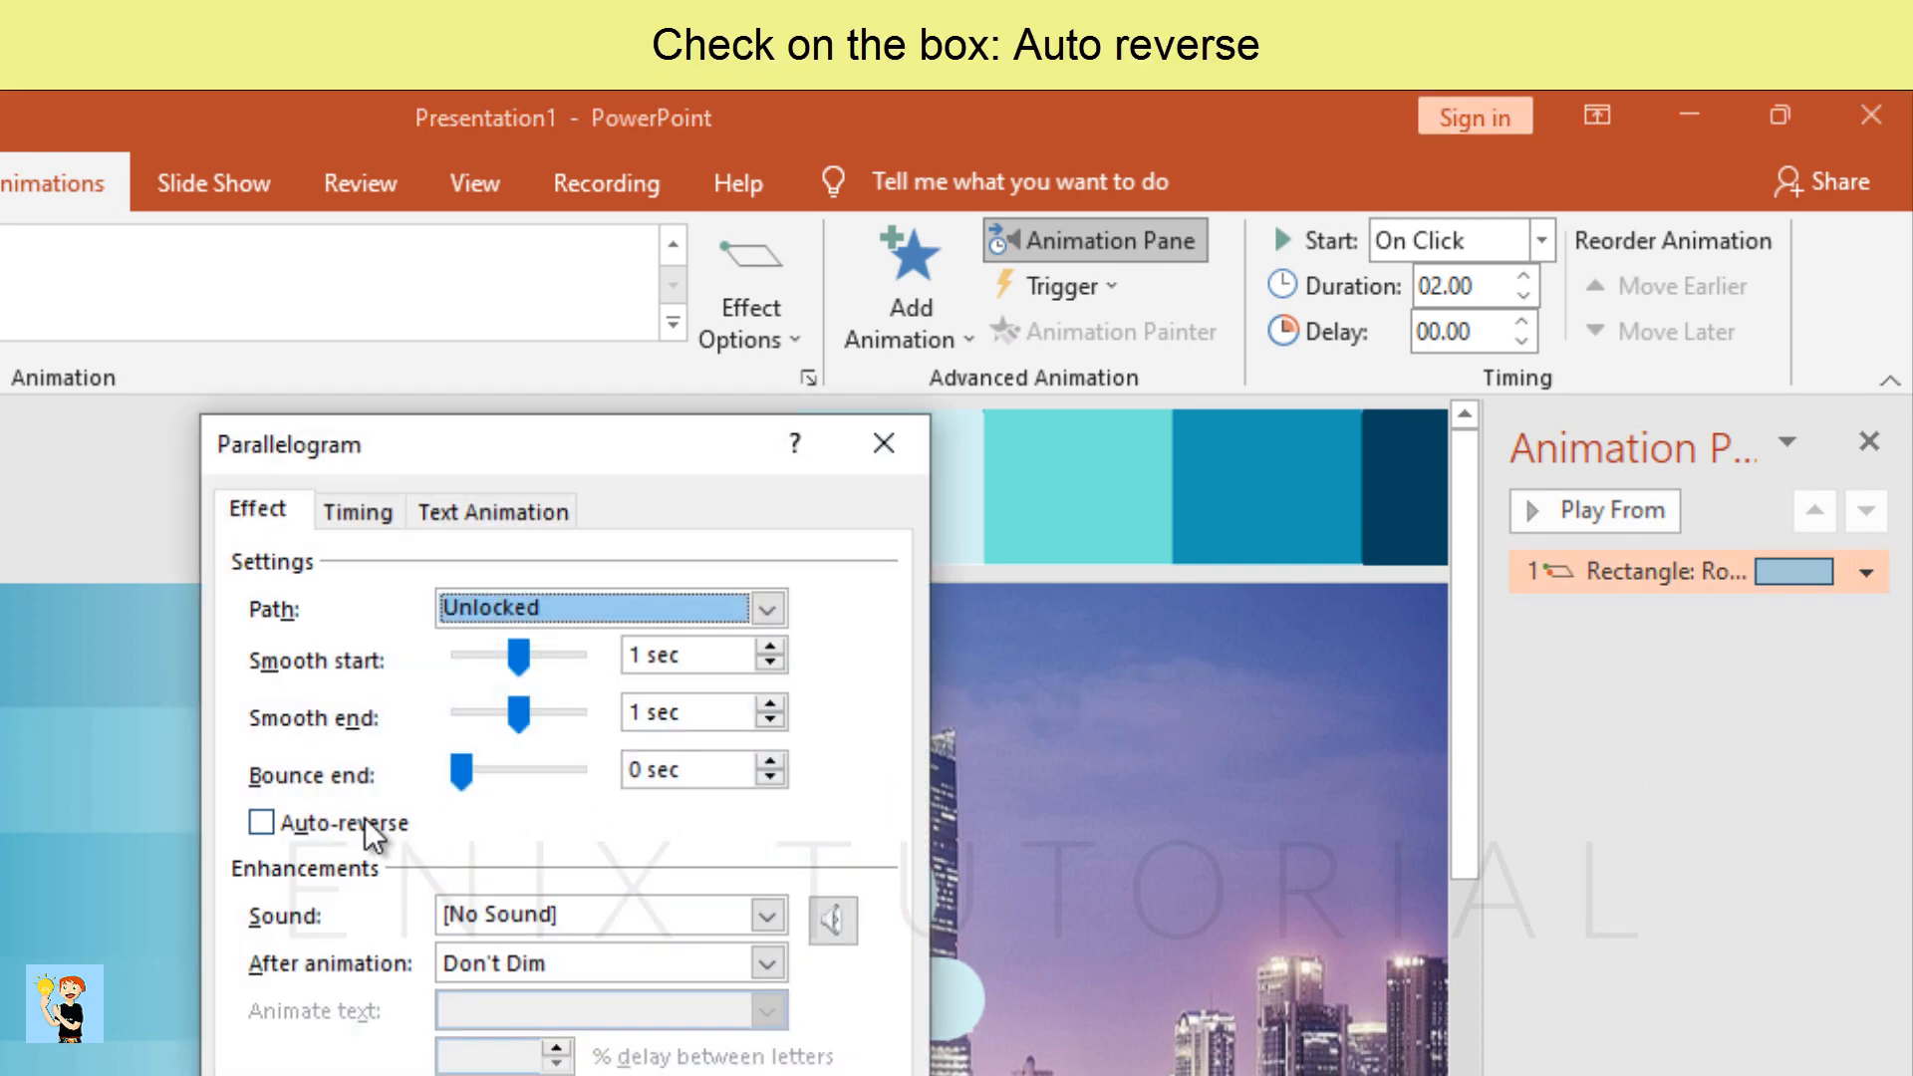
{"action": "left_click", "coordinate": [257, 822]}
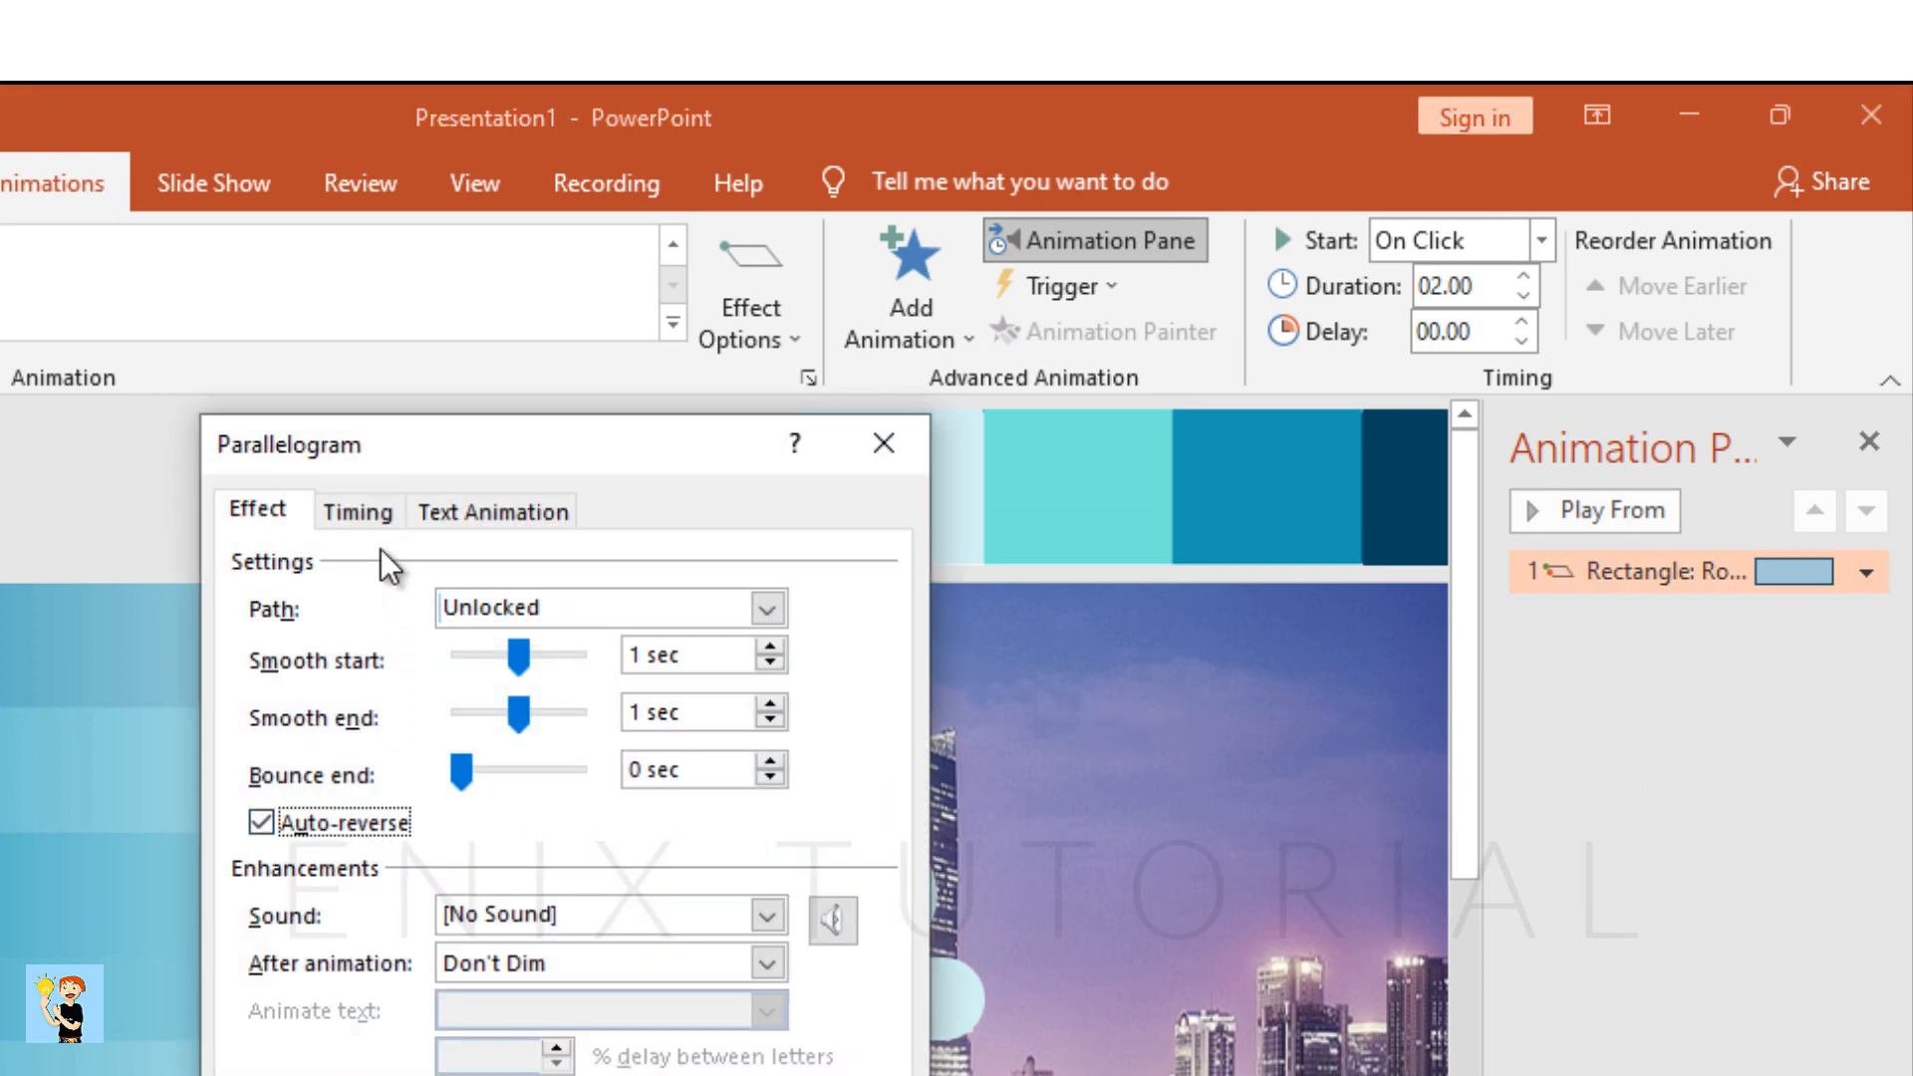
{"action": "left_click", "coordinate": [358, 510]}
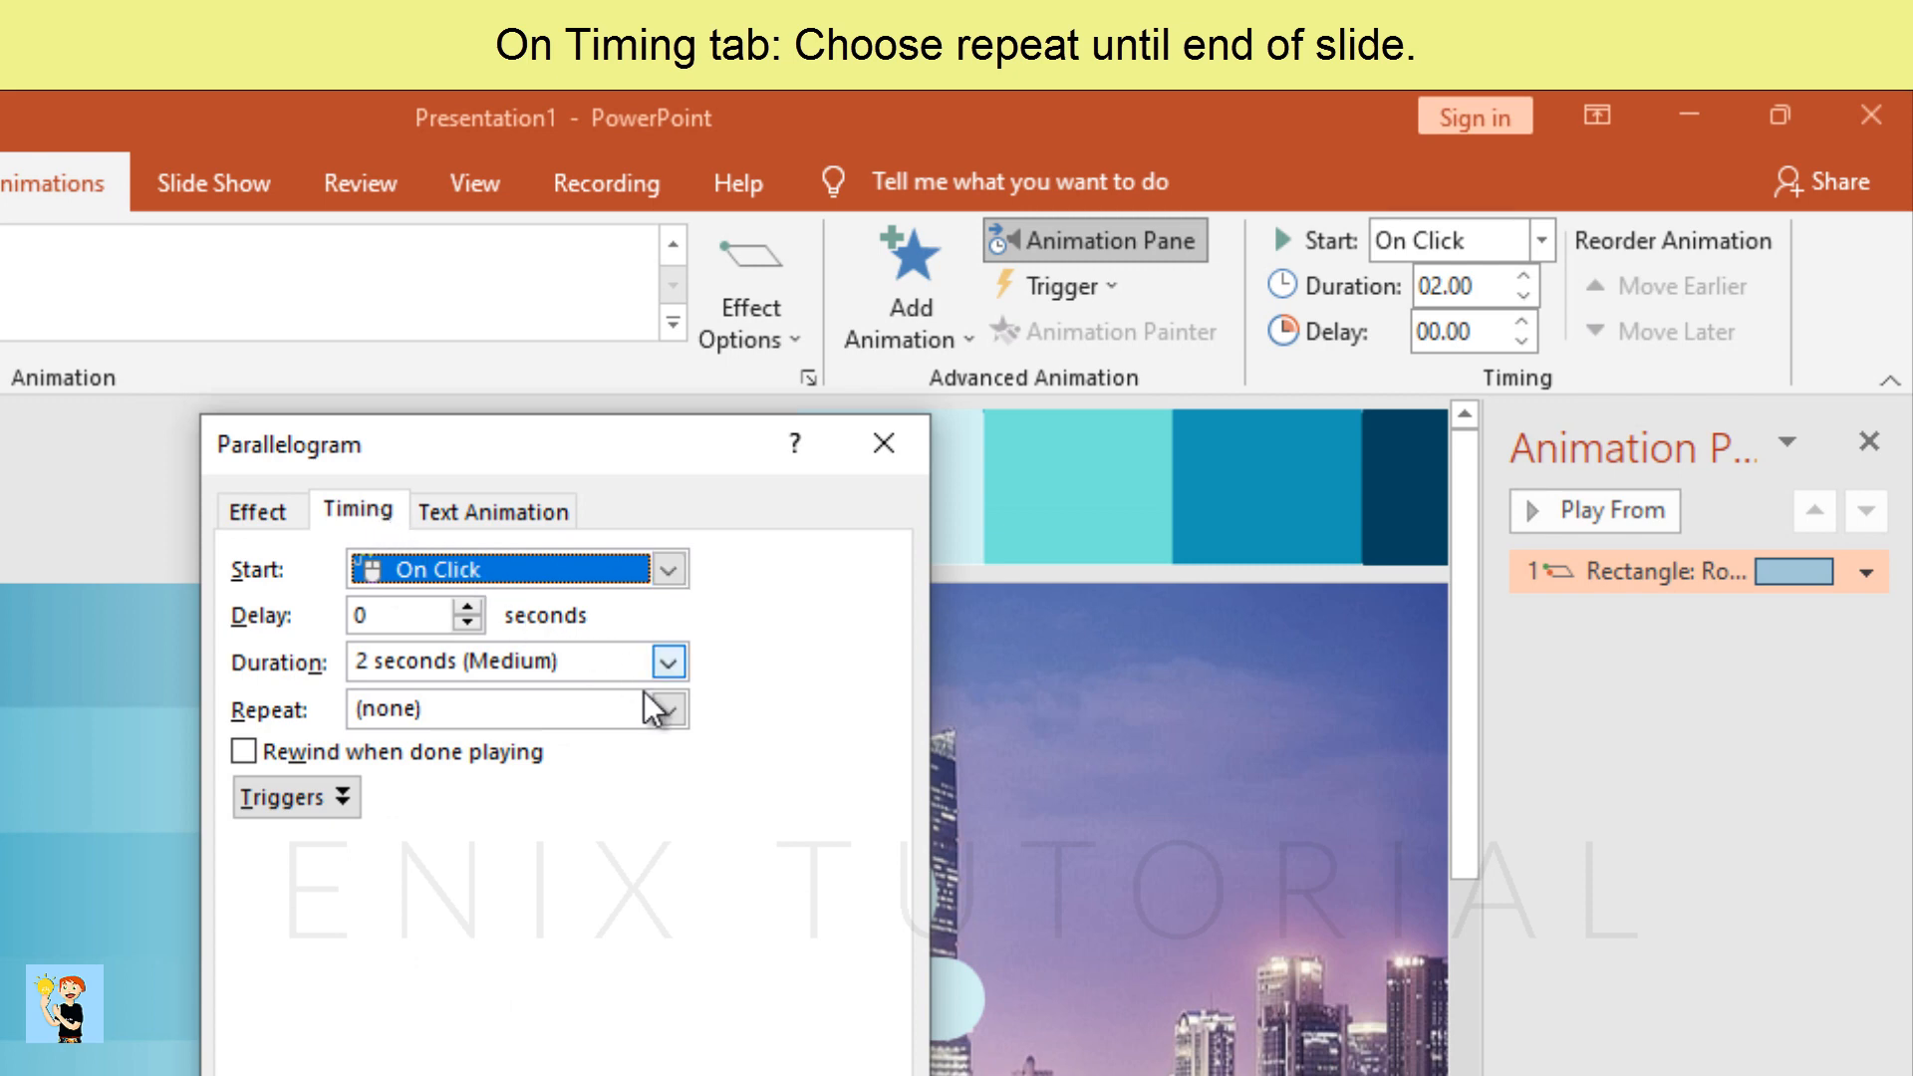
{"action": "left_click", "coordinate": [668, 710]}
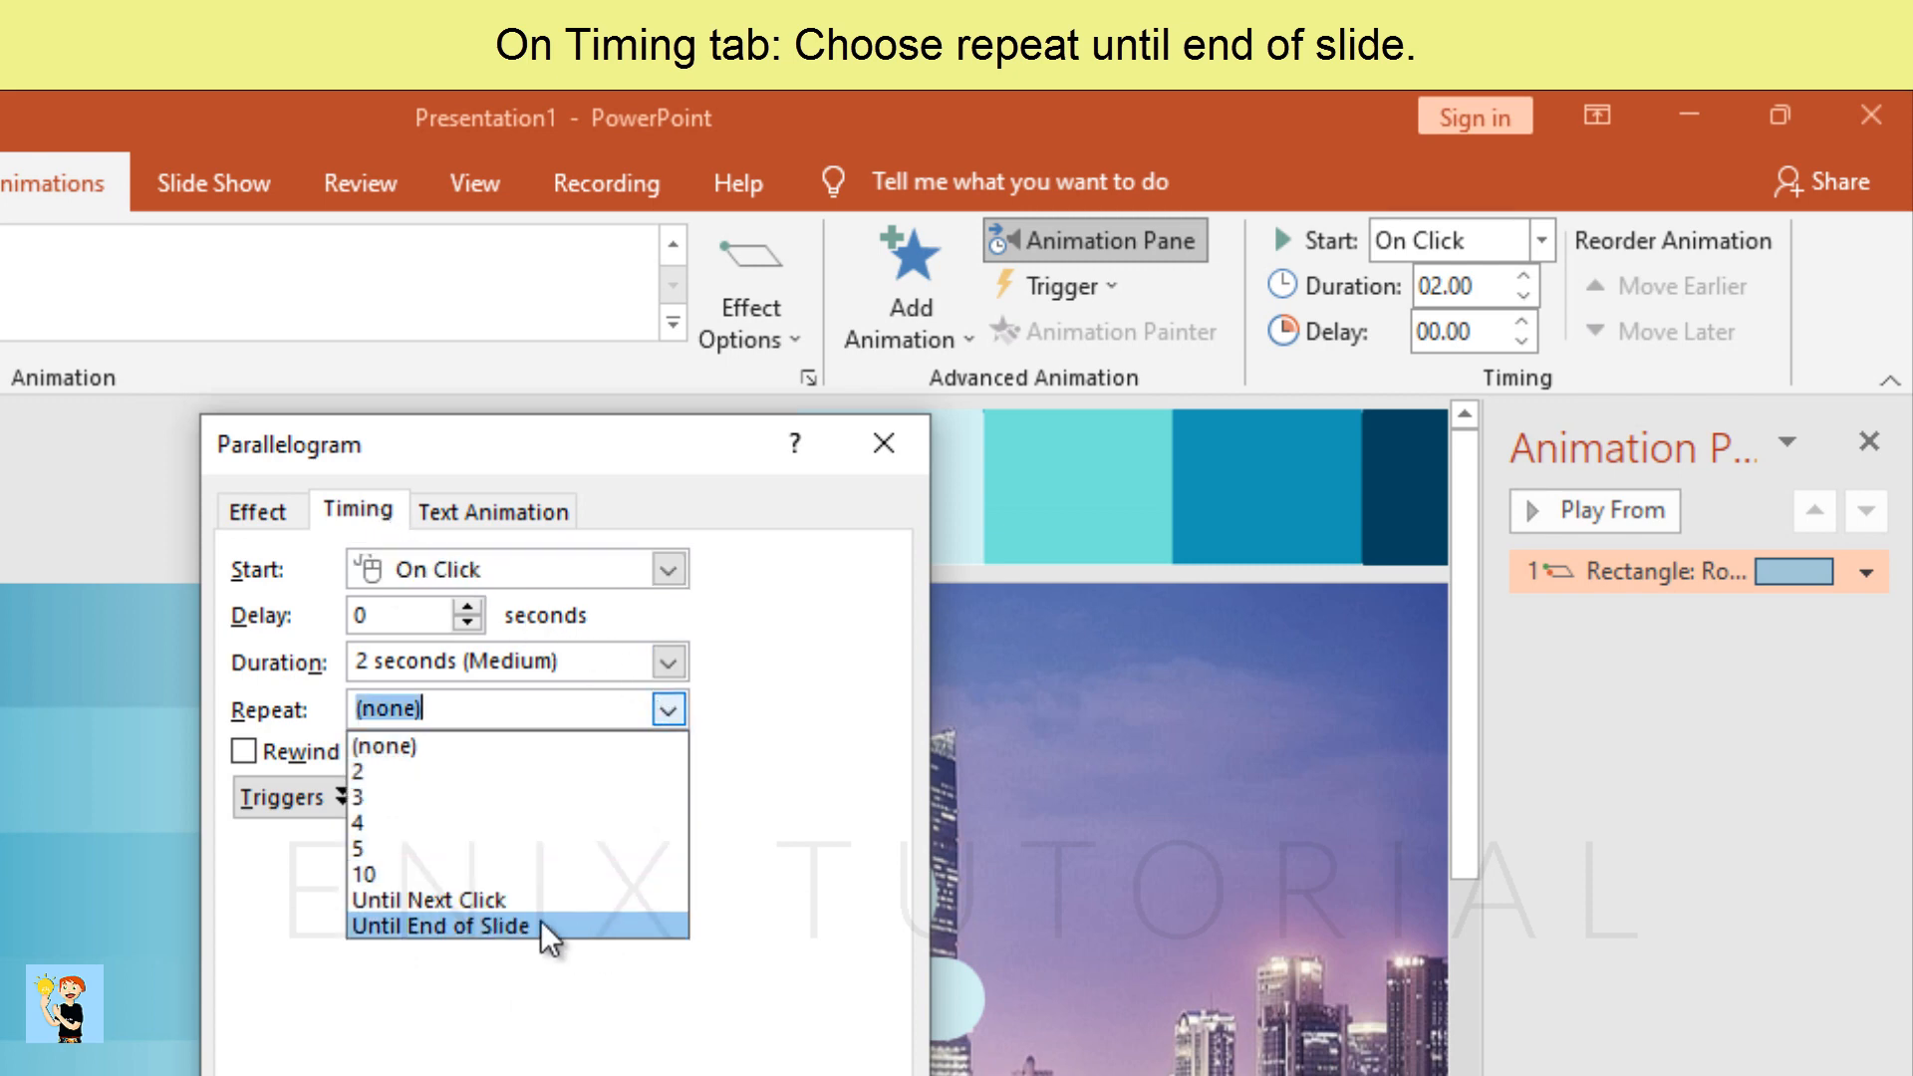
{"action": "left_click", "coordinate": [440, 927]}
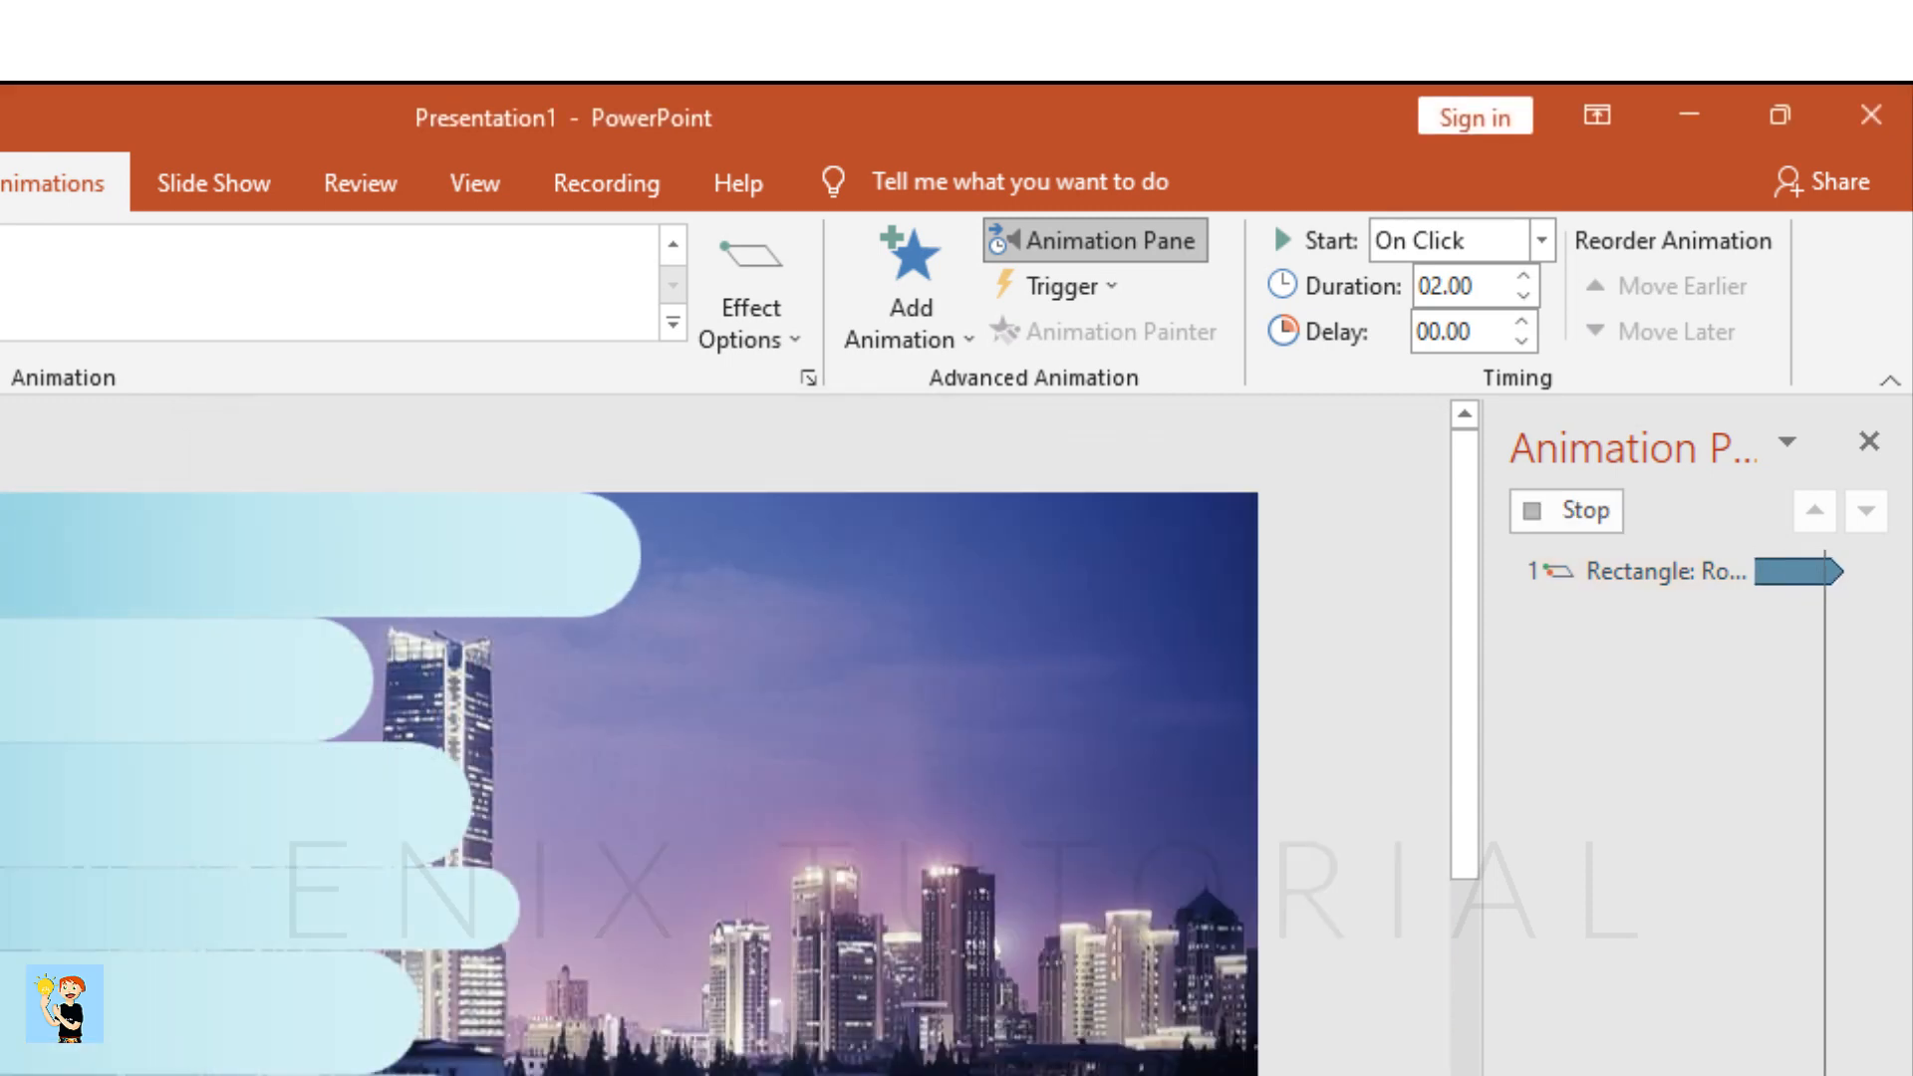
Apply the same straight-line repeating motion path to the remaining seven bars
{"action": "left_click", "coordinate": [1566, 510]}
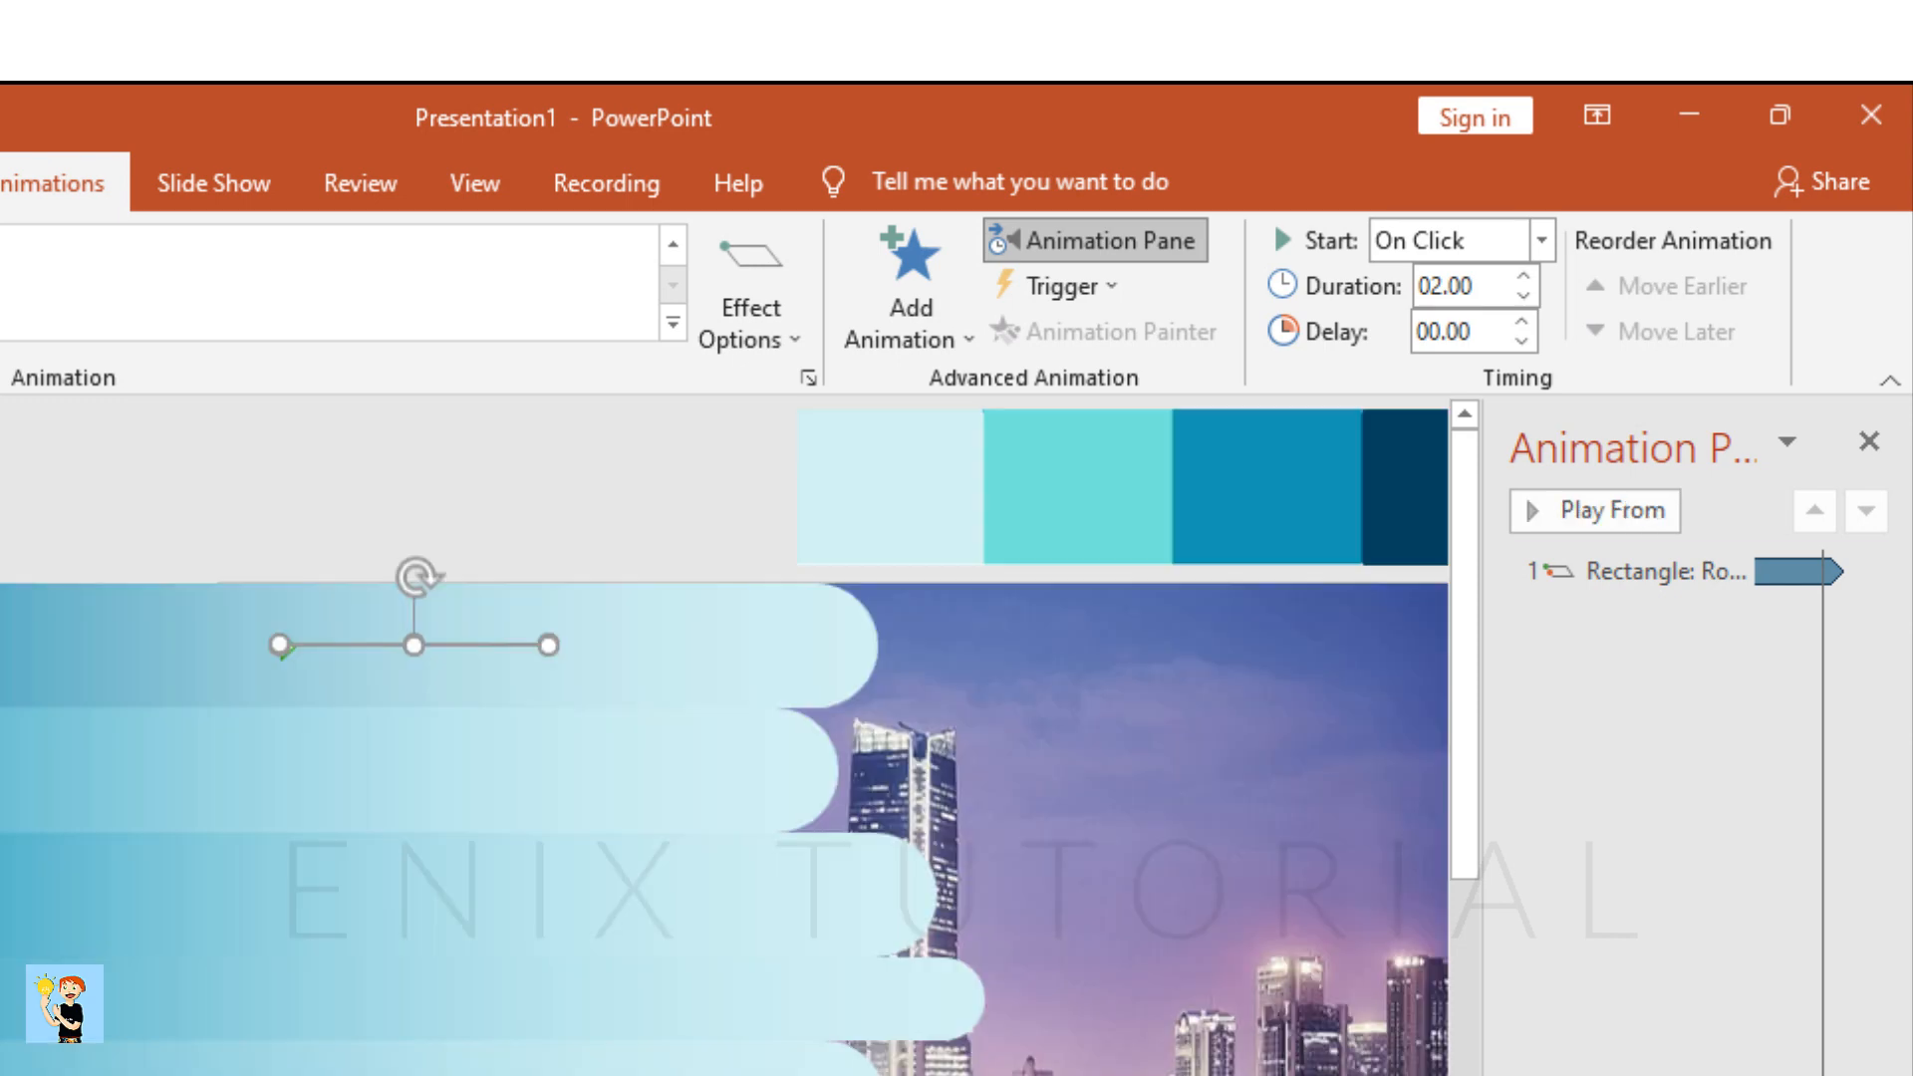
{"action": "left_click", "coordinate": [1683, 571]}
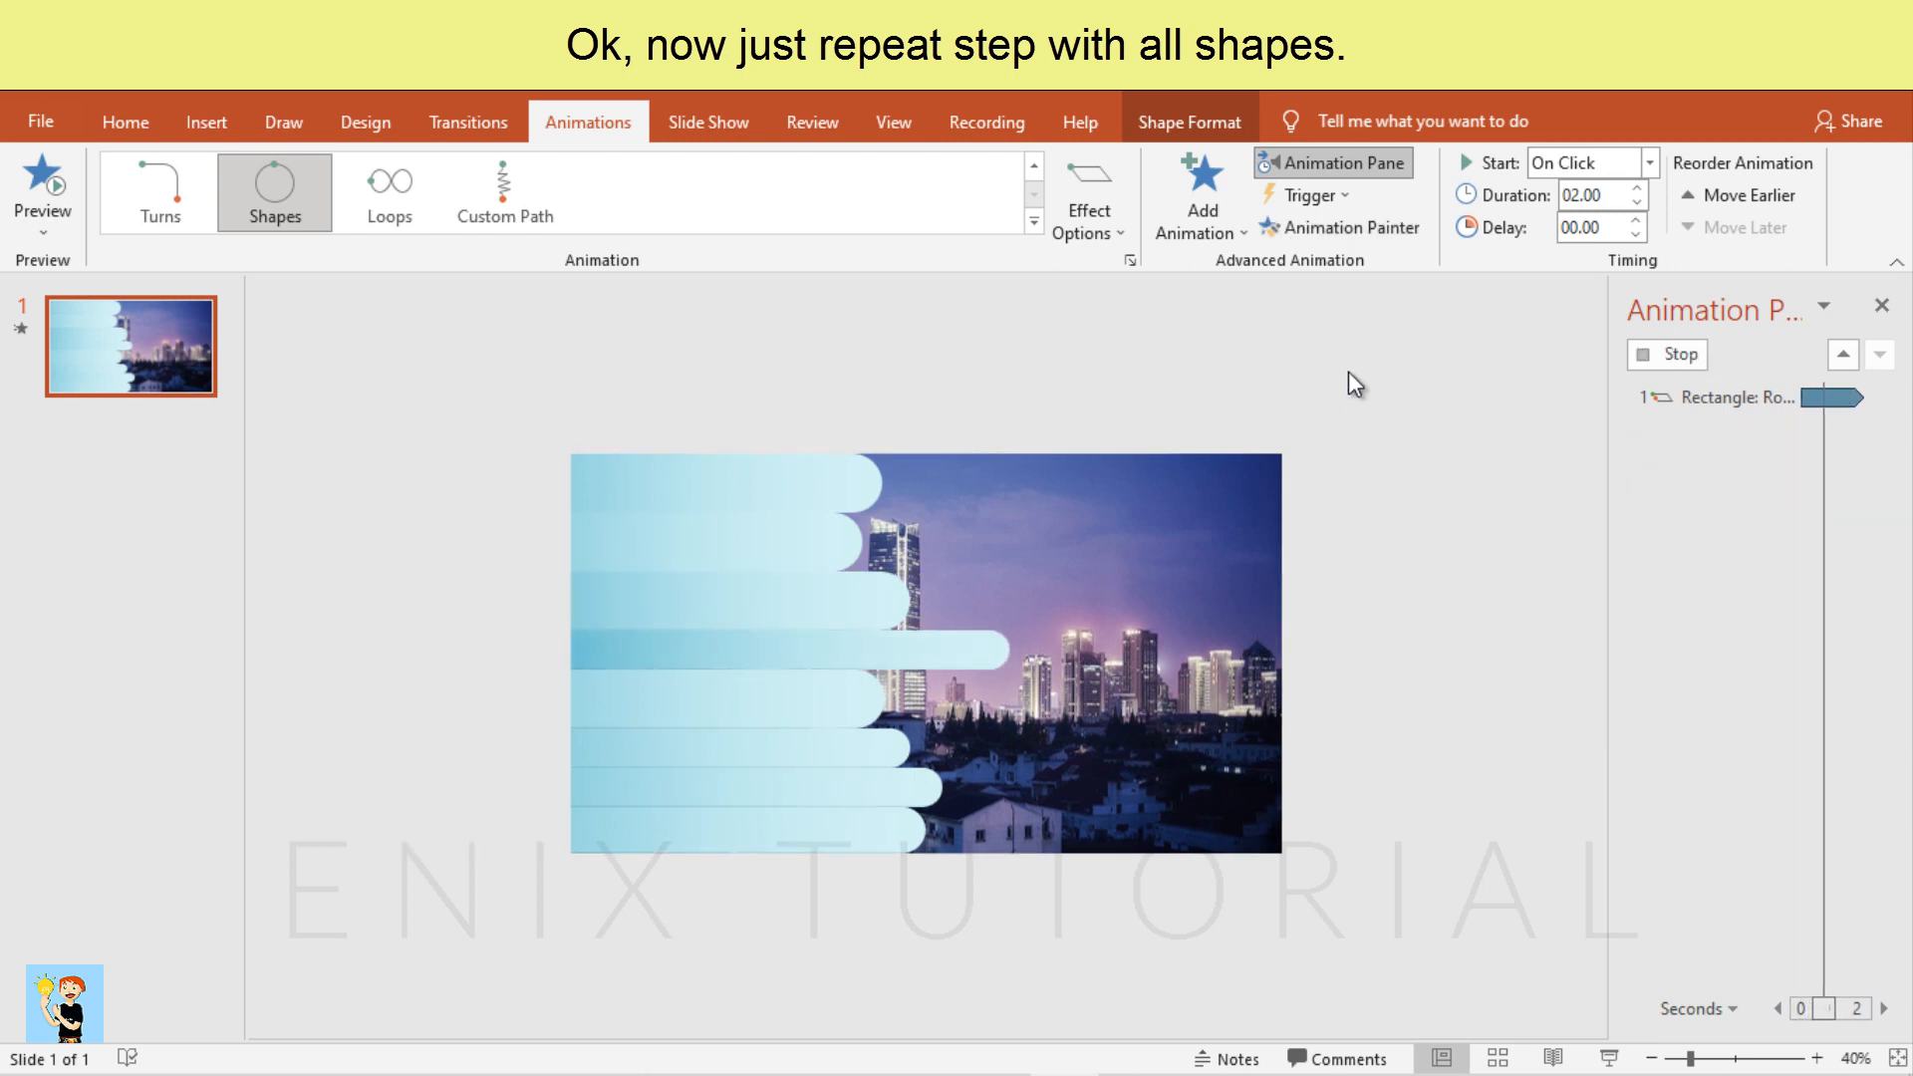
{"action": "left_click", "coordinate": [1341, 227]}
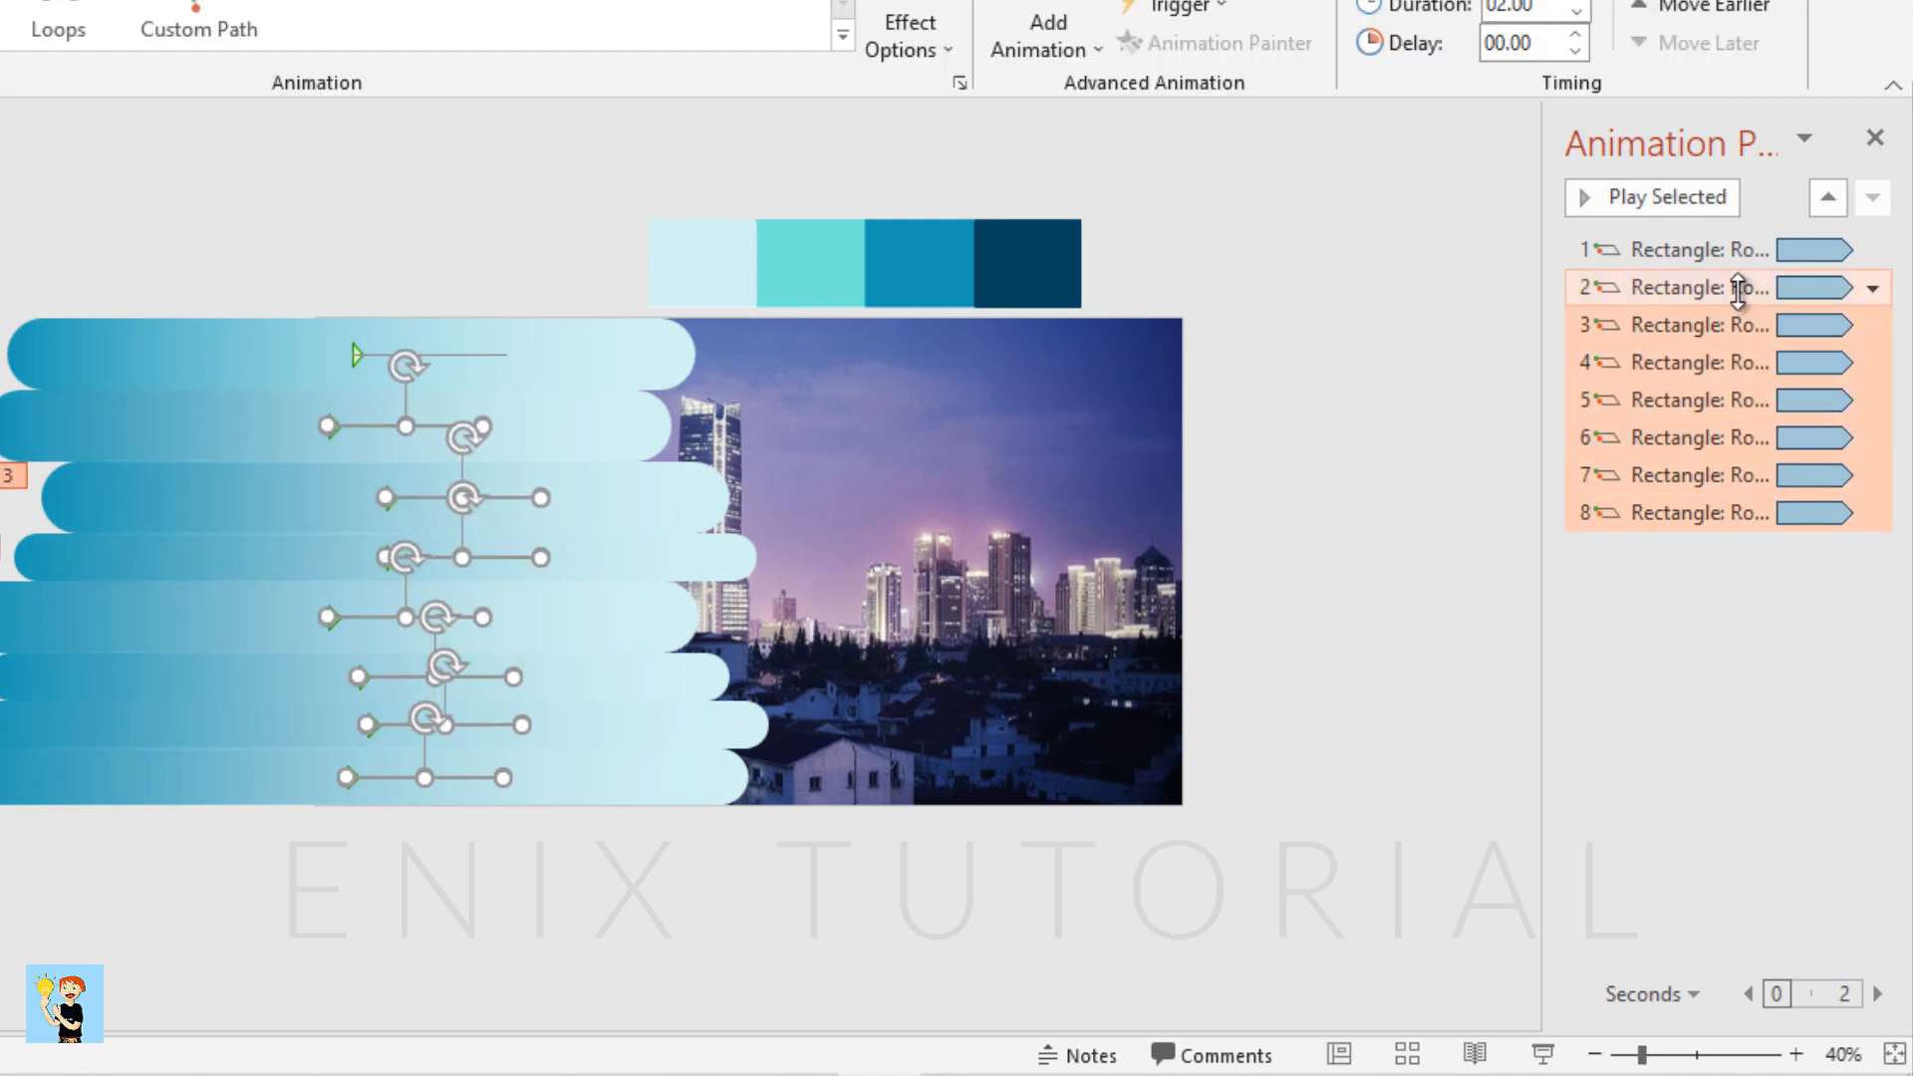
Start animations 2–8 With Previous and lengthen the second bar's delay
{"action": "left_click", "coordinate": [1601, 219]}
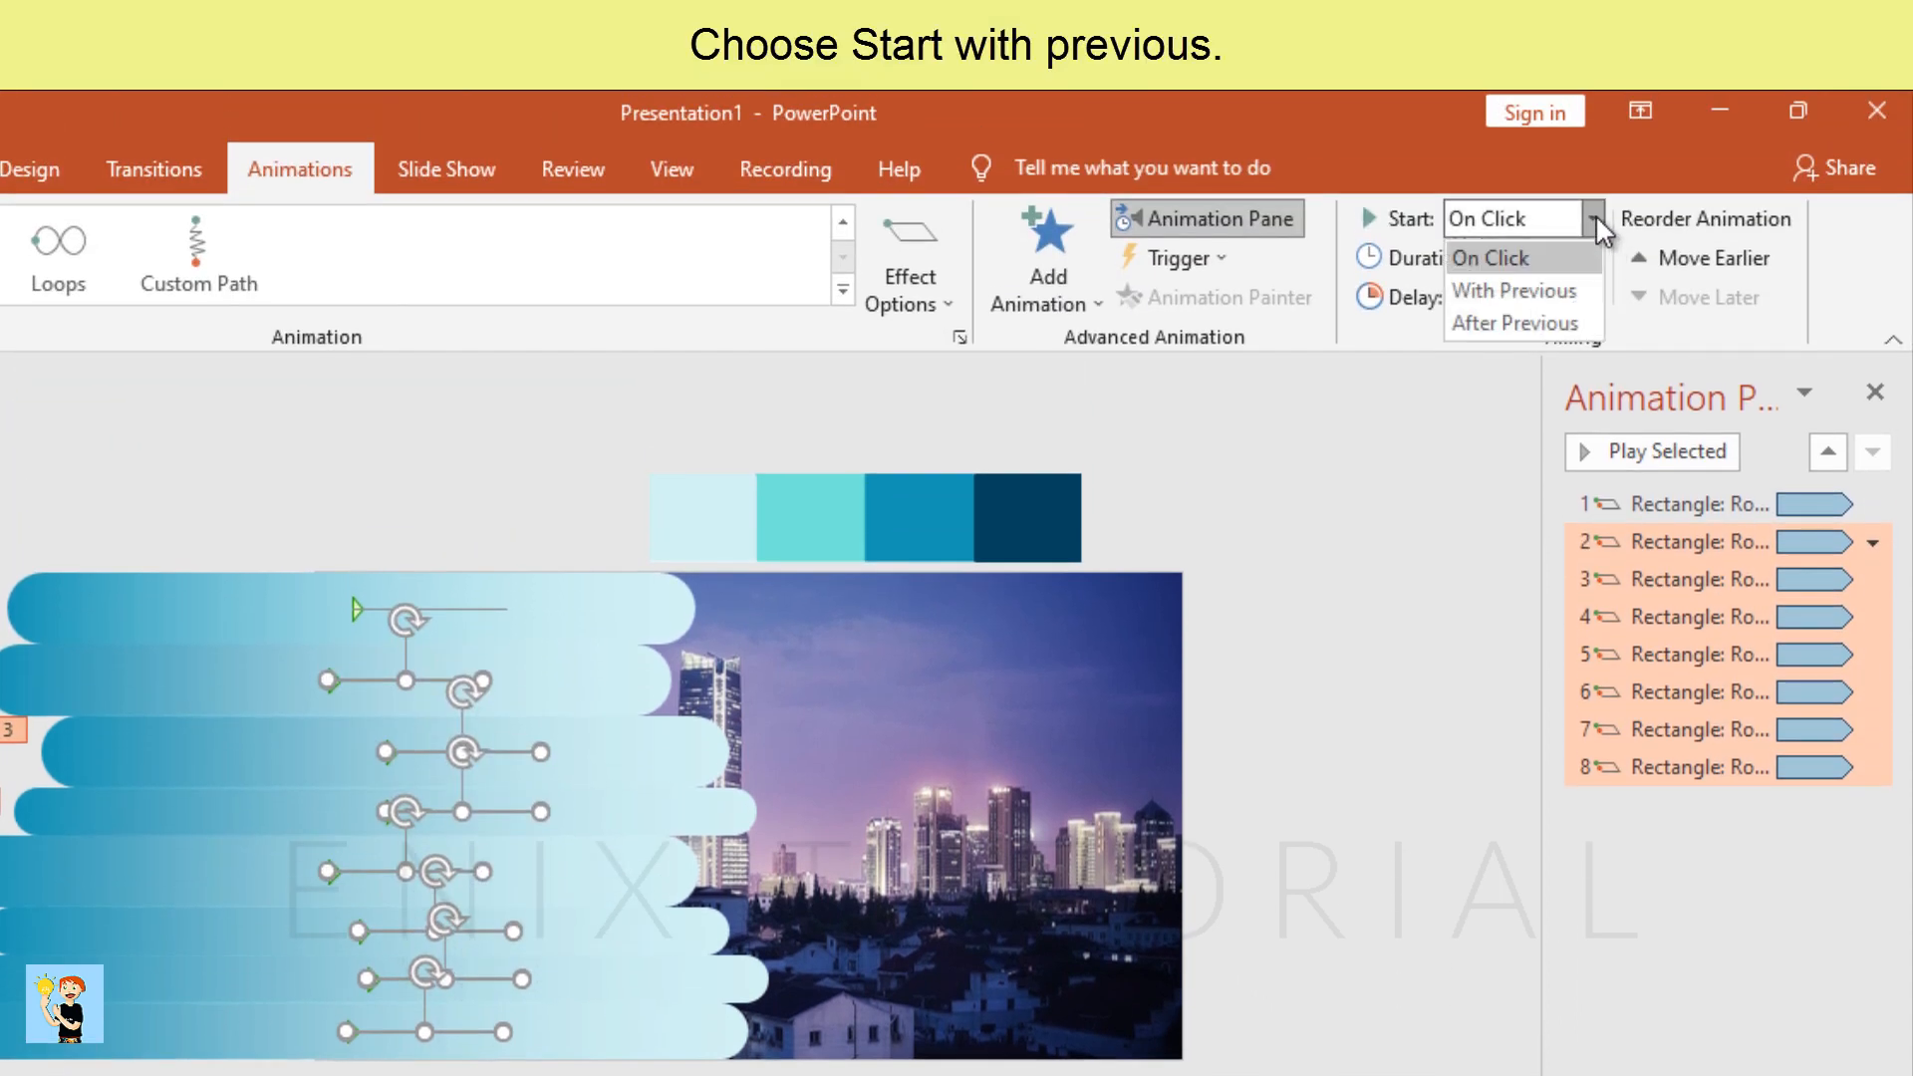
{"action": "left_click", "coordinate": [1521, 291]}
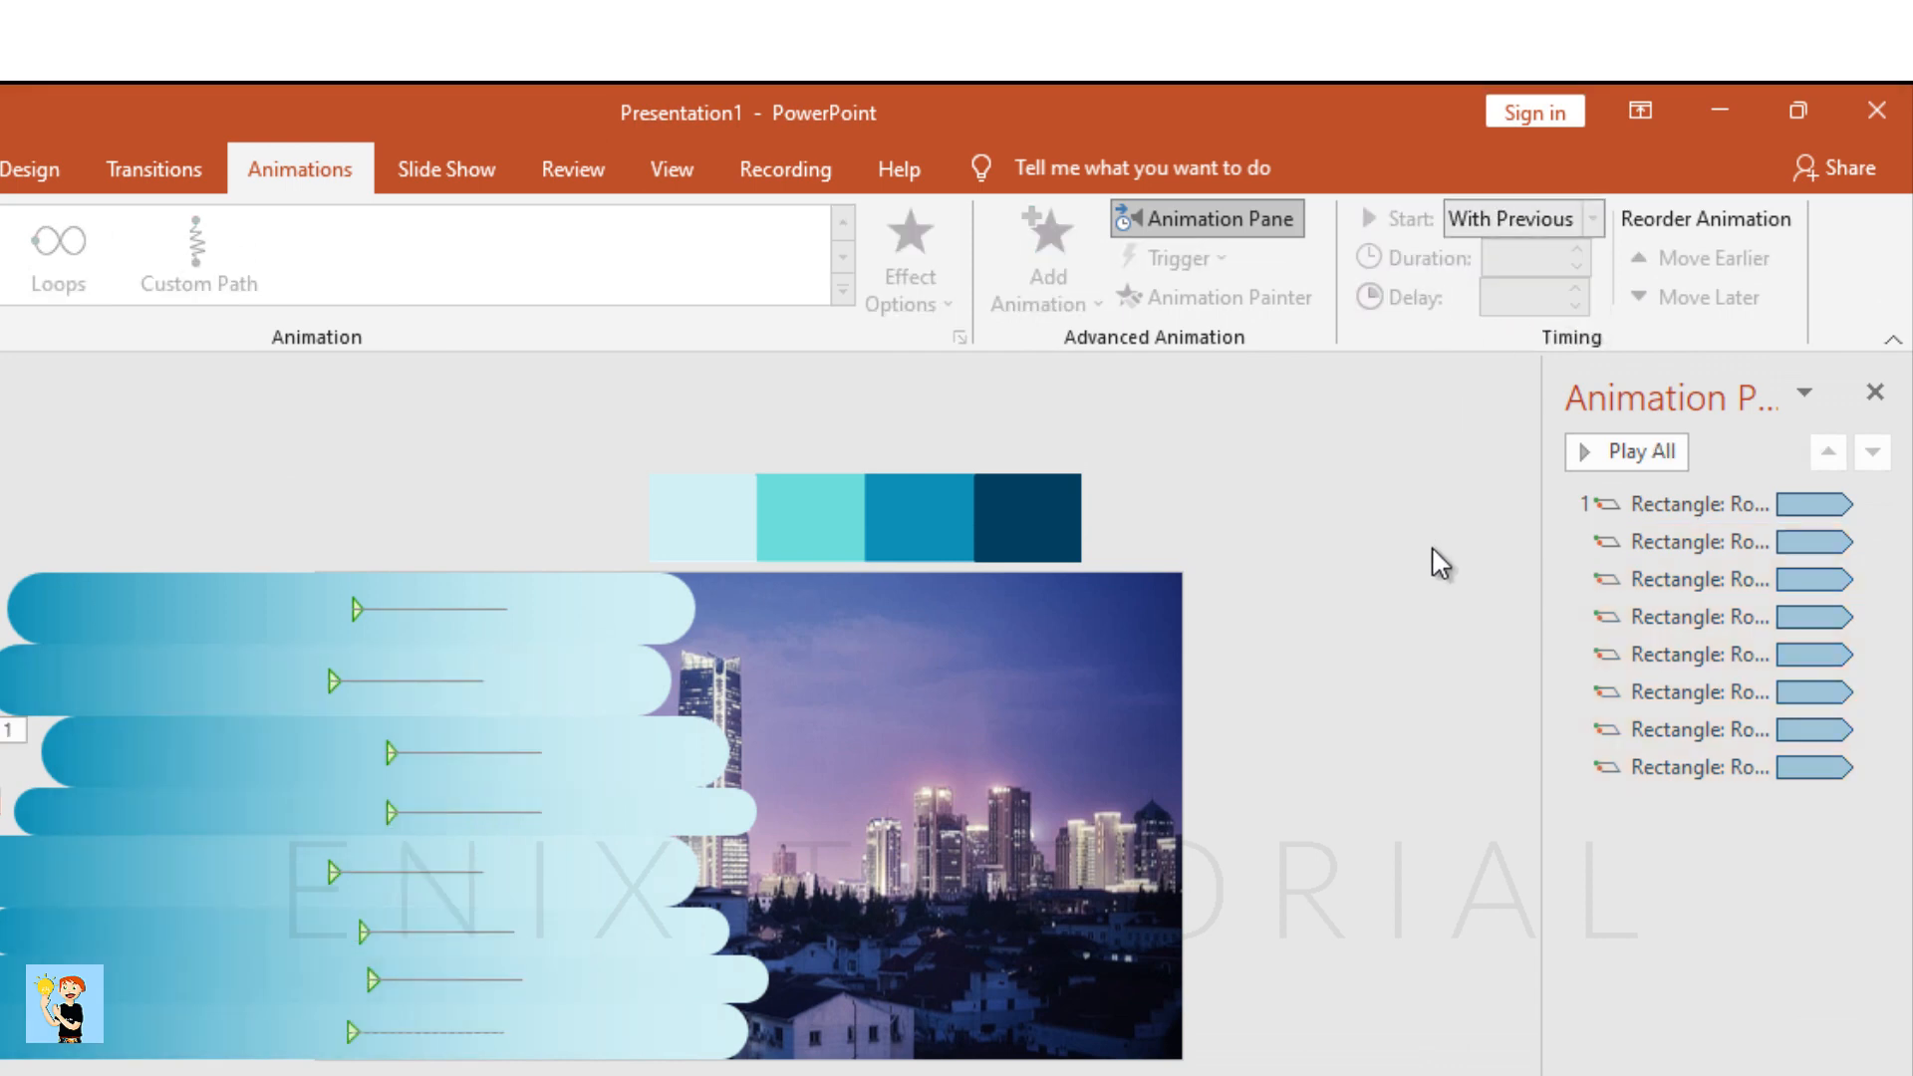
{"action": "left_click", "coordinate": [1708, 542]}
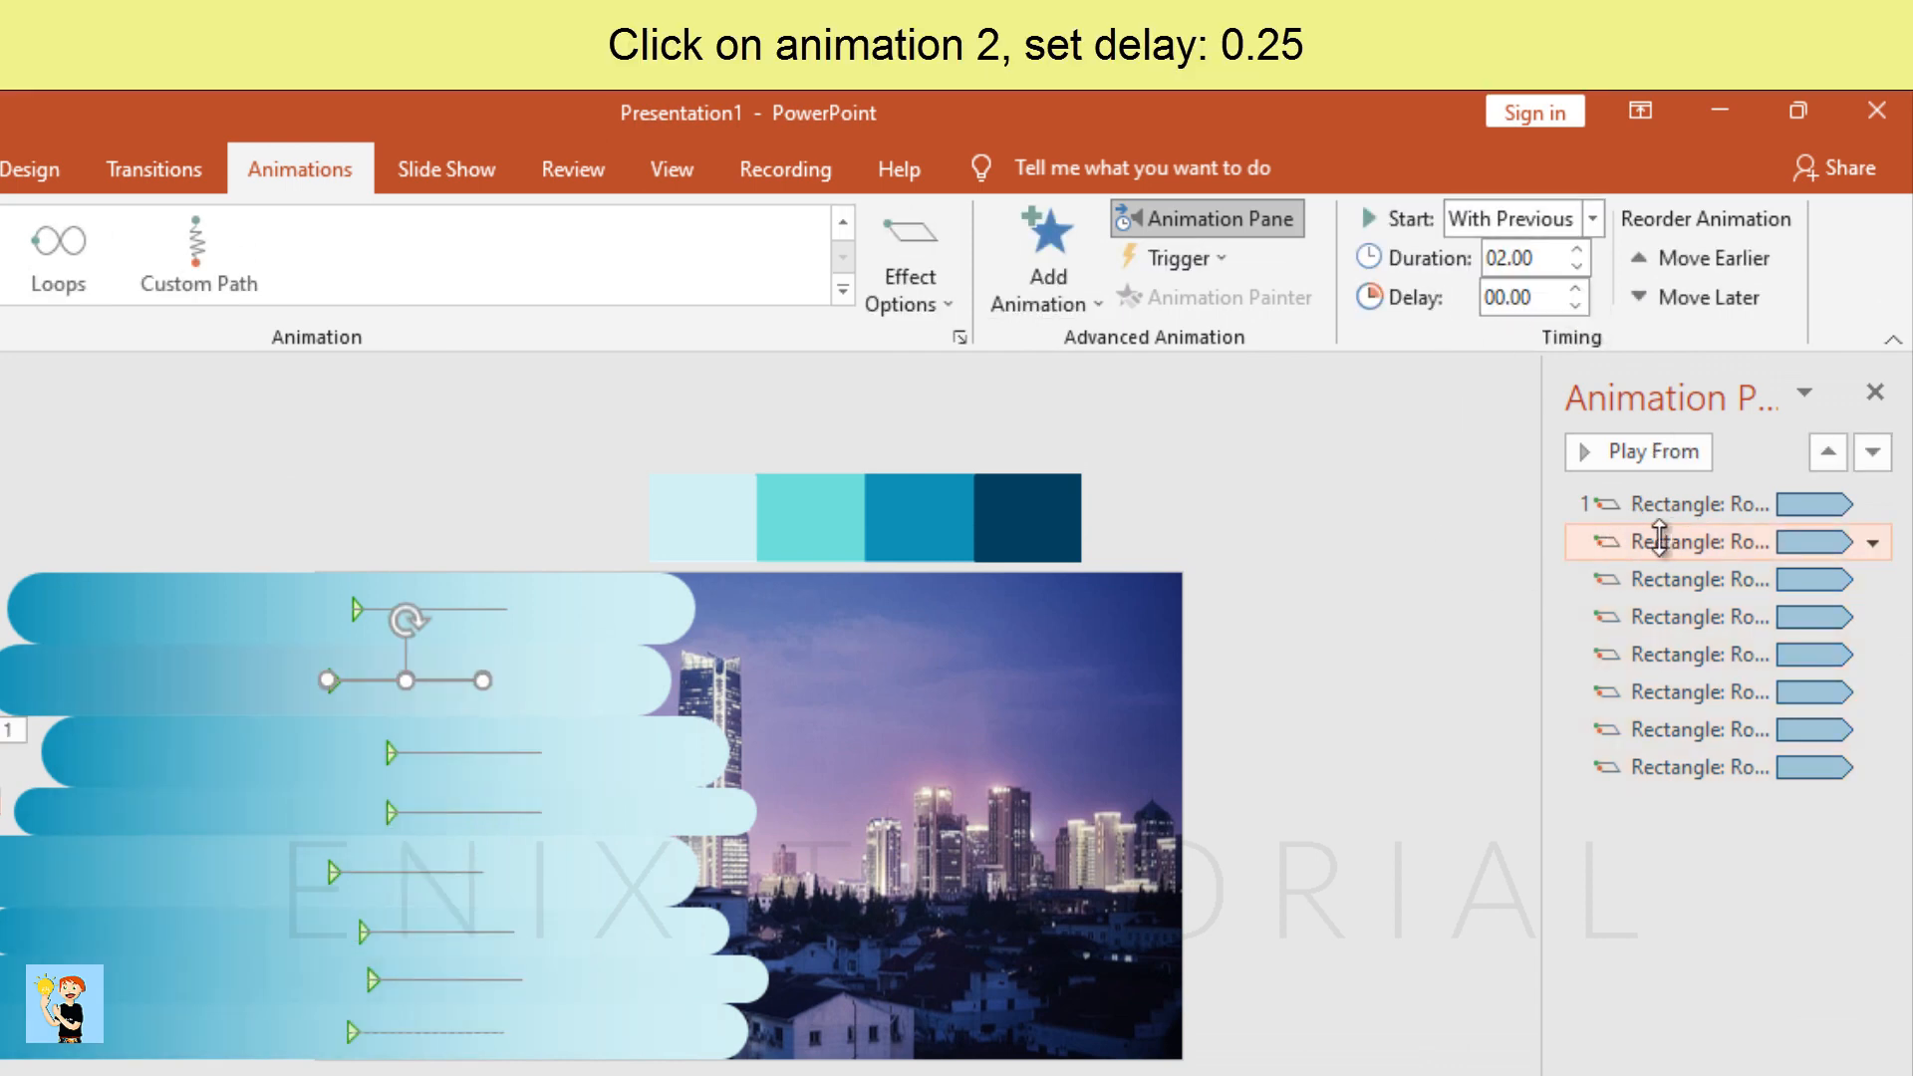
{"action": "left_click", "coordinate": [1696, 504]}
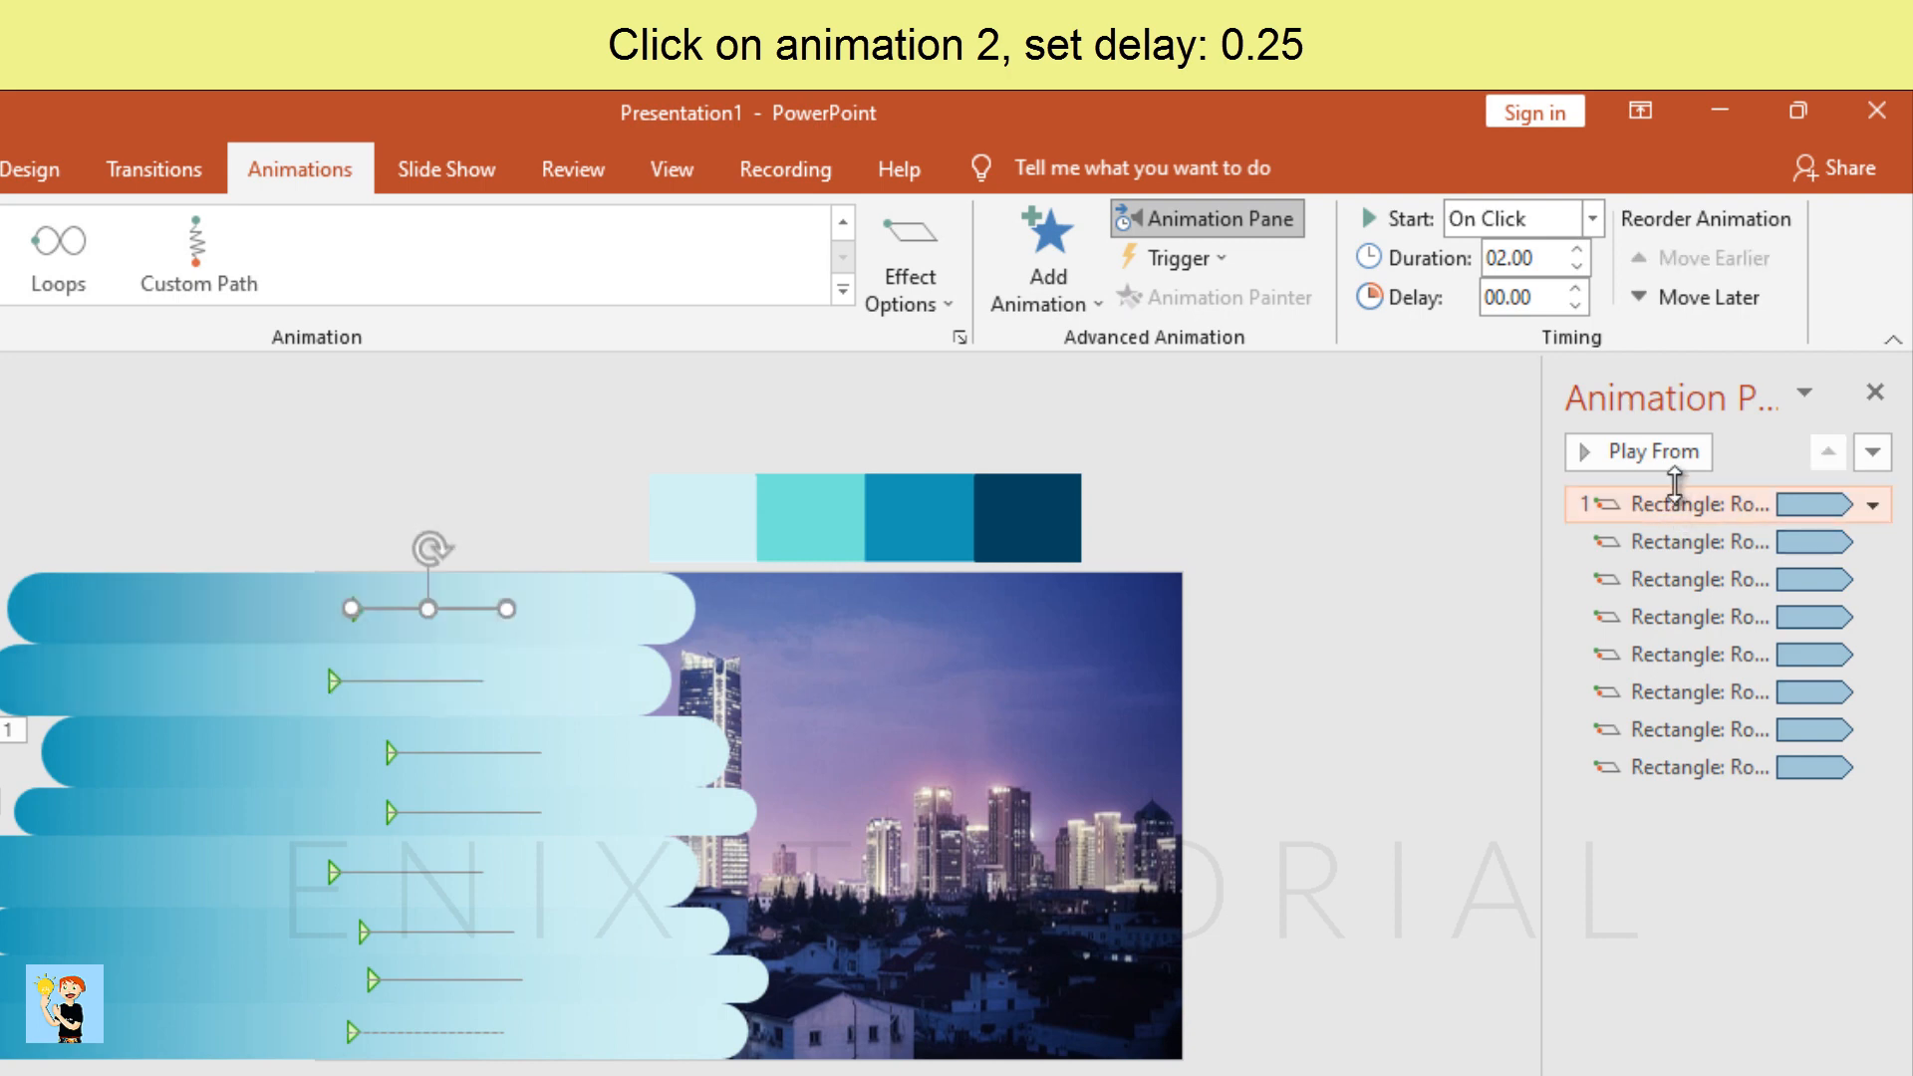
{"action": "left_click", "coordinate": [1707, 542]}
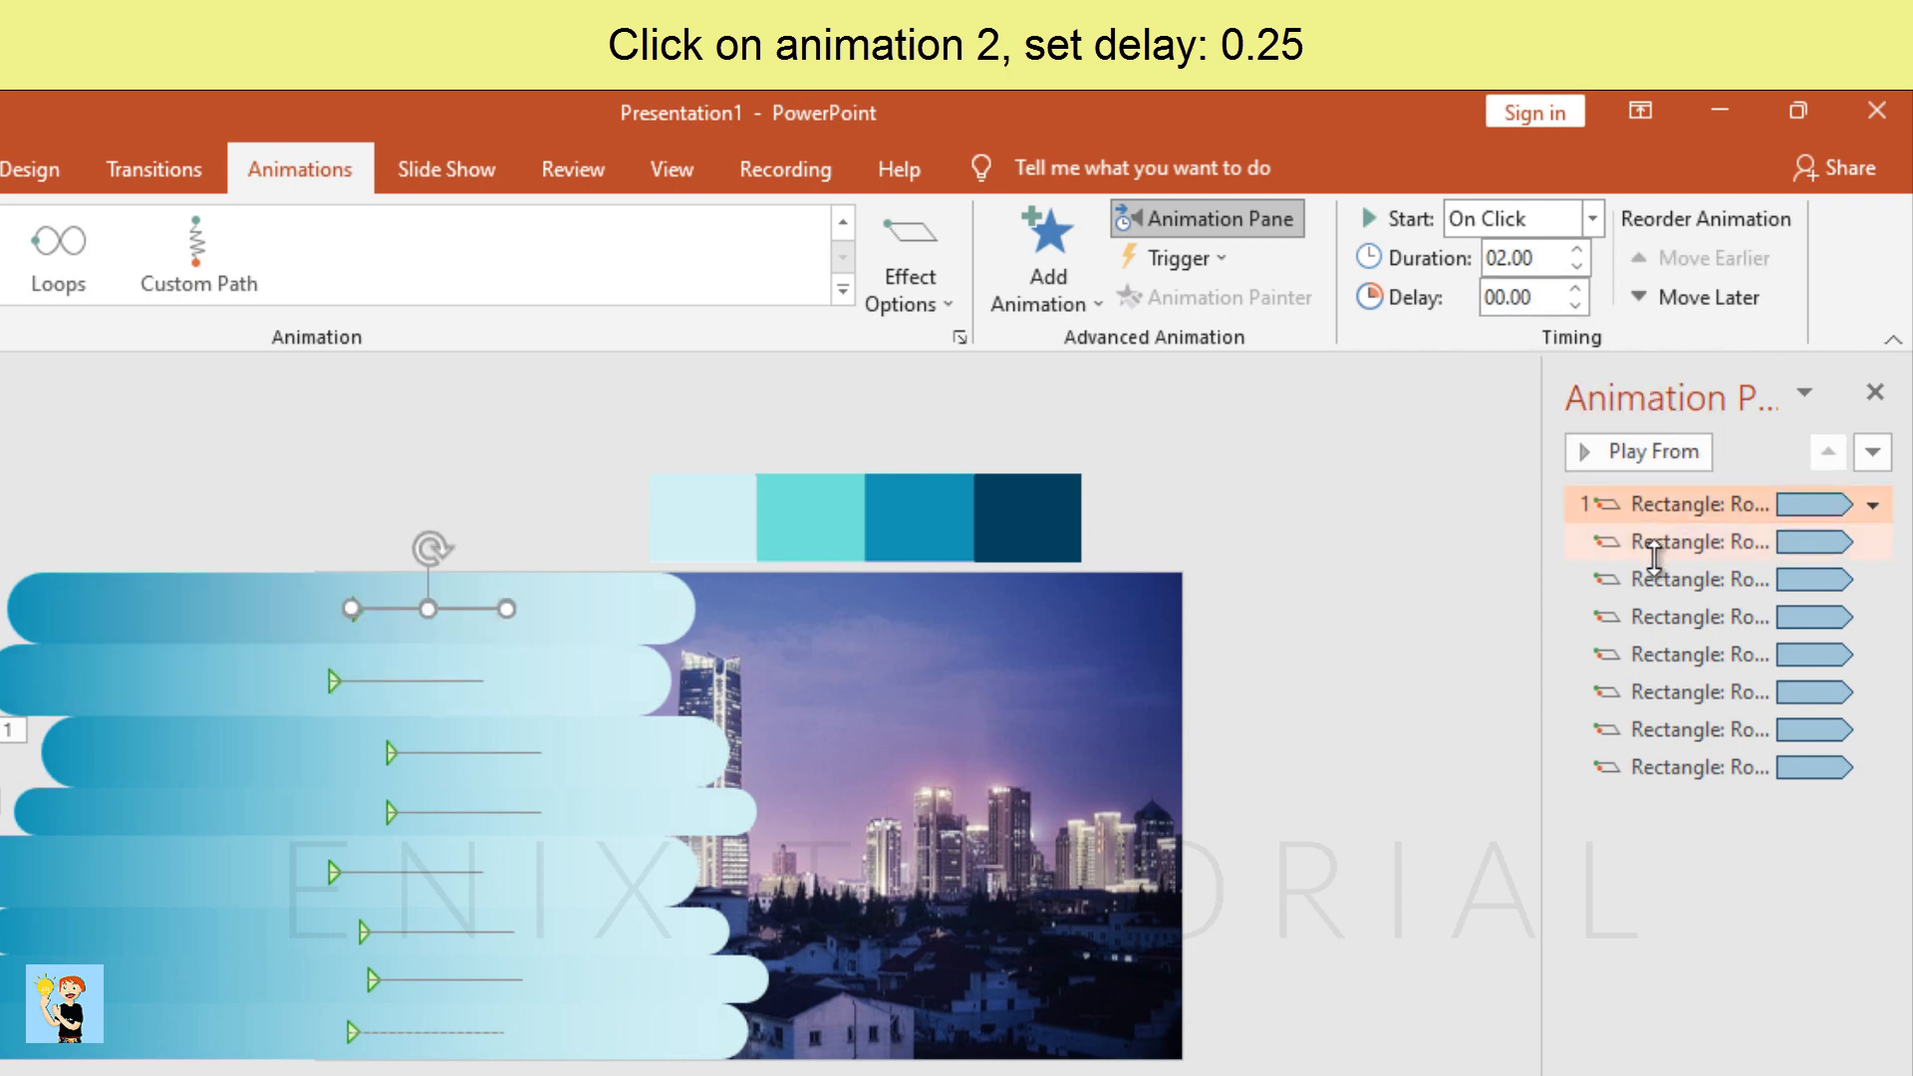
{"action": "left_click", "coordinate": [1708, 542]}
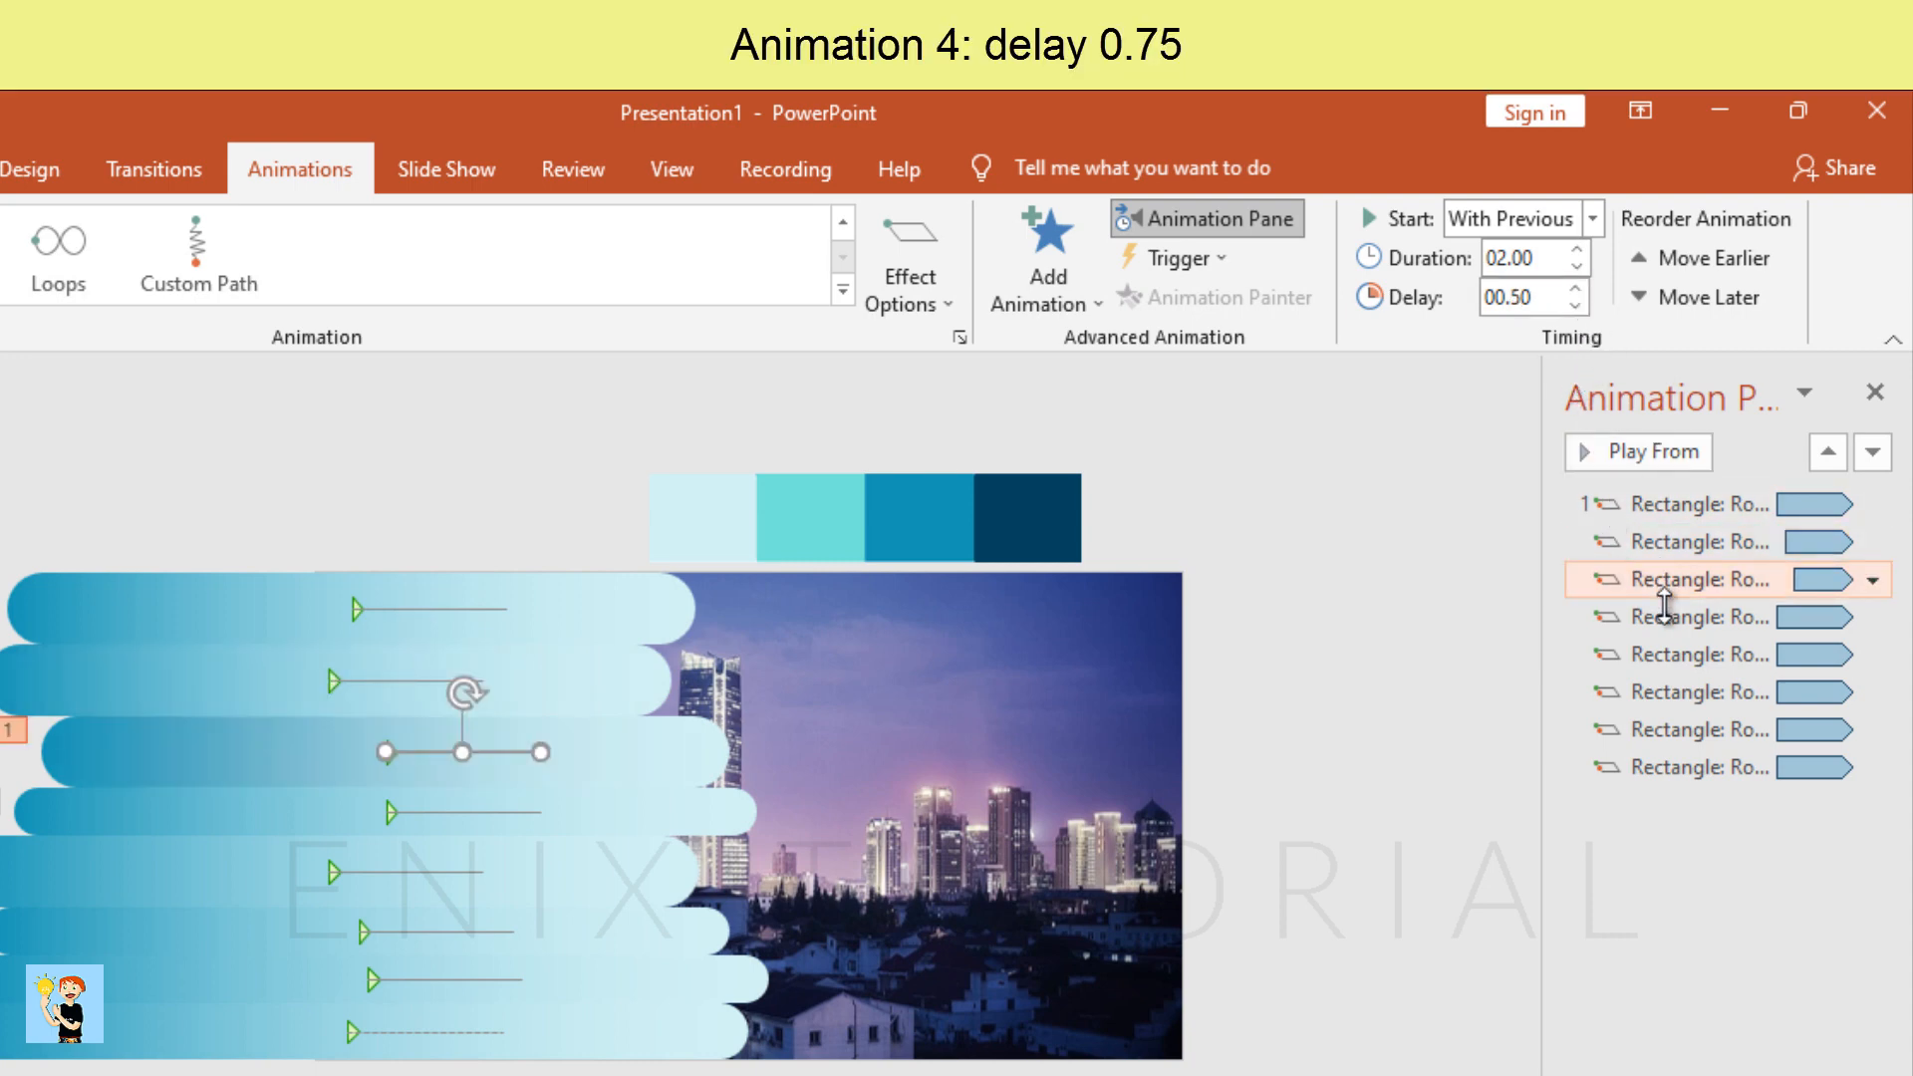
Increase the delays of the fourth and later bar animations for a staggered start
{"action": "left_click", "coordinate": [1574, 302]}
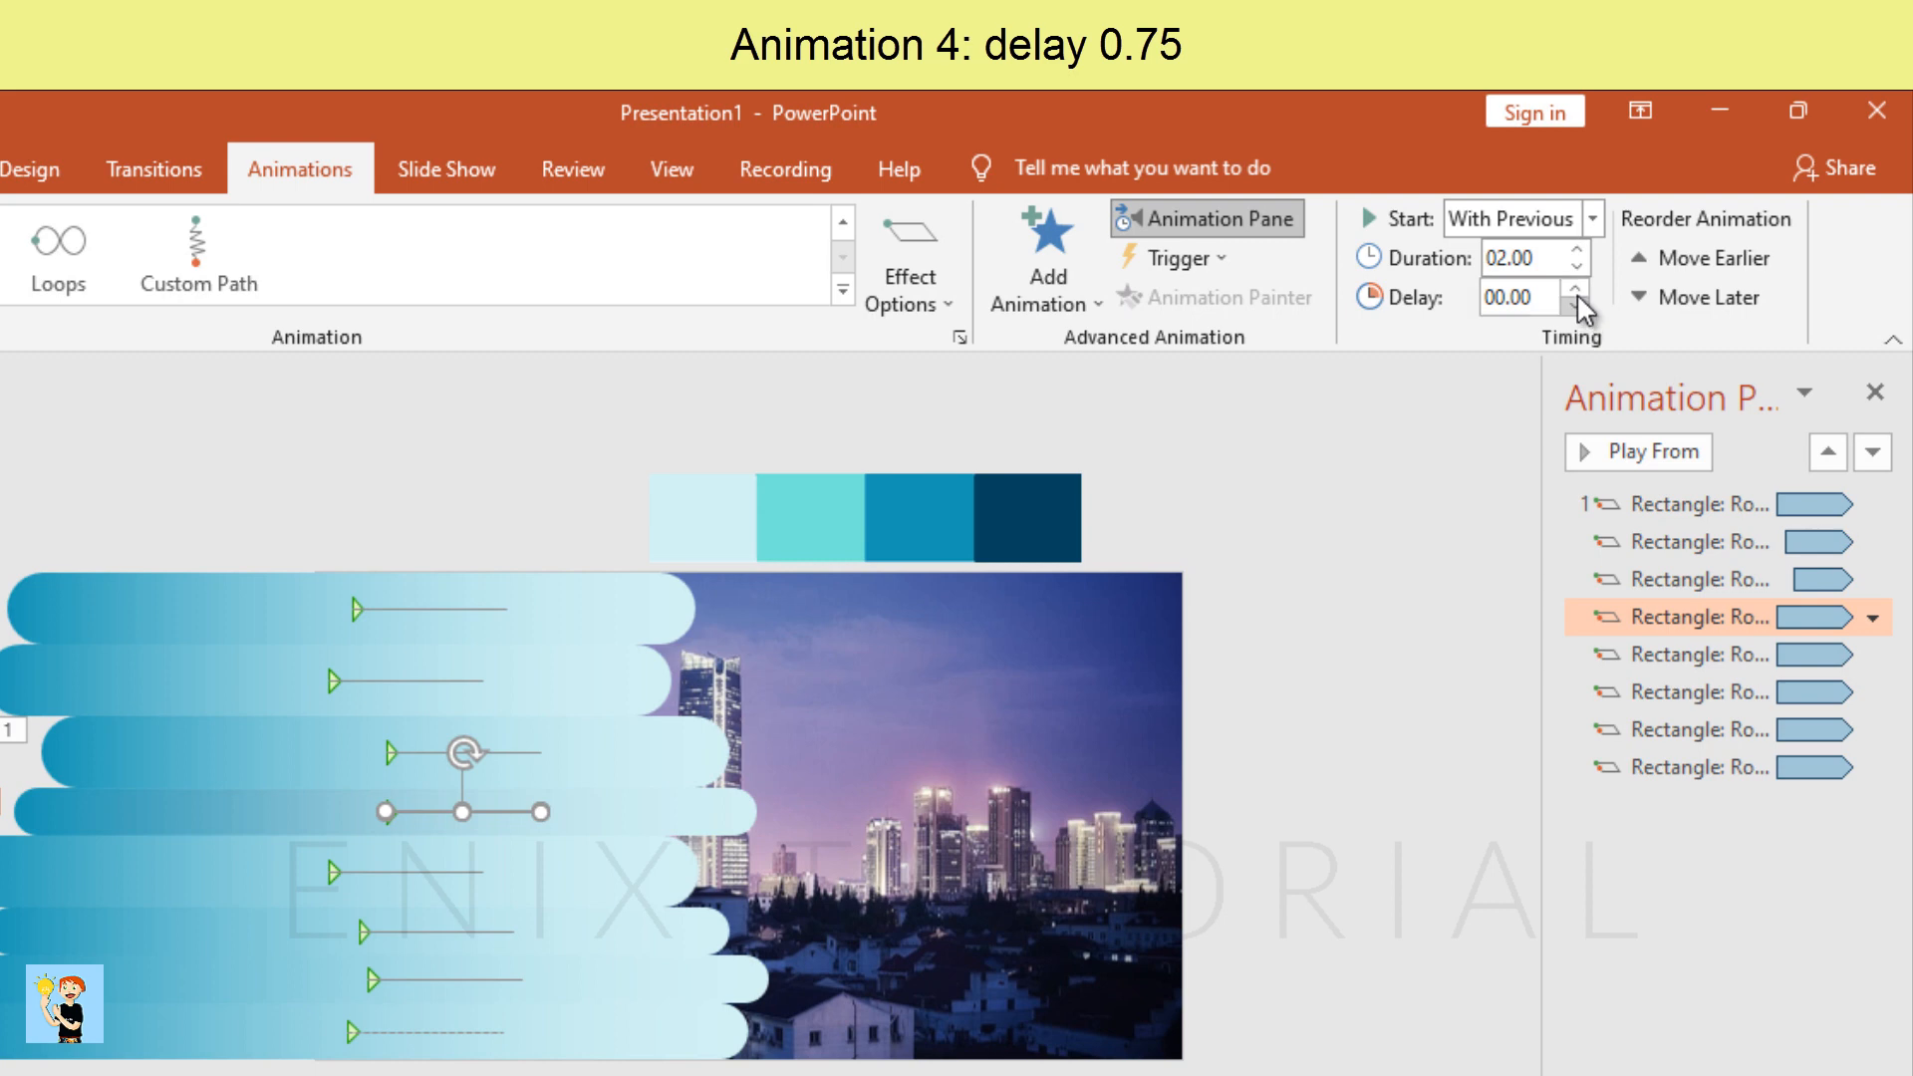
{"action": "left_click", "coordinate": [1570, 287]}
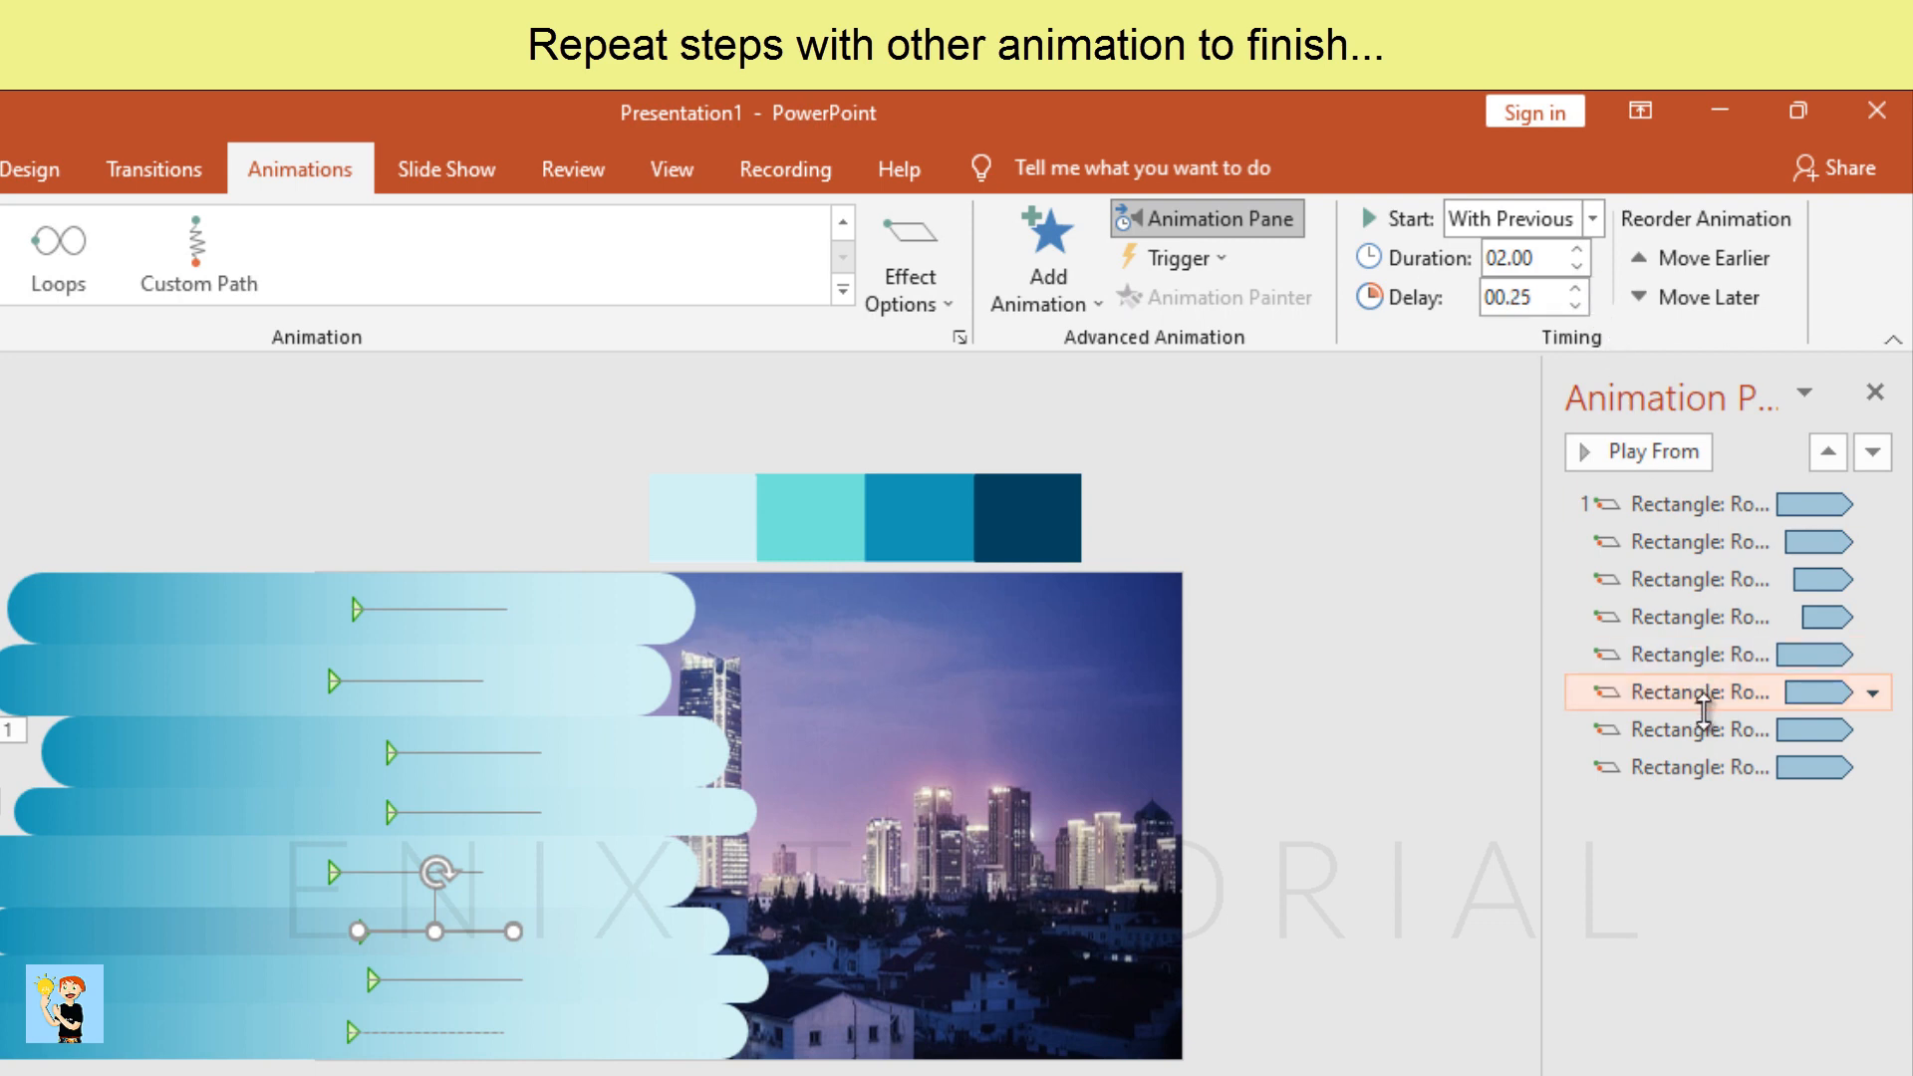
{"action": "left_click", "coordinate": [1574, 305]}
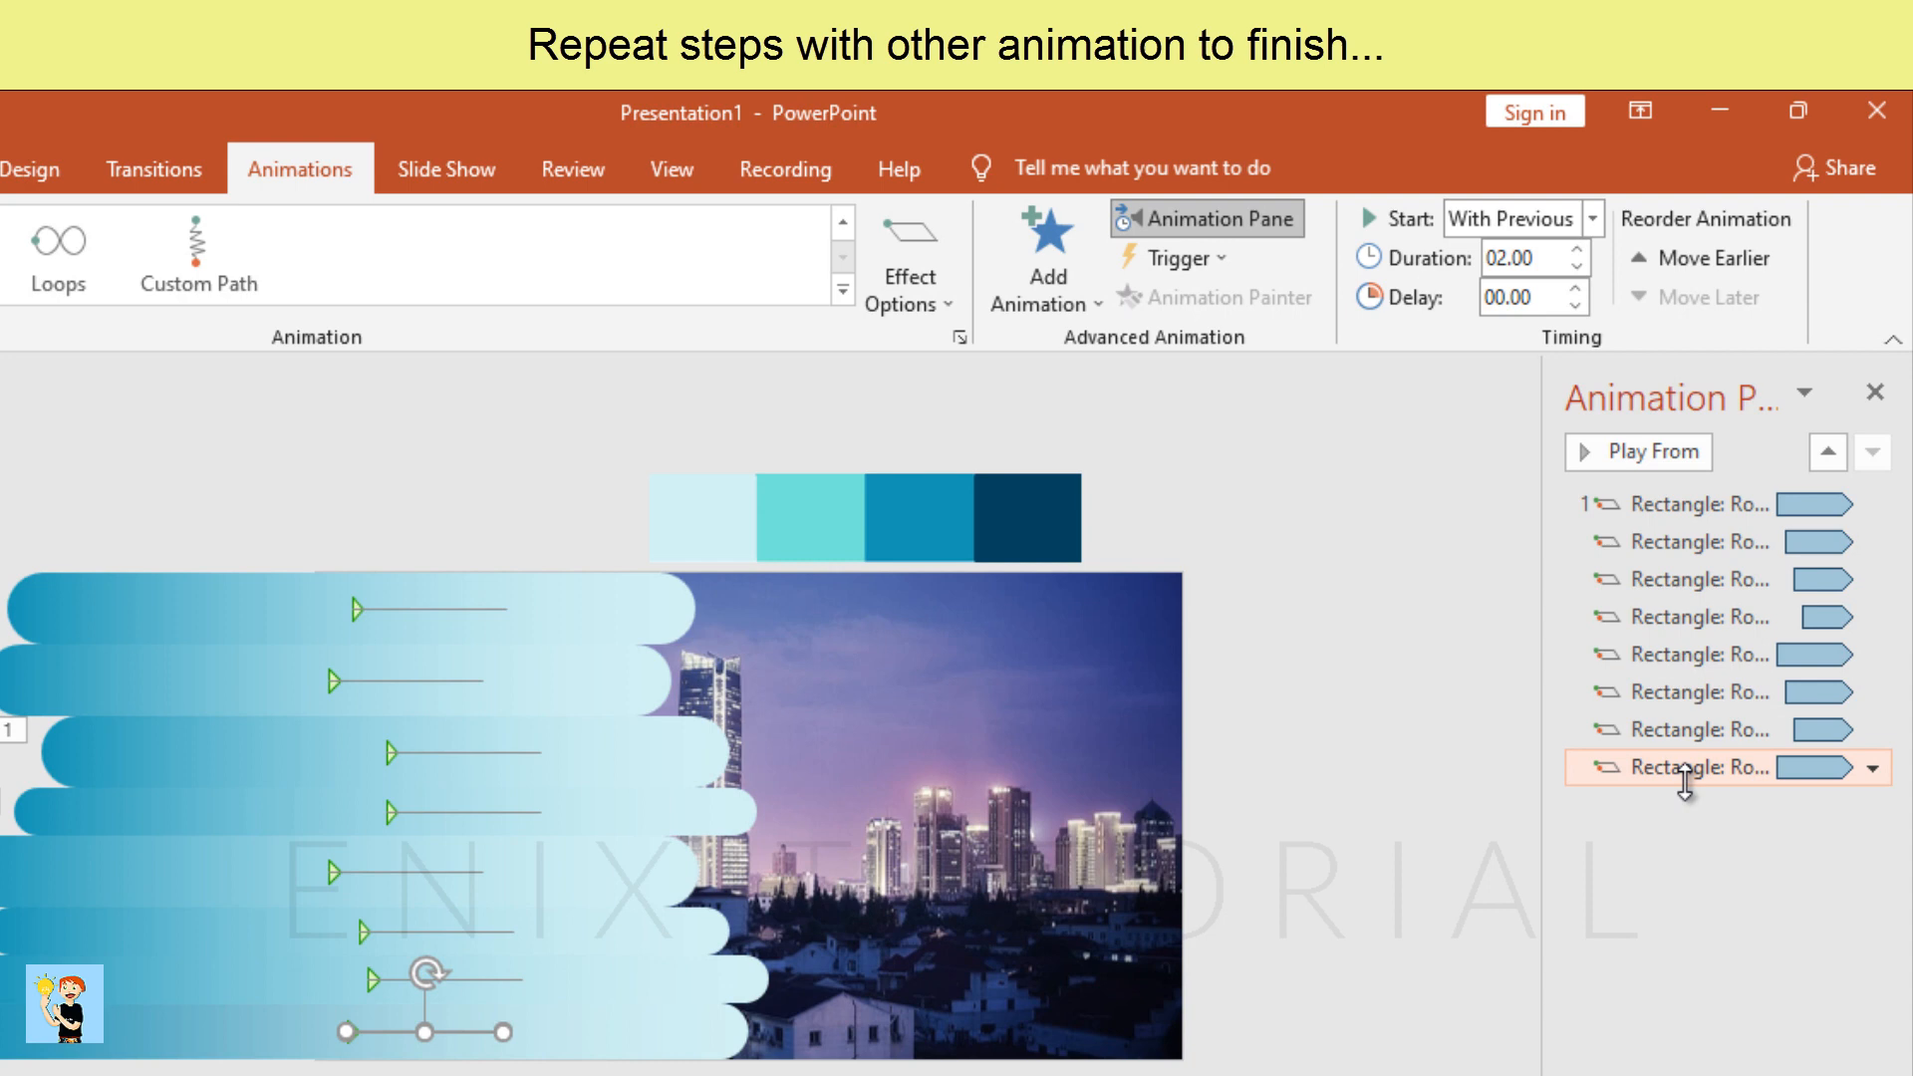
{"action": "left_click", "coordinate": [1578, 289]}
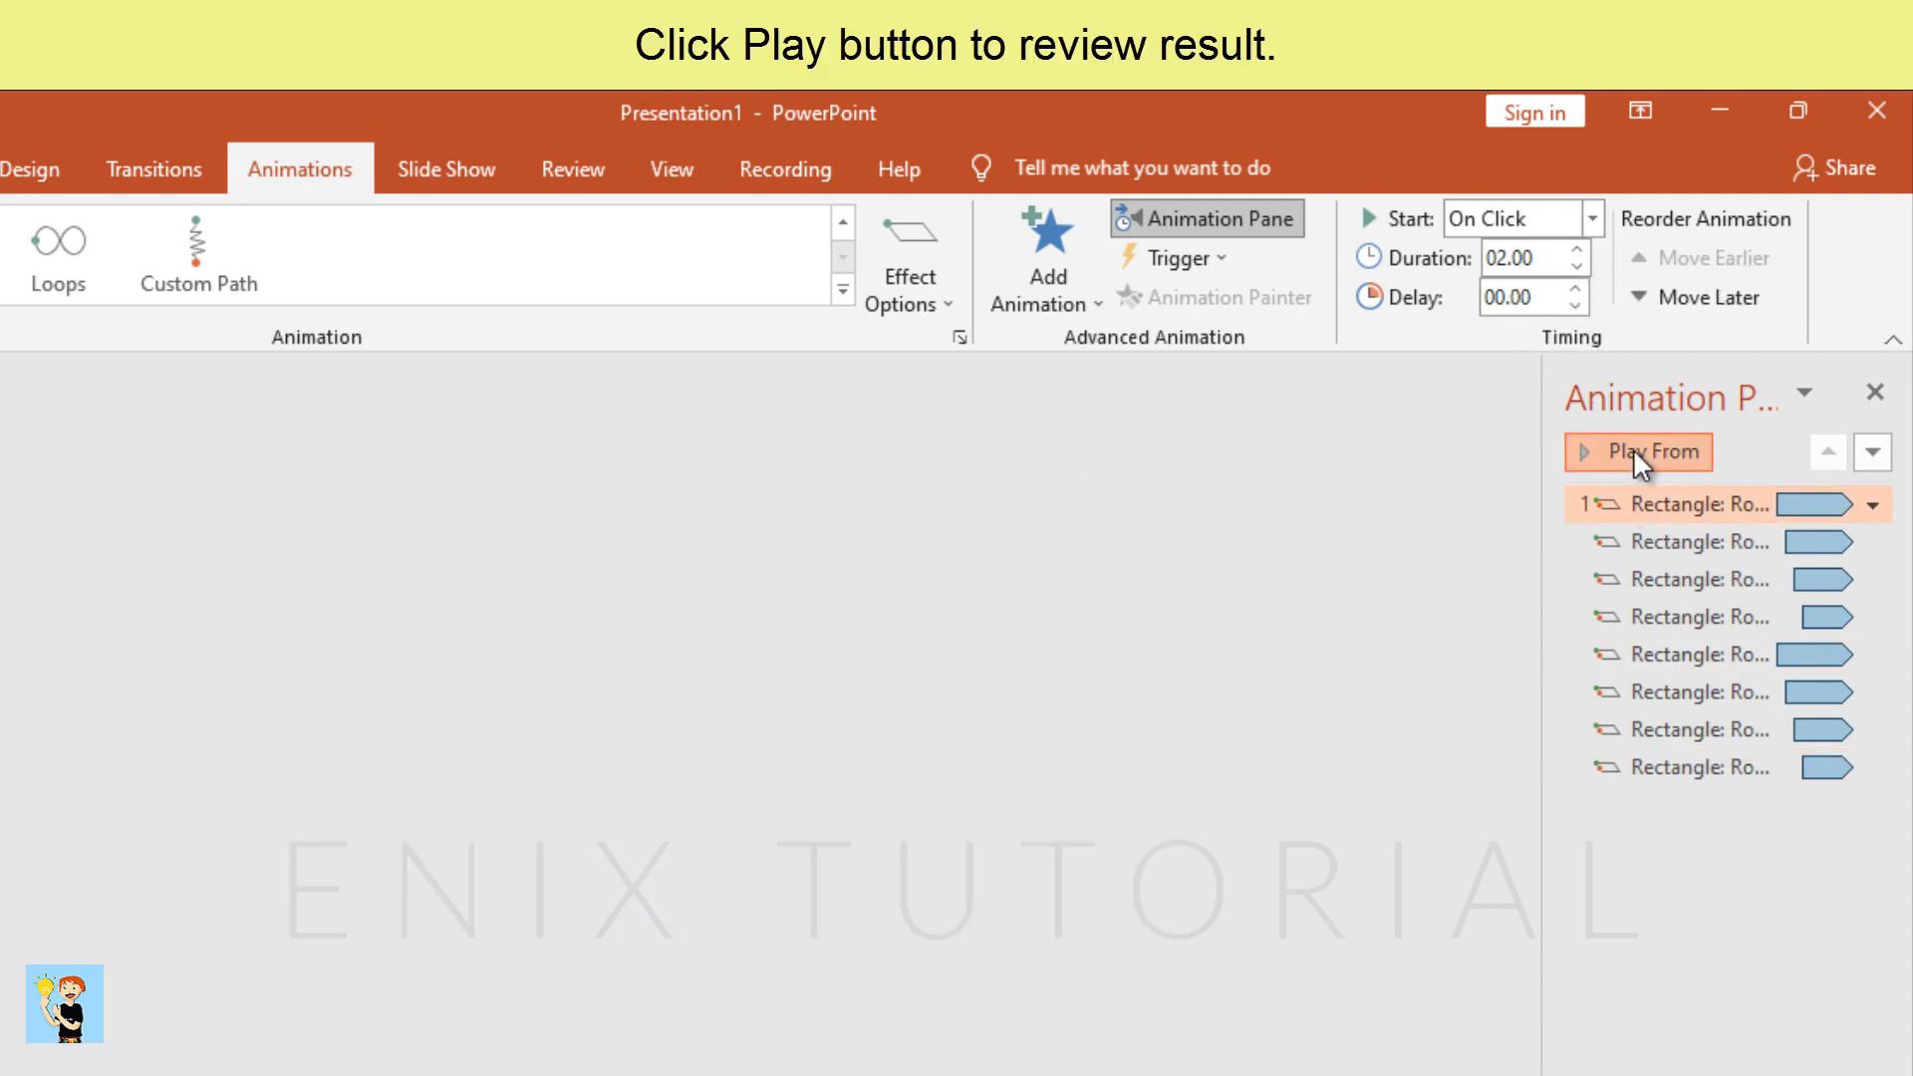
{"action": "left_click", "coordinate": [1638, 452]}
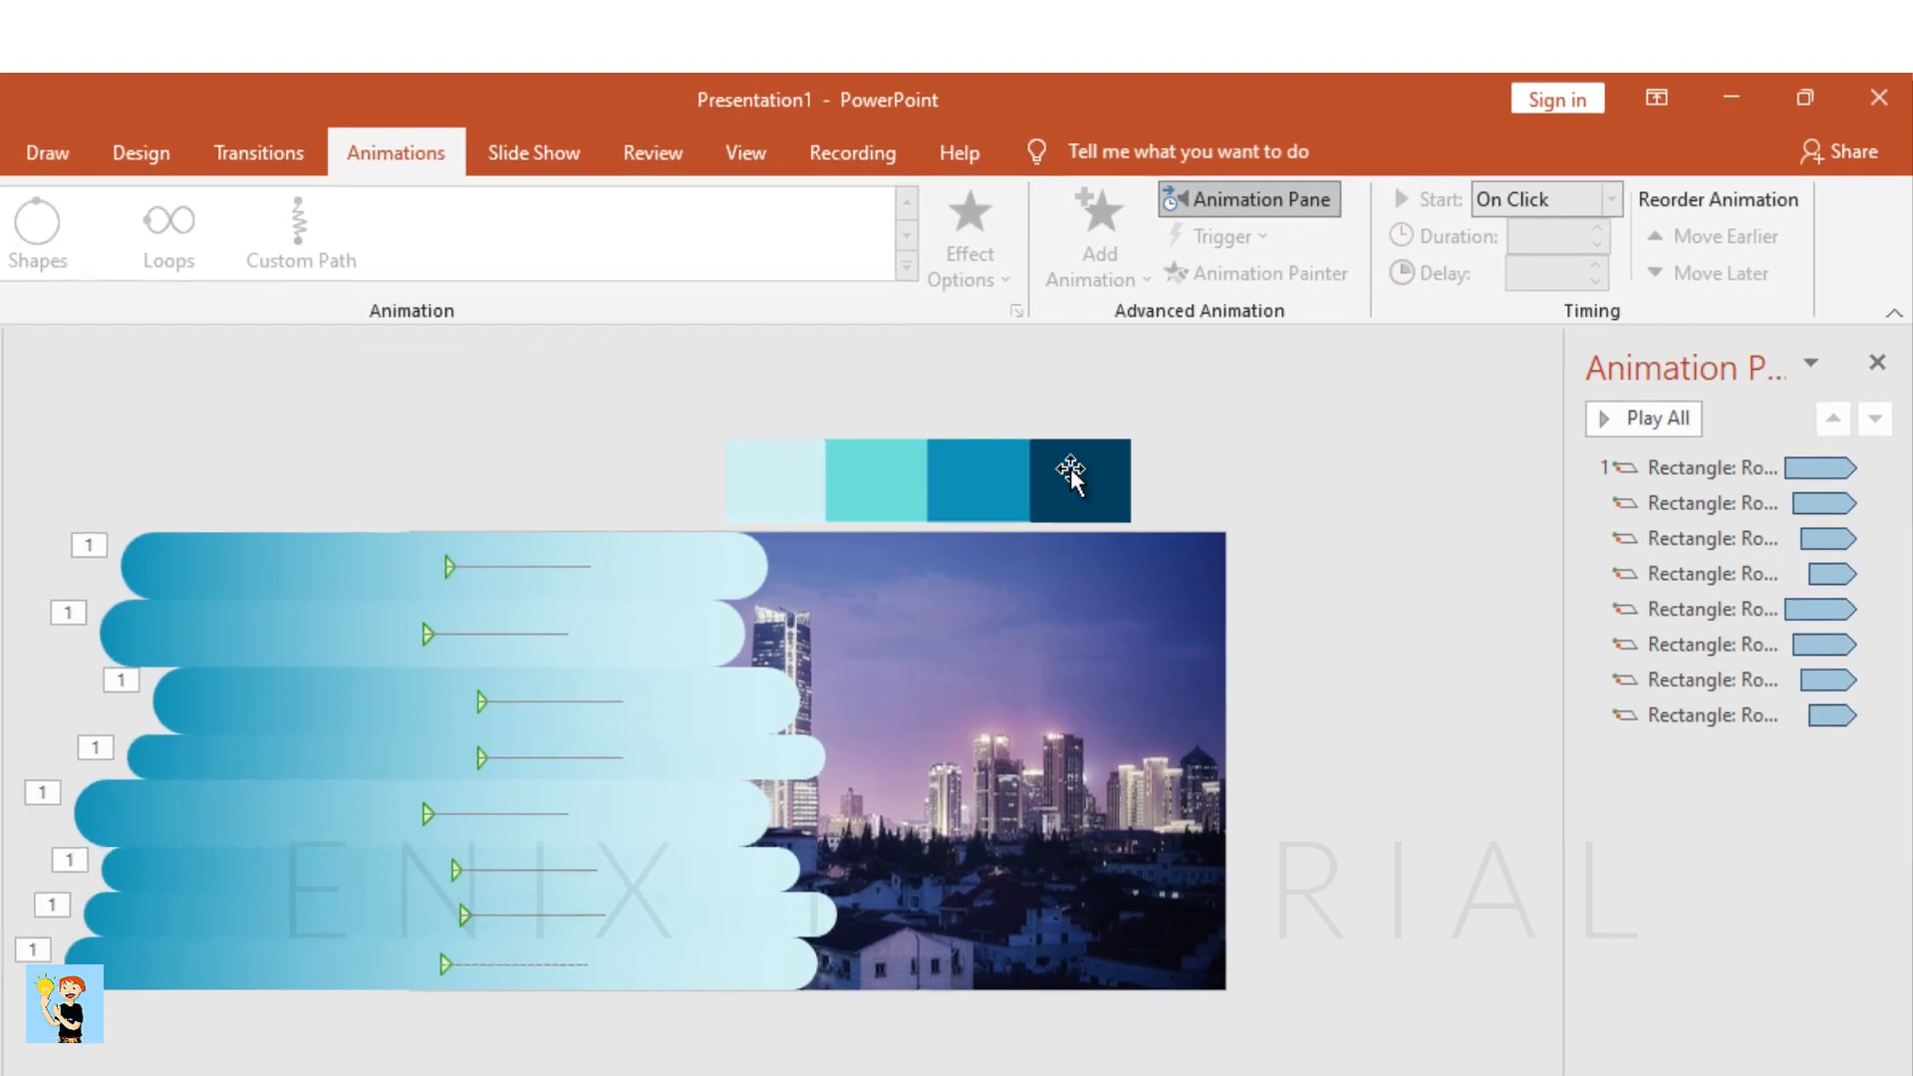
Draw an oval circle over the sky area of the skyline photo
{"action": "left_click", "coordinate": [205, 118]}
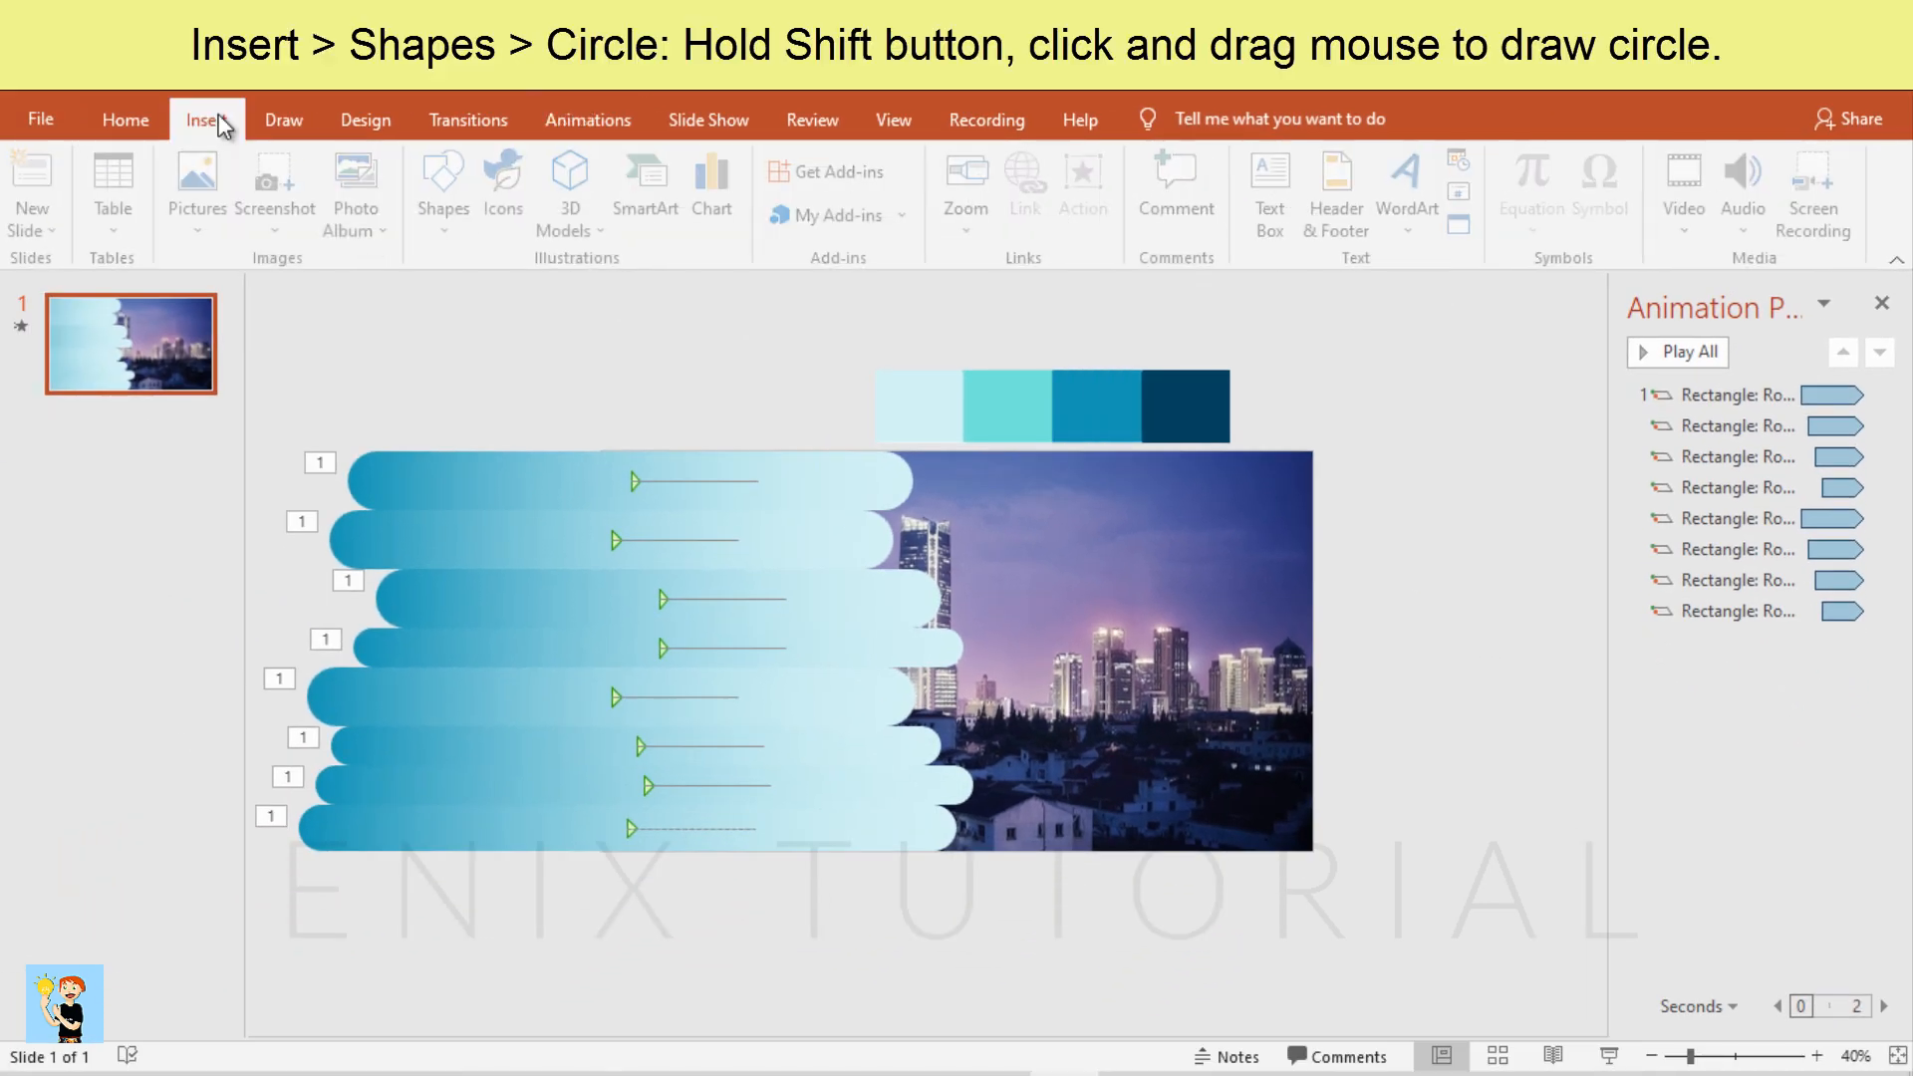
{"action": "left_click", "coordinate": [443, 185]}
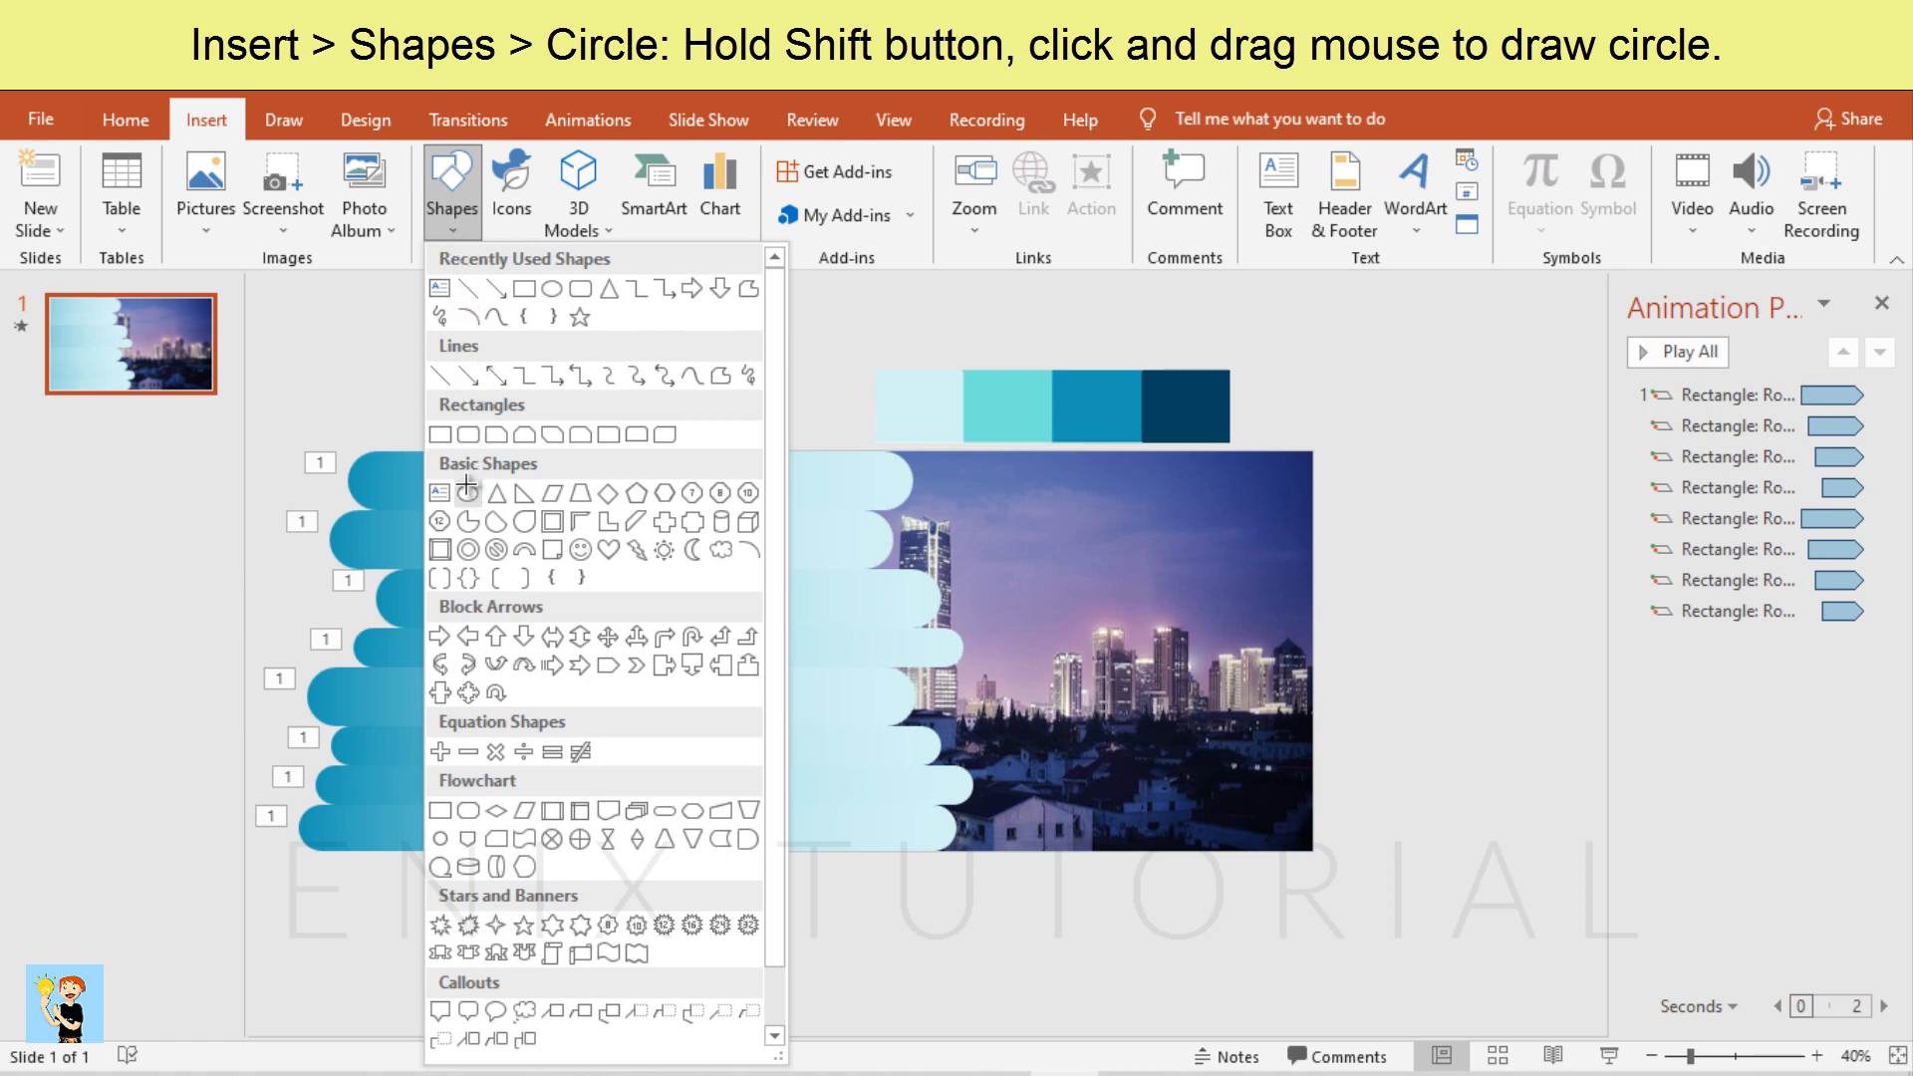
{"action": "left_click", "coordinate": [493, 492]}
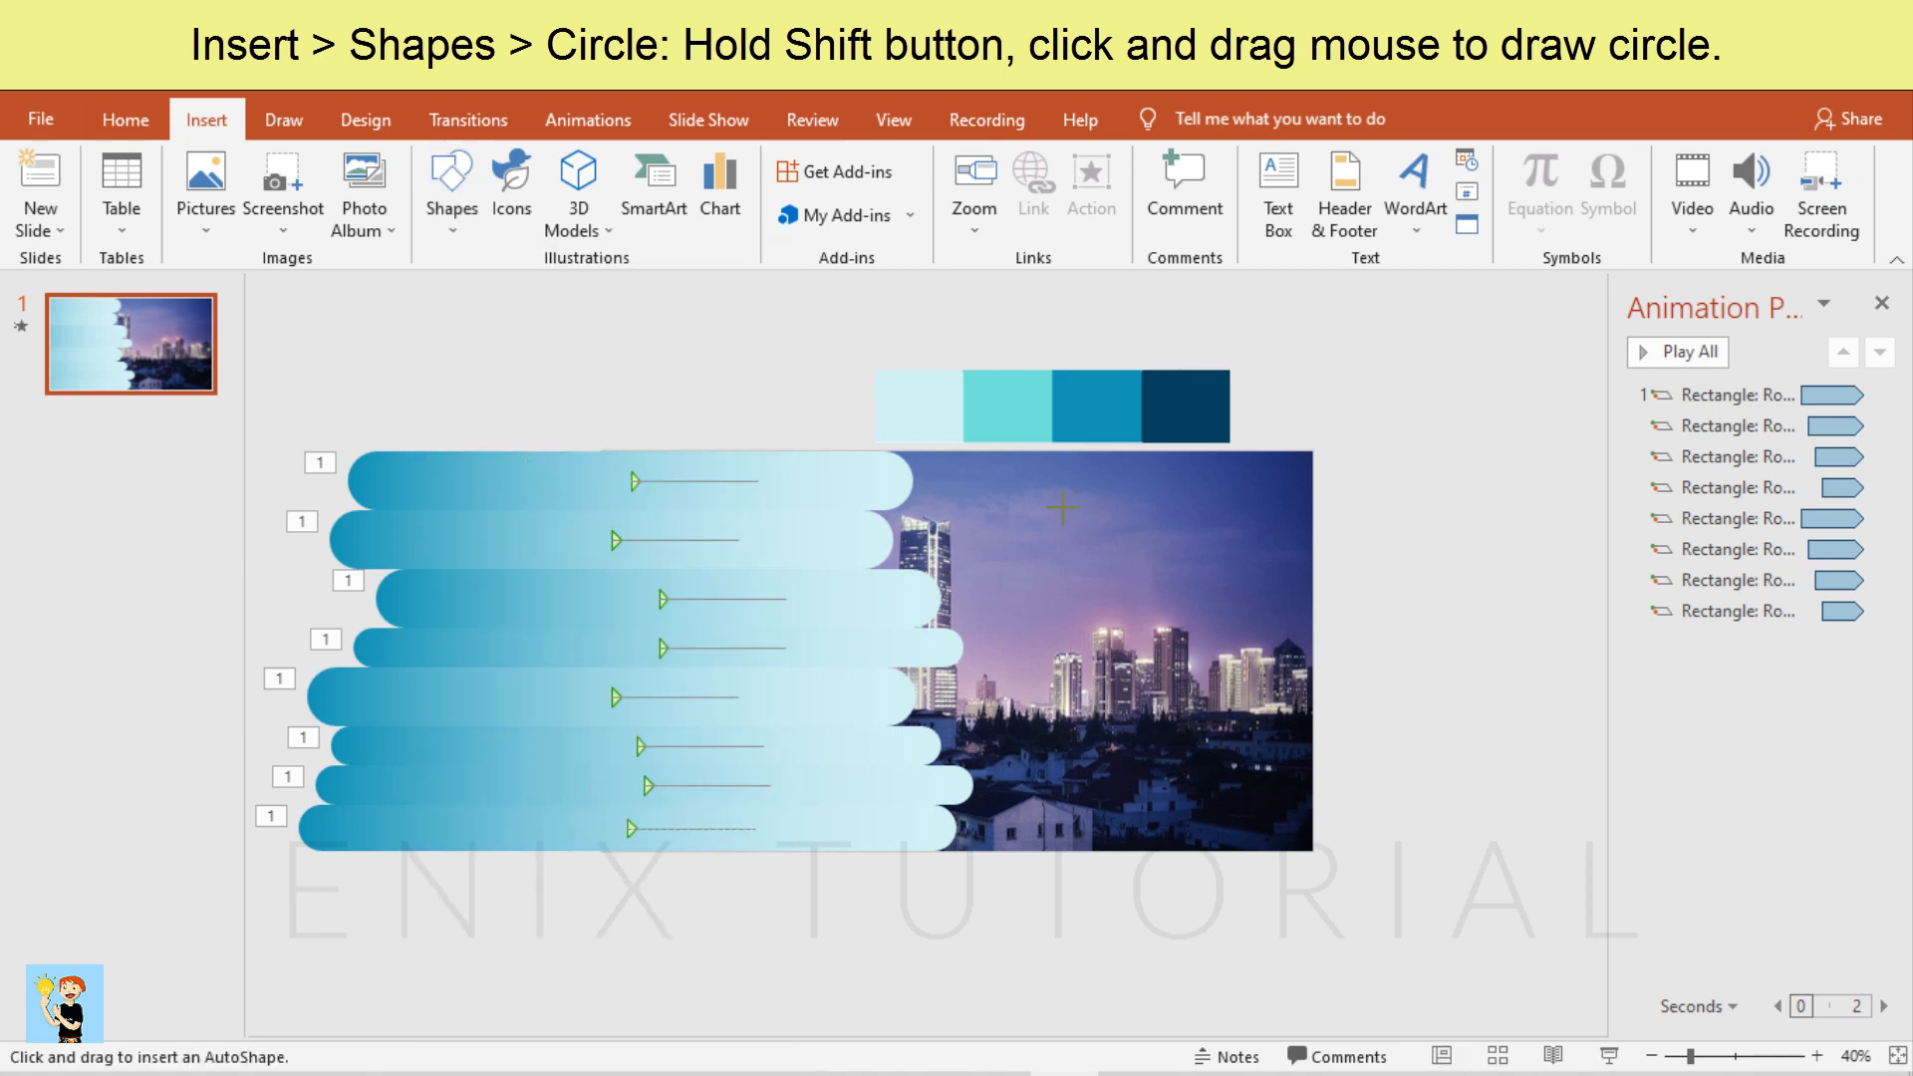
{"action": "left_click_drag", "start_coordinate": [1056, 501], "coordinate": [1172, 616]}
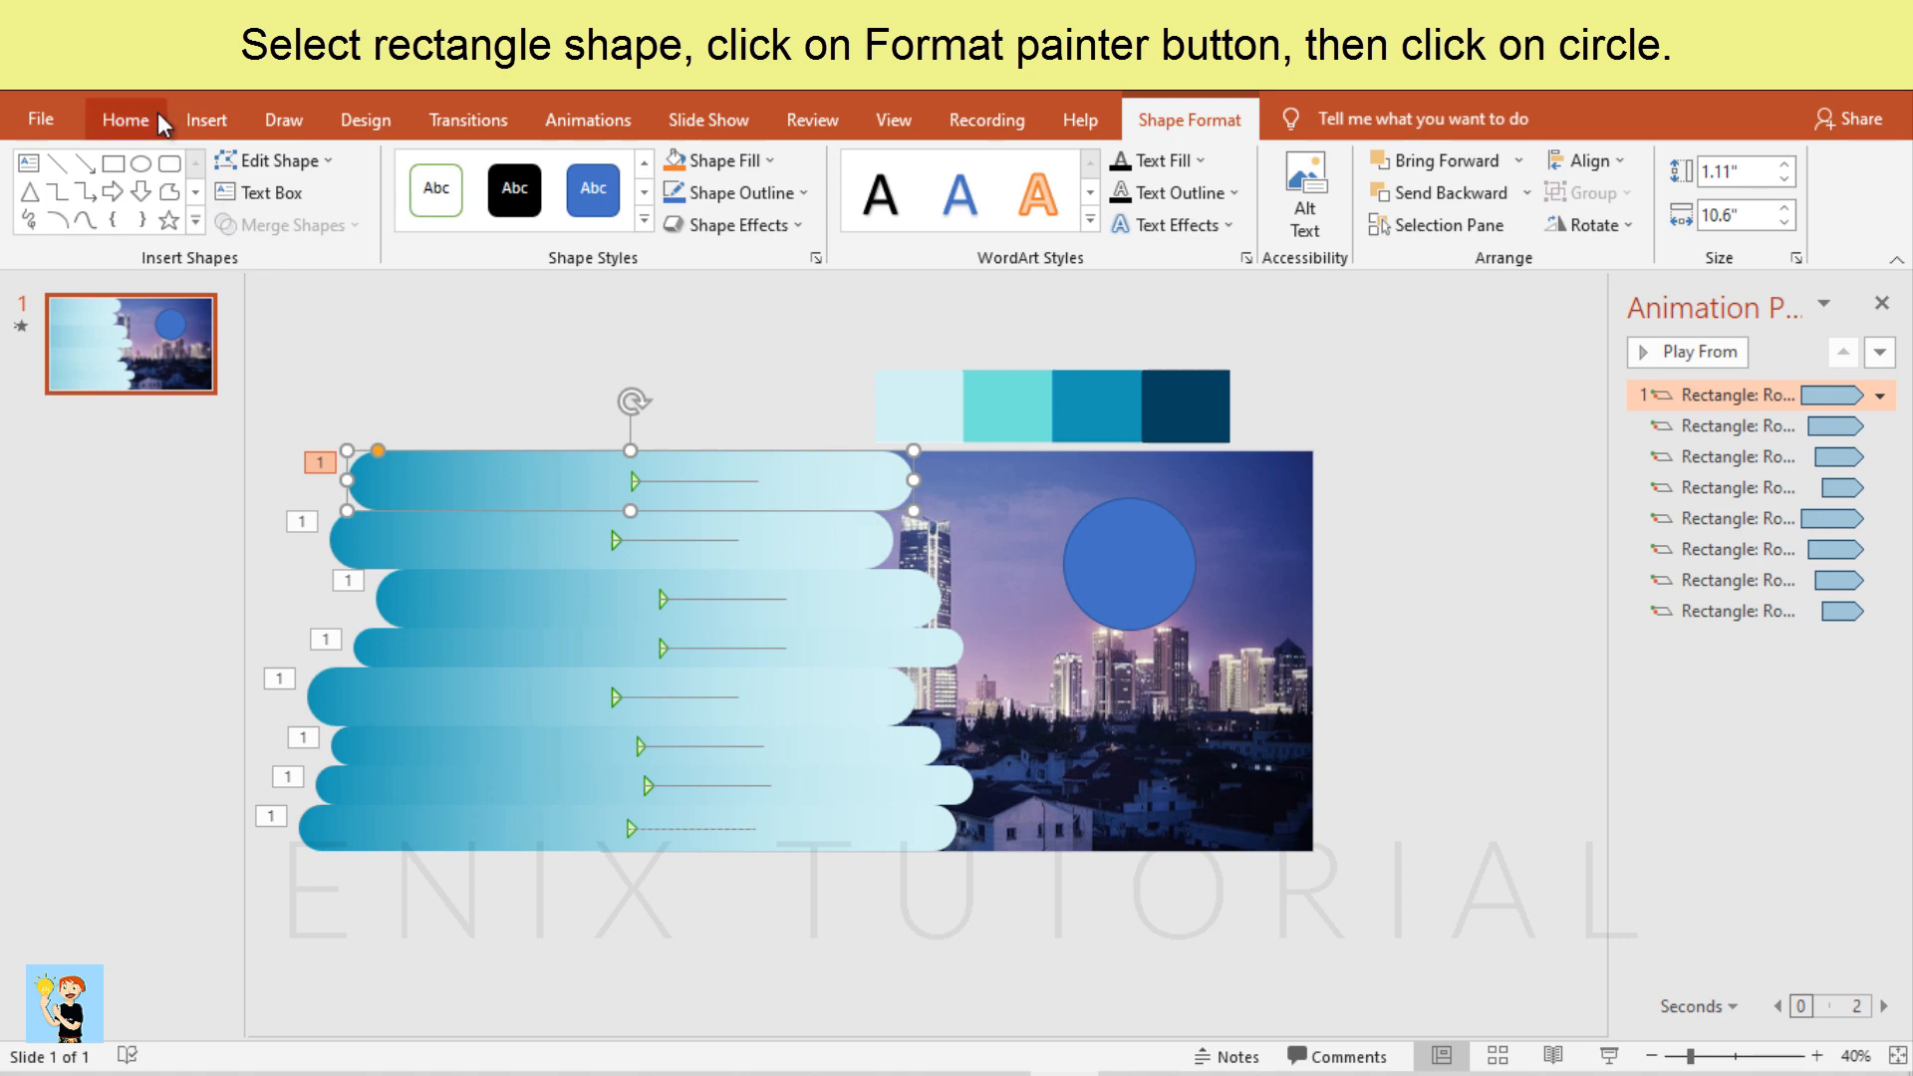
Copy the rounded bars' light-blue gradient formatting onto the circle with Format Painter
{"action": "left_click", "coordinate": [124, 118]}
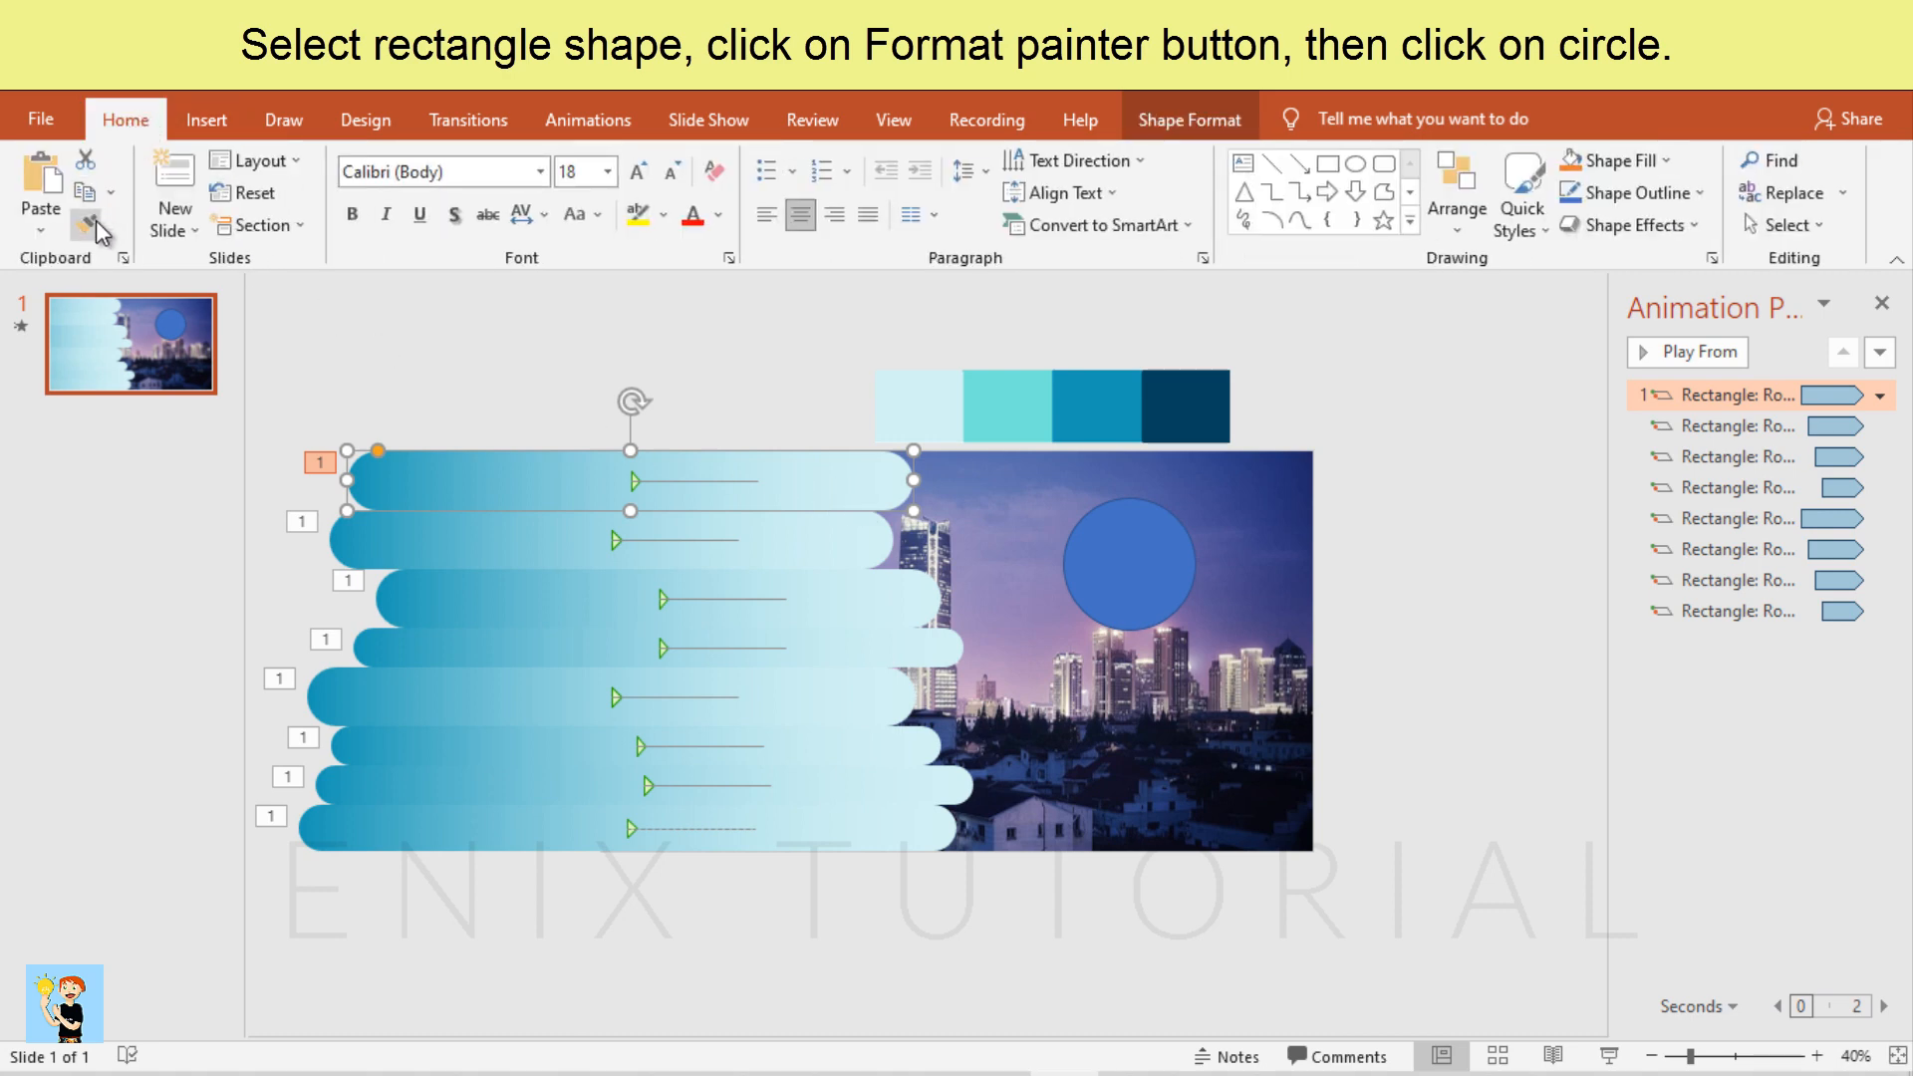
{"action": "left_click", "coordinate": [1134, 568]}
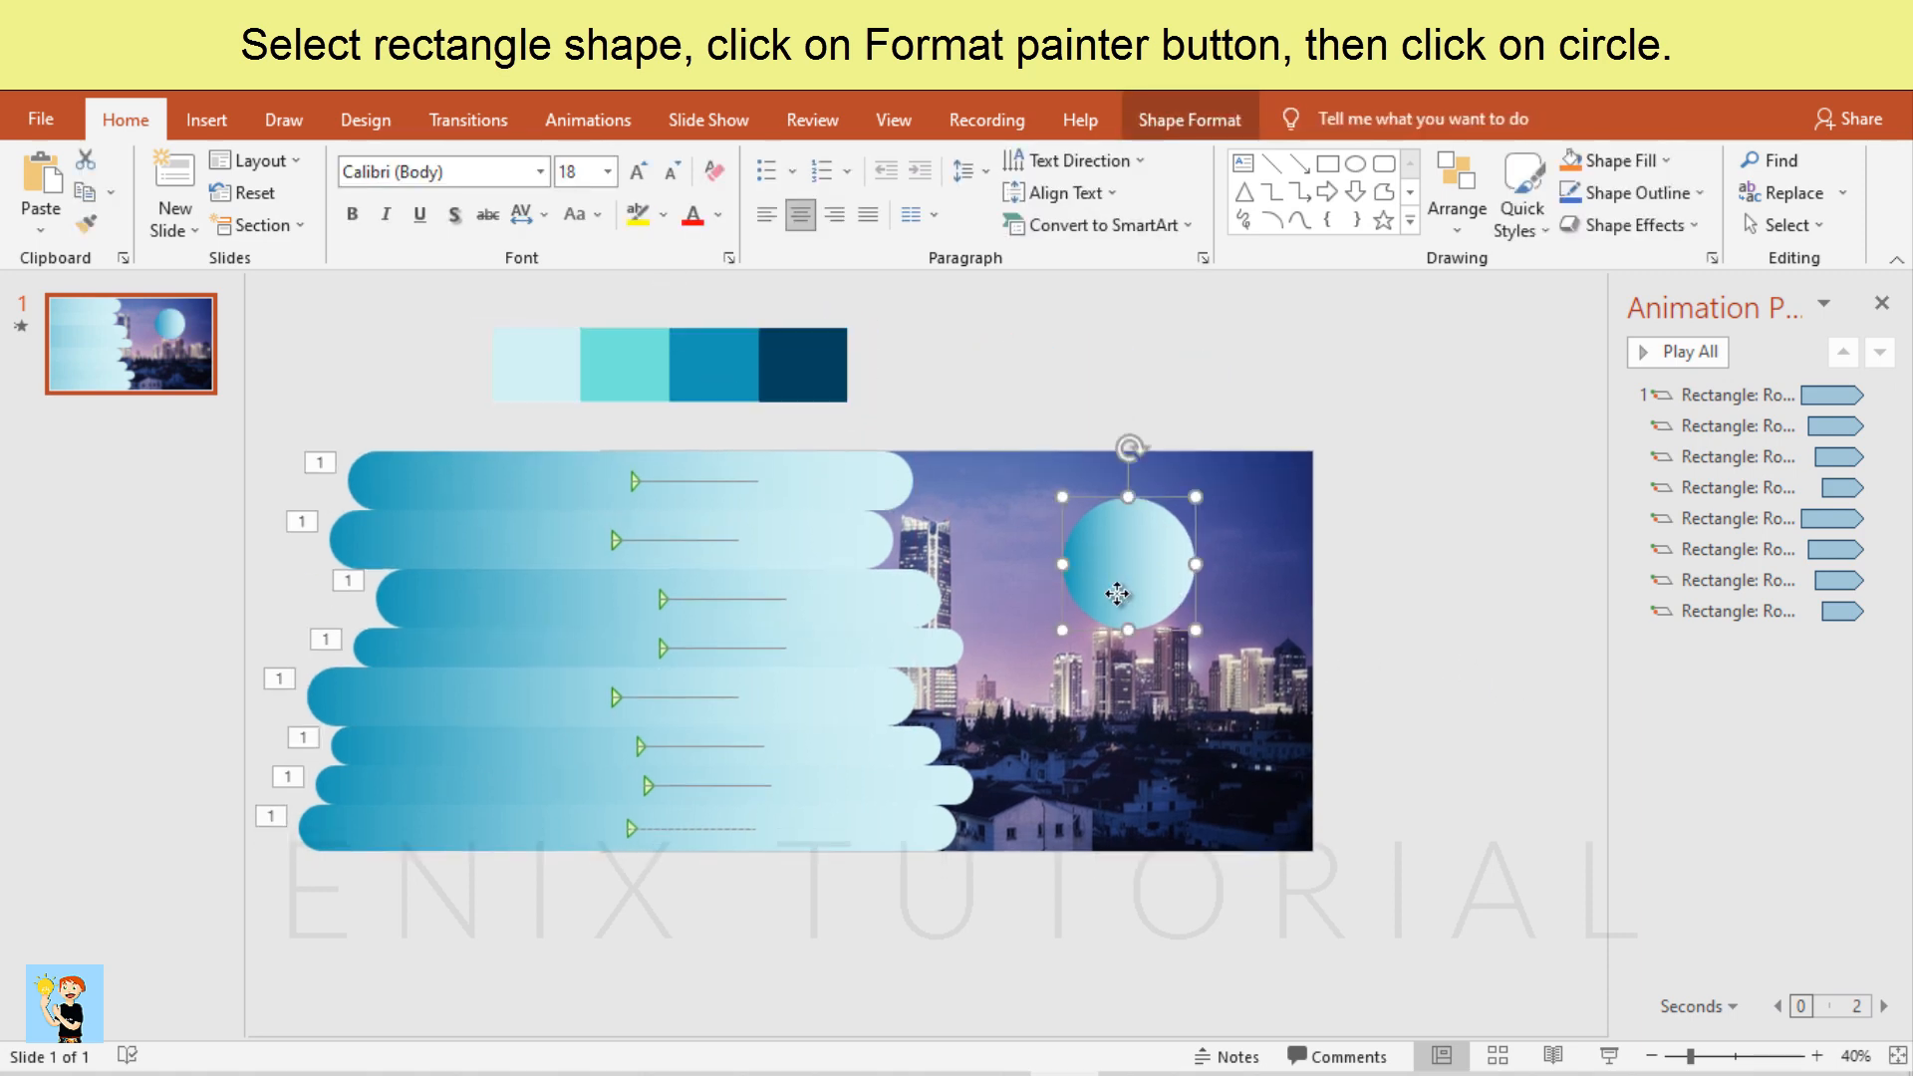
Duplicate the gradient circle with Ctrl+D into a medium mid-right and a small bottom-right copy
{"action": "left_click", "coordinate": [1118, 562]}
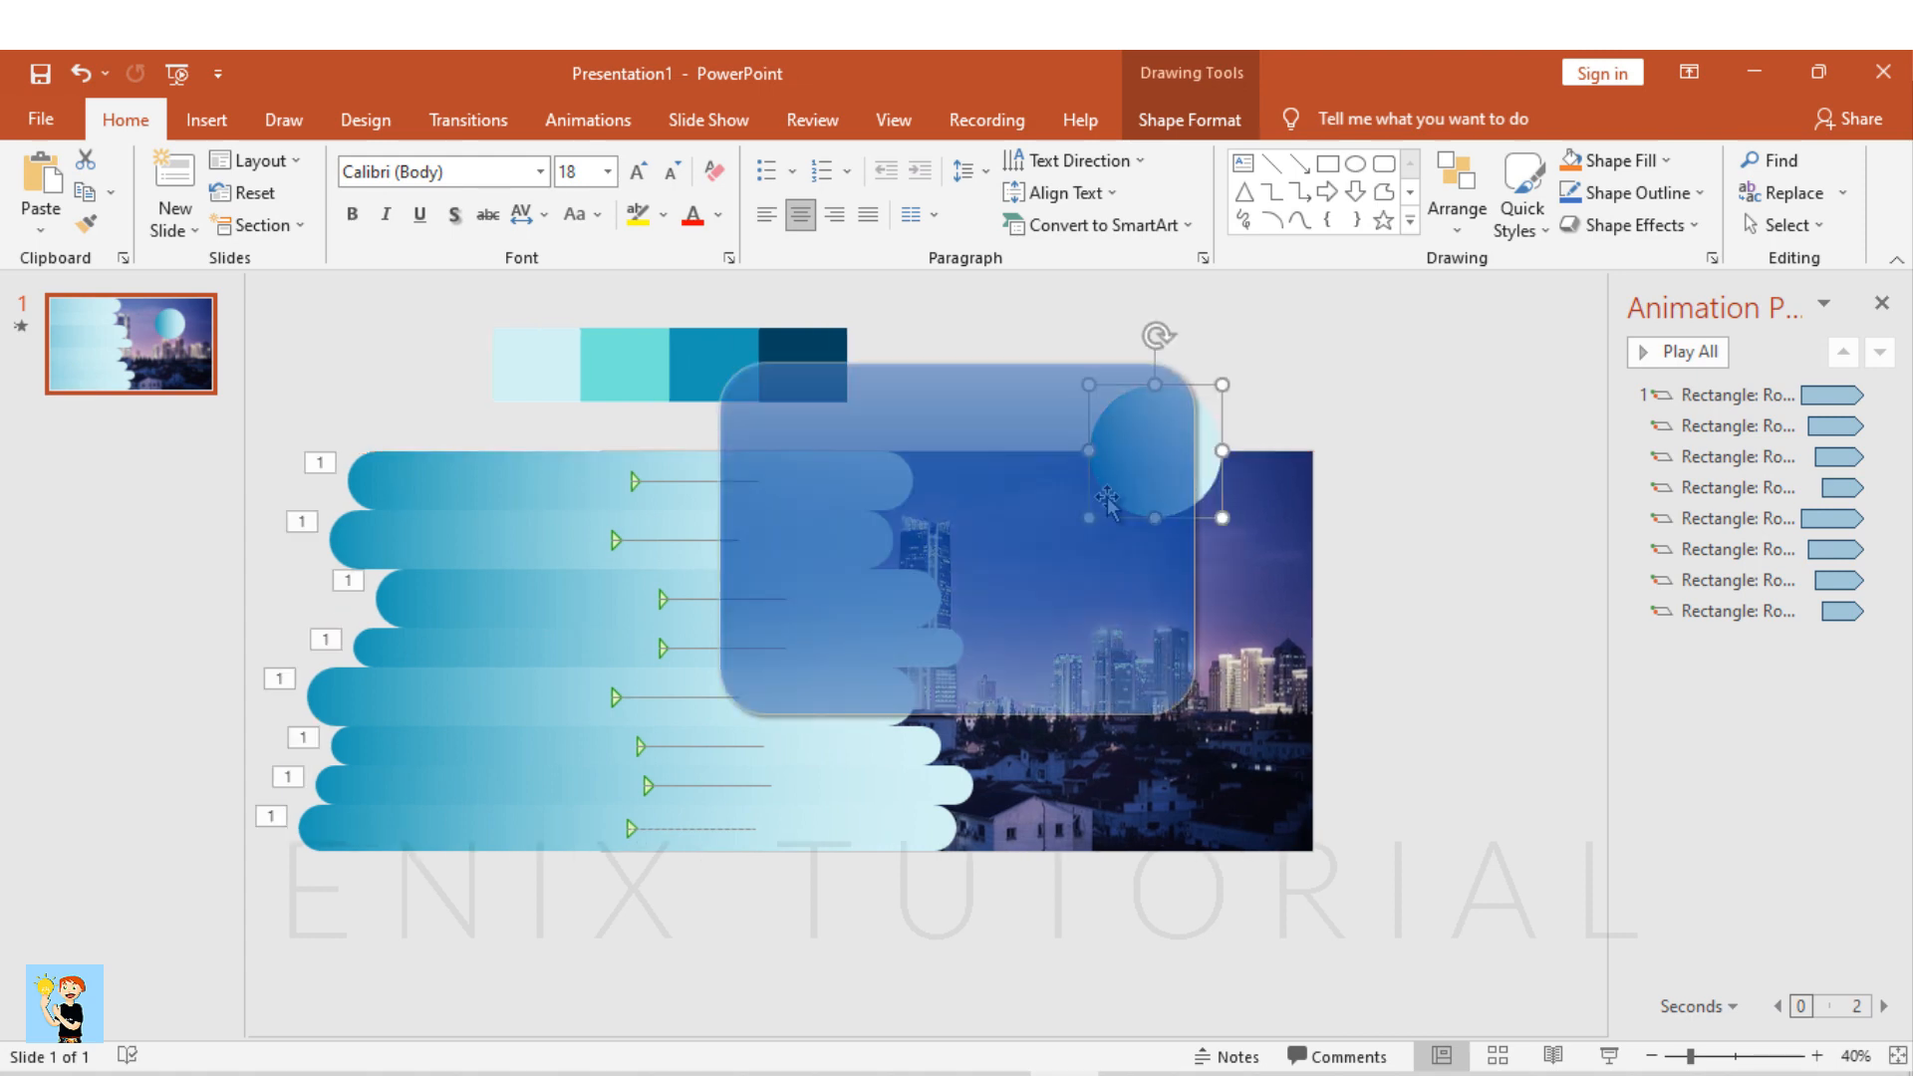
{"action": "key", "text": "ctrl+d"}
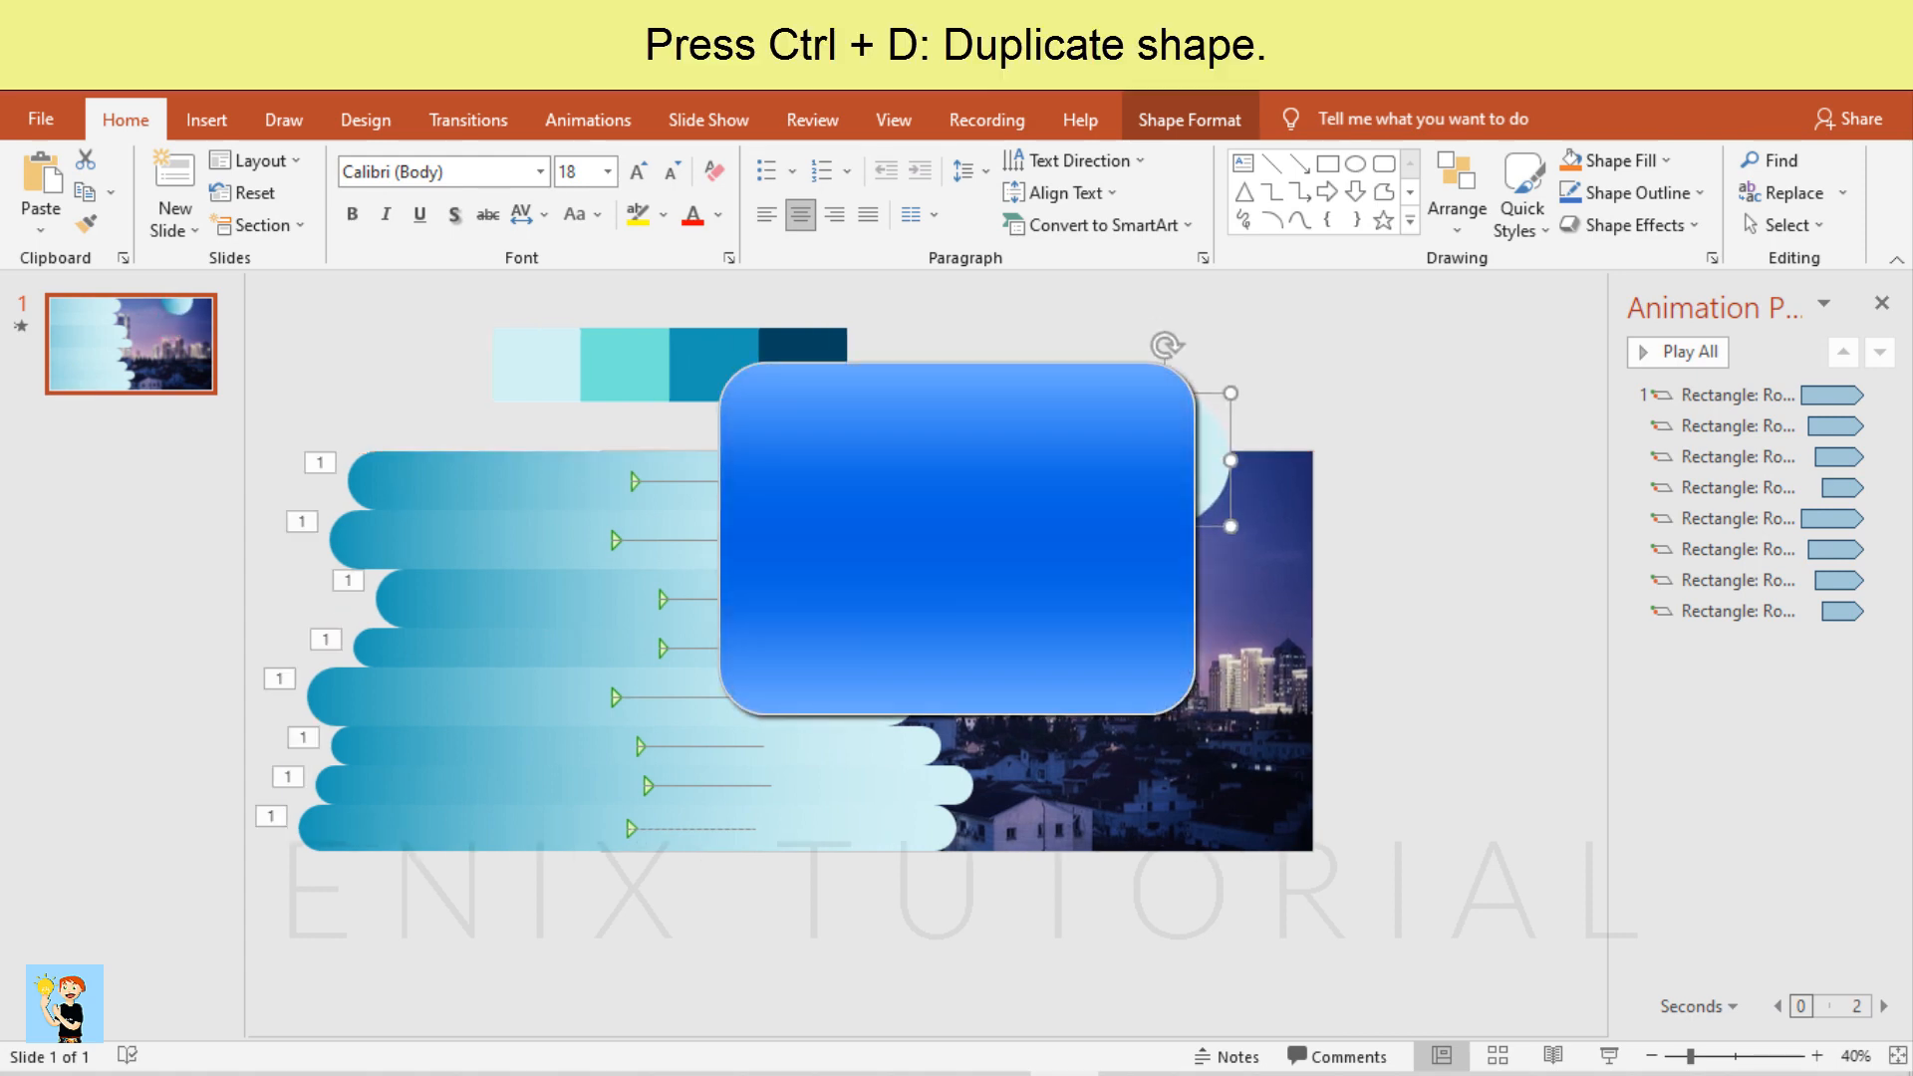
{"action": "key", "text": "ctrl+d"}
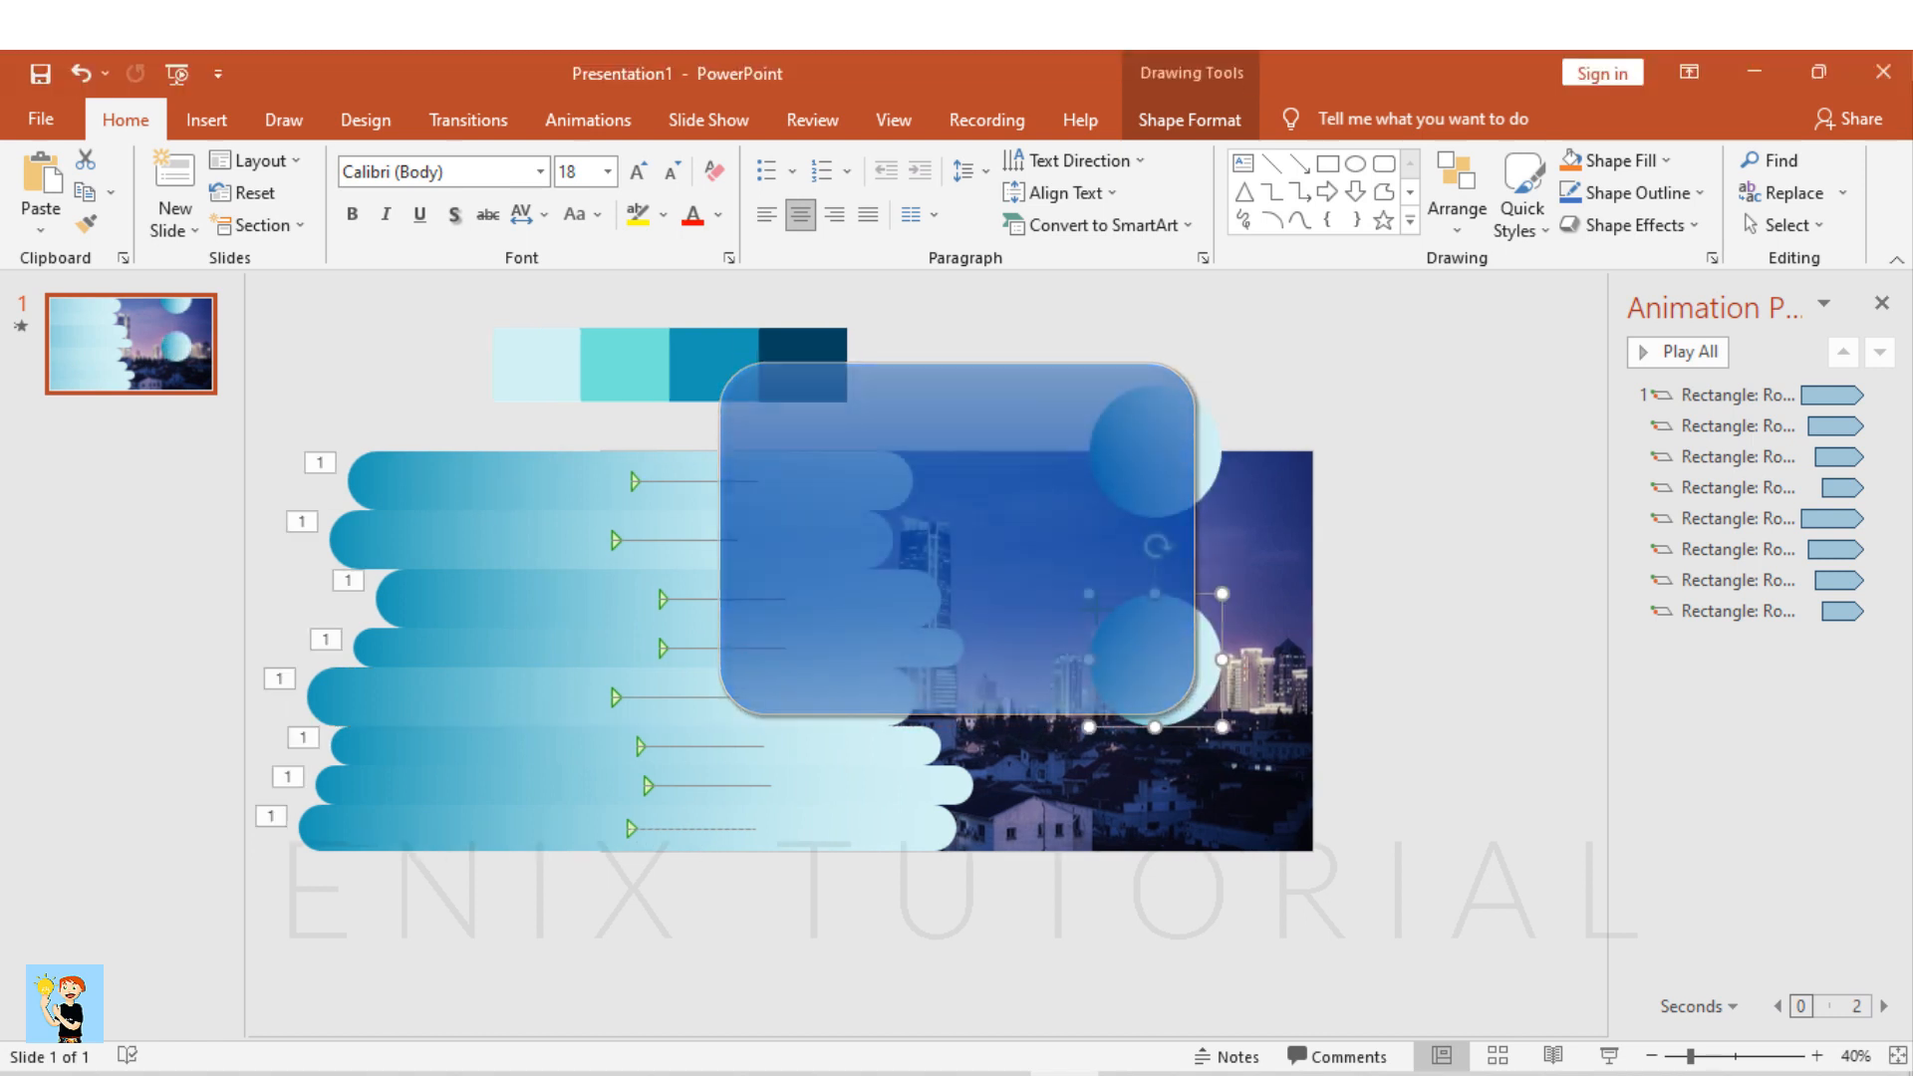
{"action": "key", "text": "ctrl+d"}
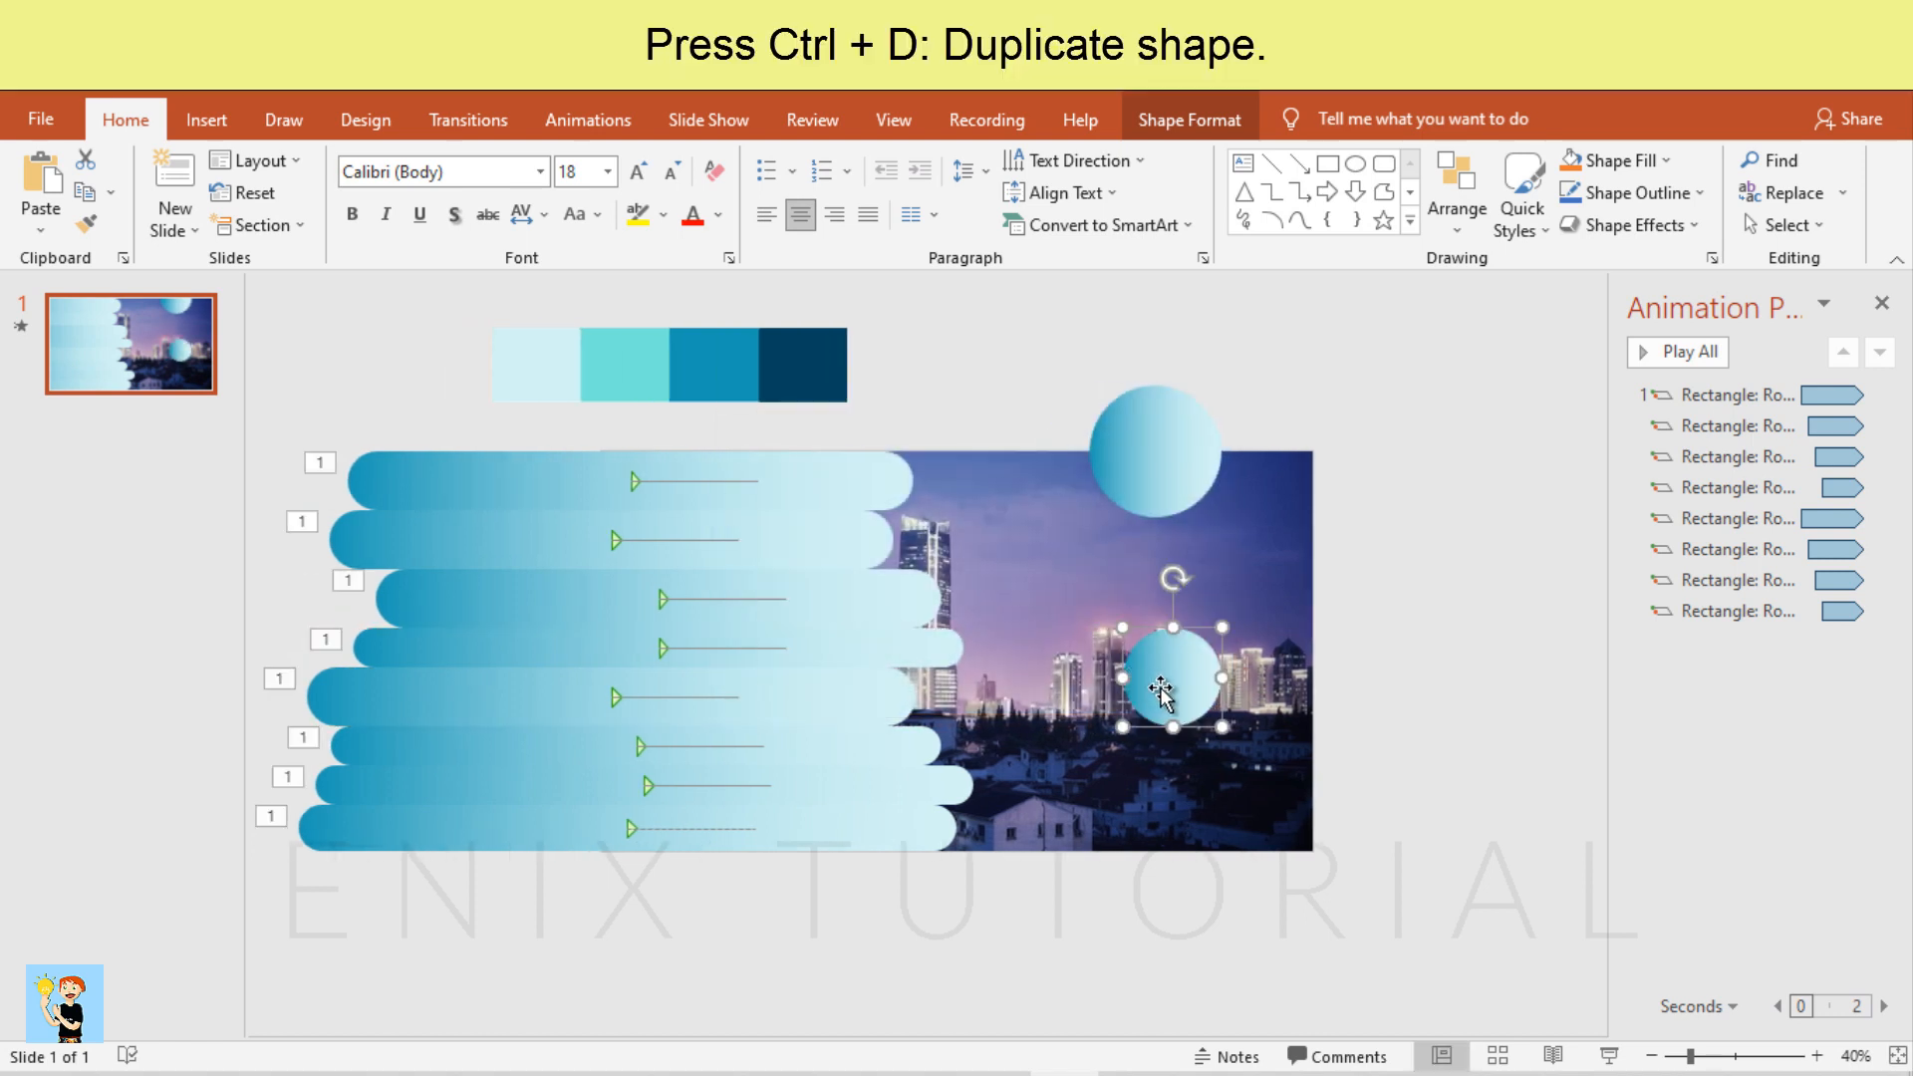
{"action": "key", "text": "ctrl+d"}
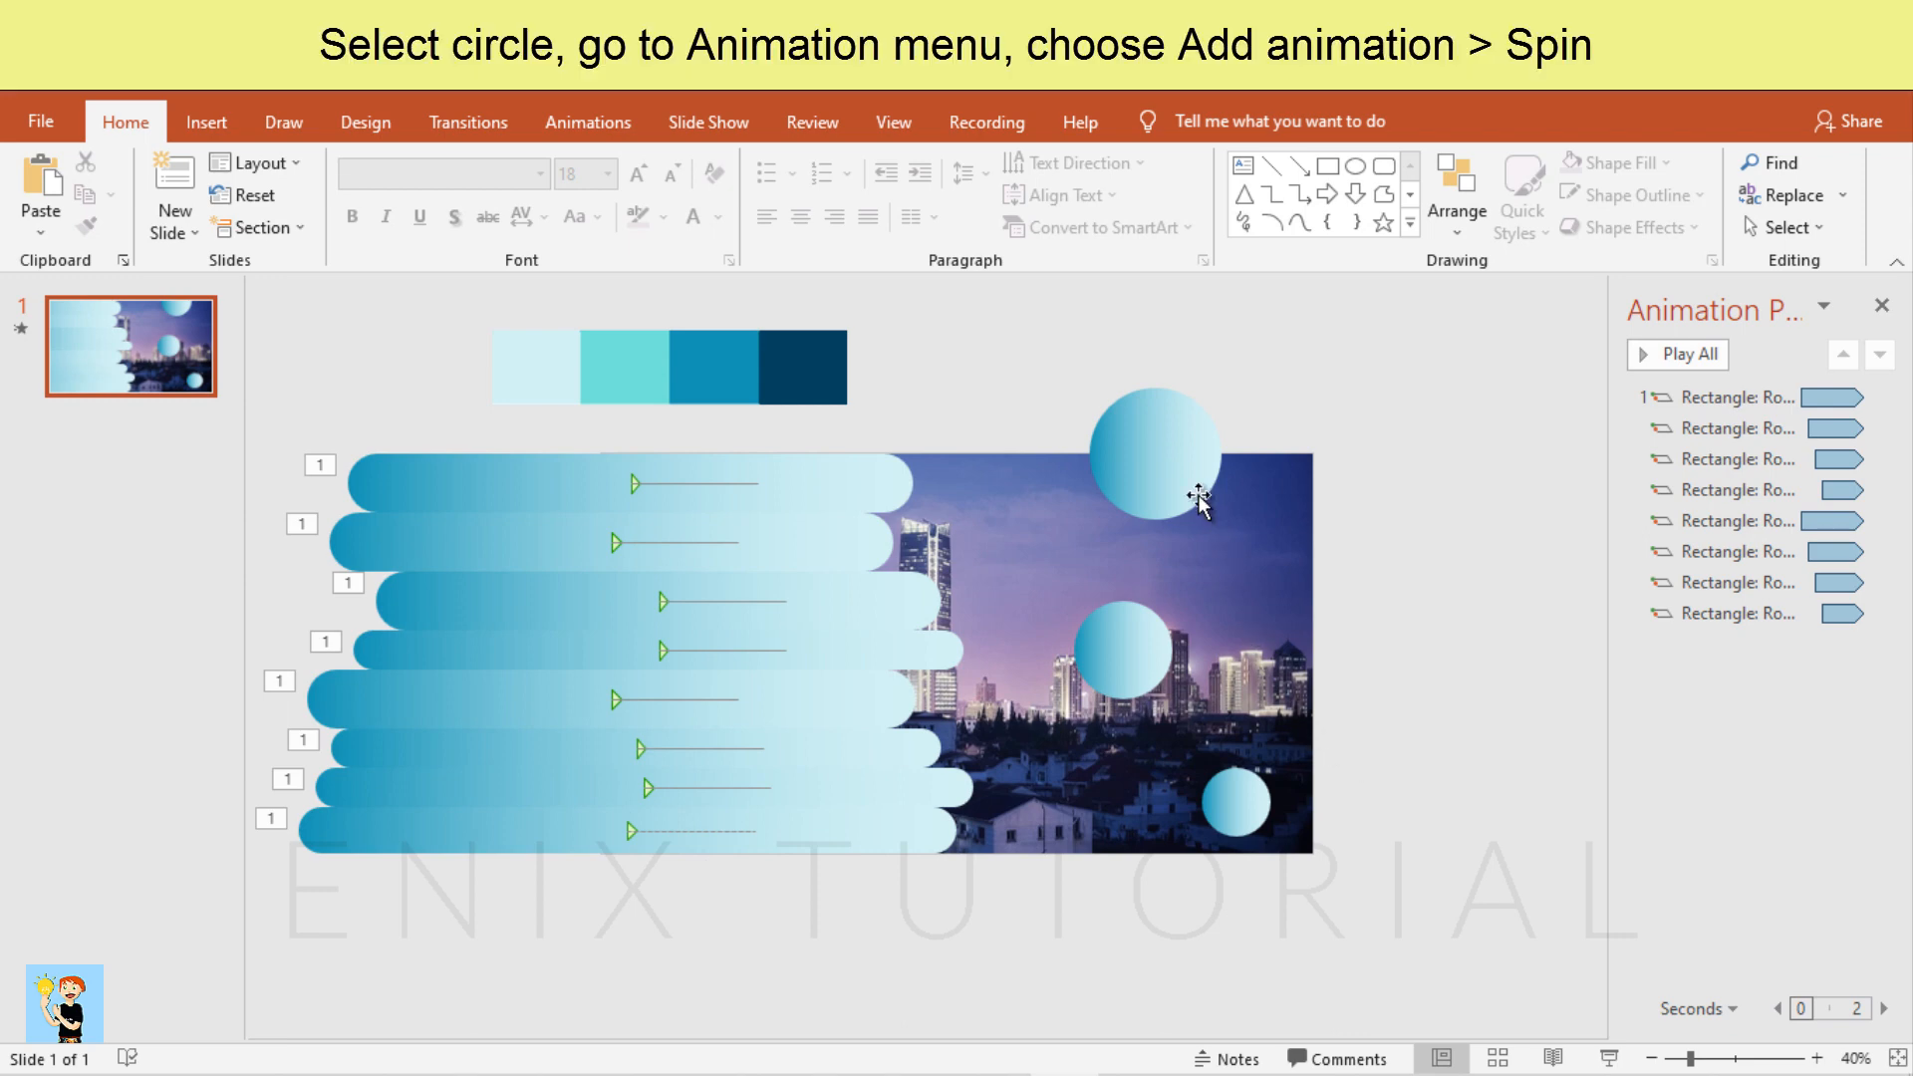
Add a Spin animation to the large top-right circle, repeating until end of slide
{"action": "left_click", "coordinate": [1156, 452]}
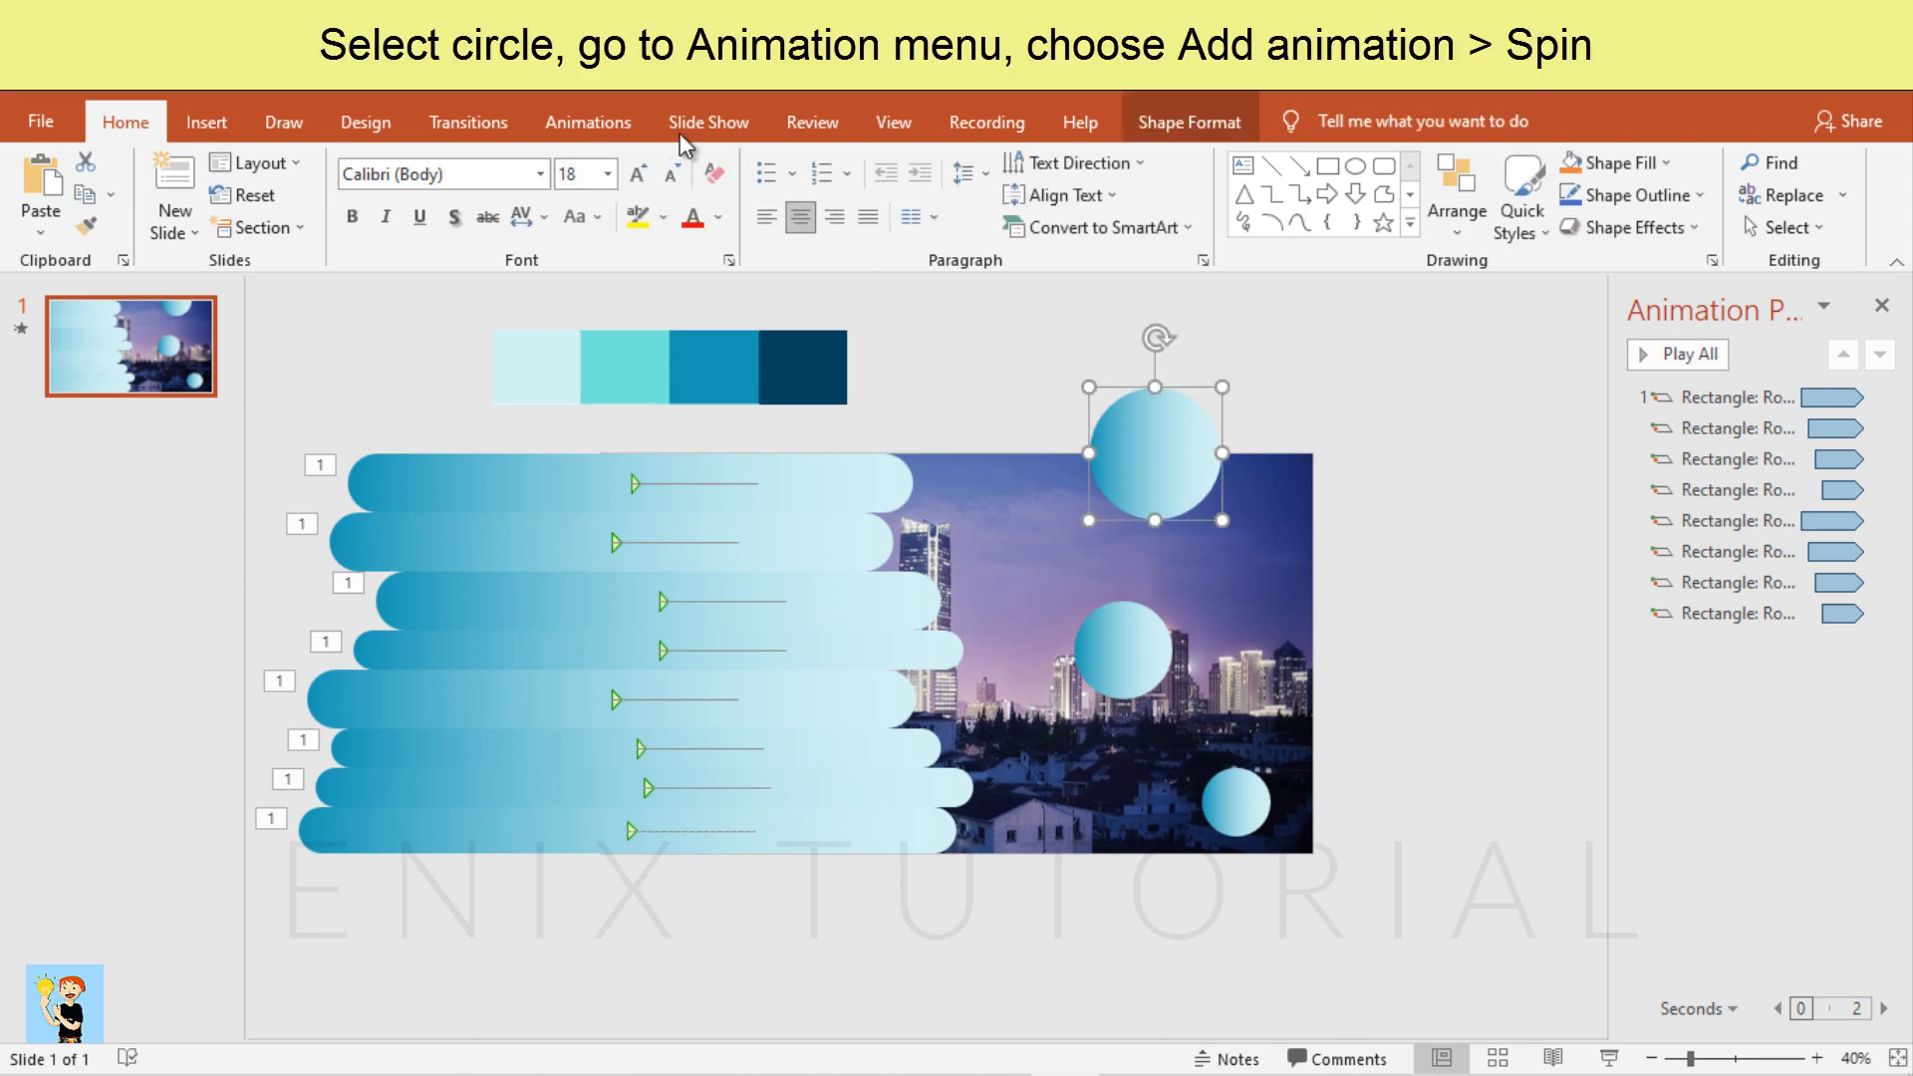
{"action": "left_click", "coordinate": [586, 121]}
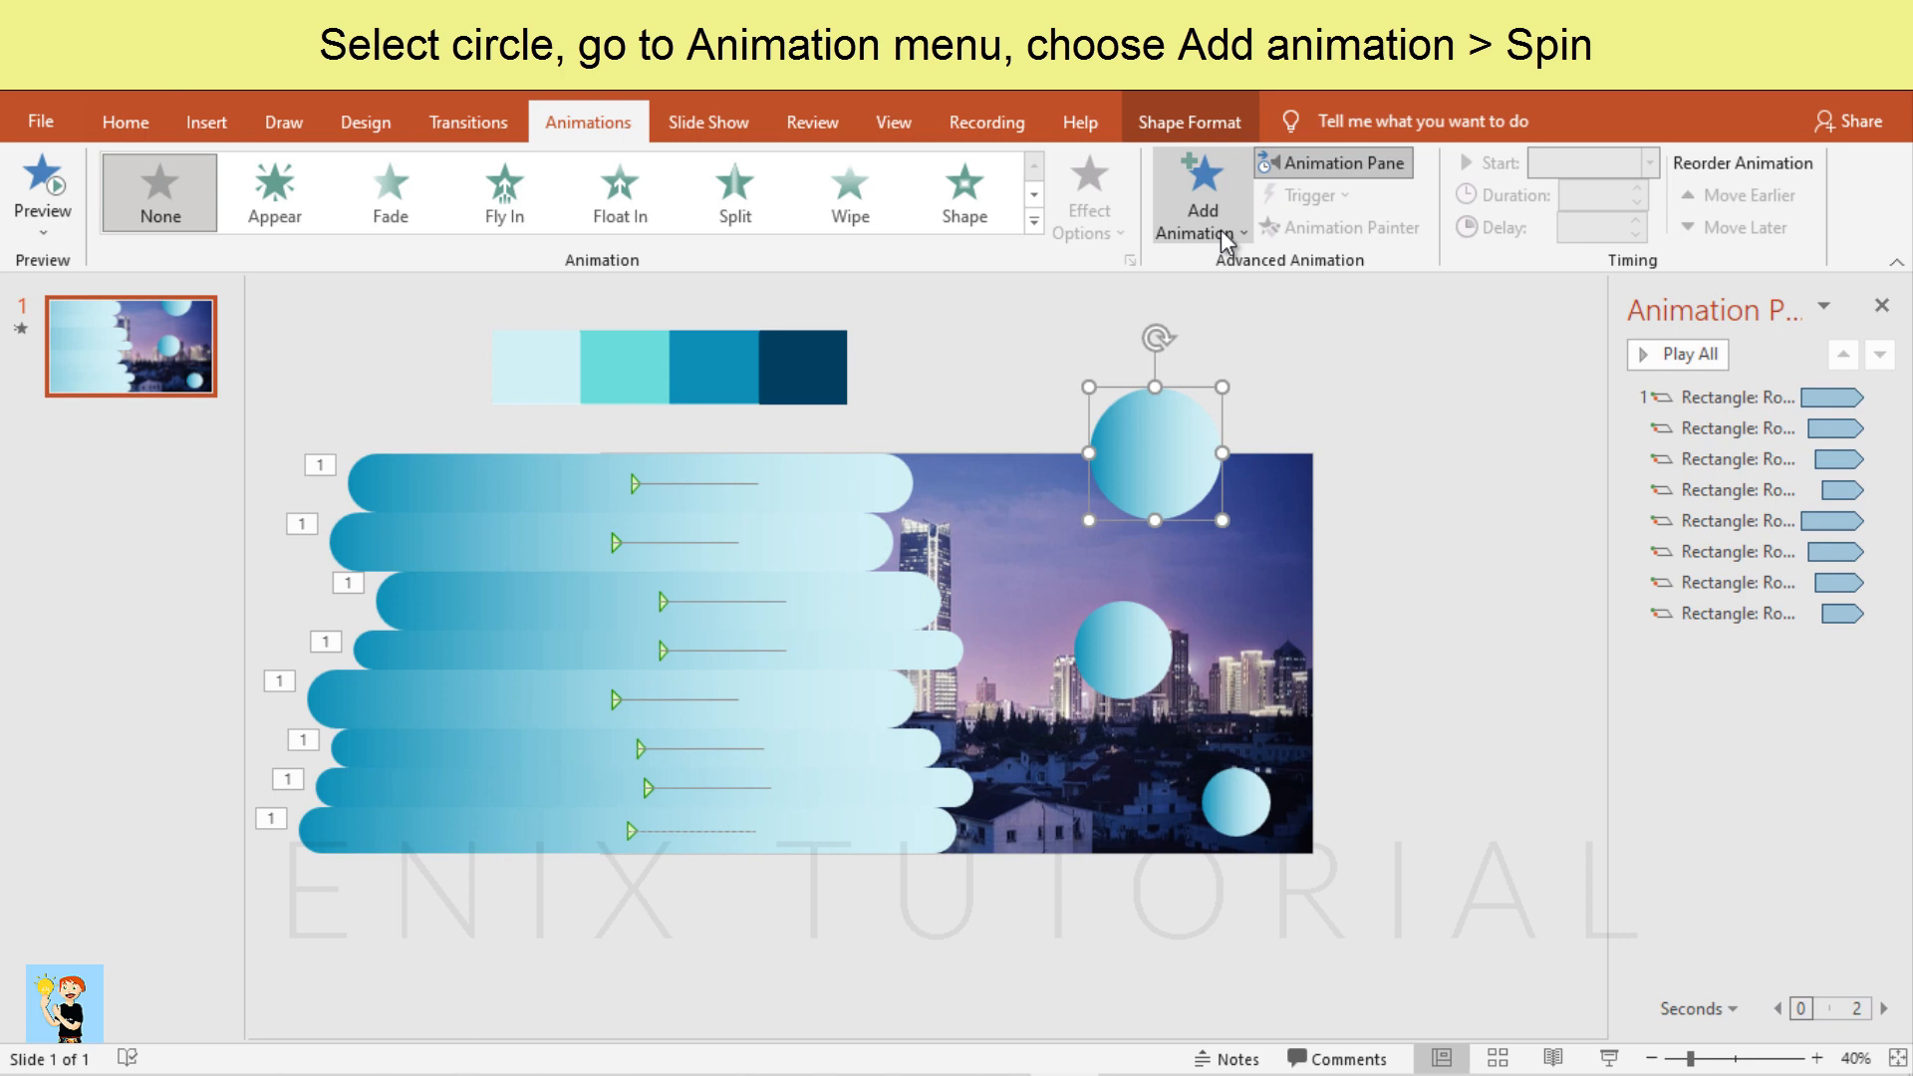
{"action": "left_click", "coordinate": [273, 193]}
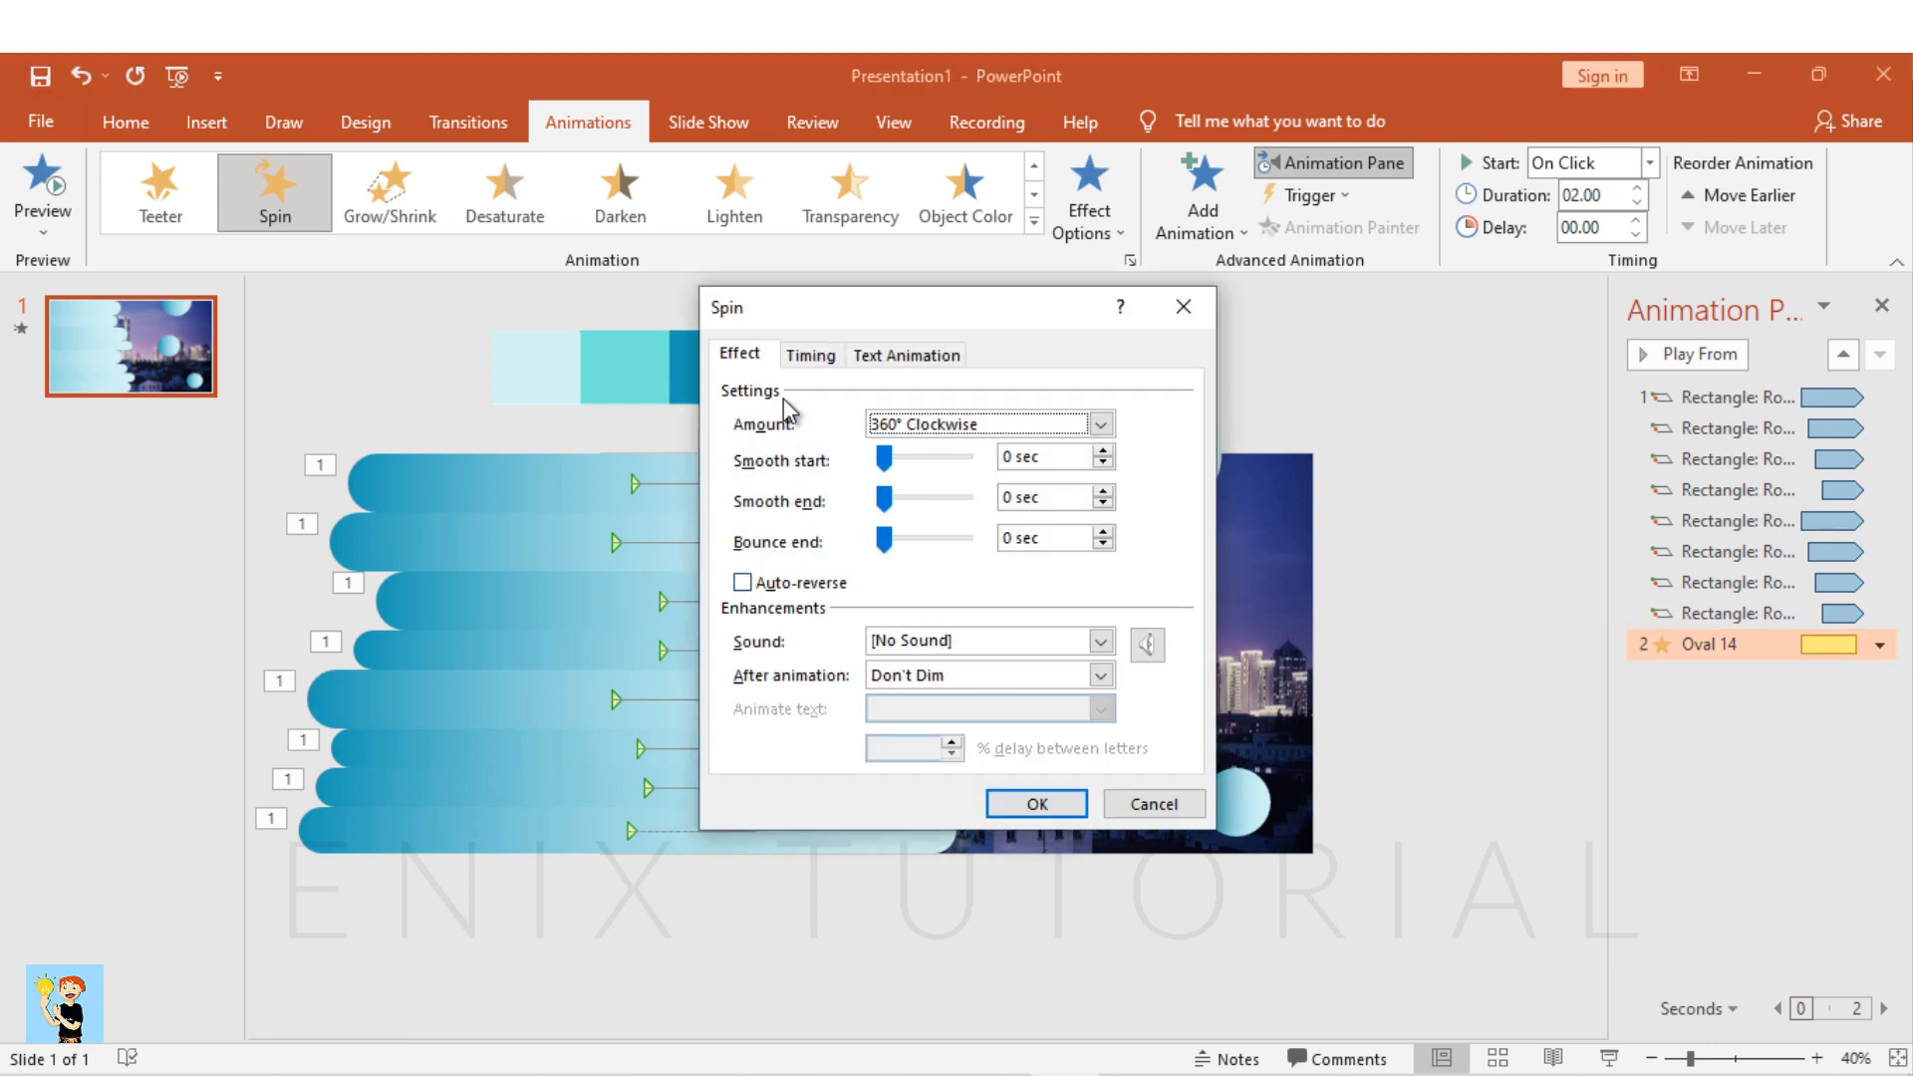
{"action": "left_click", "coordinate": [809, 355]}
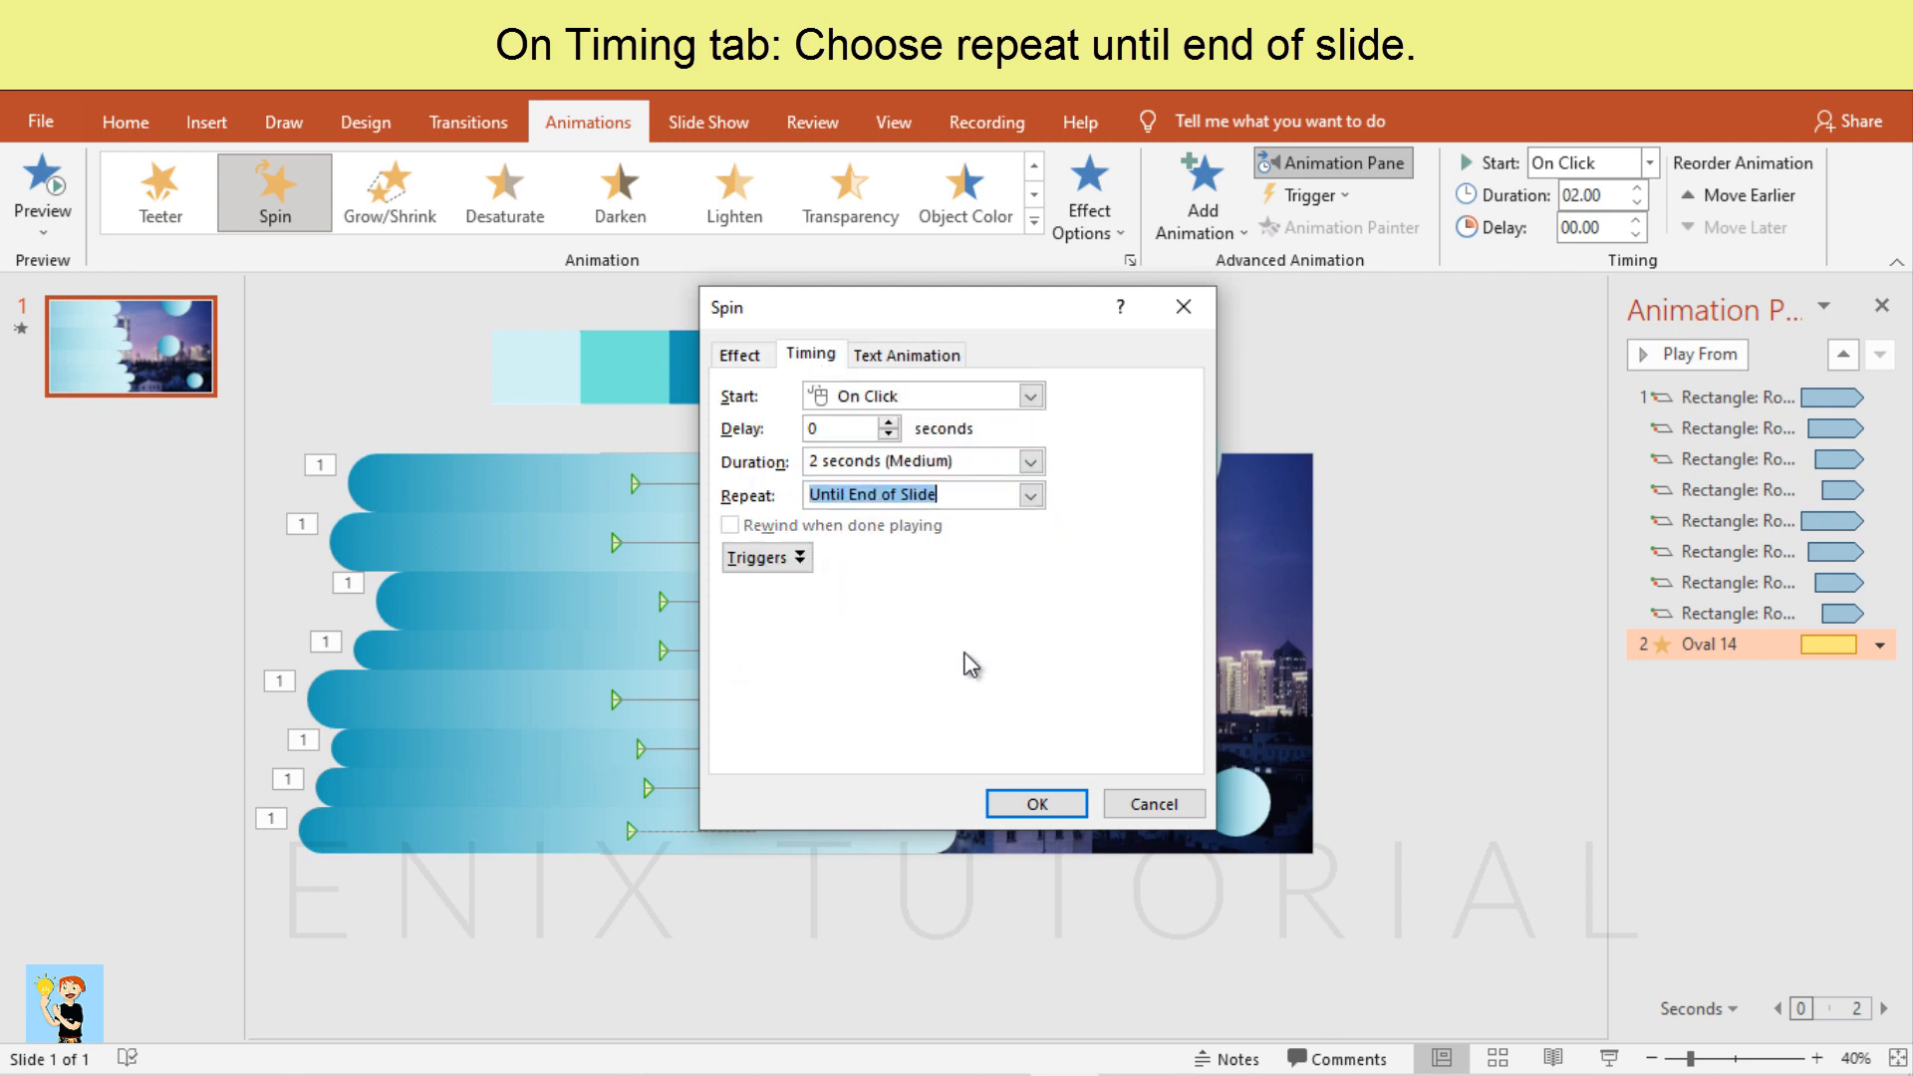
{"action": "left_click", "coordinate": [1034, 803]}
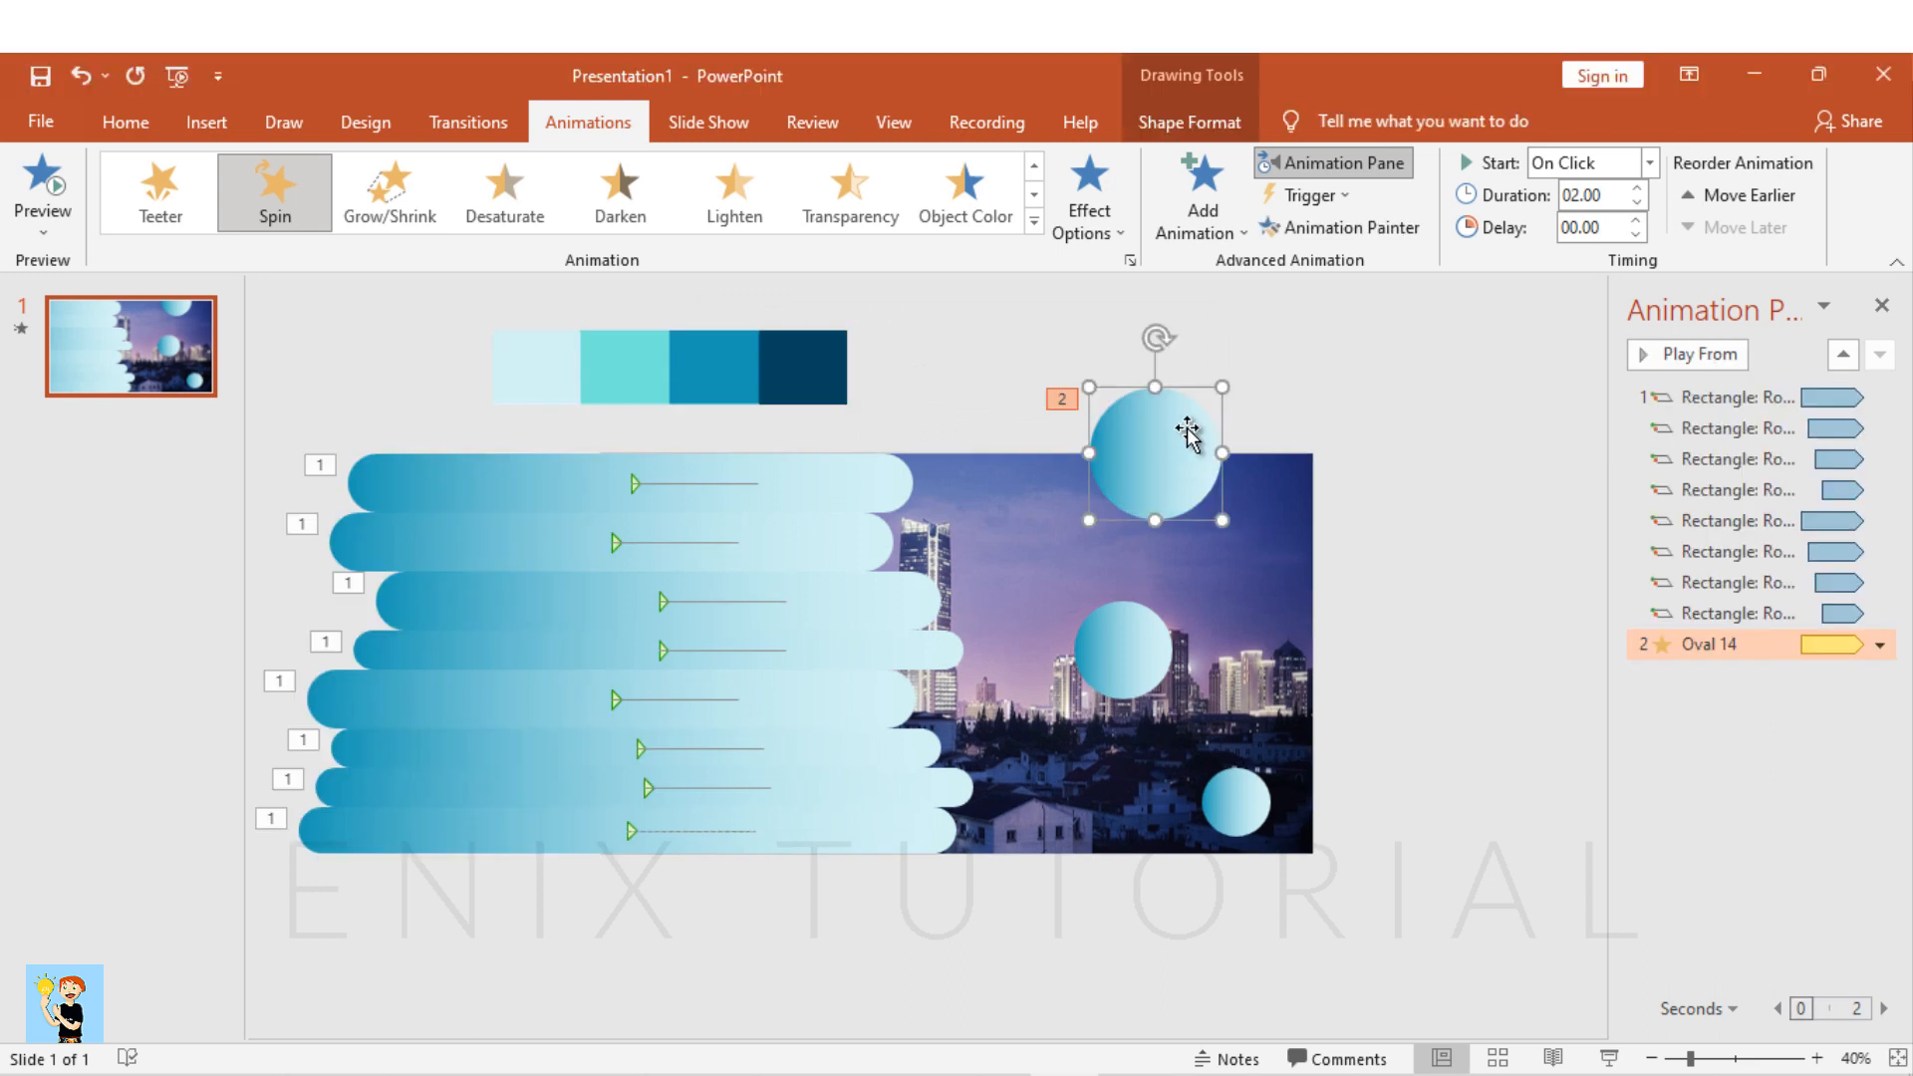
Paint the spin onto the other two circles, starting With Previous, the middle one delayed 0.75 s
{"action": "left_click", "coordinate": [1351, 227]}
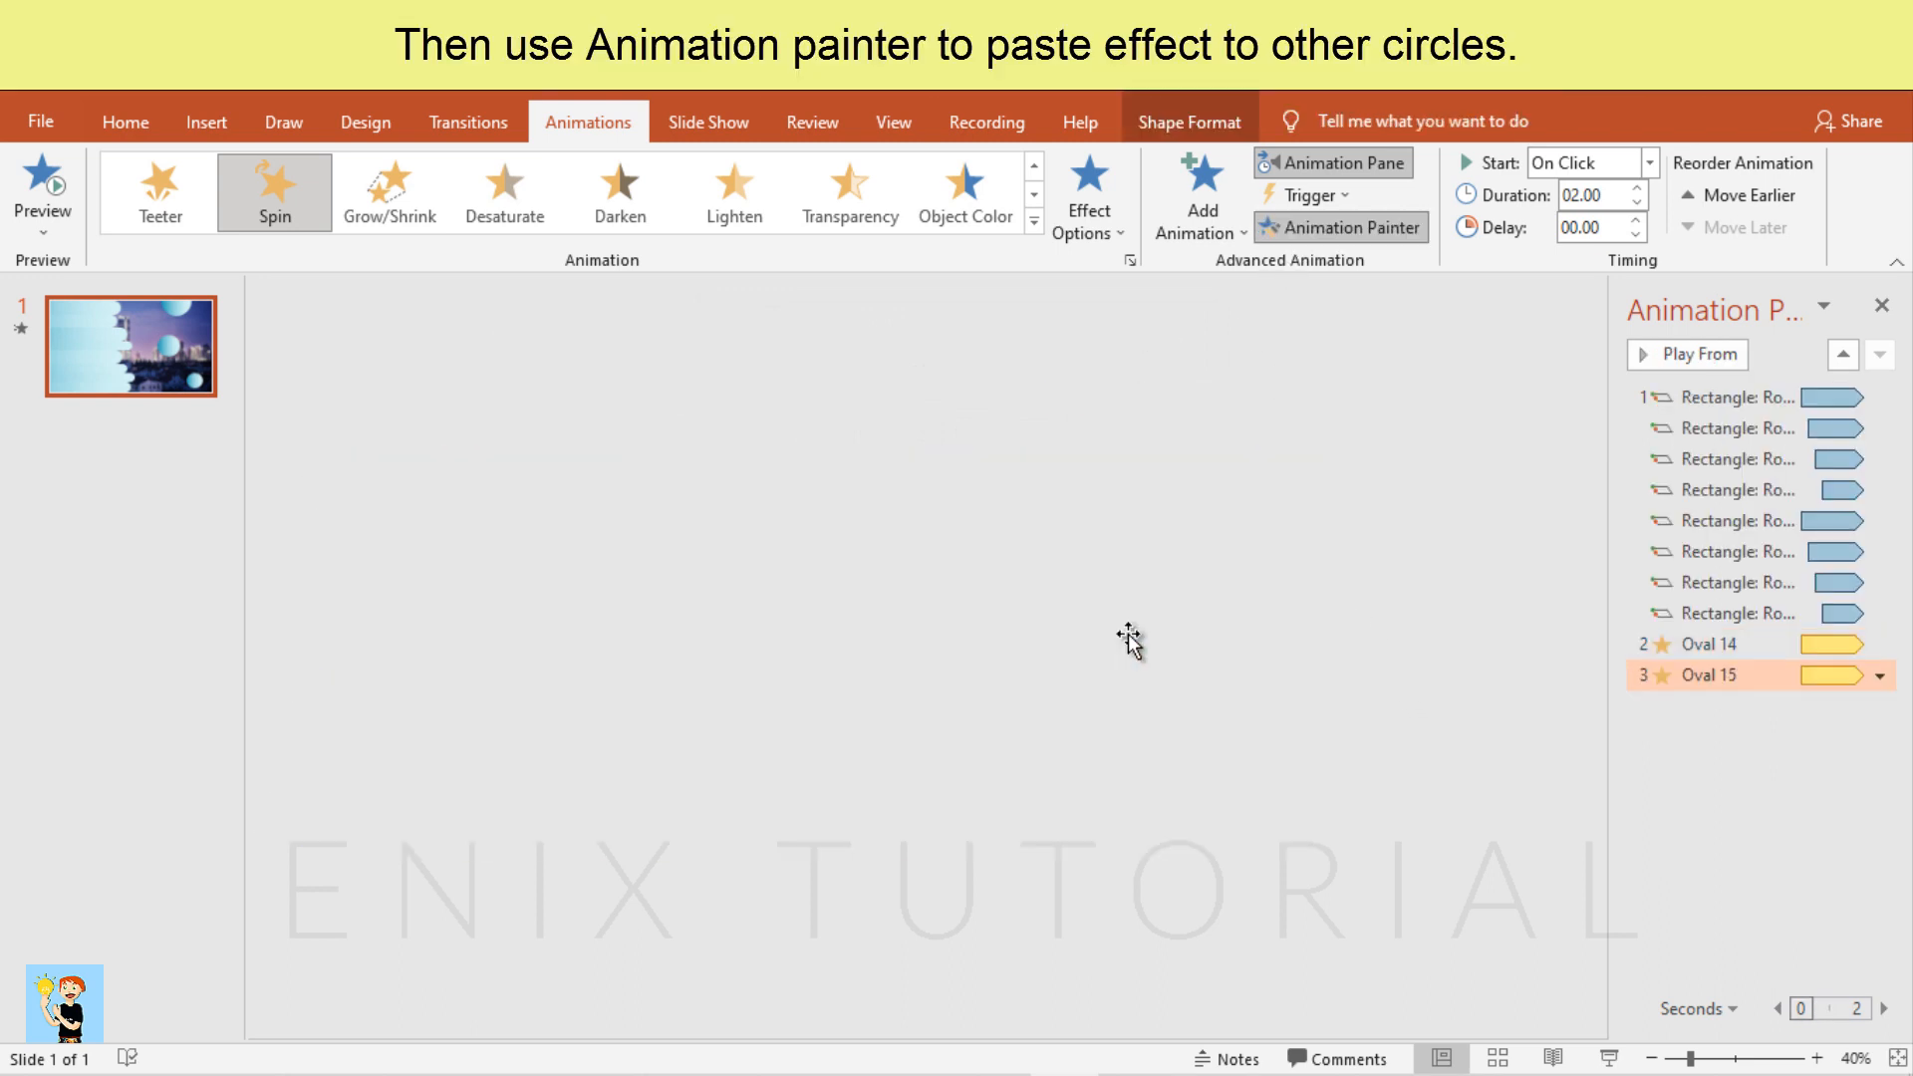
{"action": "left_click", "coordinate": [1687, 354]}
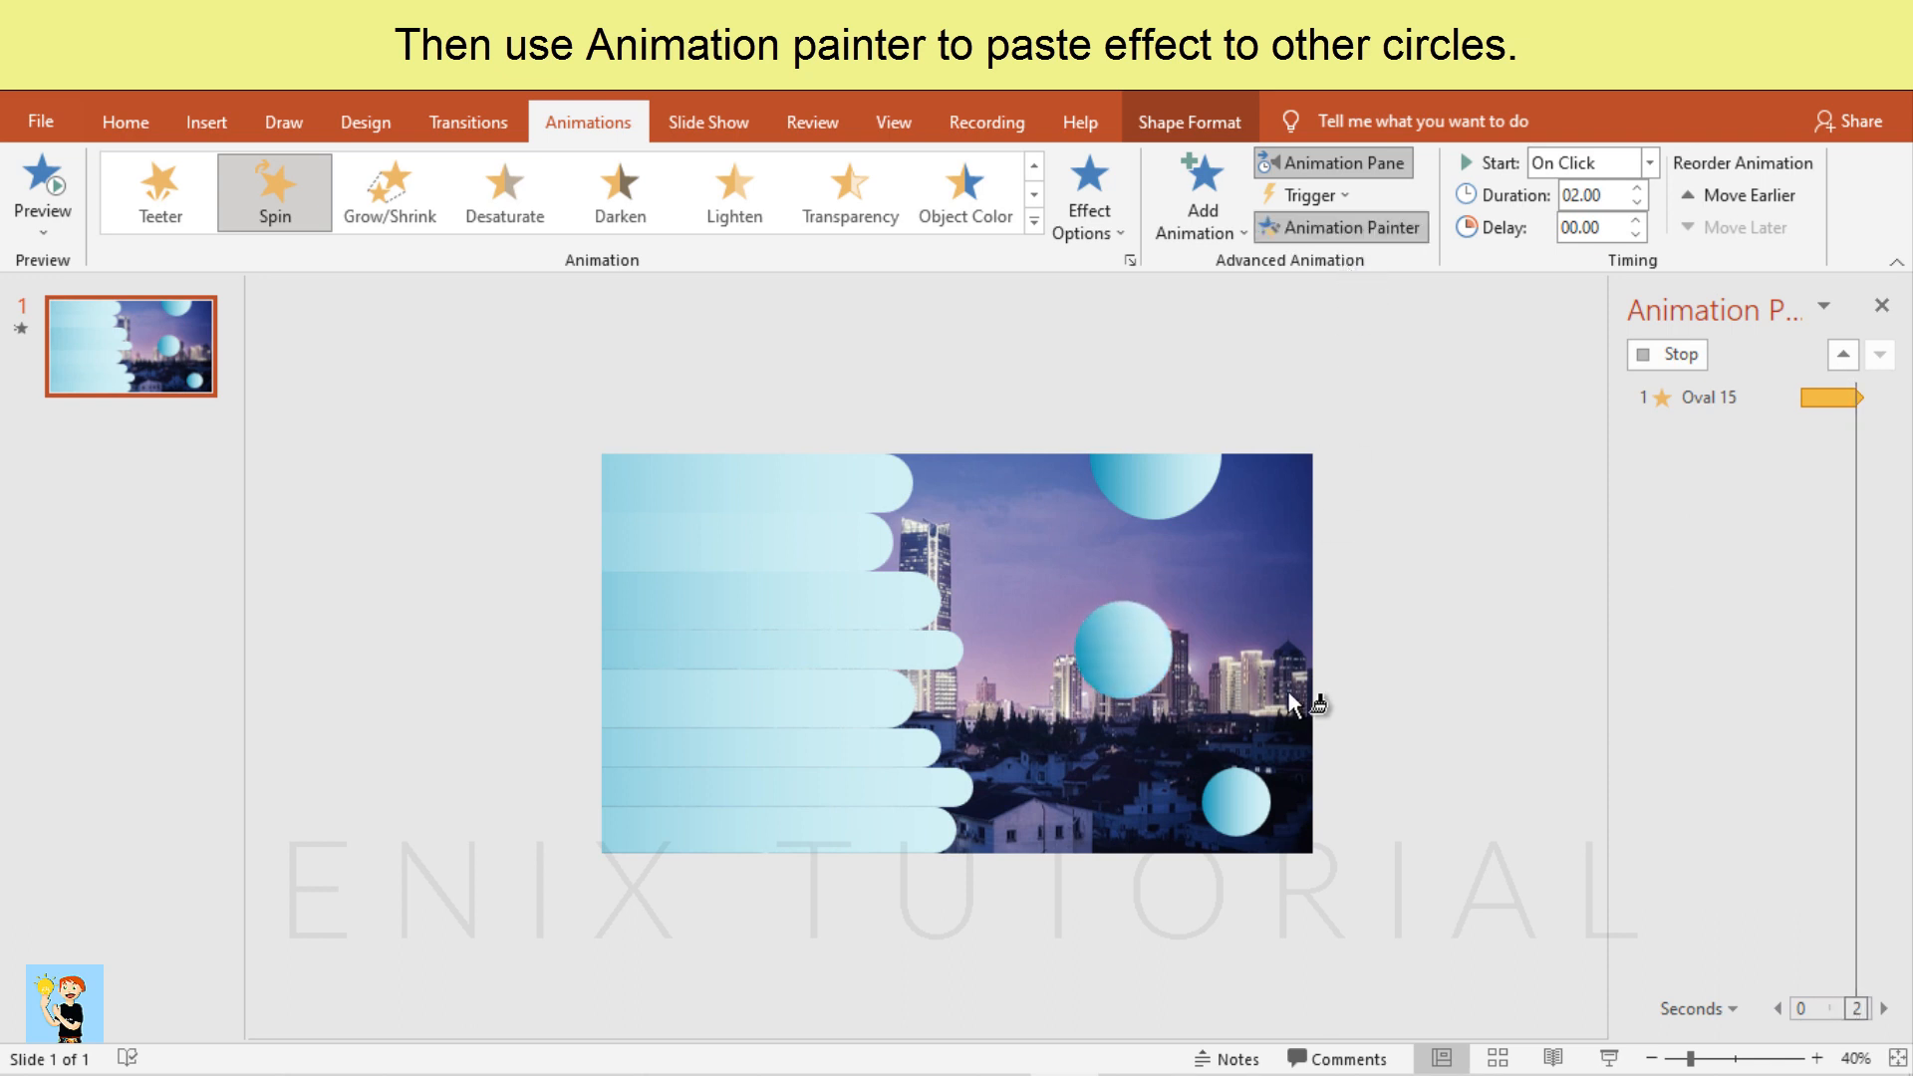
{"action": "left_click", "coordinate": [1232, 805]}
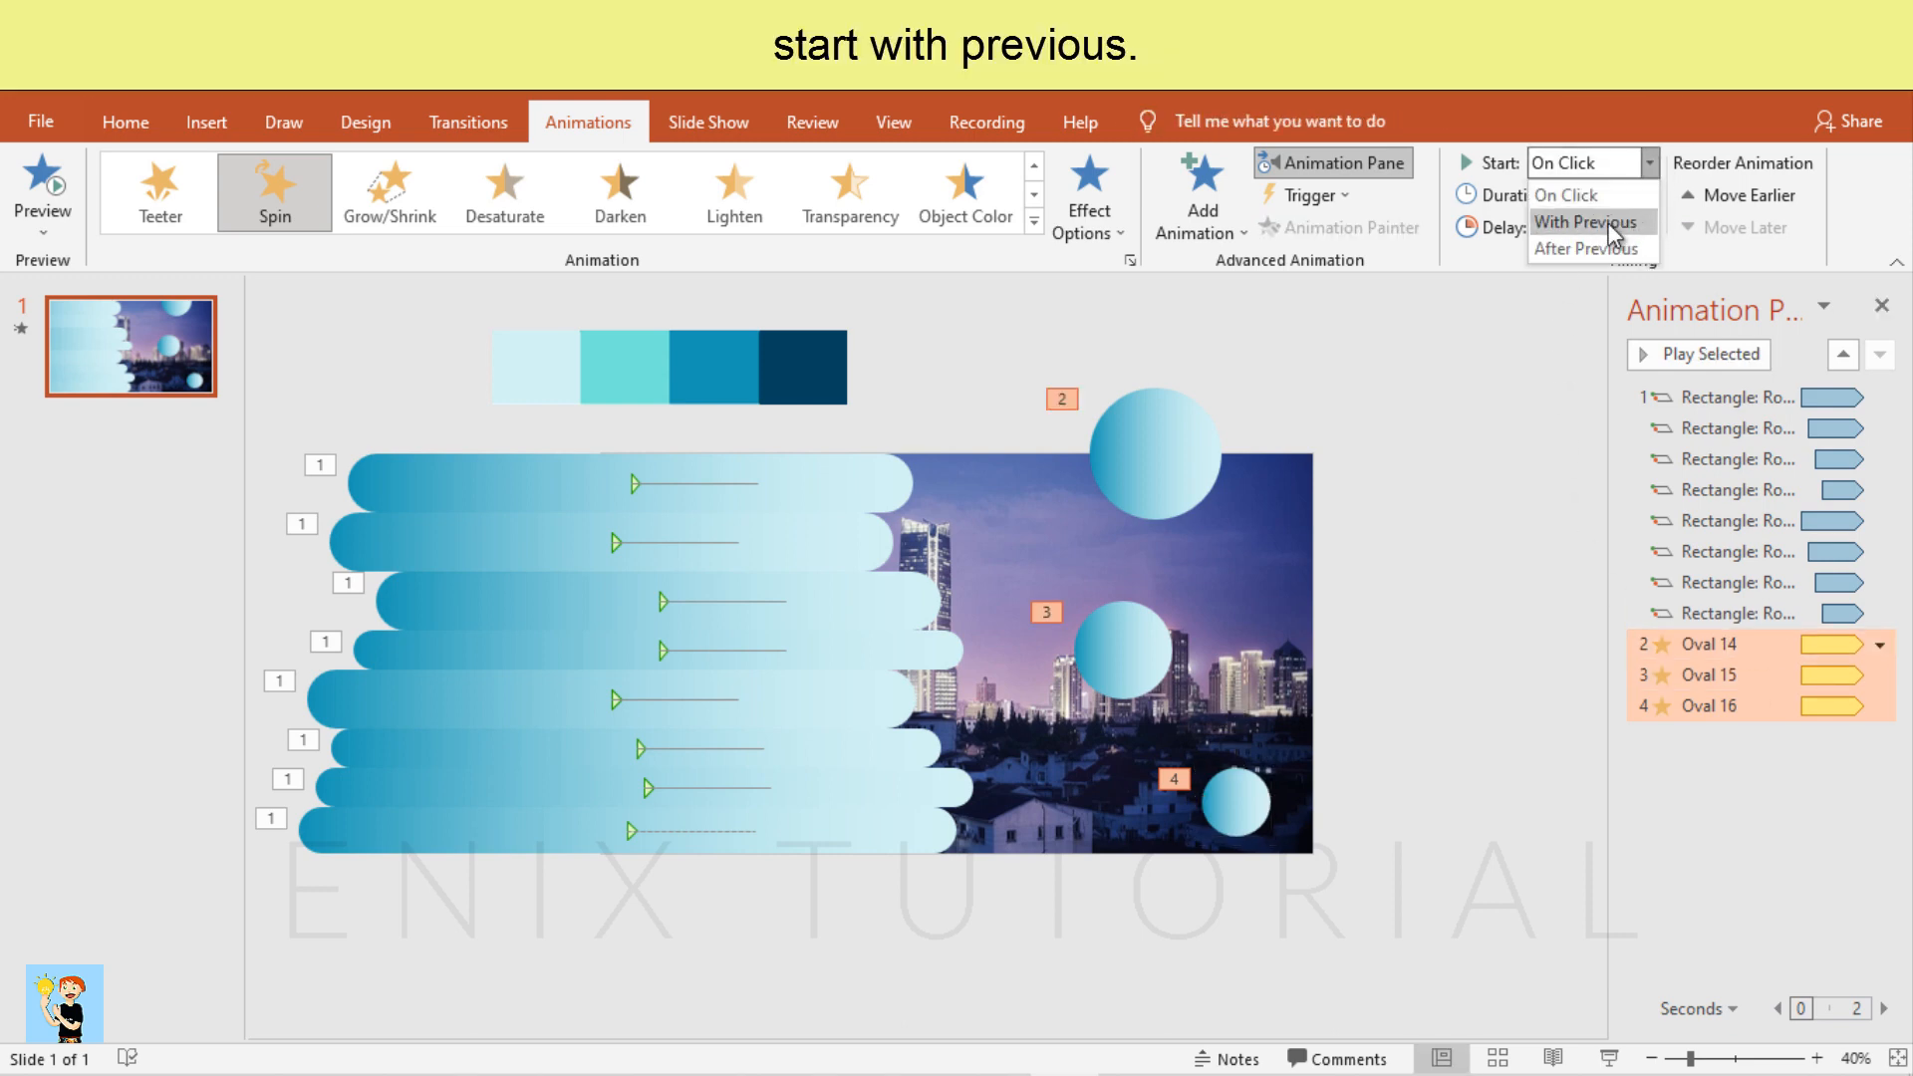
{"action": "left_click", "coordinate": [1580, 221]}
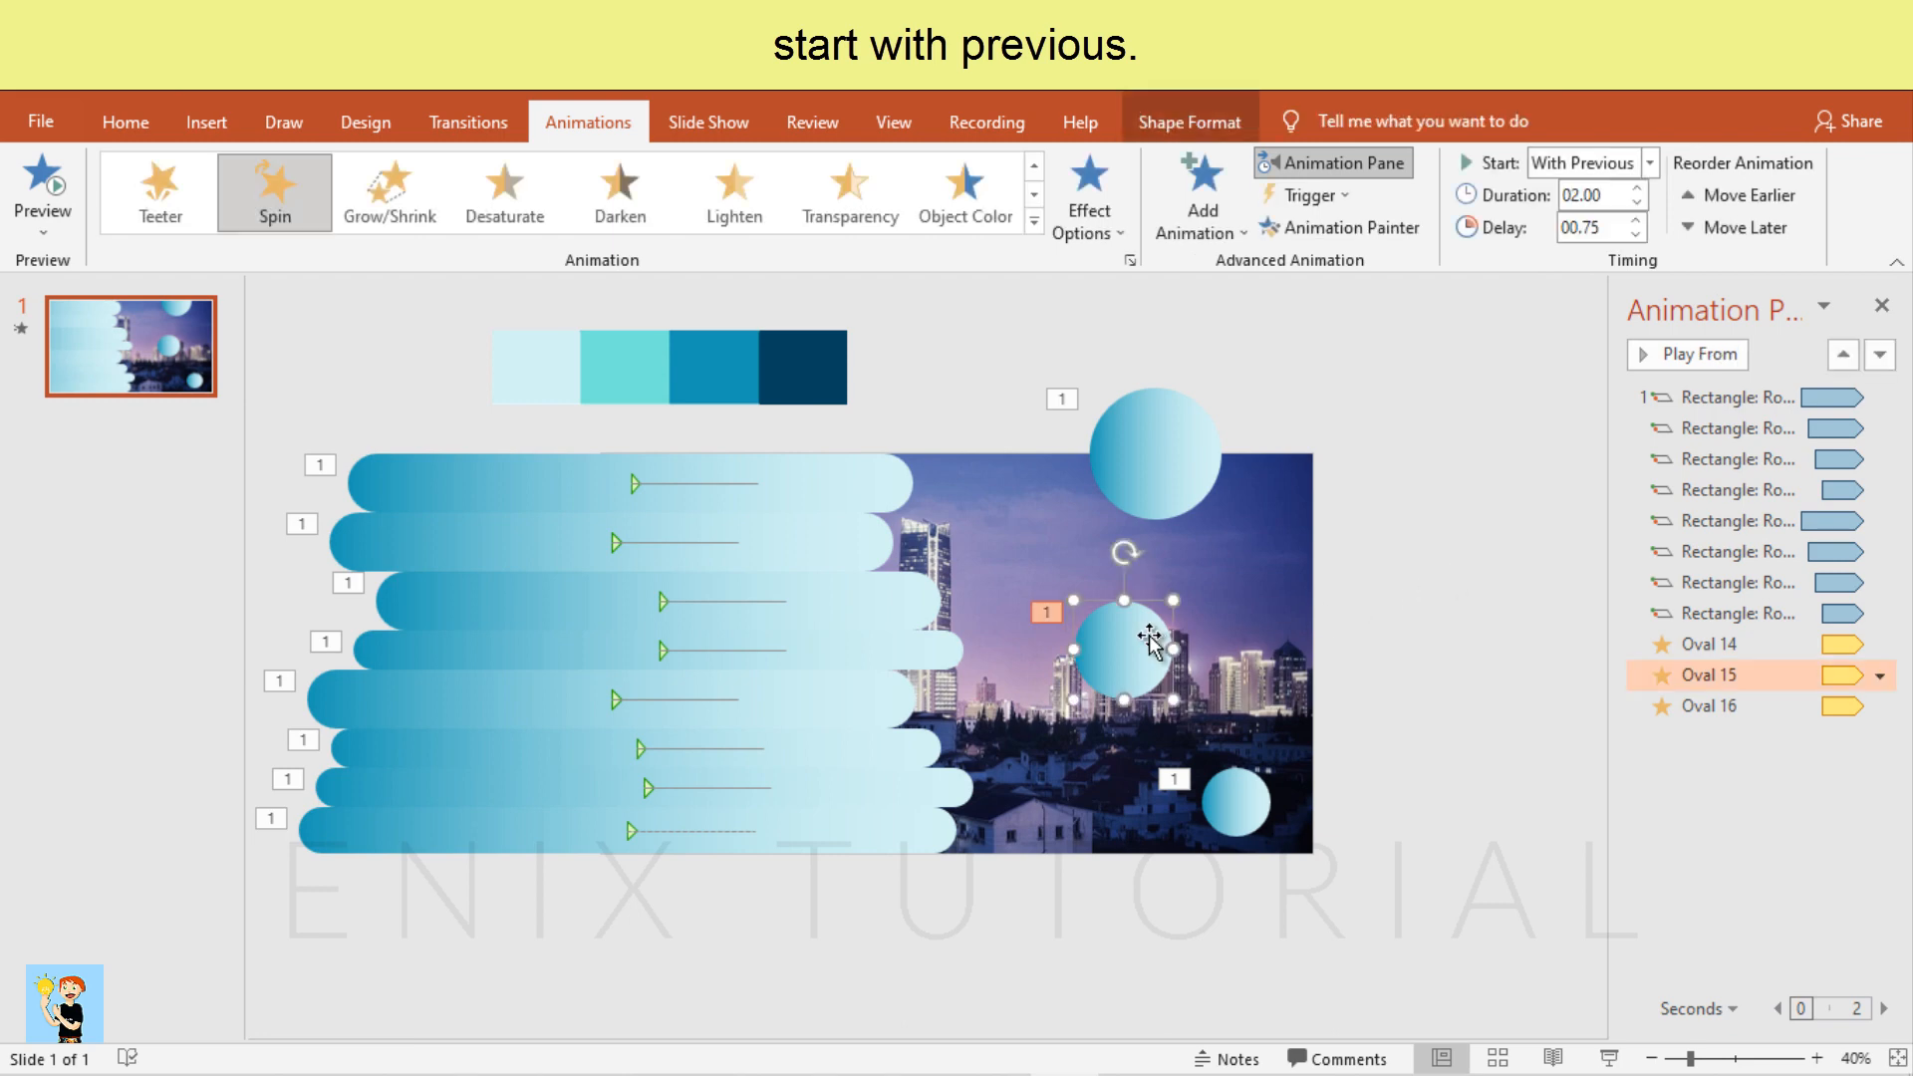
{"action": "left_click", "coordinate": [1088, 202]}
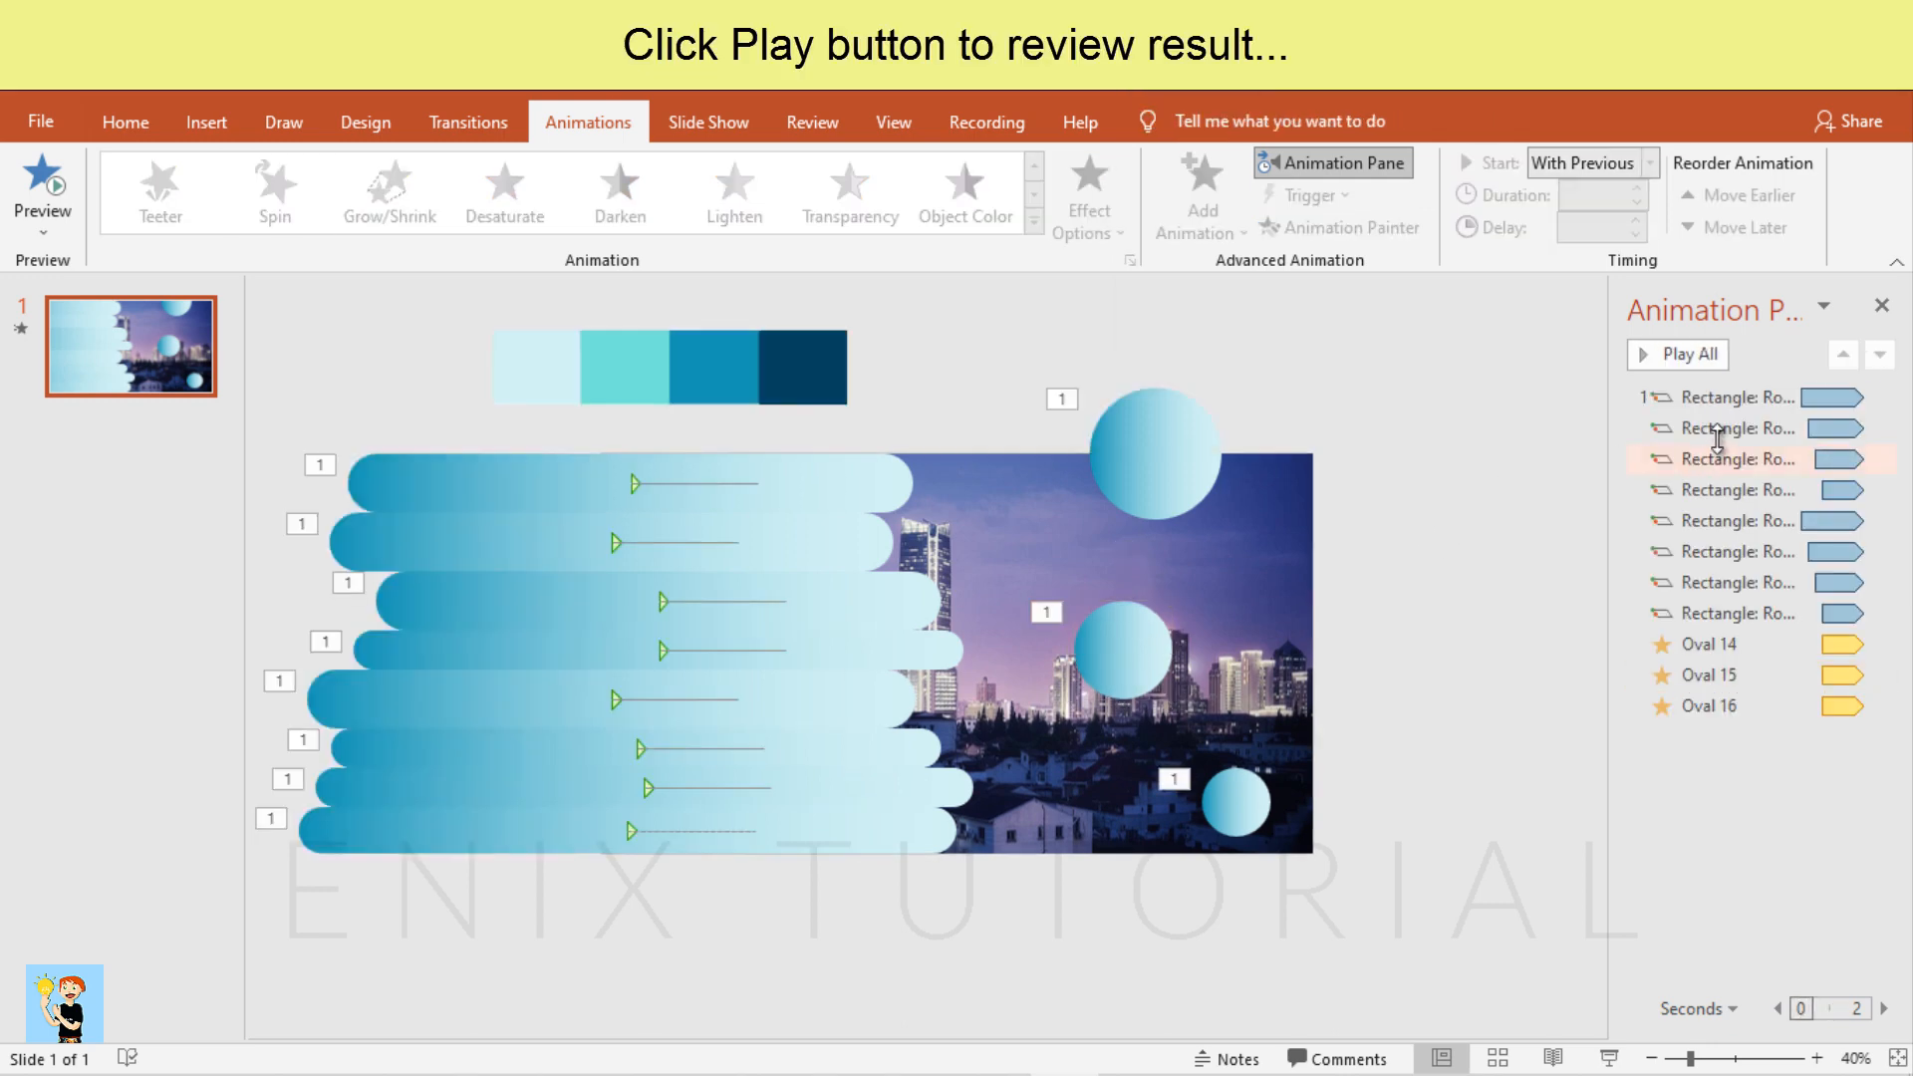
{"action": "left_click", "coordinate": [1719, 396]}
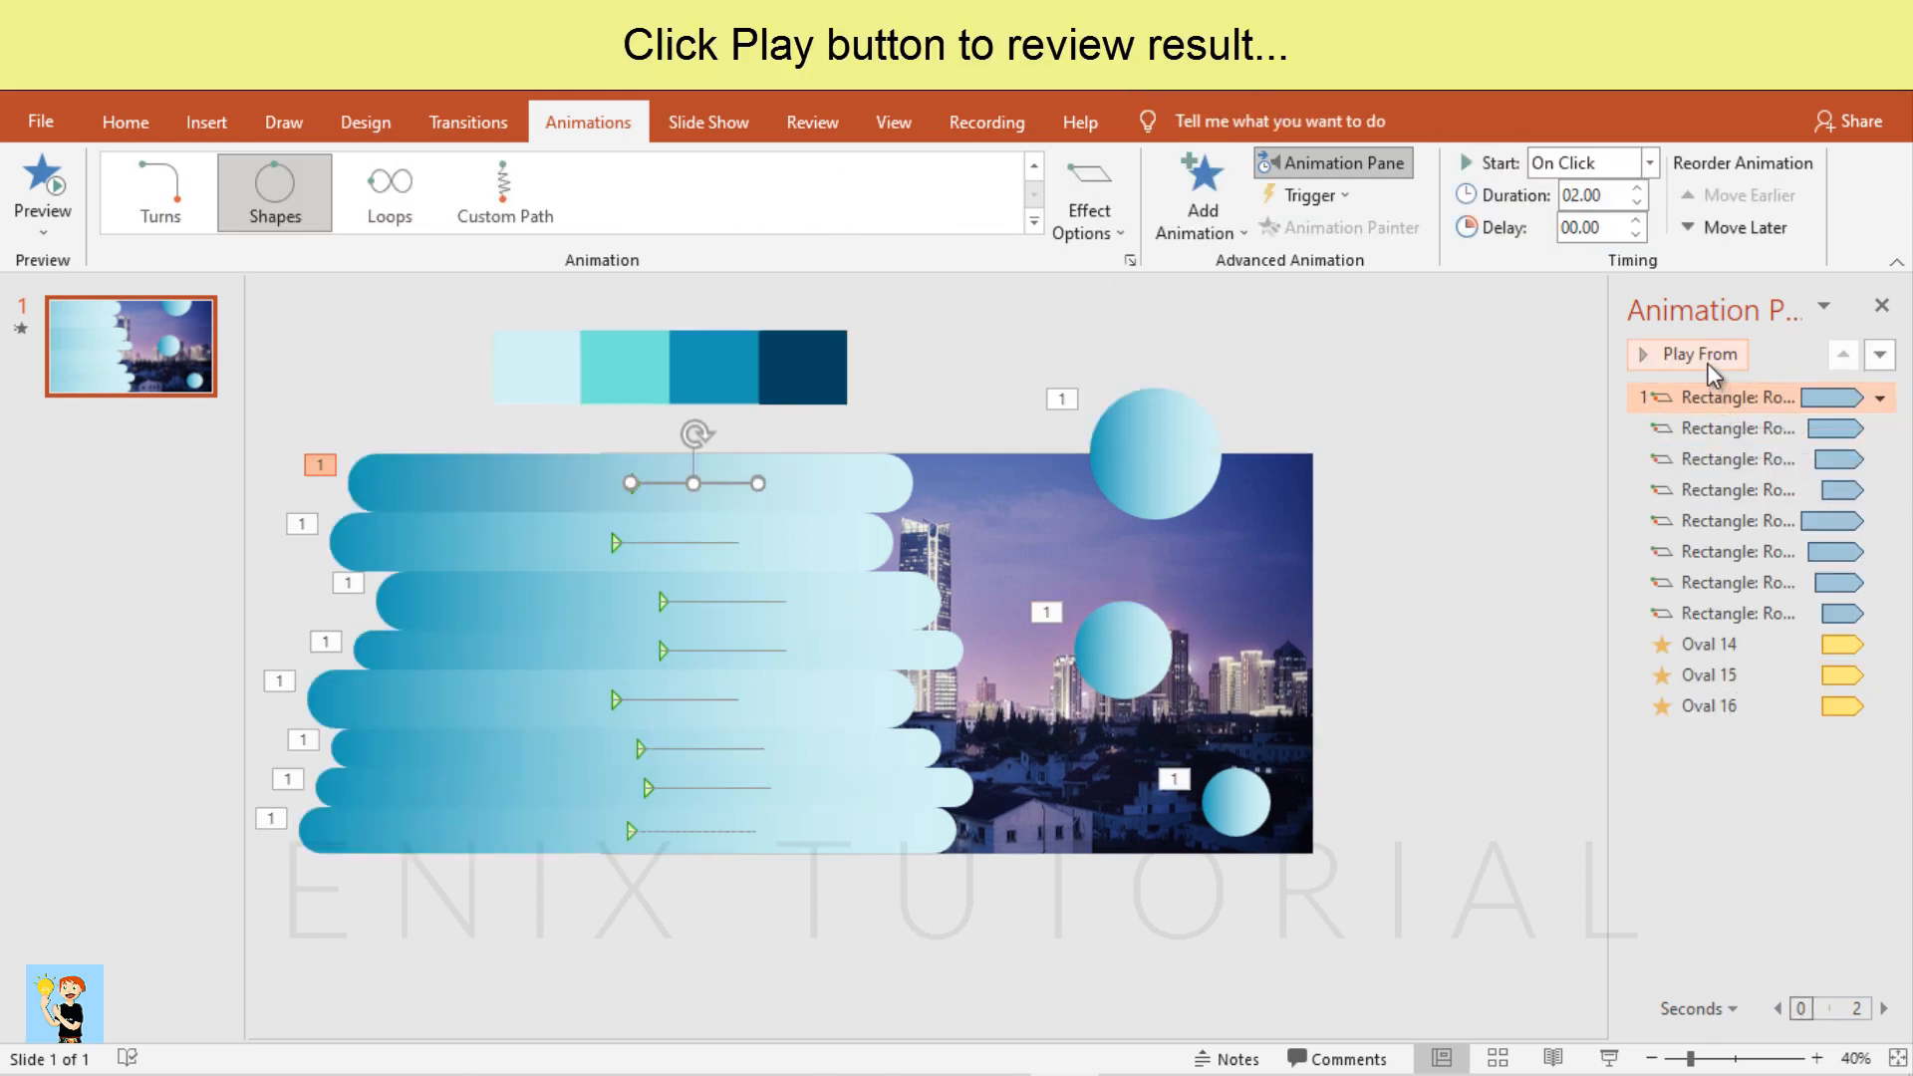
{"action": "left_click", "coordinate": [1689, 355]}
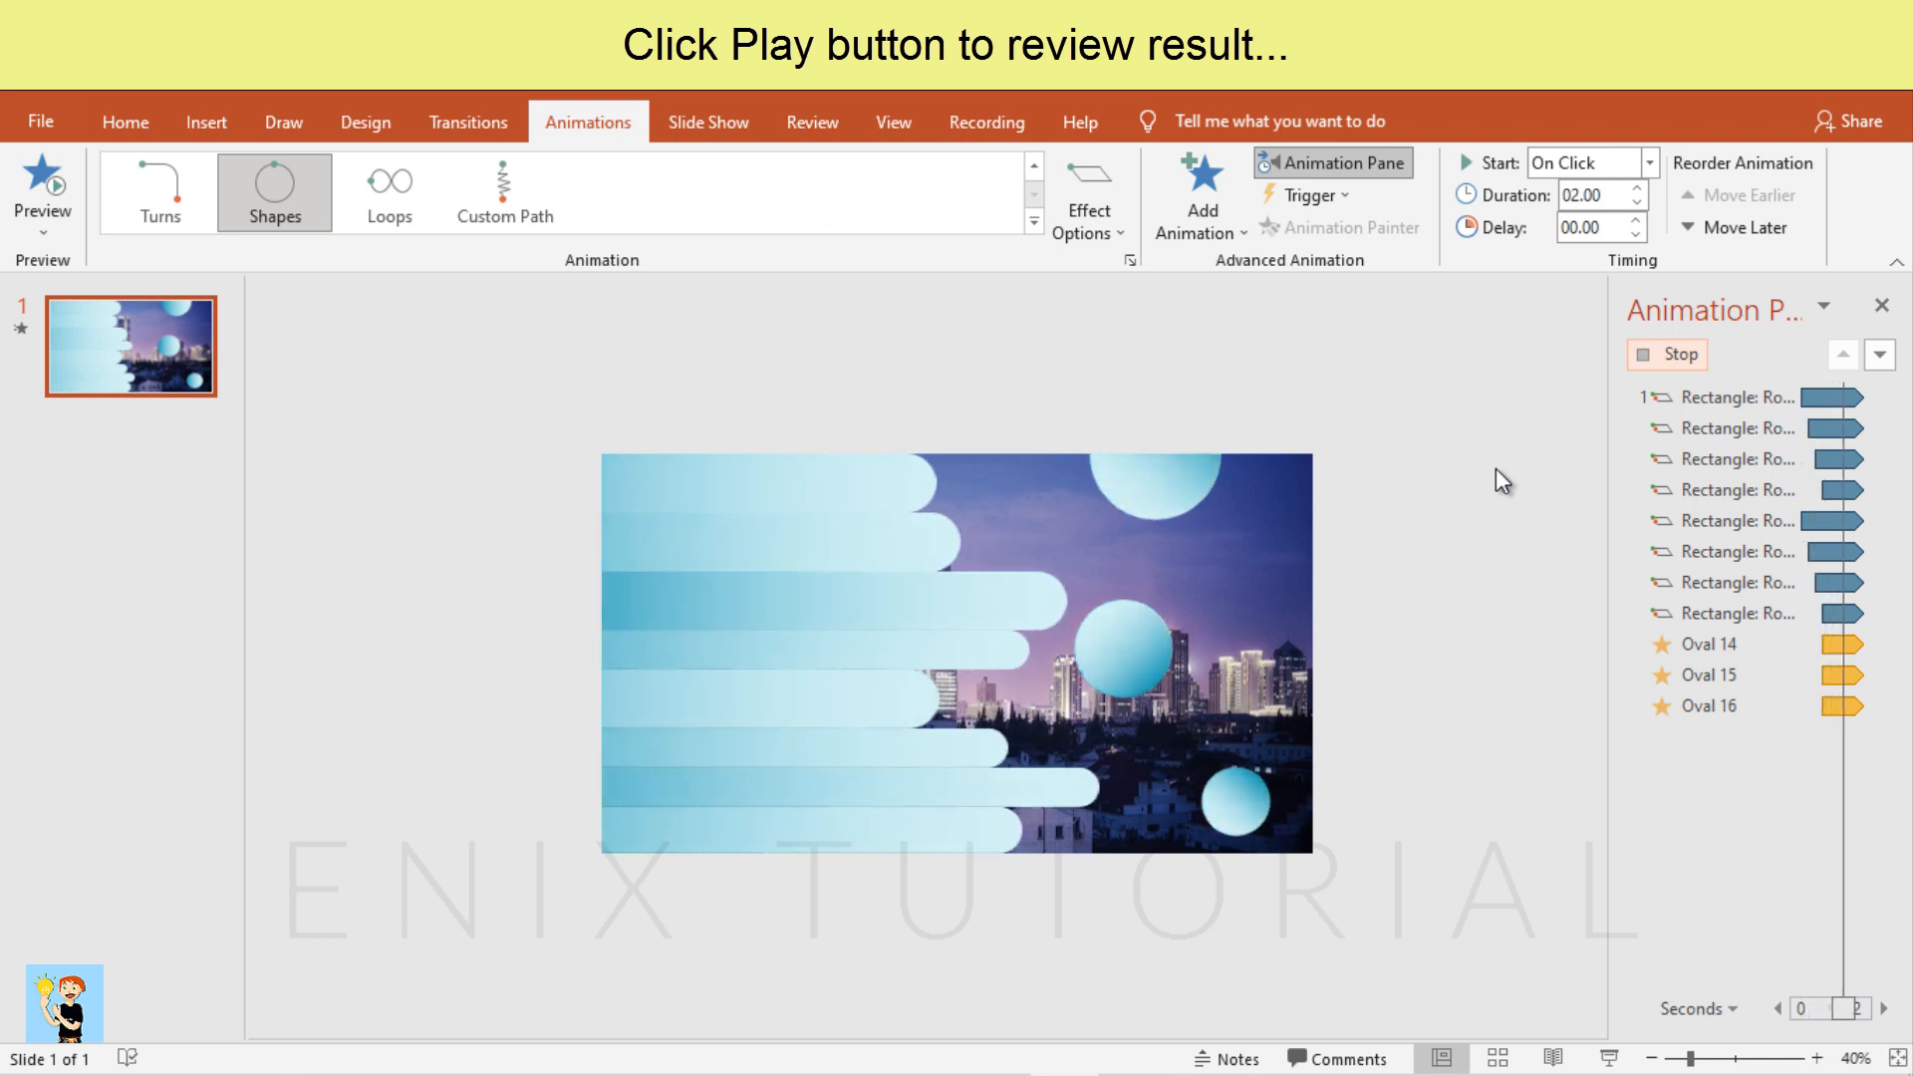
{"action": "left_click", "coordinate": [42, 183]}
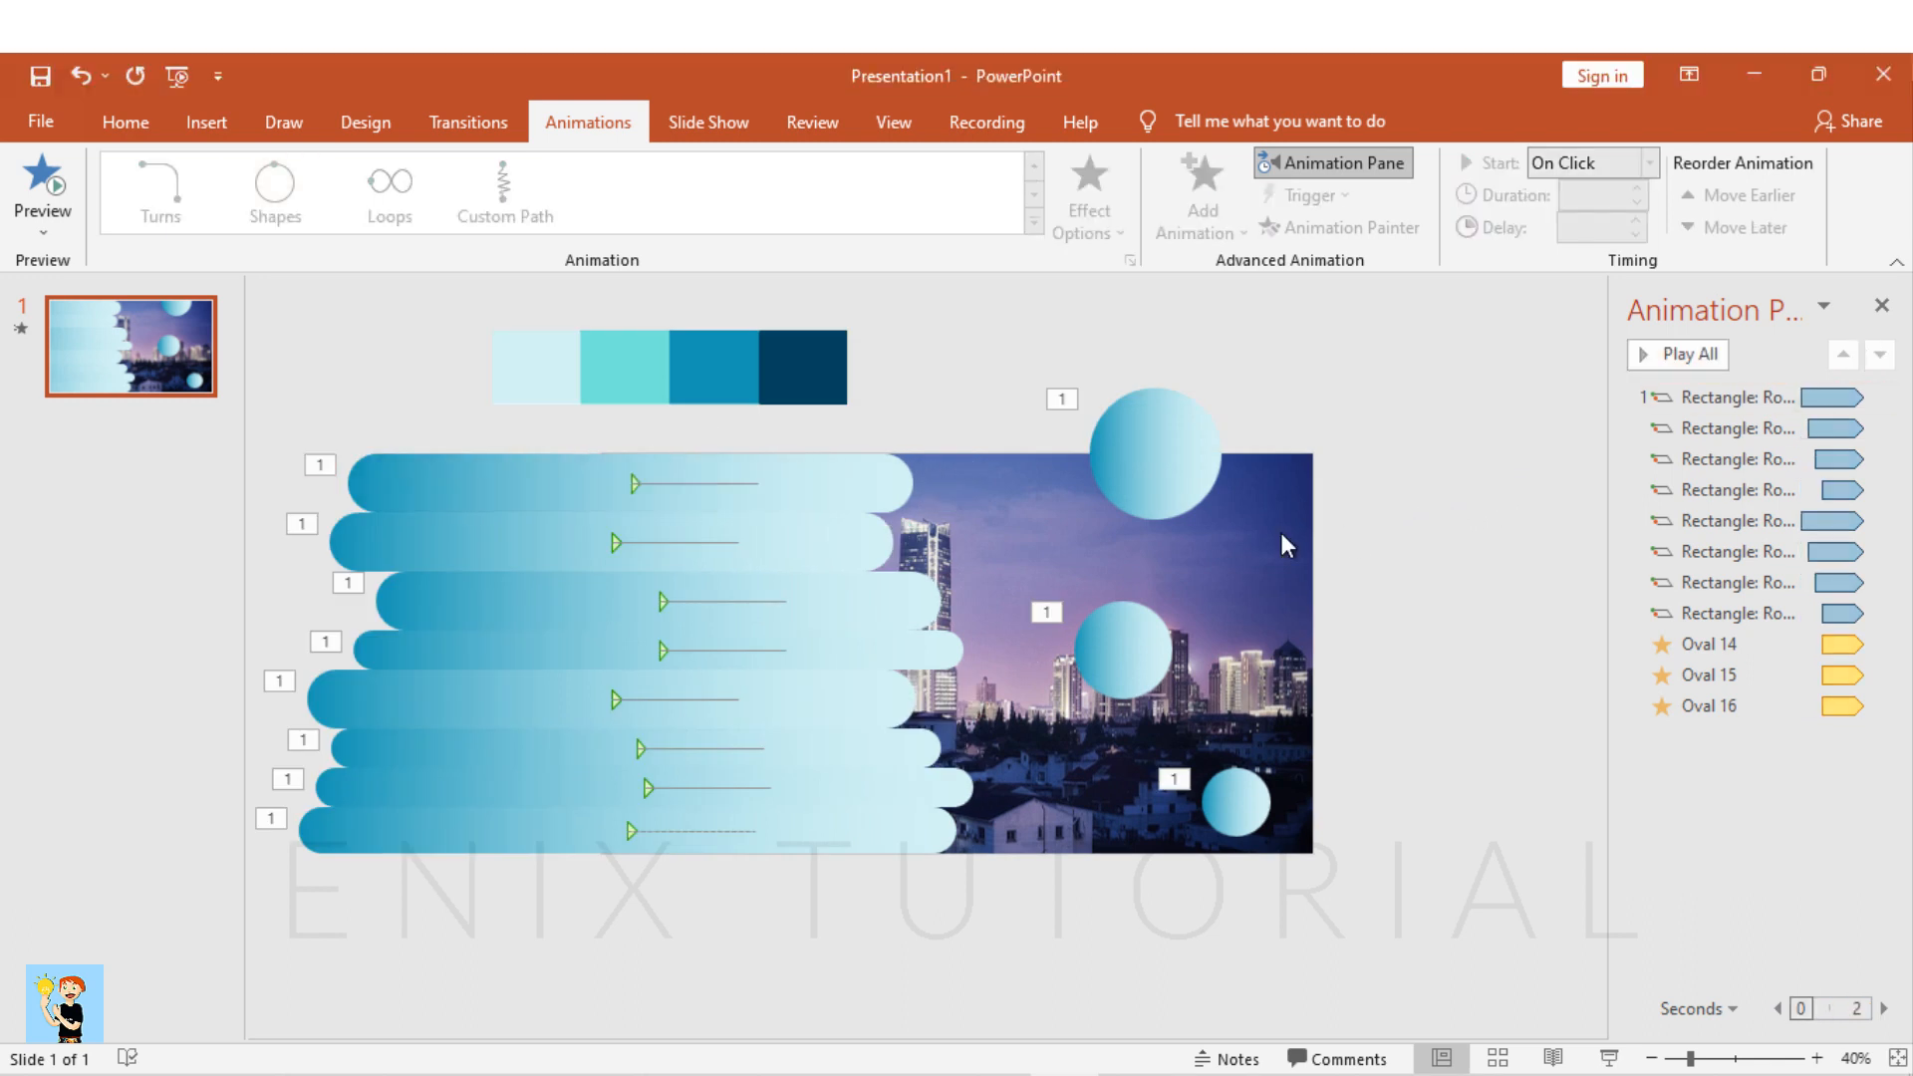
{"action": "right_click", "coordinate": [132, 345]}
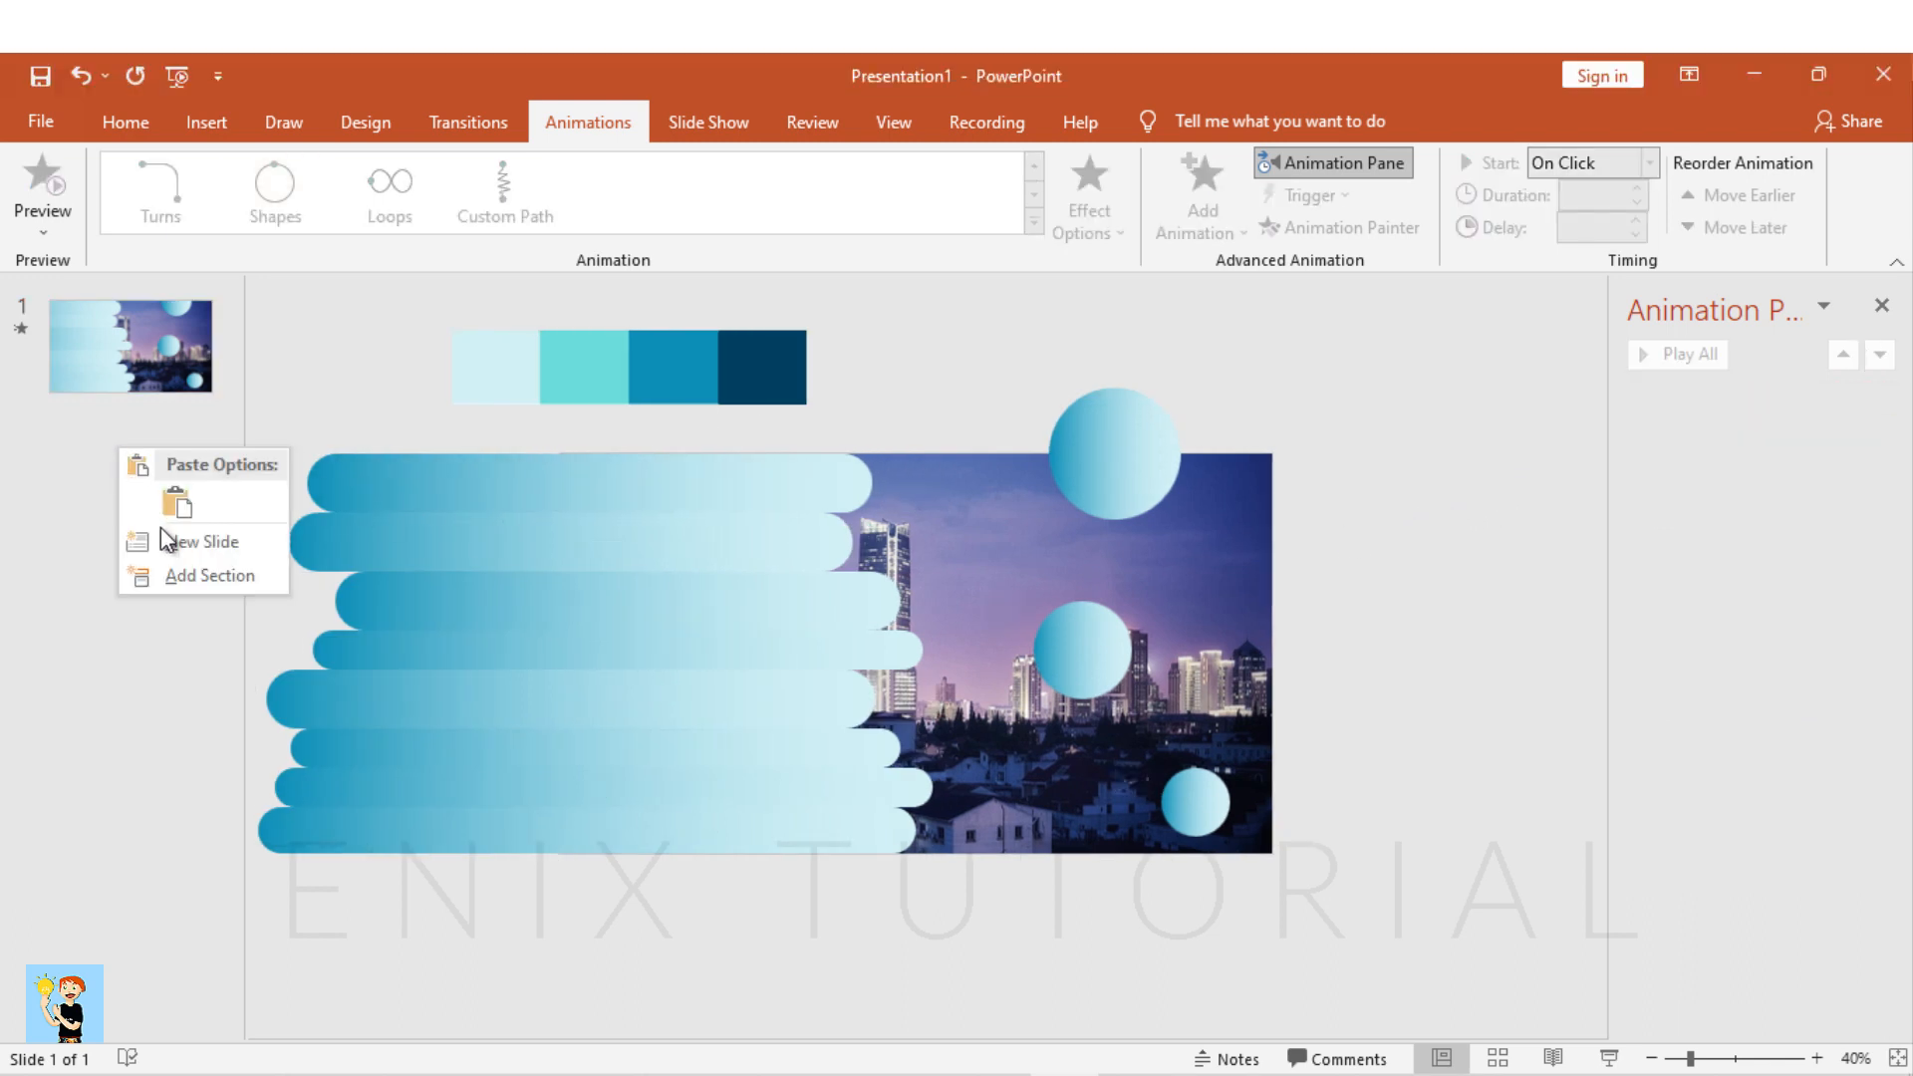
Add a second slide and delete its title and text placeholders so it is blank
{"action": "left_click", "coordinate": [201, 540]}
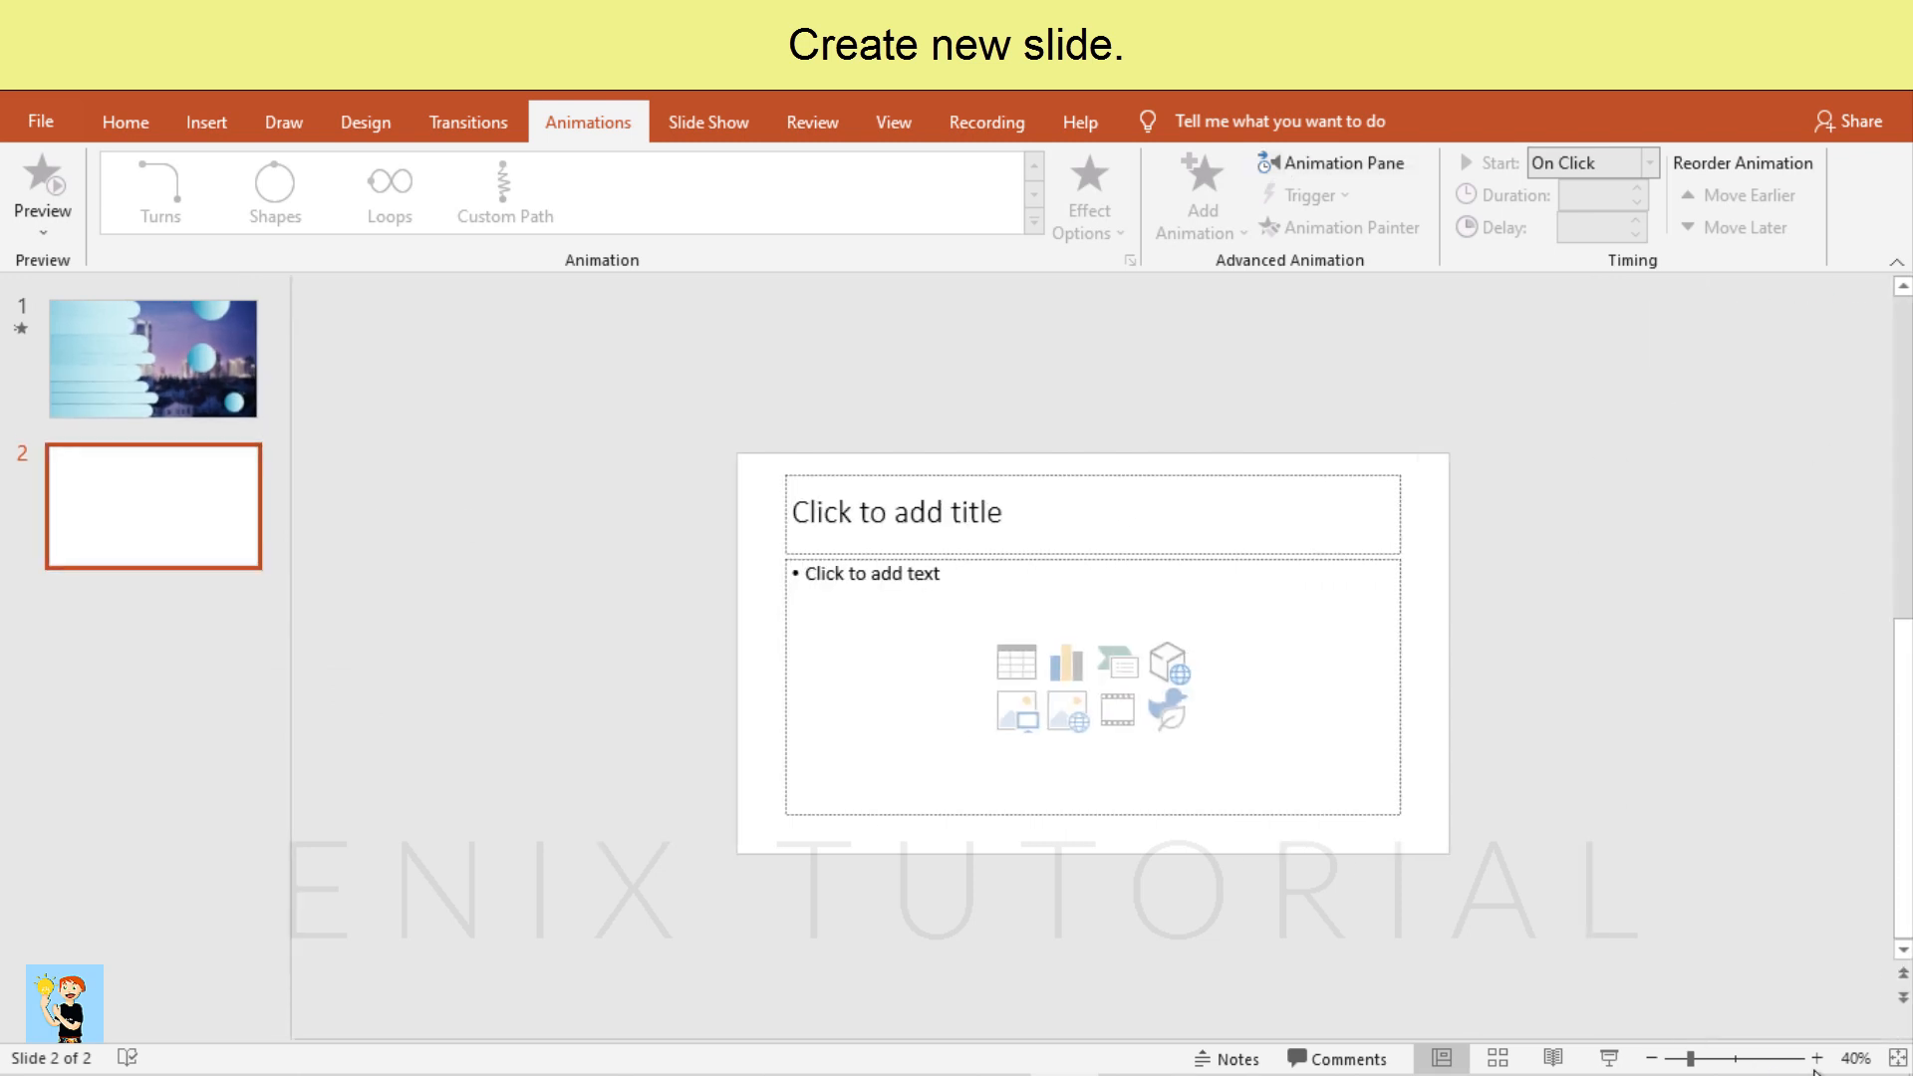
{"action": "left_click", "coordinate": [1817, 1058]}
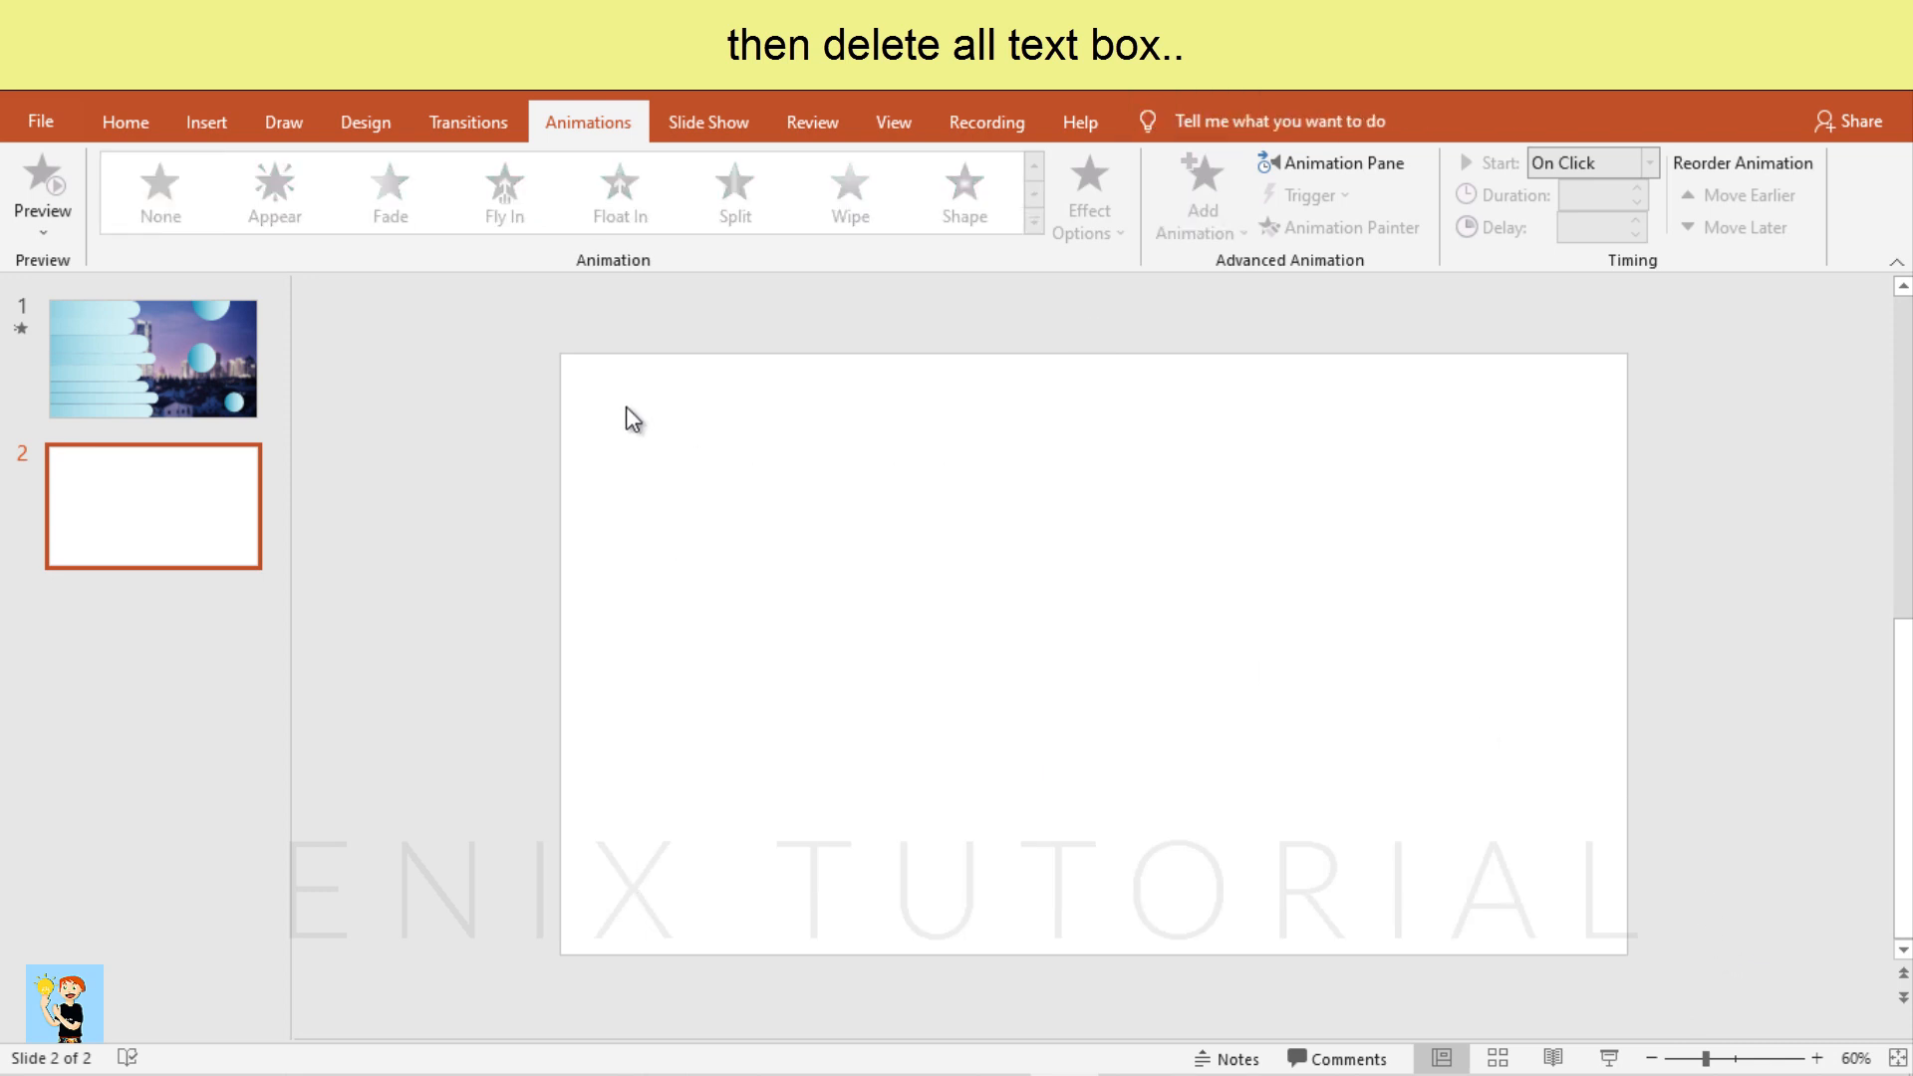
{"action": "left_click", "coordinate": [205, 121]}
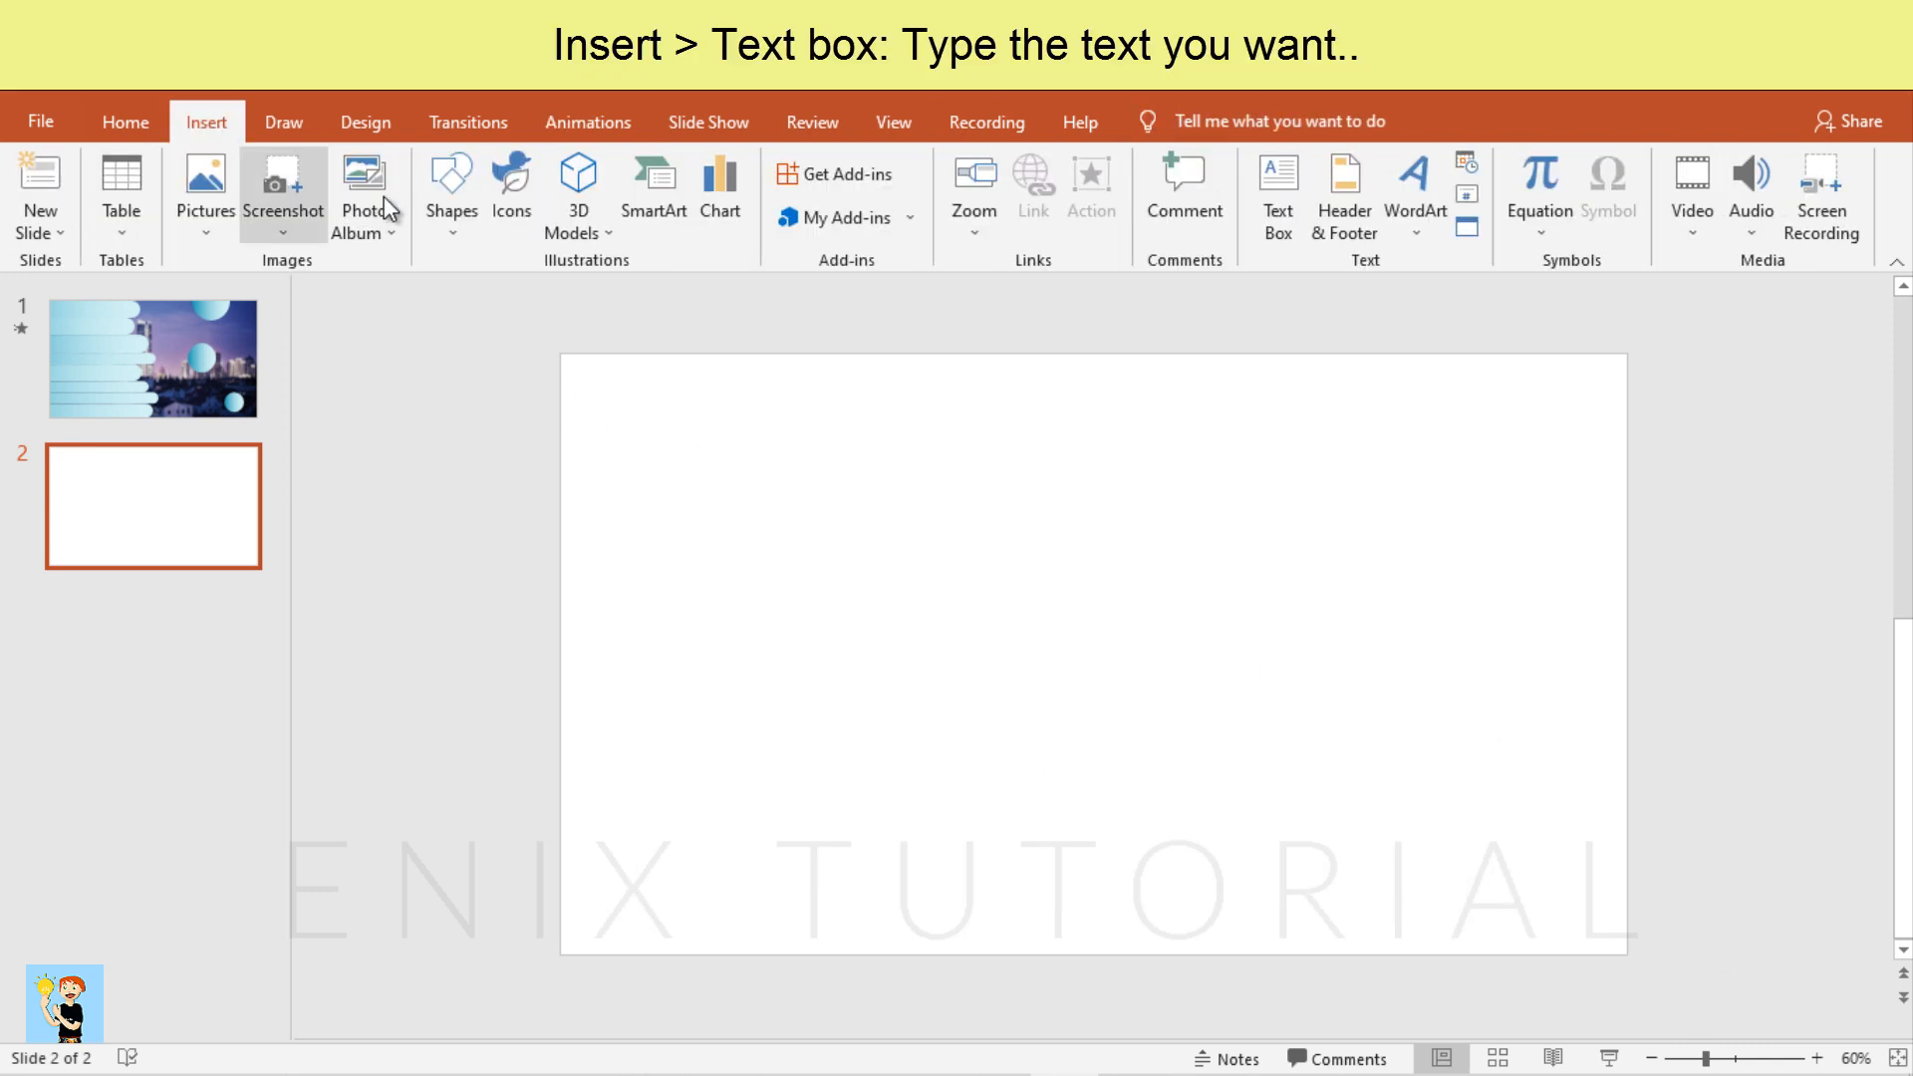
Add a centered text box reading 'PowerPoint presentation' on slide 2
{"action": "left_click", "coordinate": [1277, 196]}
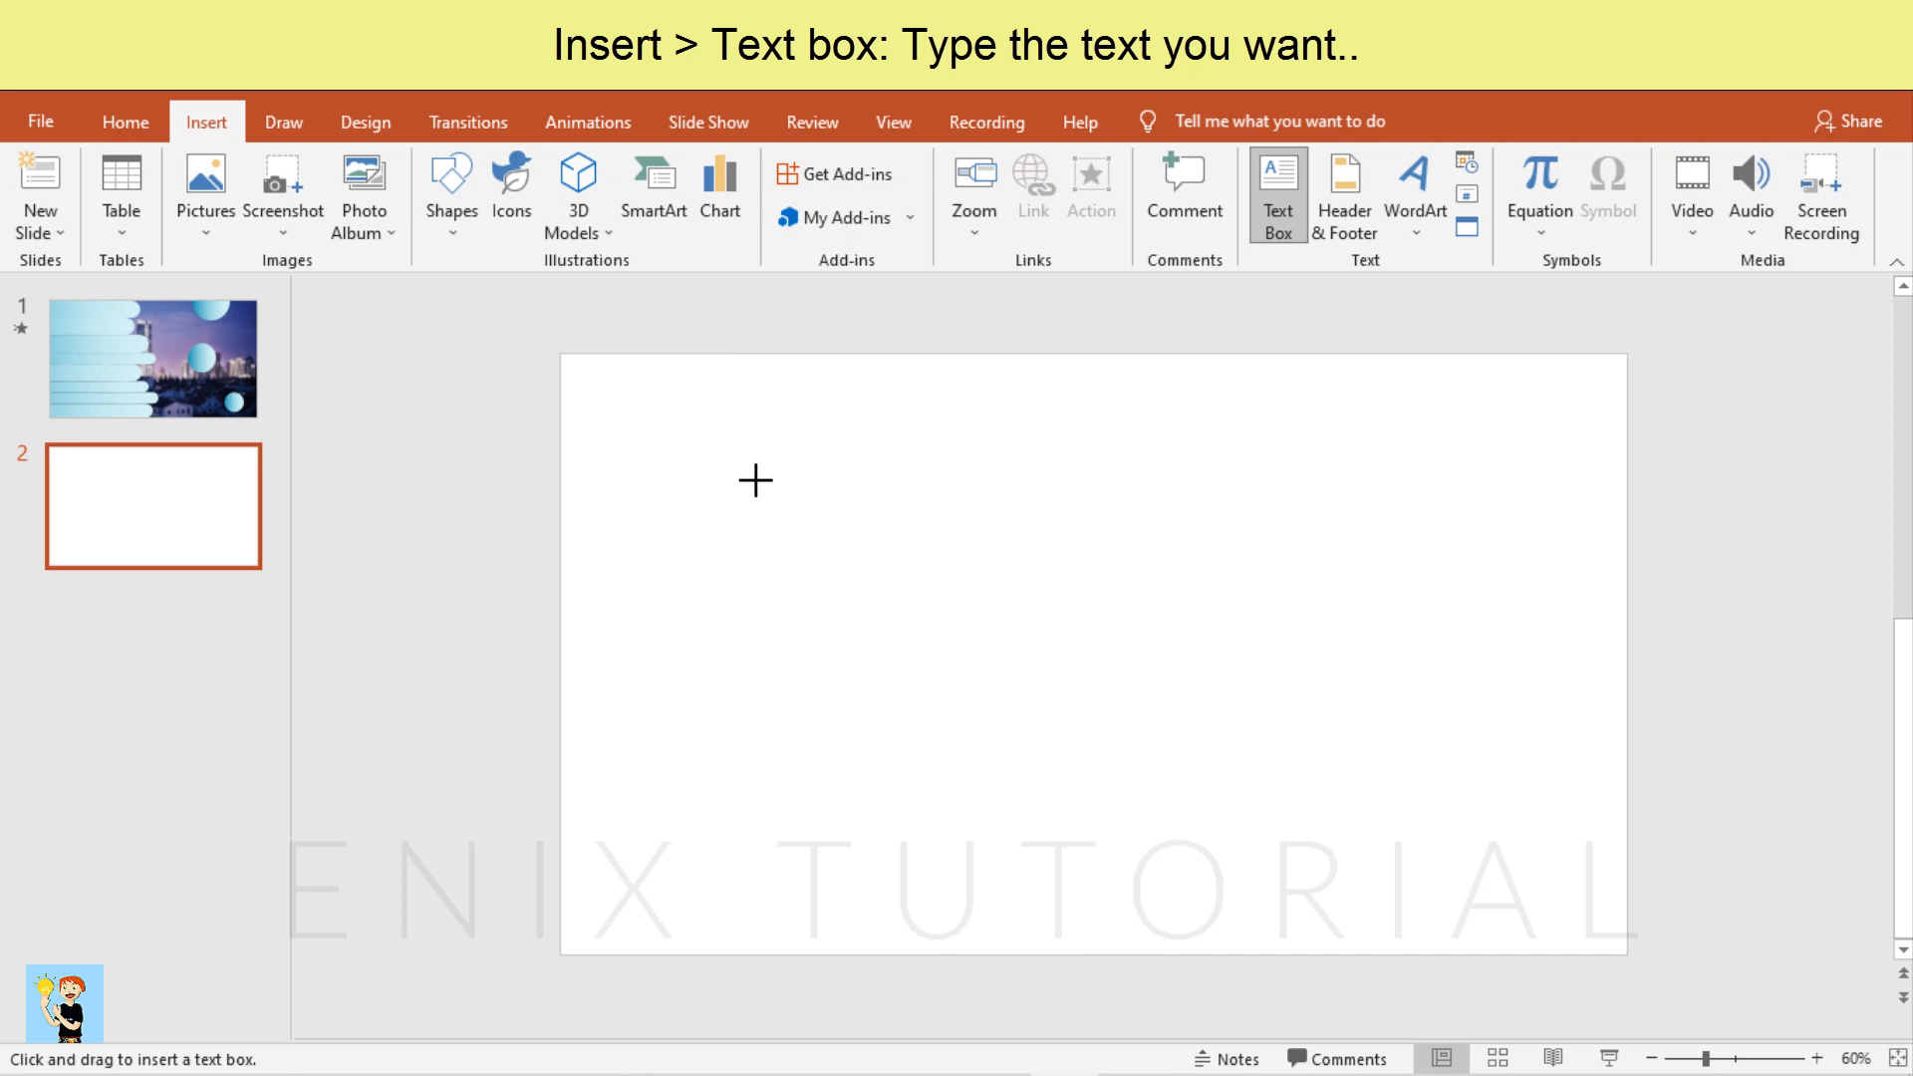
{"action": "type", "text": "Power"}
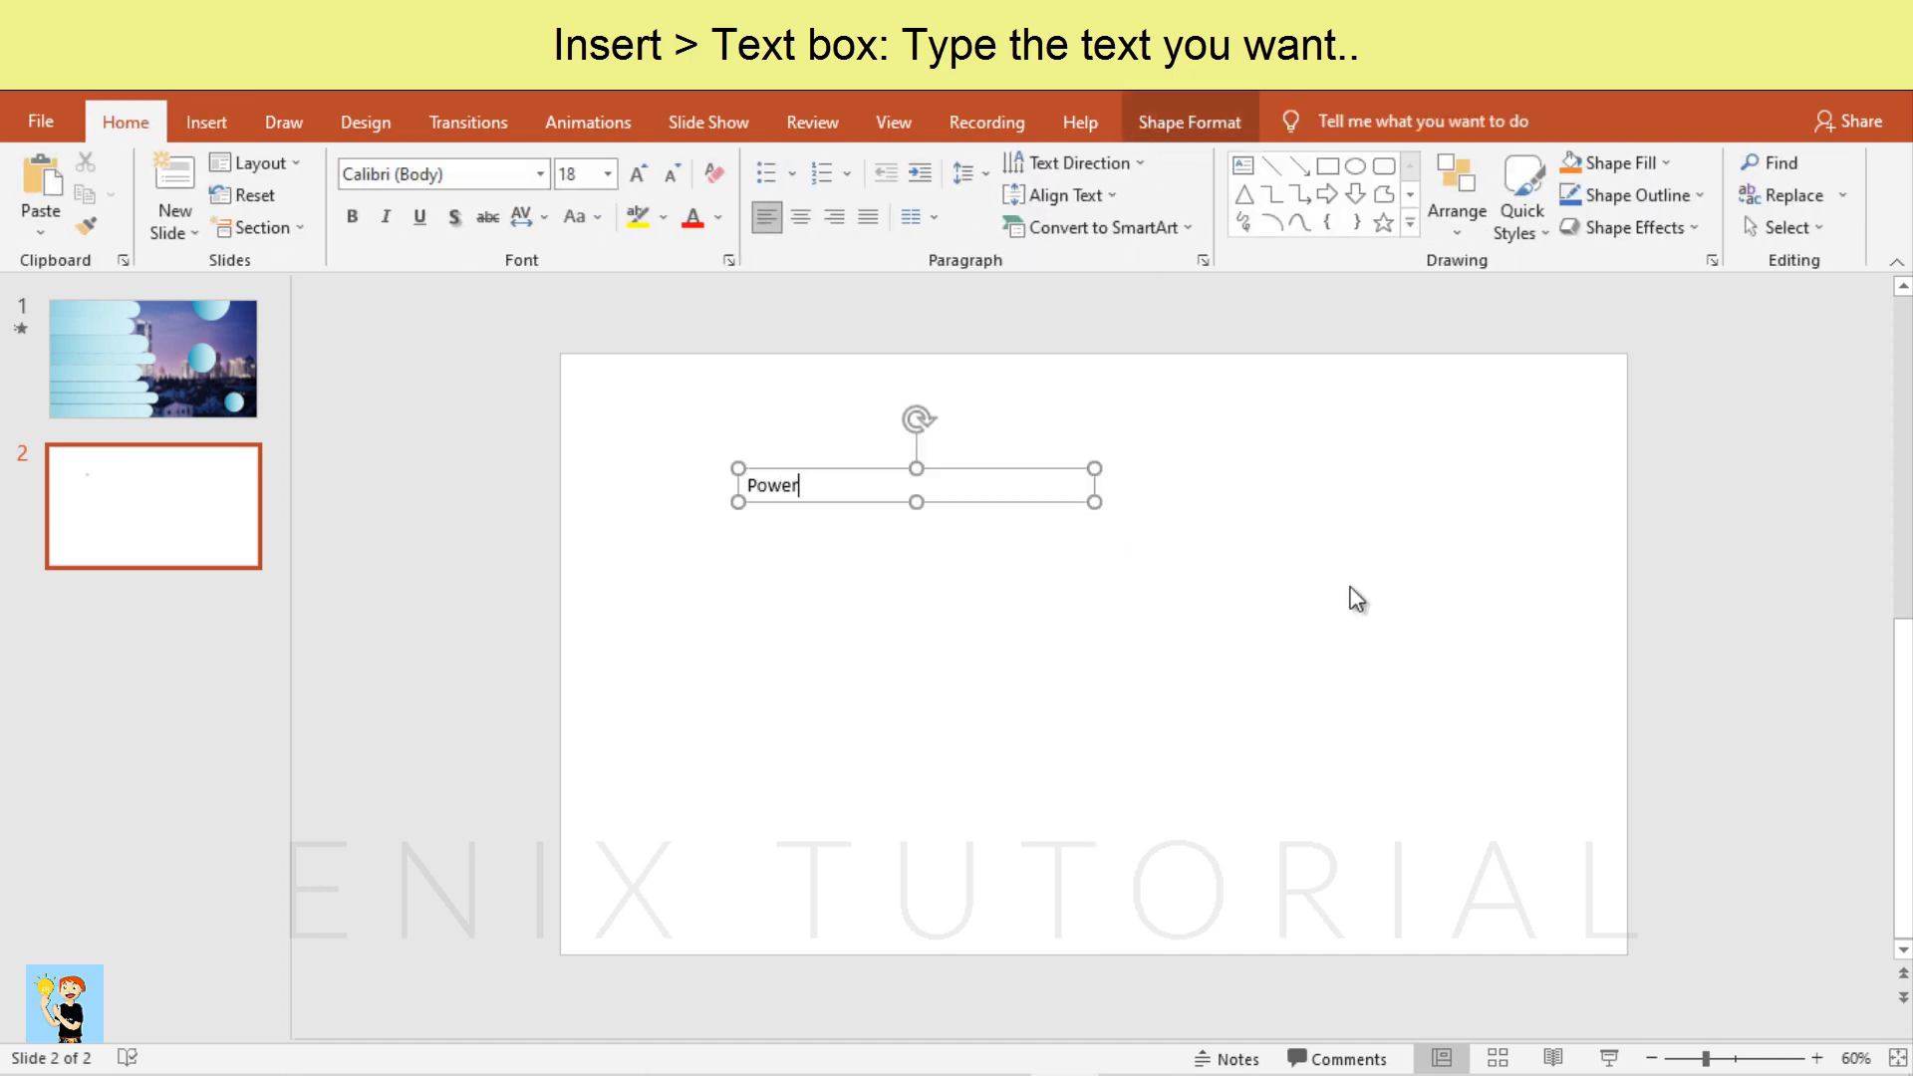
{"action": "type", "text": "Point presentation"}
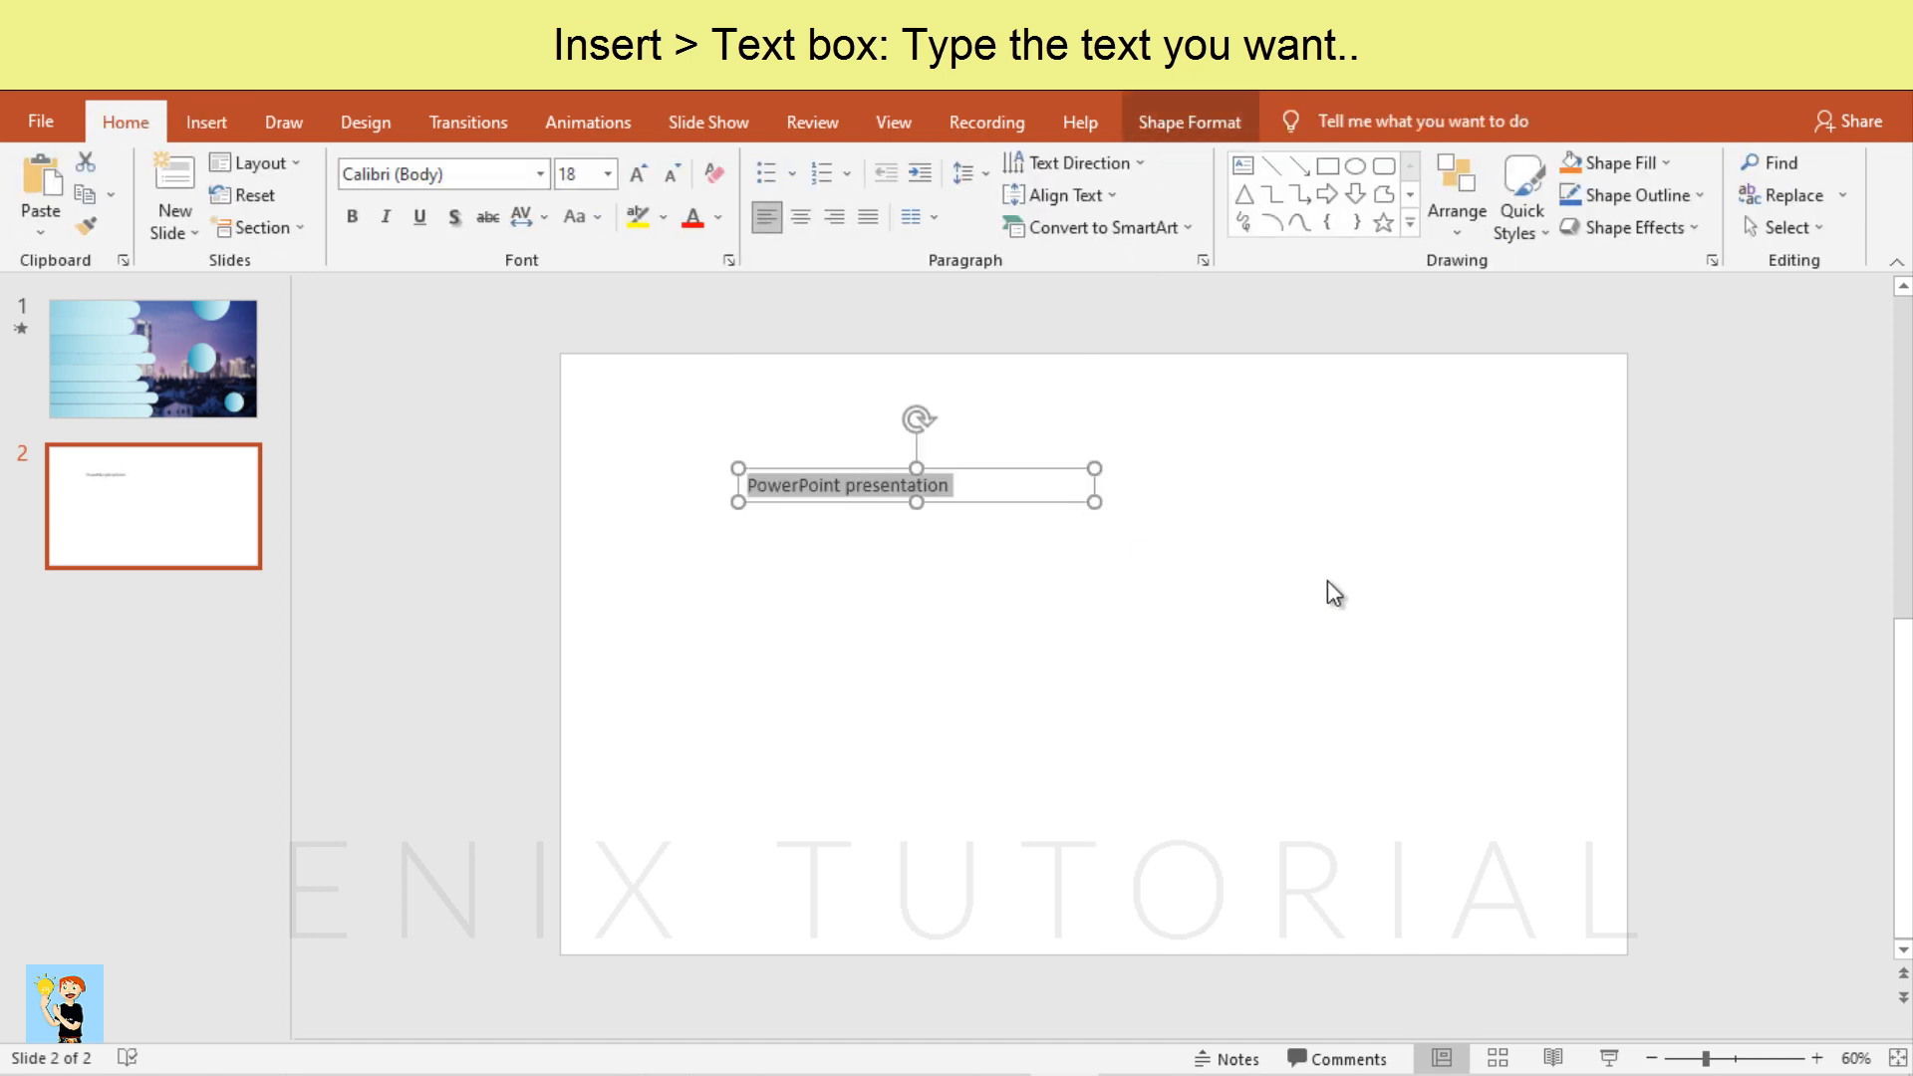
{"action": "left_click", "coordinate": [800, 217]}
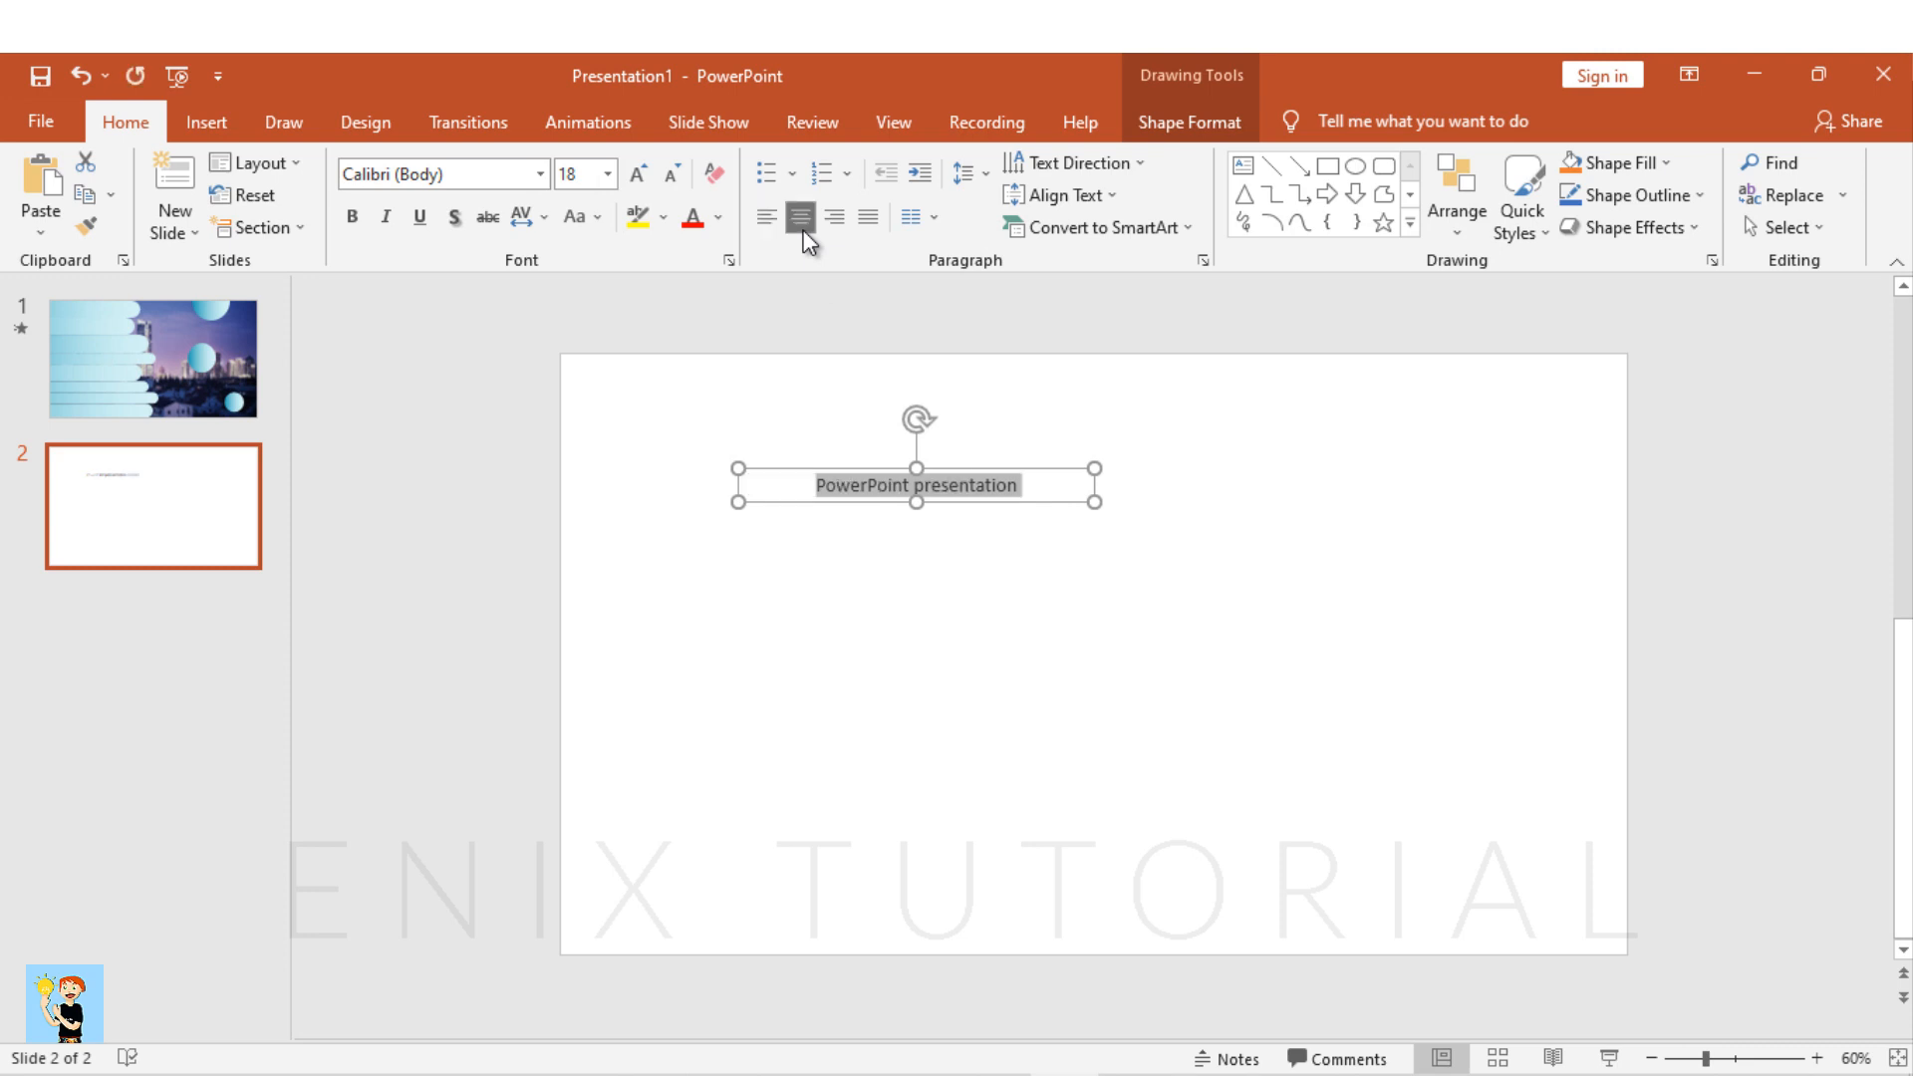
Set the title to Montserrat, UPPERCASE, bold, enlarged to 28 pt
{"action": "left_click", "coordinate": [438, 173]}
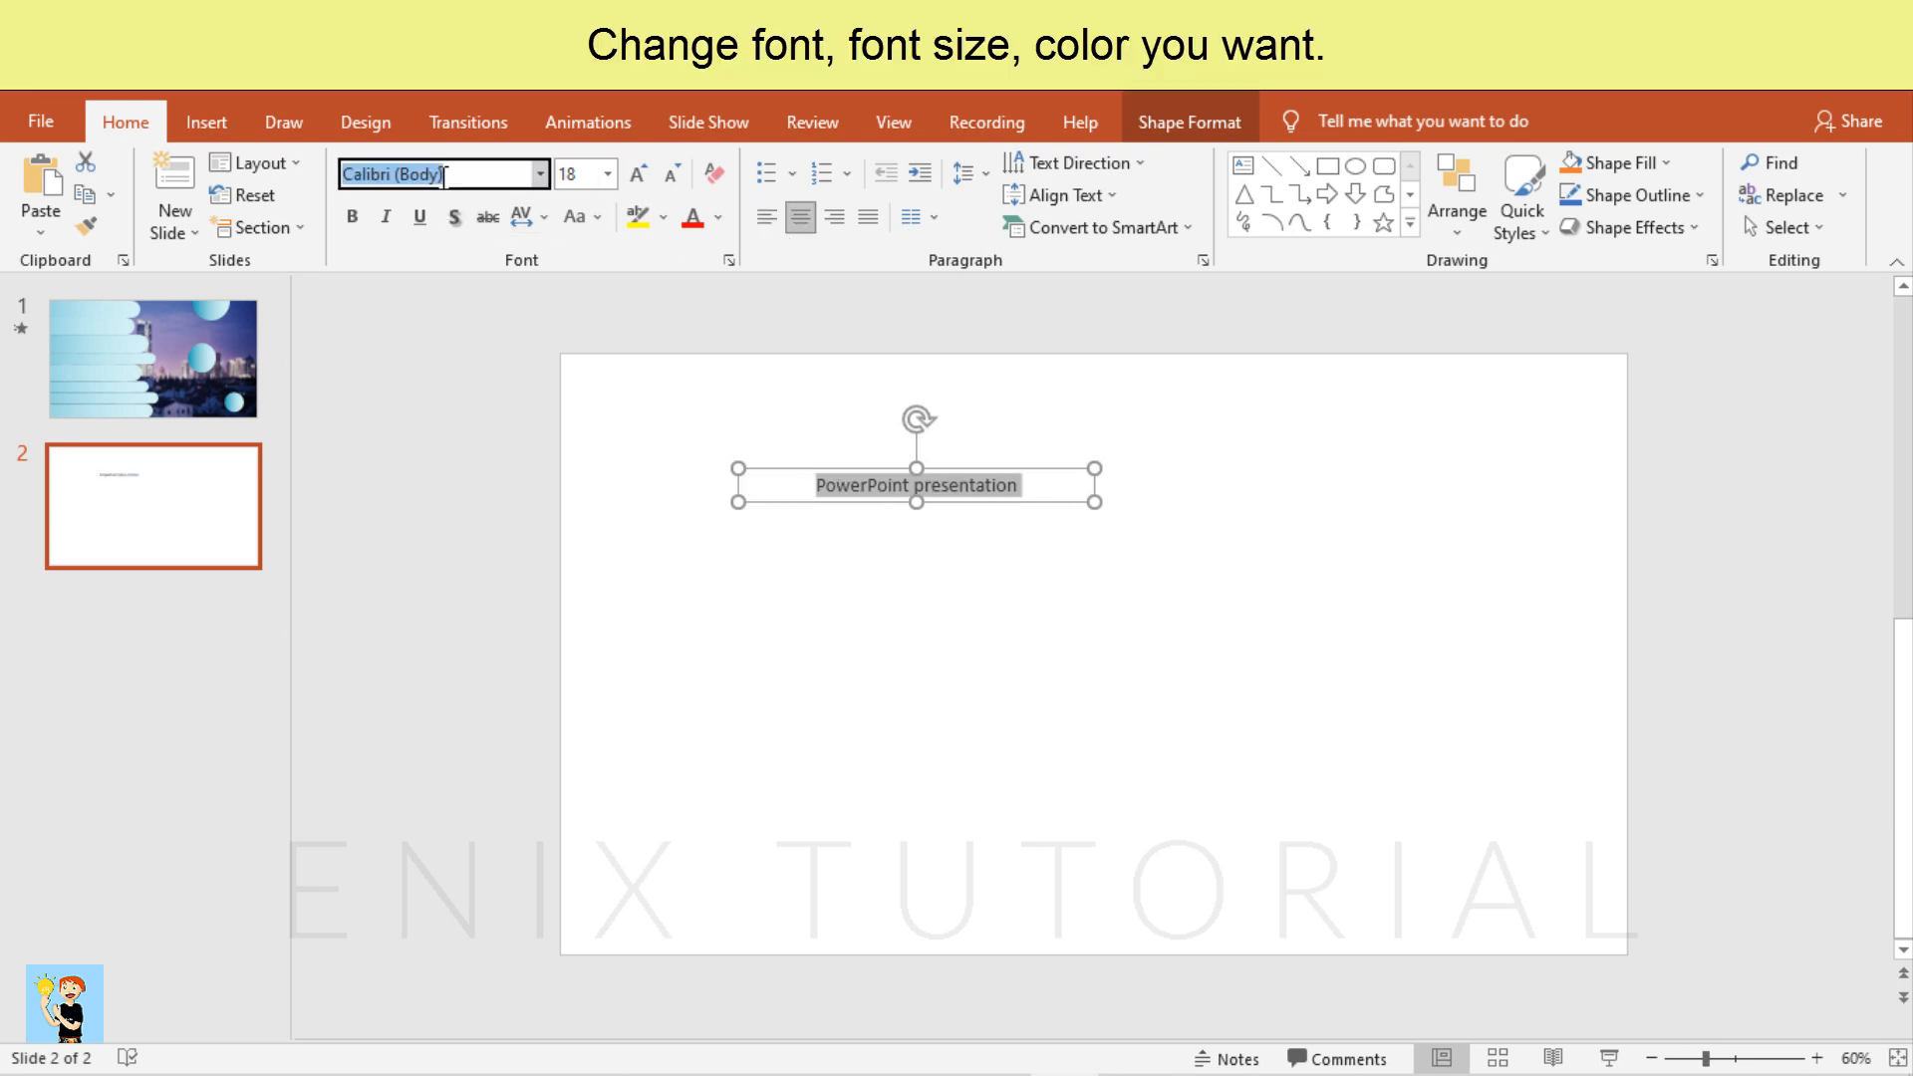
{"action": "type", "text": "Montserrat"}
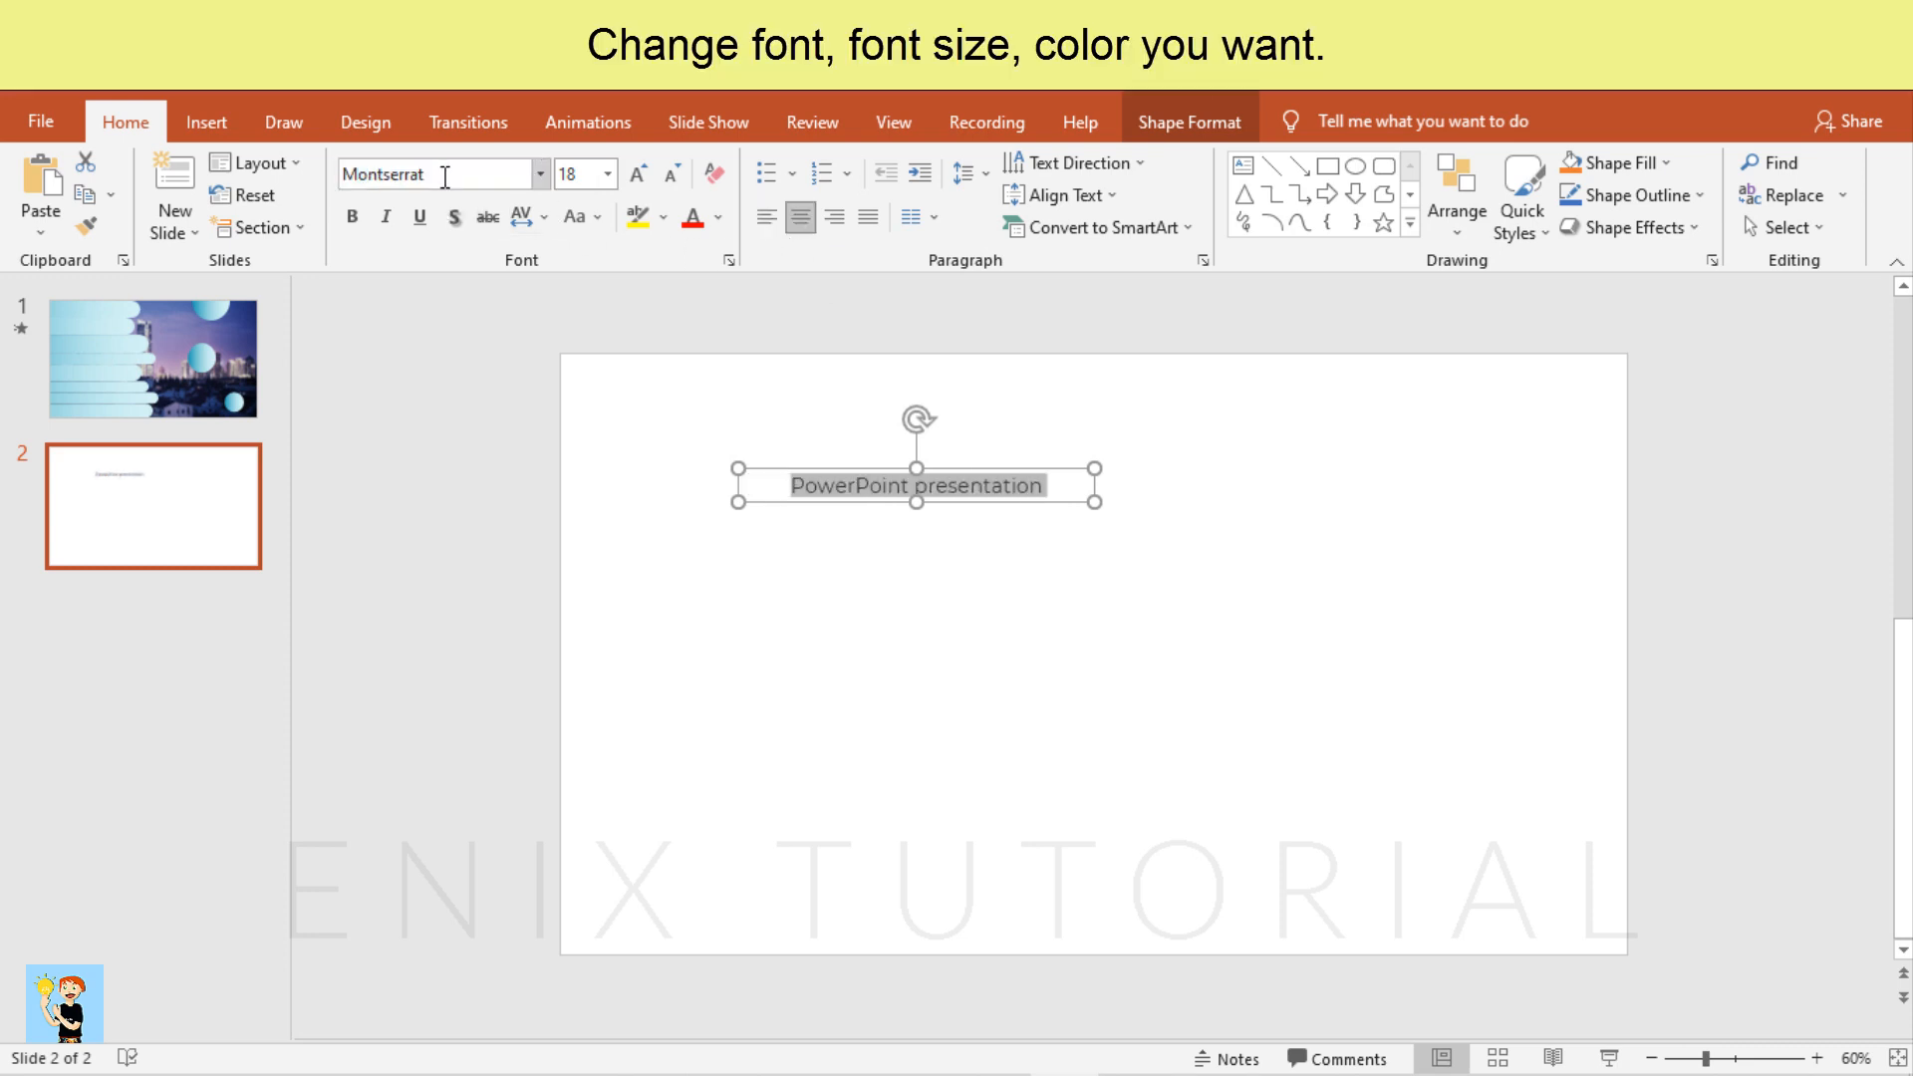
{"action": "left_click", "coordinate": [633, 175]}
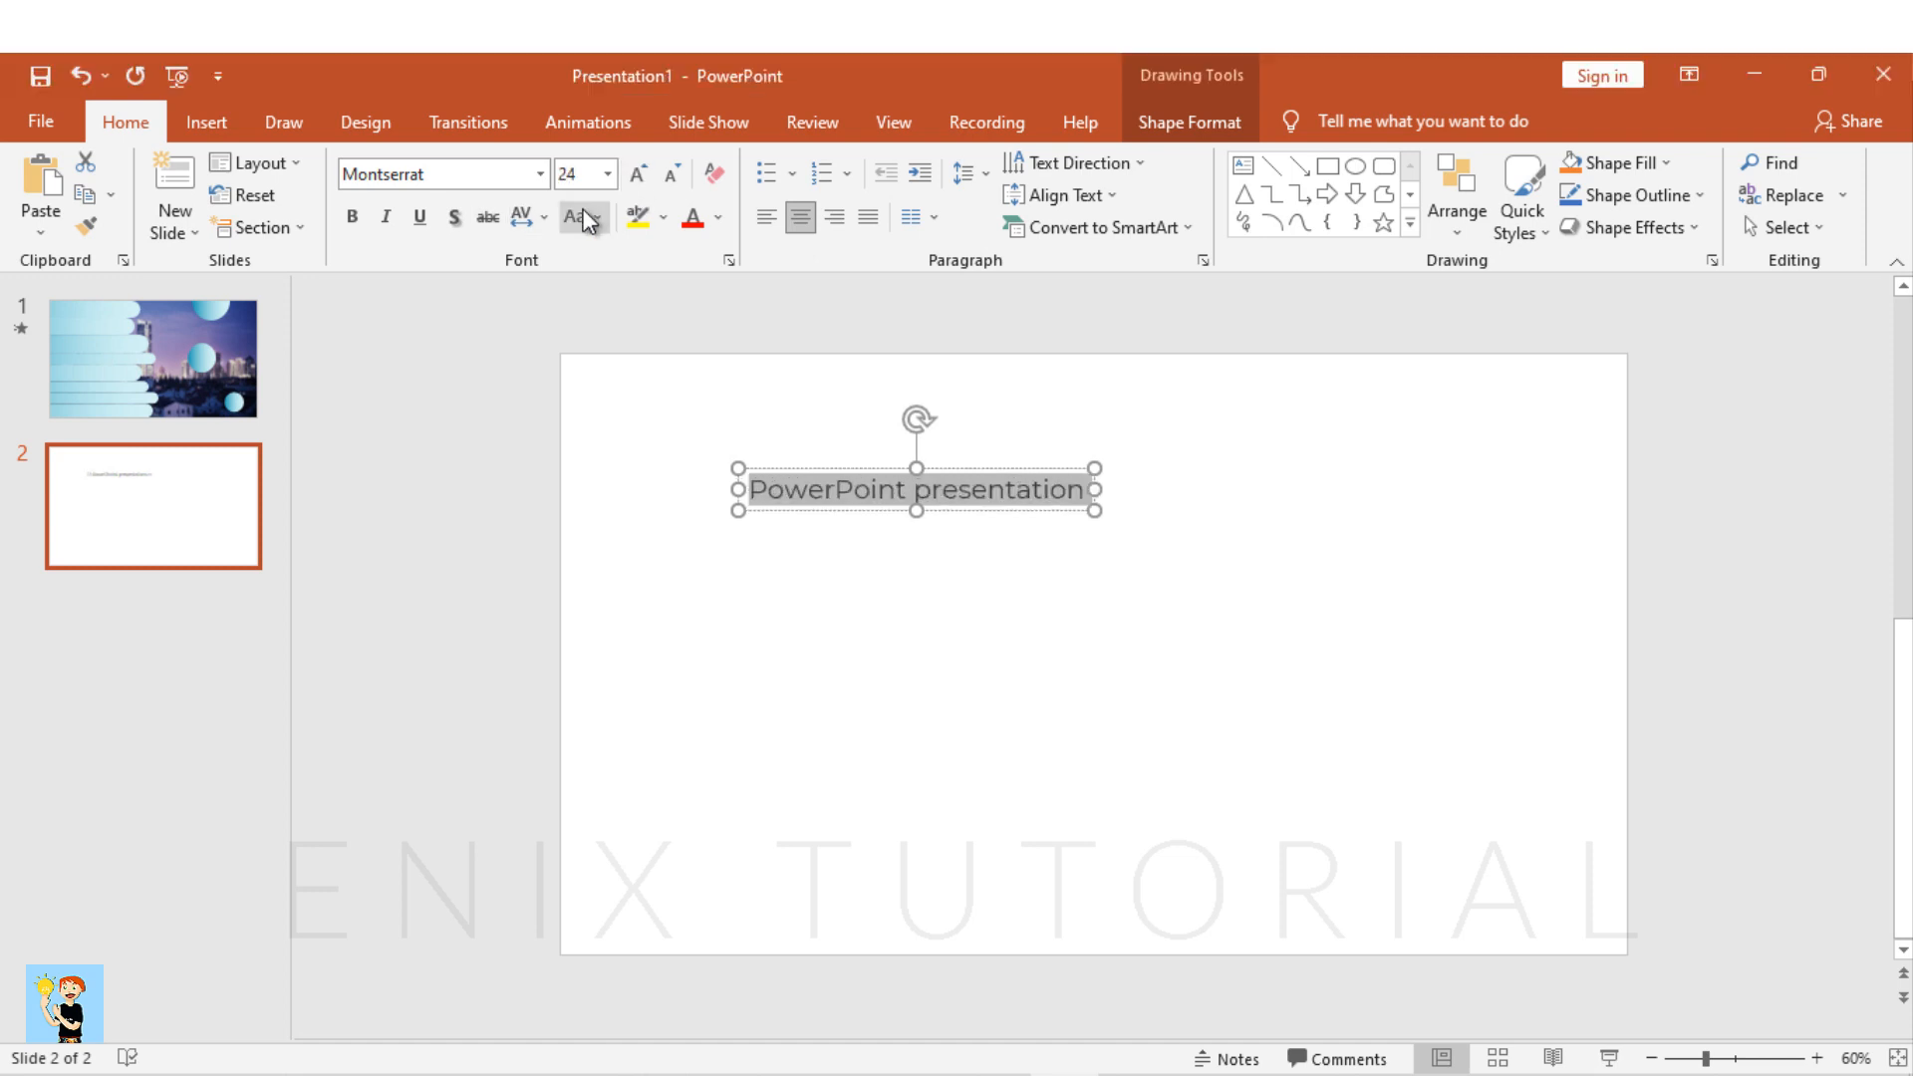
{"action": "left_click", "coordinate": [578, 217]}
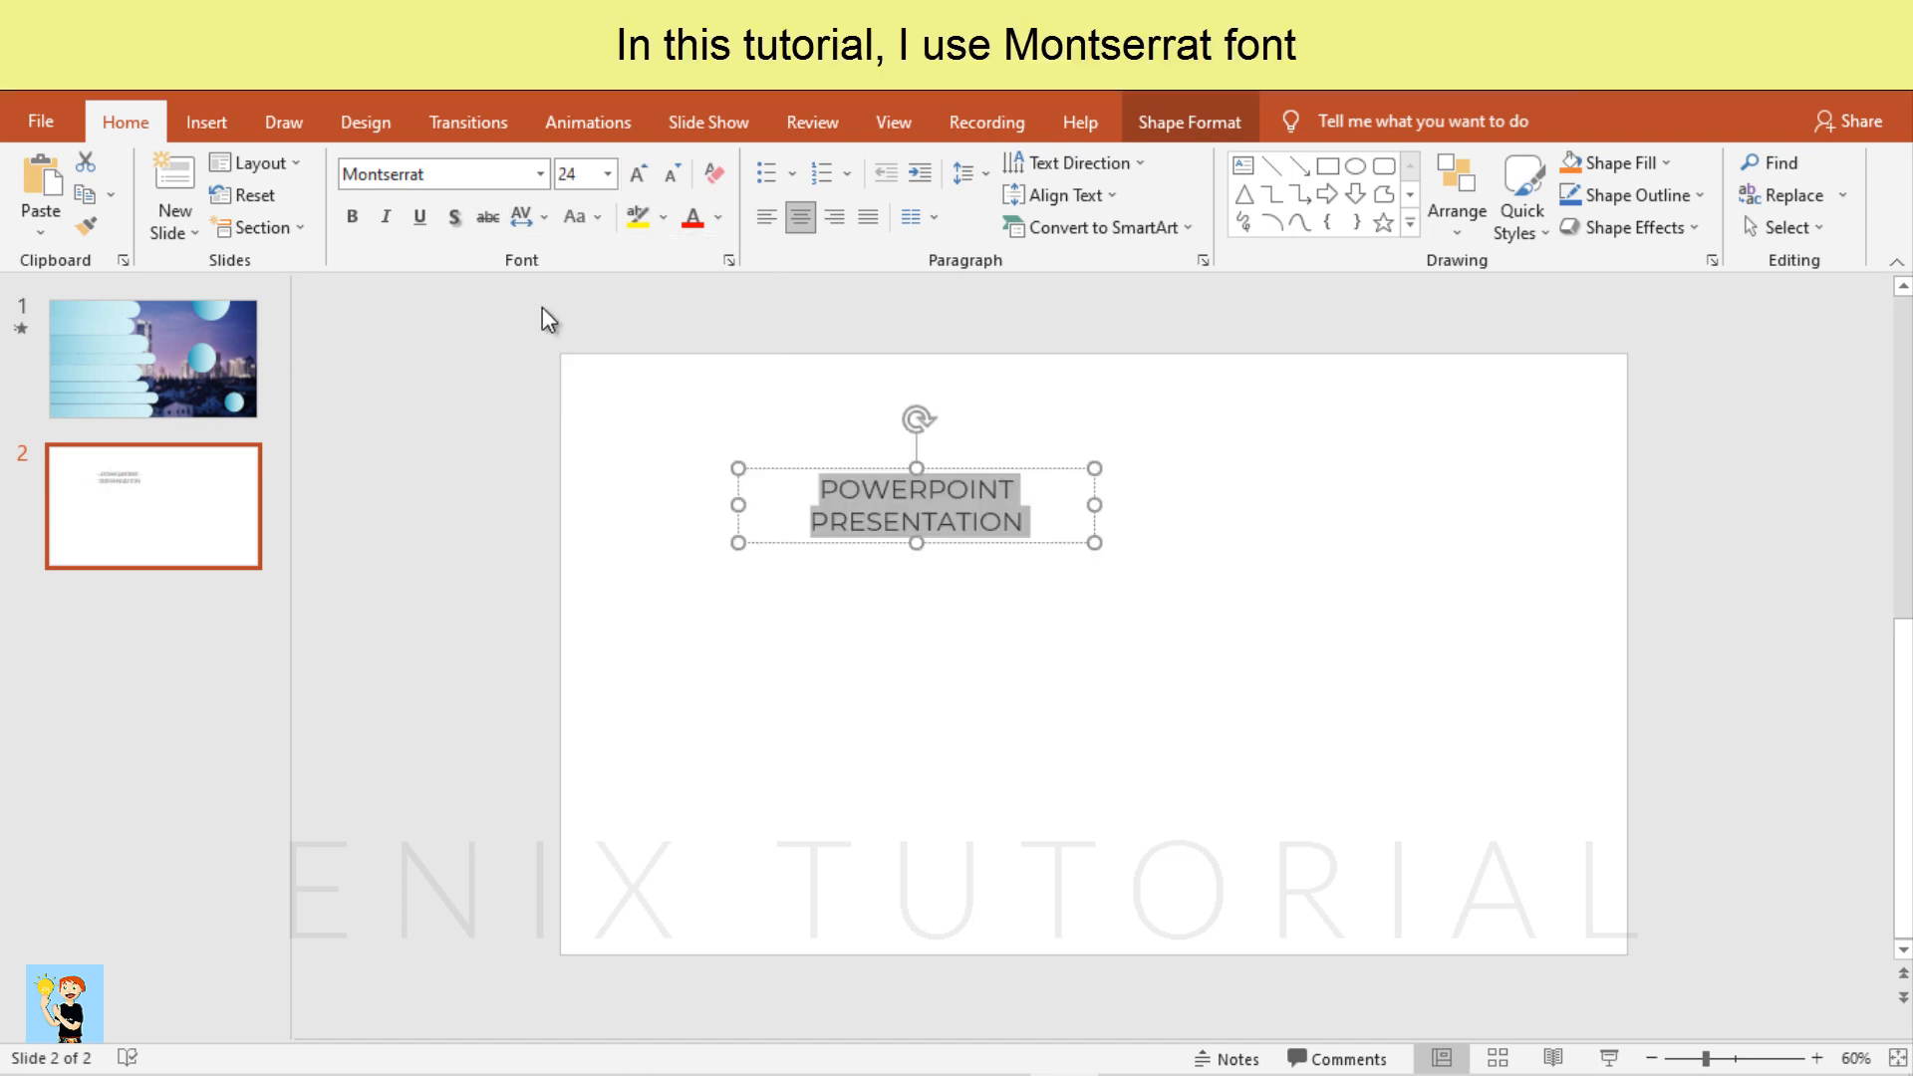
{"action": "left_click", "coordinate": [355, 217]}
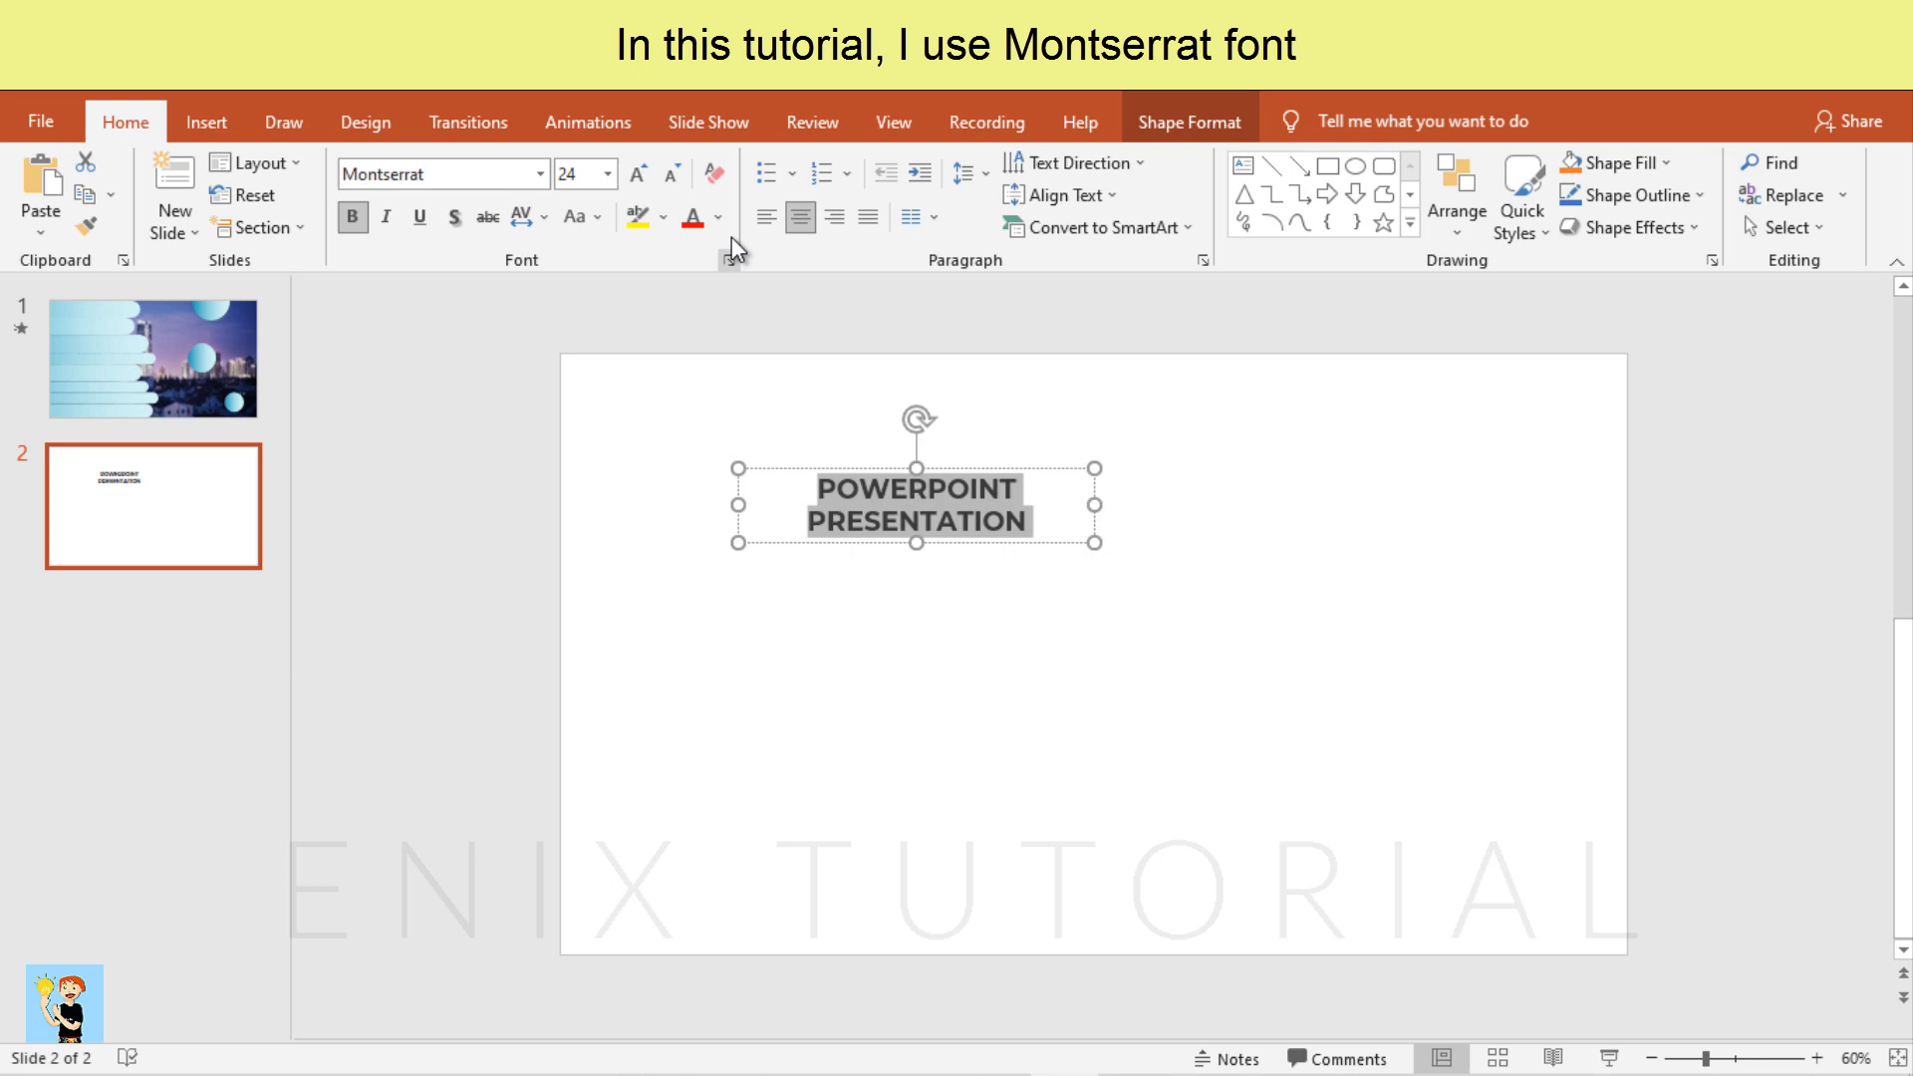
{"action": "left_click", "coordinate": [638, 175]}
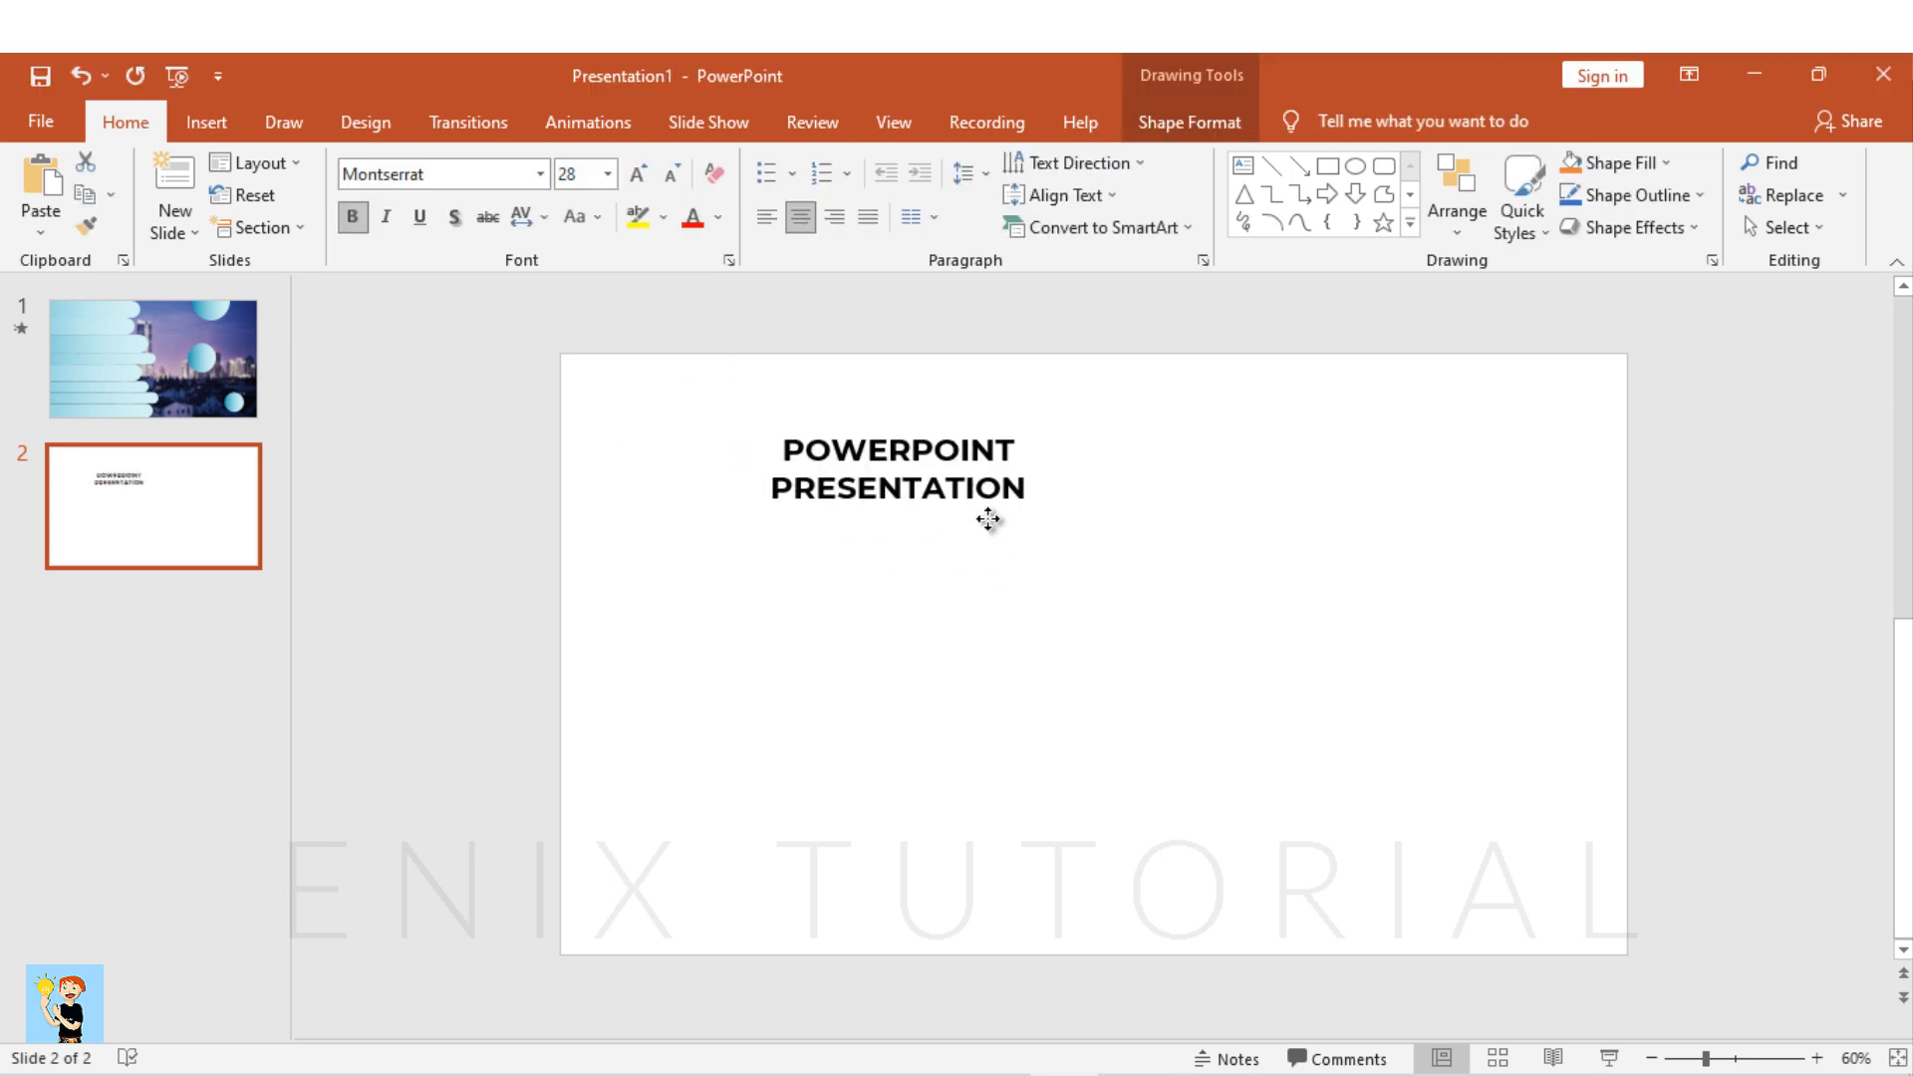
{"action": "left_click", "coordinate": [895, 469]}
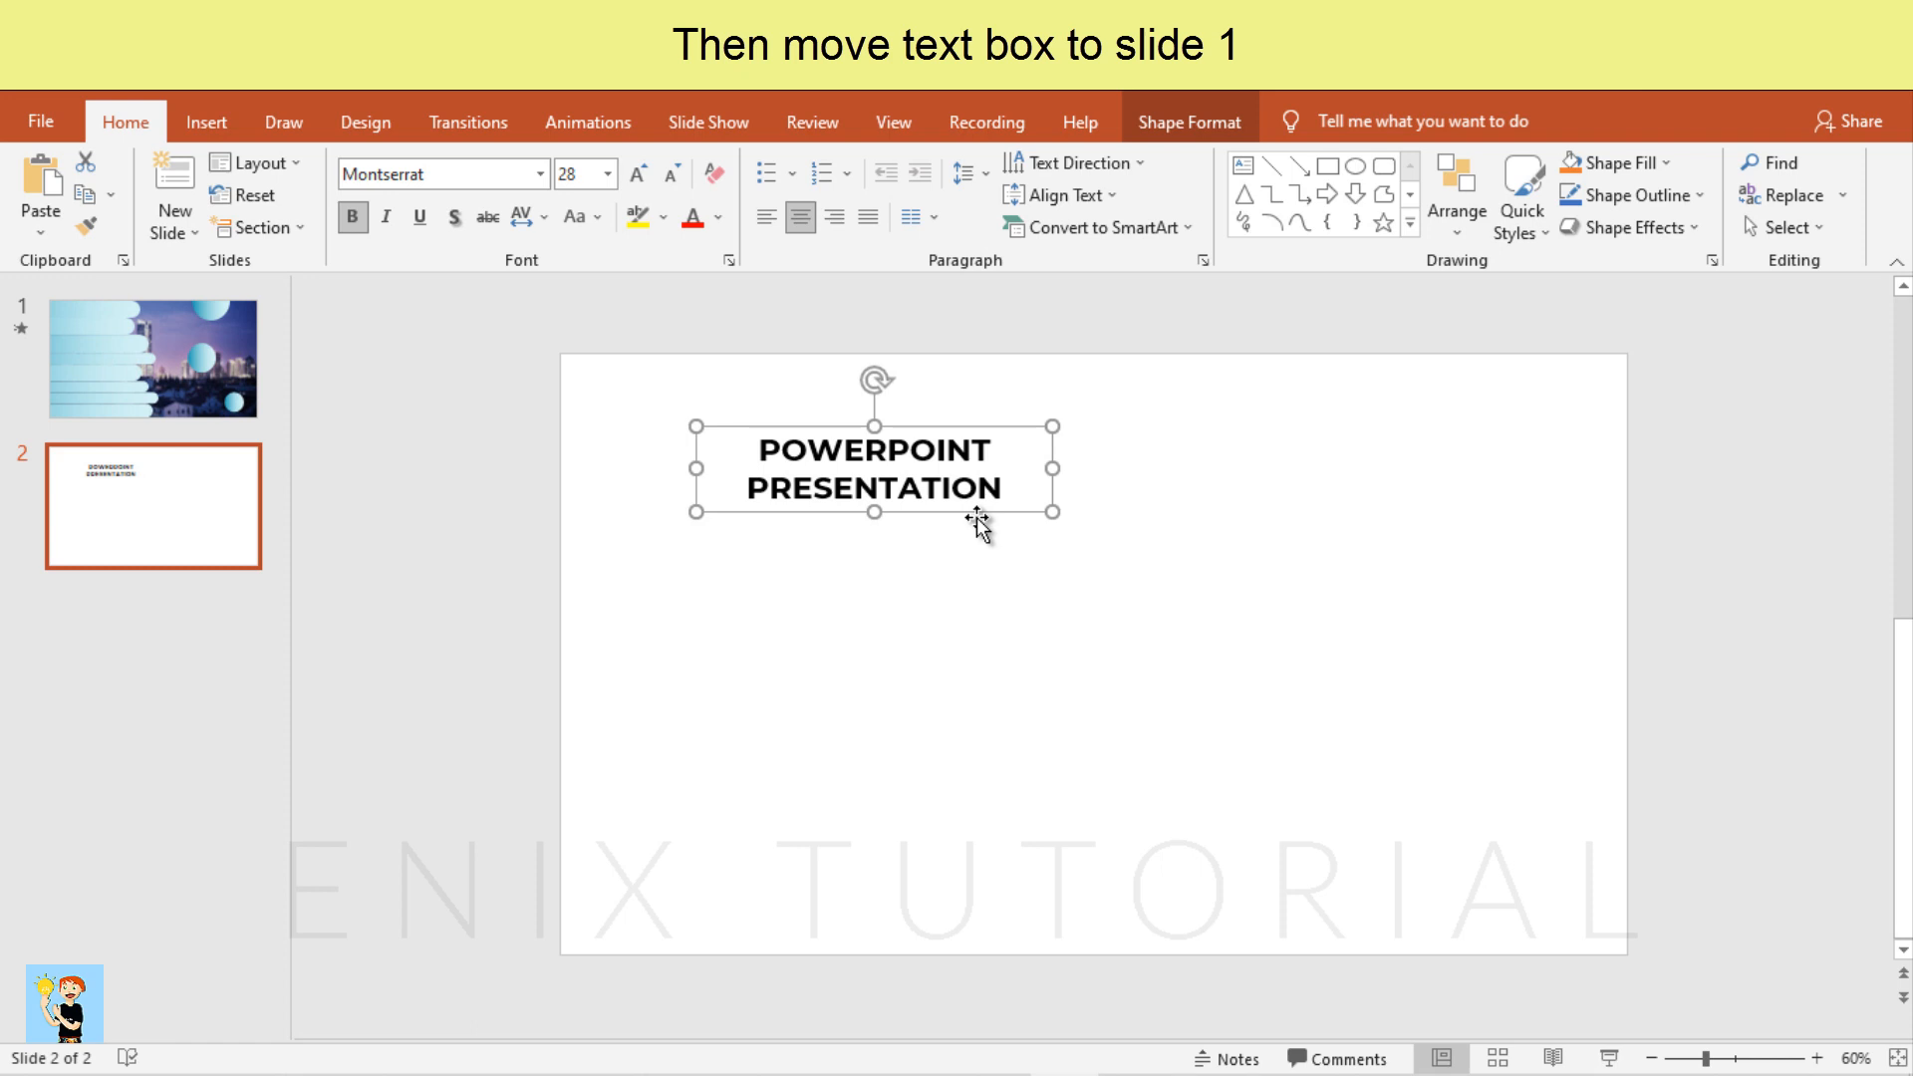
Move the title box onto slide 1 over the gradient bars with a copy just below it
{"action": "left_click", "coordinate": [965, 514]}
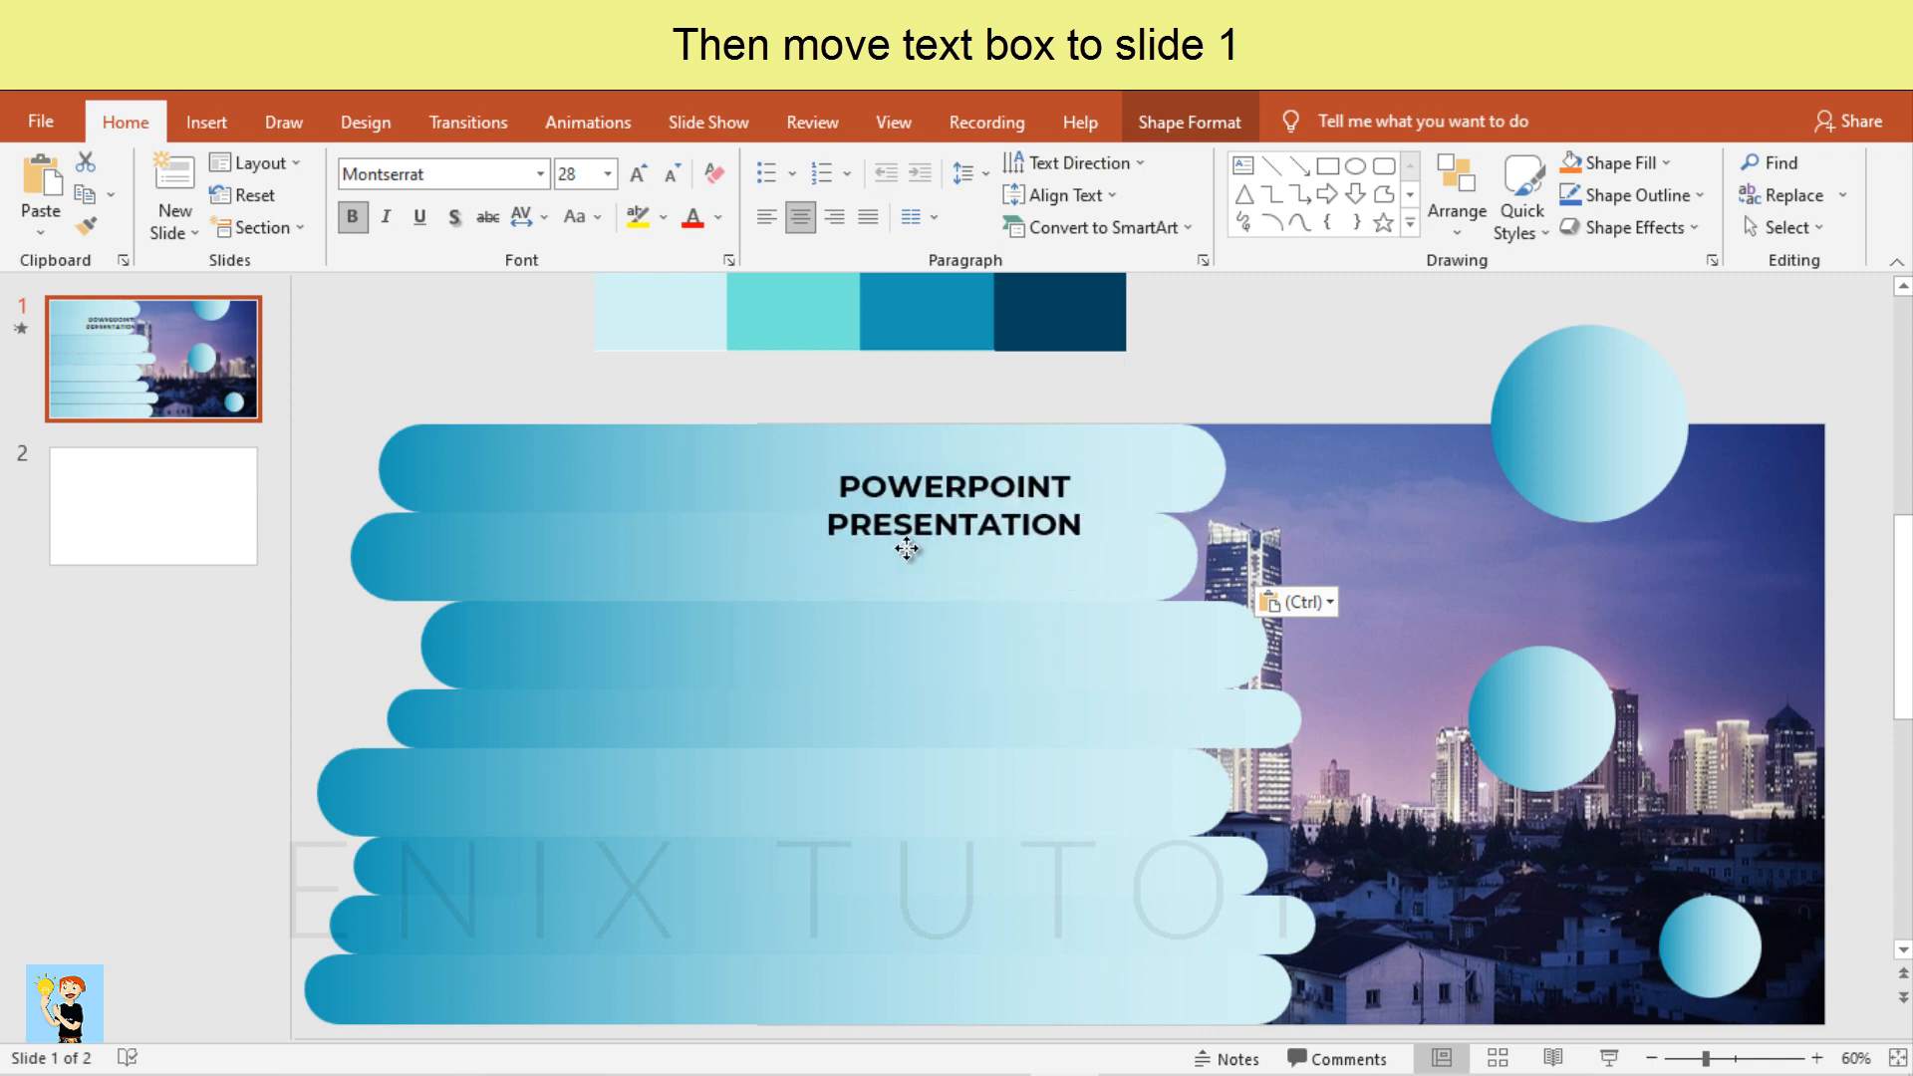
{"action": "left_click_drag", "start_coordinate": [902, 546], "coordinate": [927, 596]}
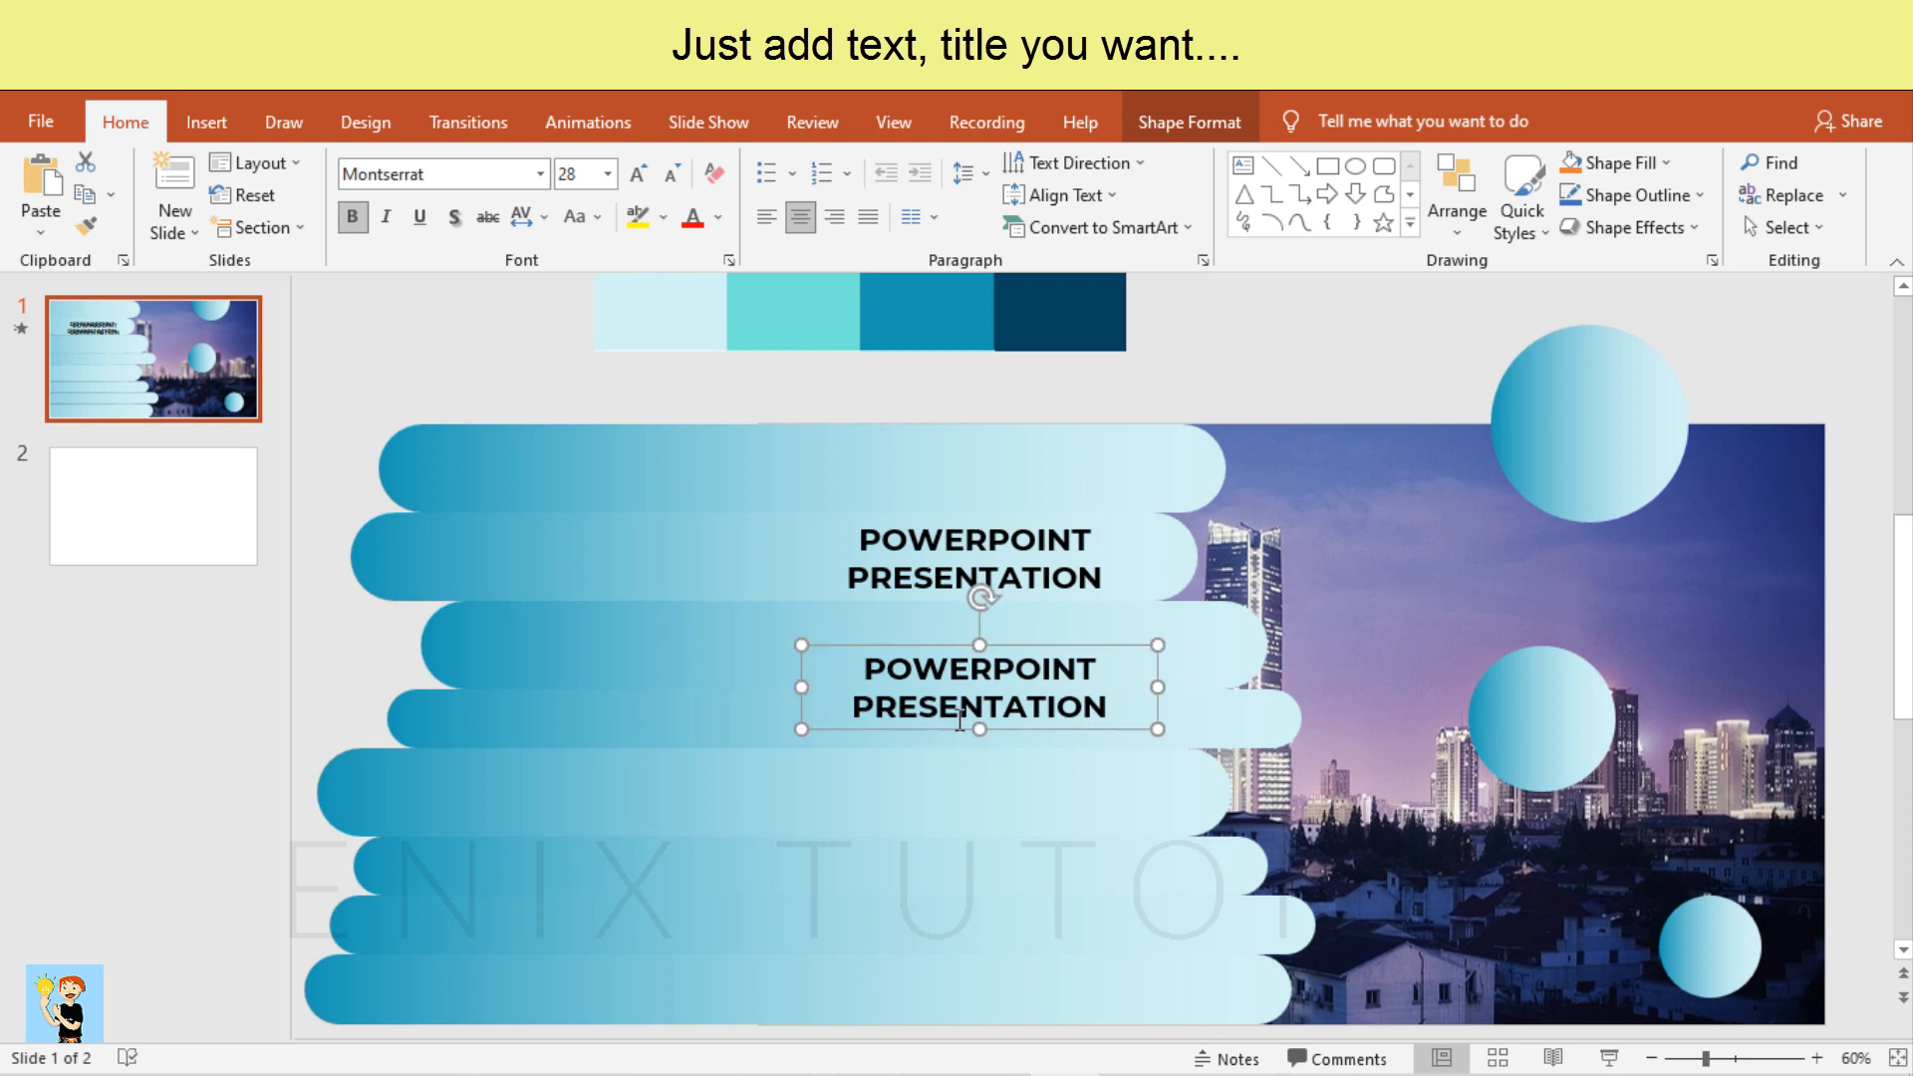
Retype the copy as 'CLICK HERE' in uppercase and narrow its box to fit
{"action": "type", "text": "Click h"}
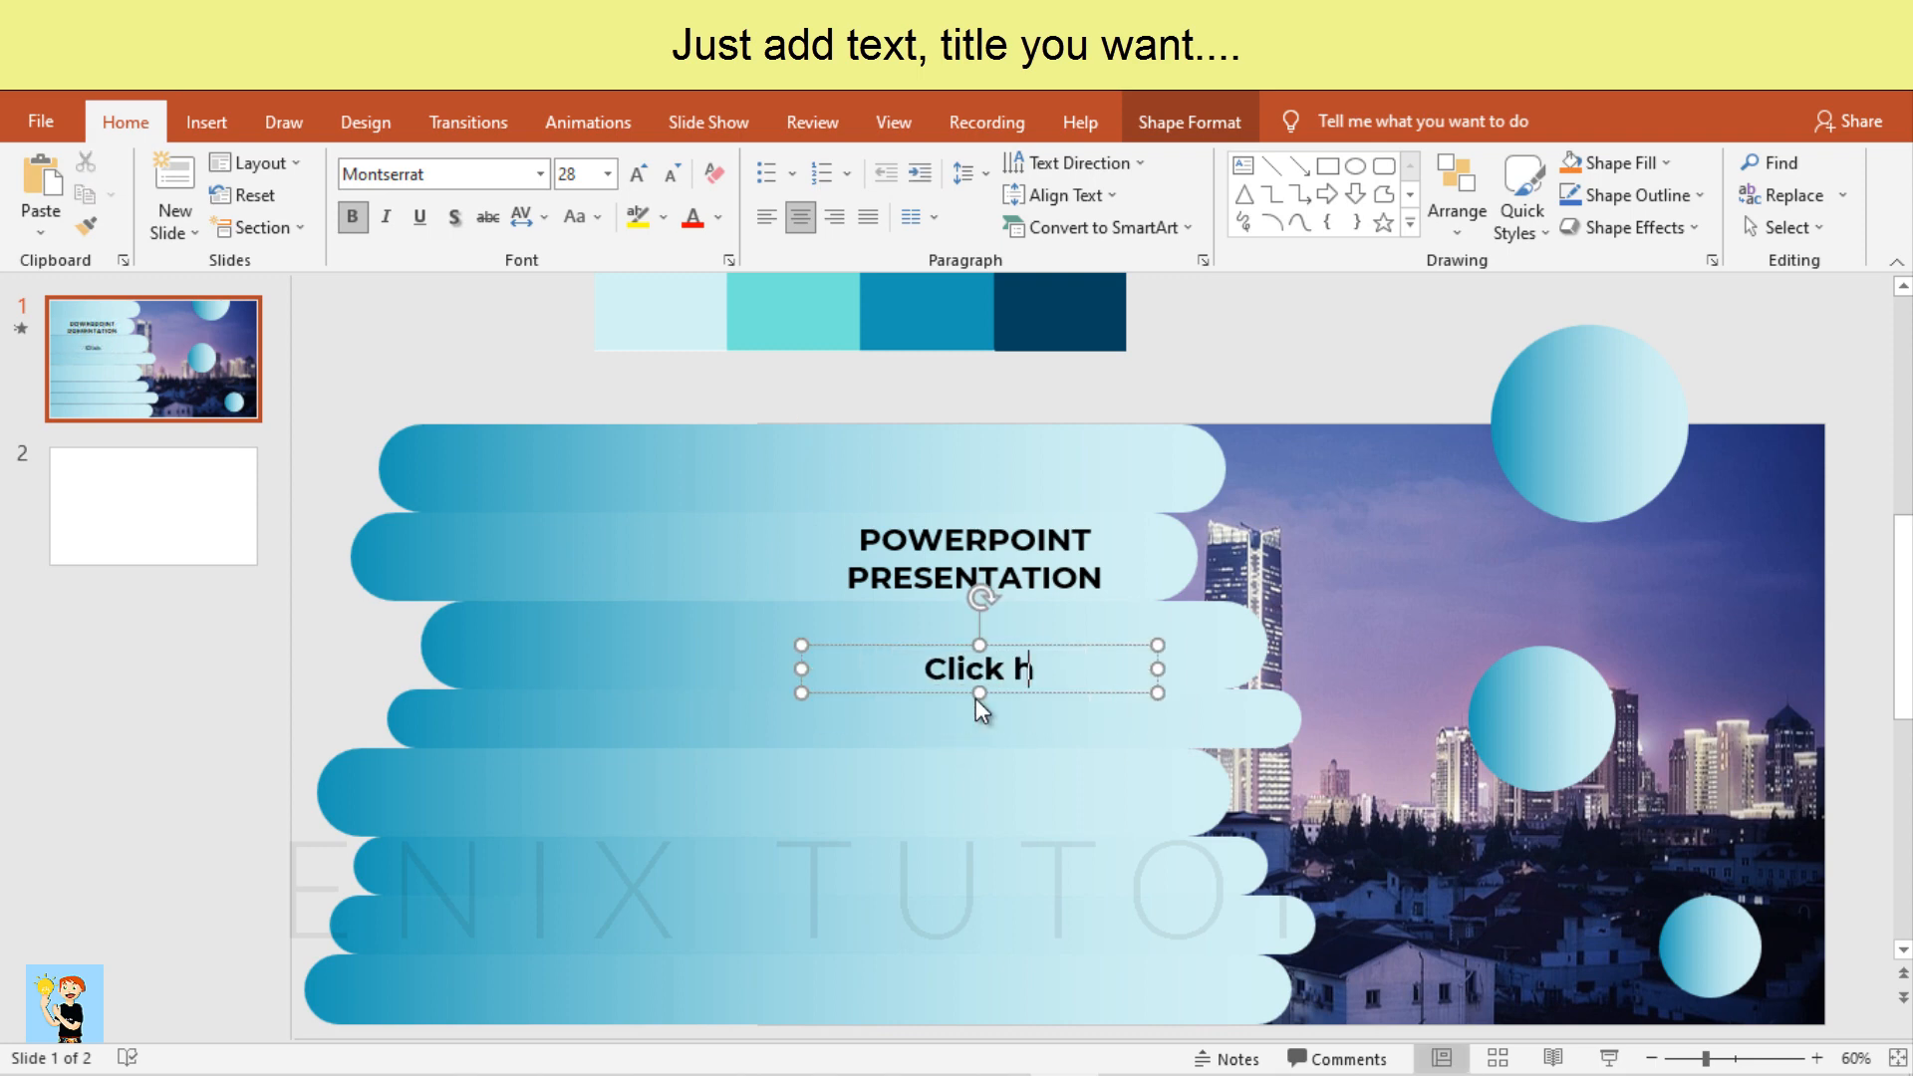
{"action": "type", "text": "ere"}
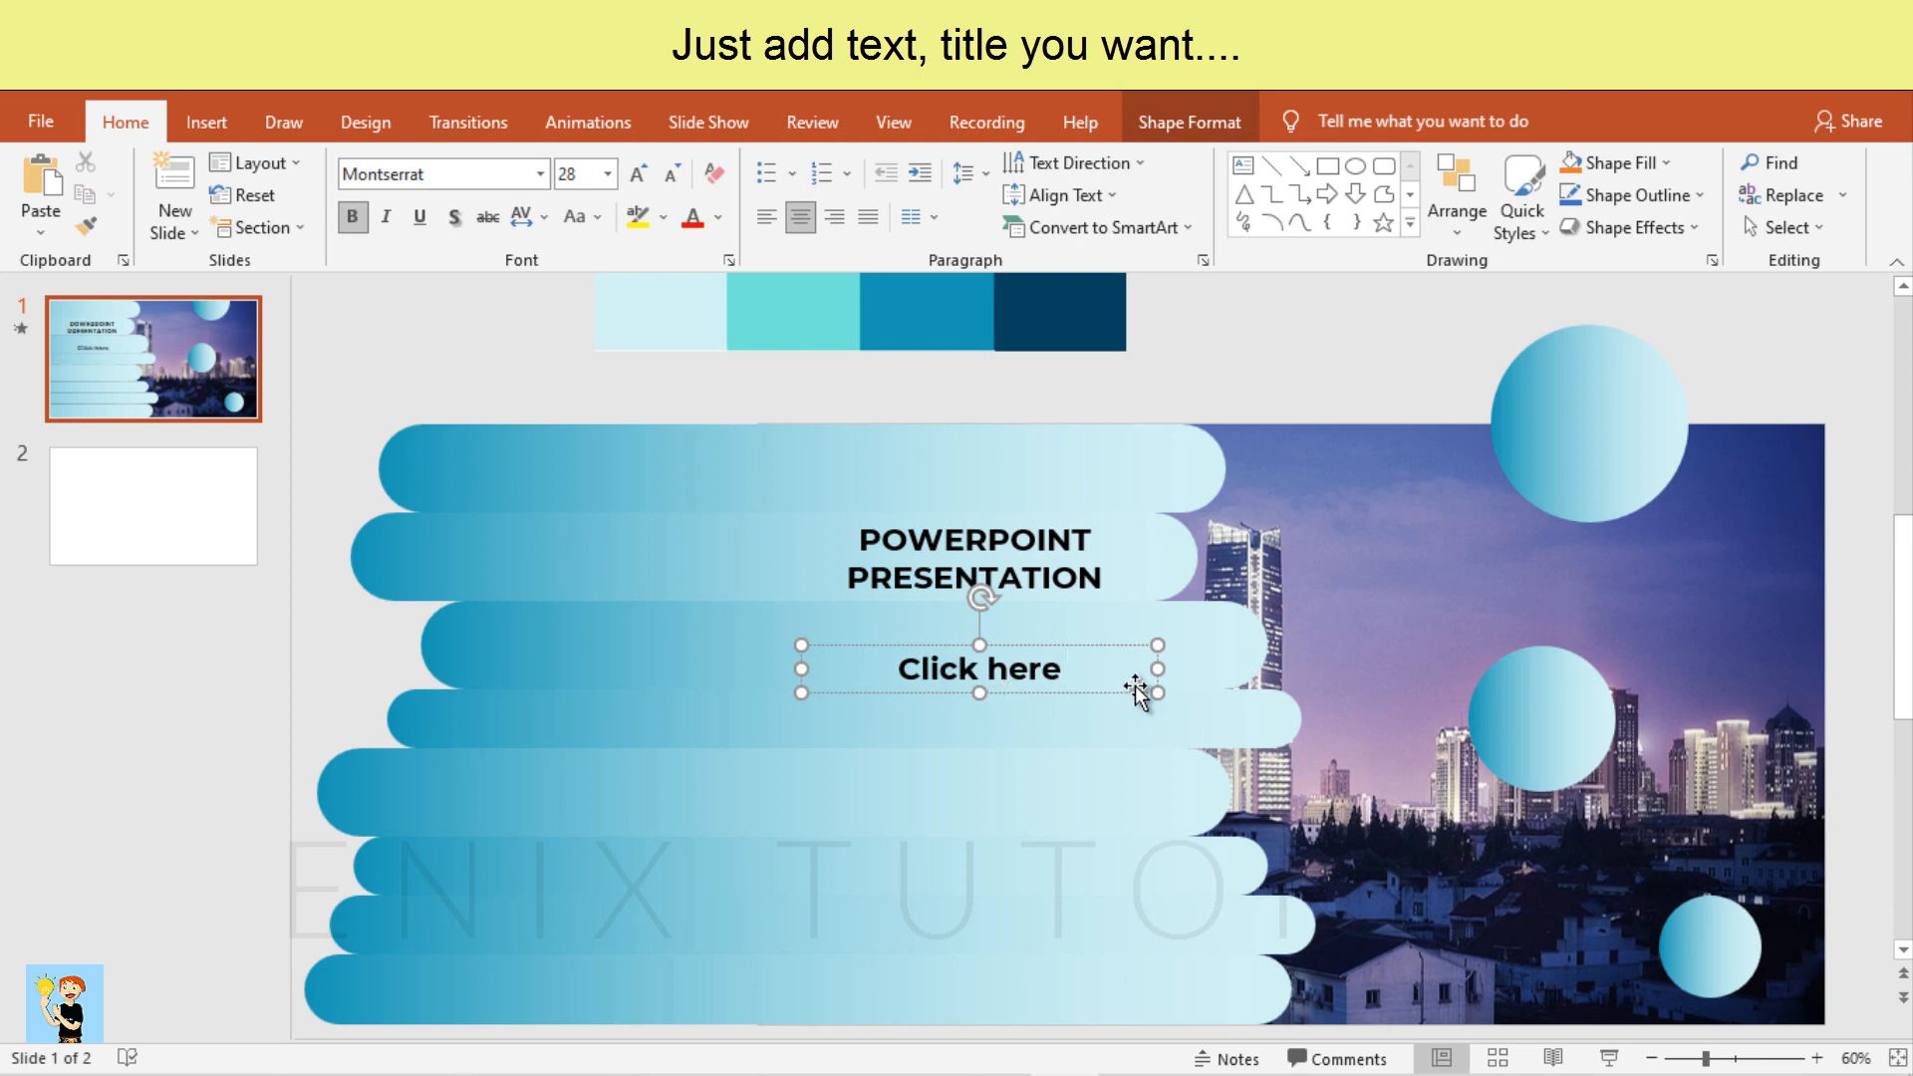
{"action": "left_click_drag", "start_coordinate": [1131, 690], "coordinate": [995, 701]}
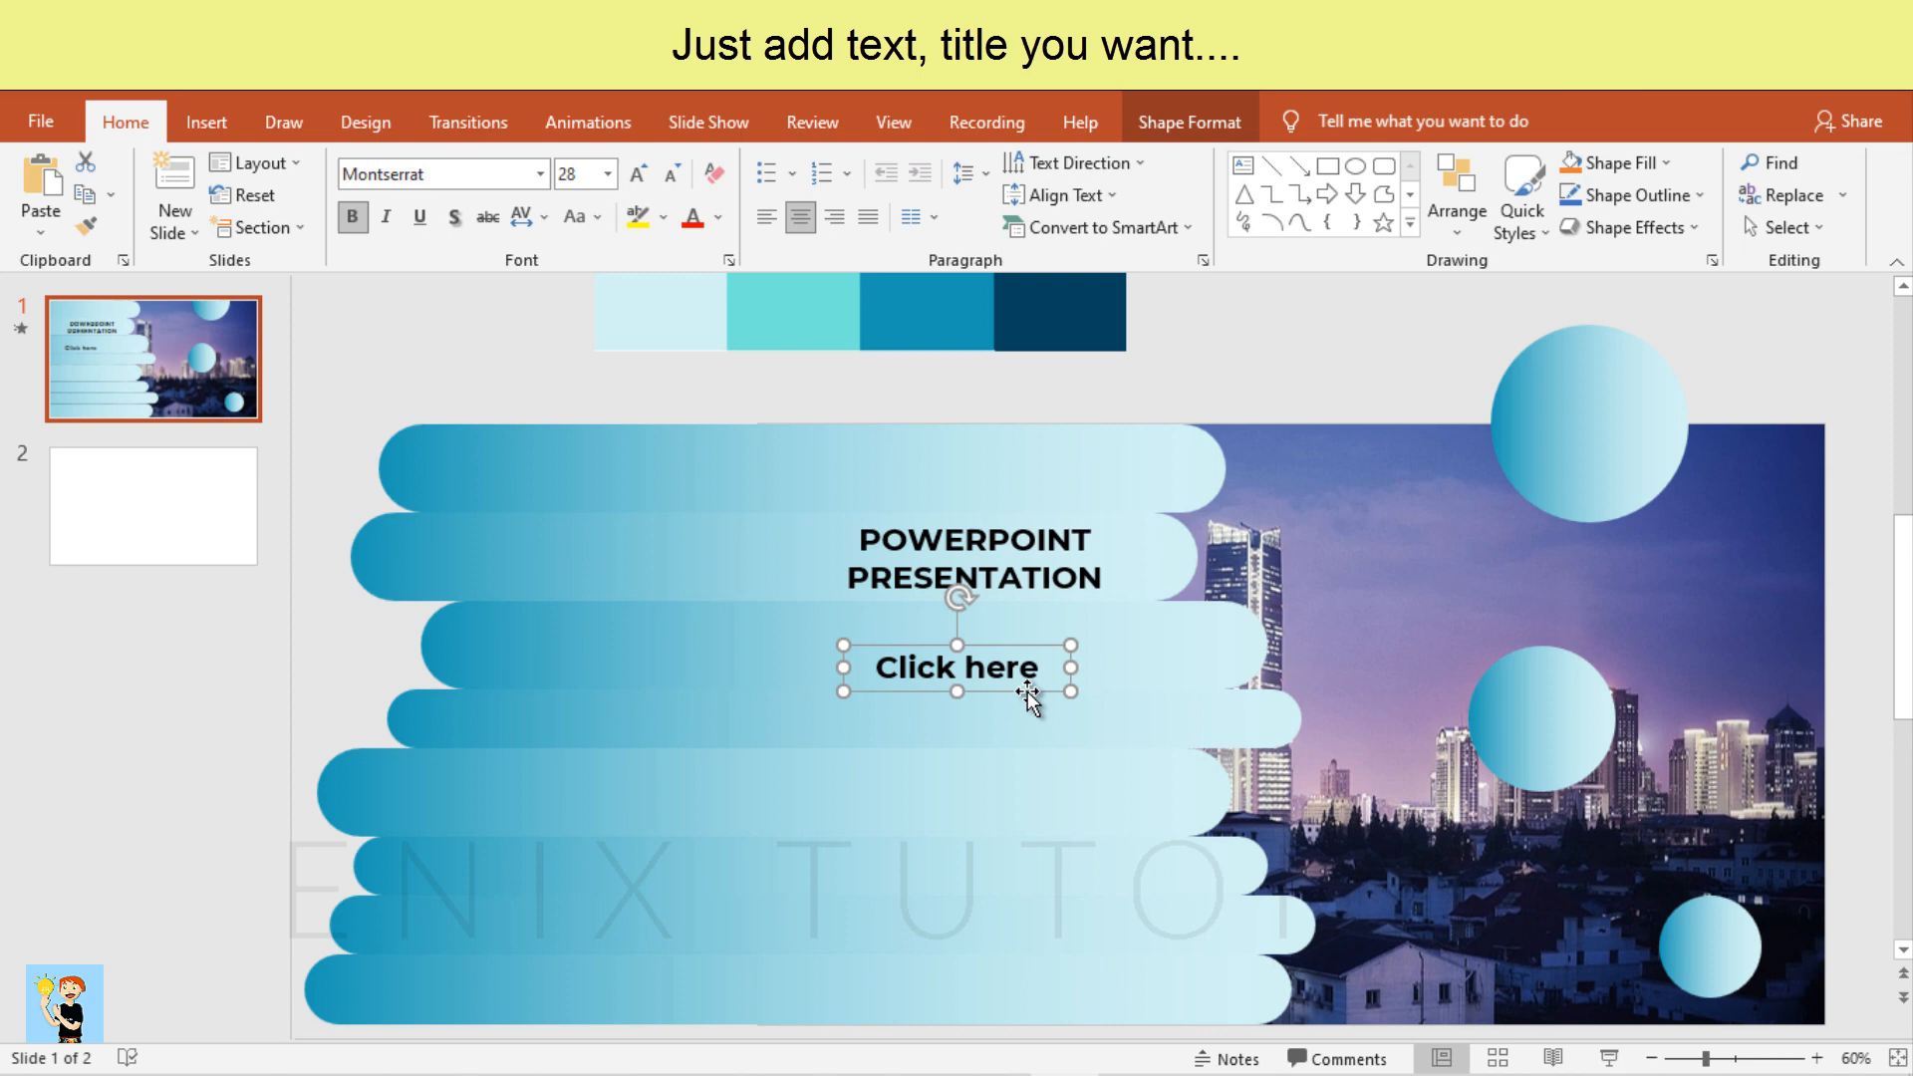
{"action": "left_click", "coordinate": [574, 215]}
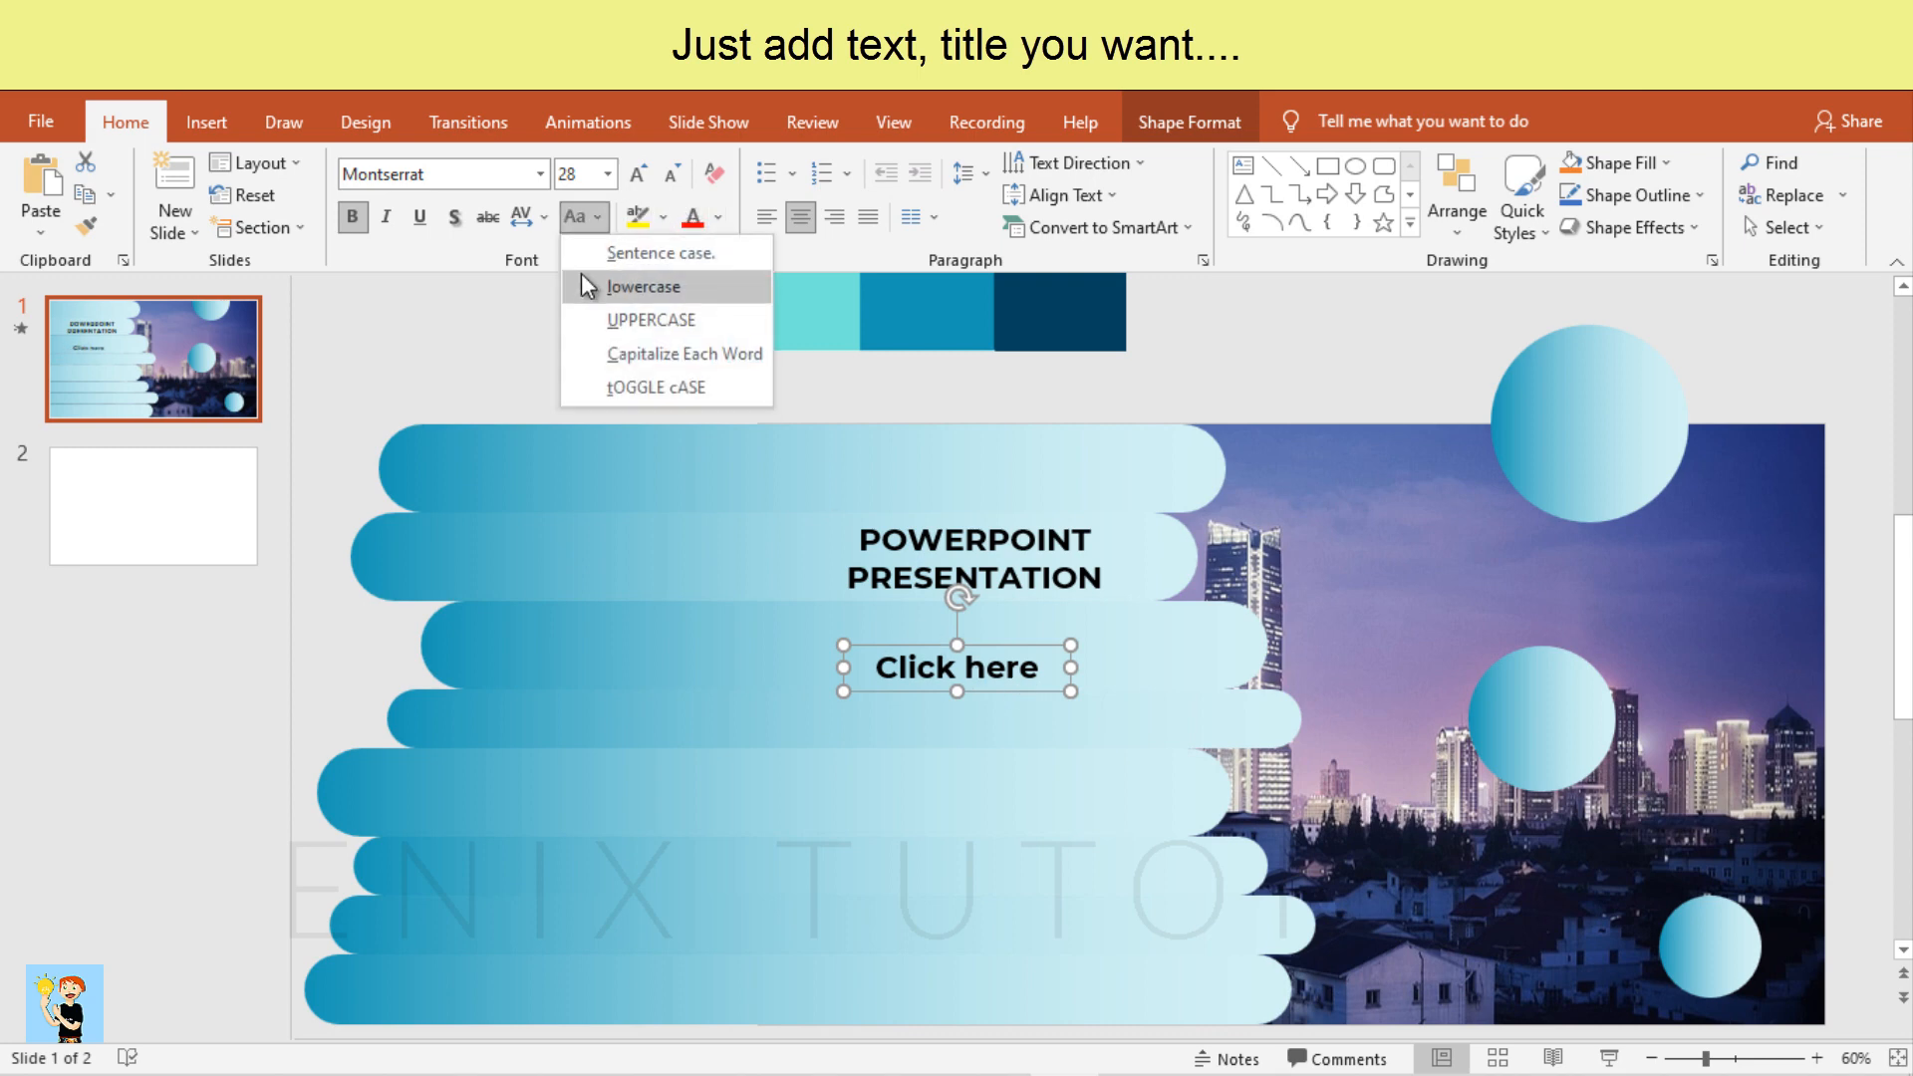
{"action": "left_click", "coordinate": [651, 318]}
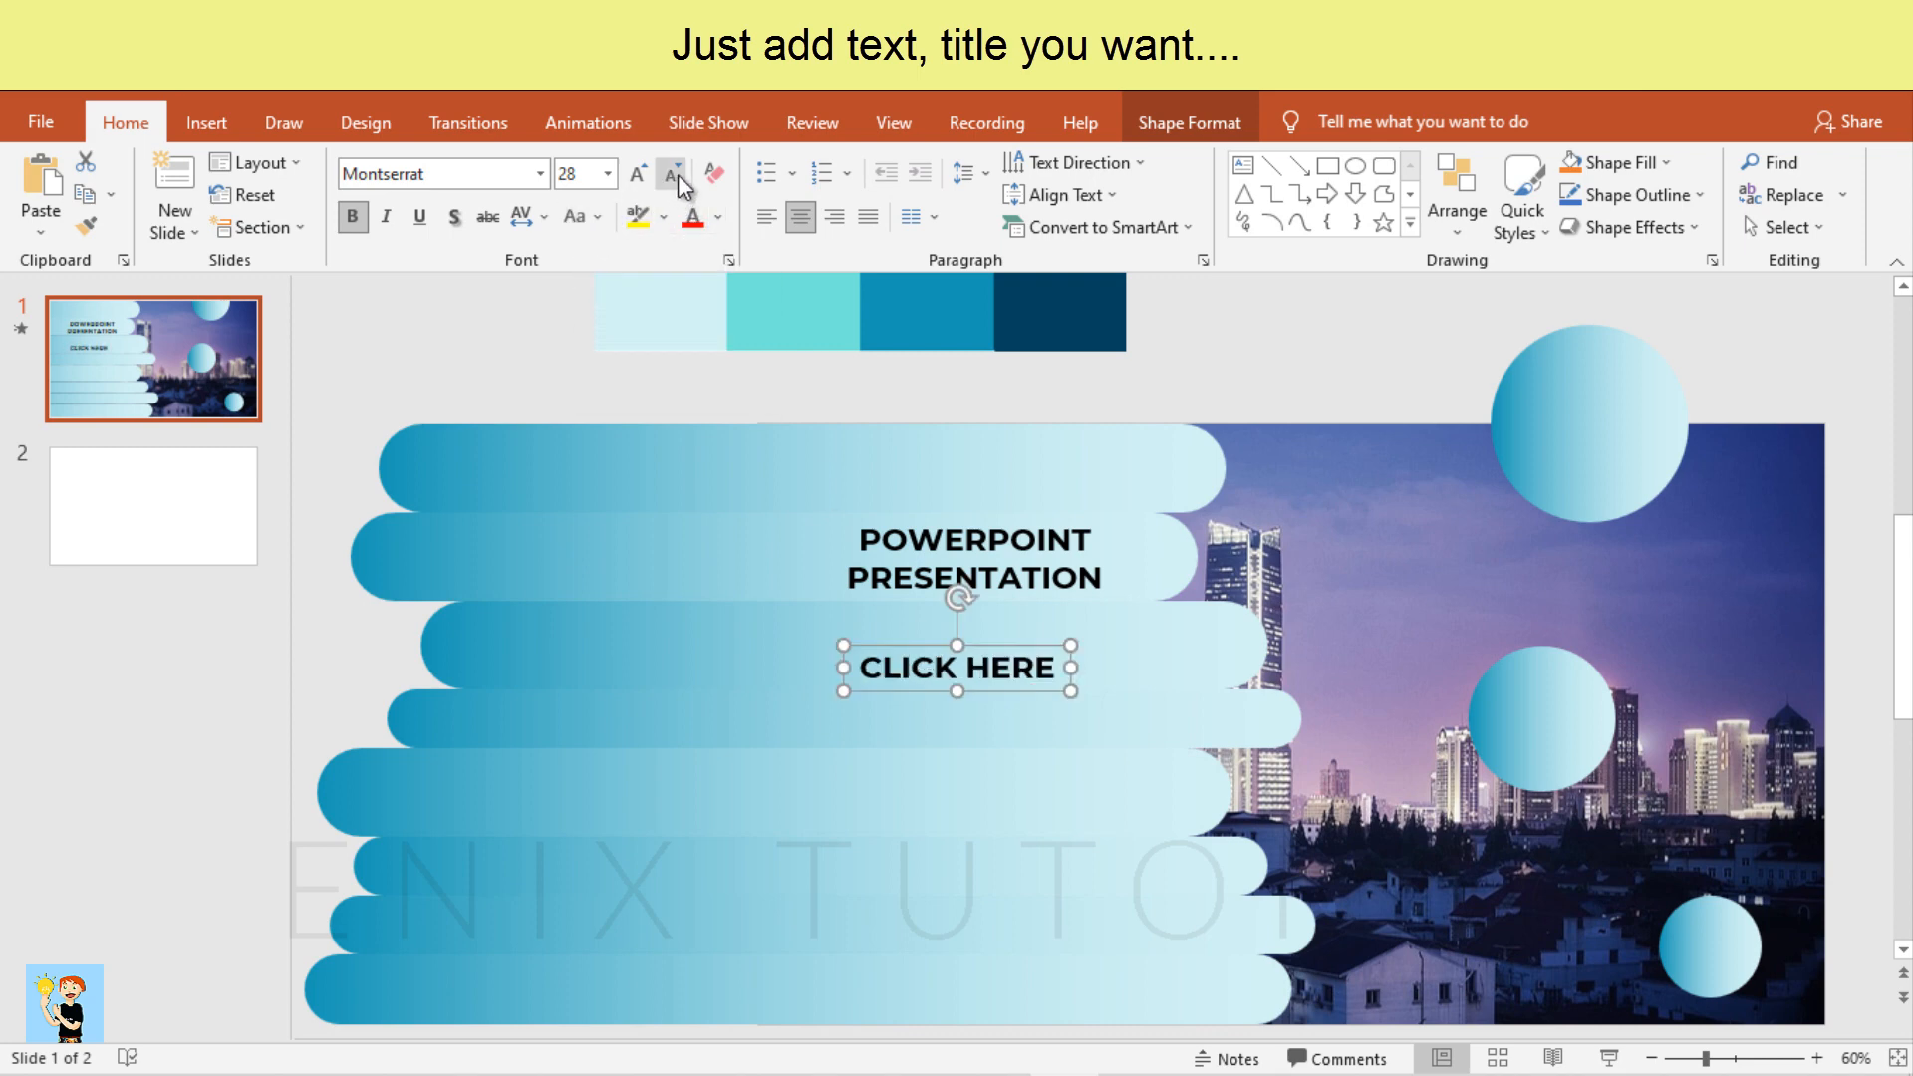
Make the button text non-bold 20 pt and give the box a shape outline
{"action": "left_click", "coordinate": [672, 175]}
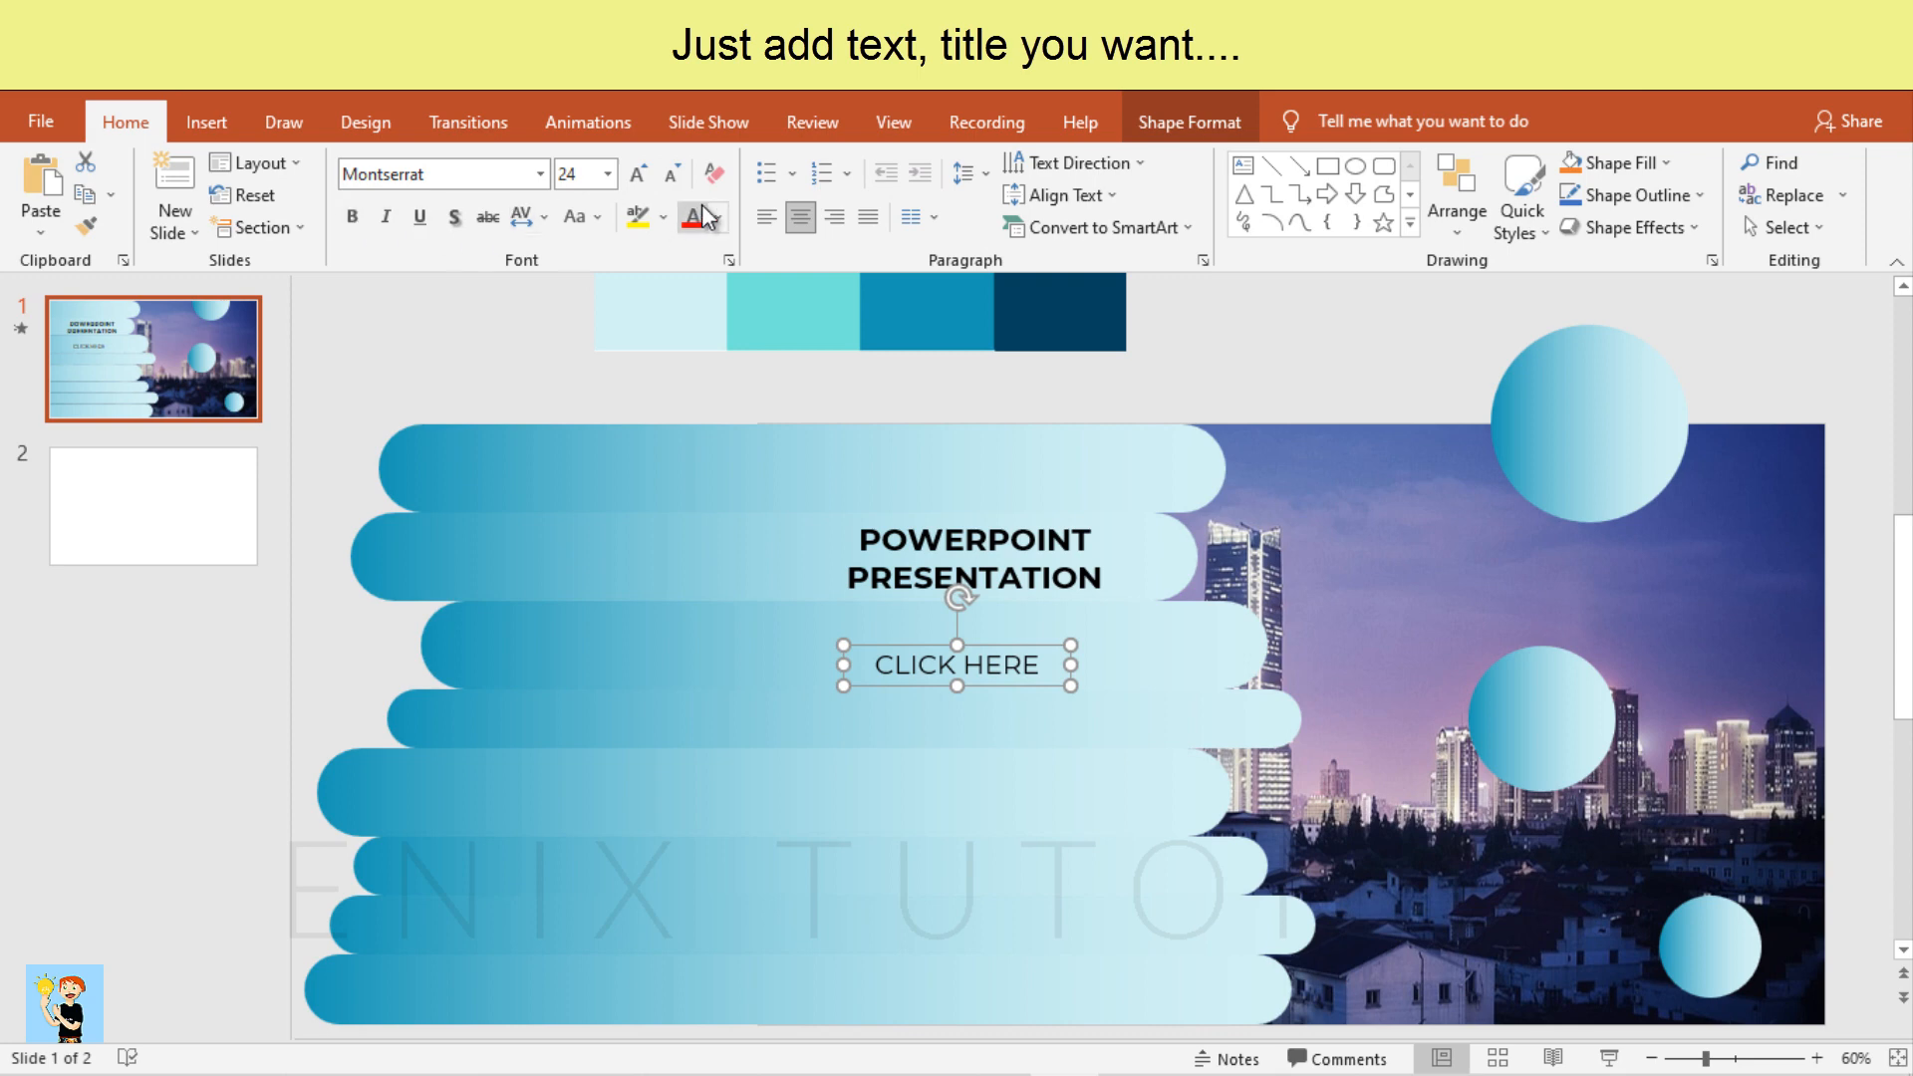
{"action": "left_click", "coordinate": [1187, 119]}
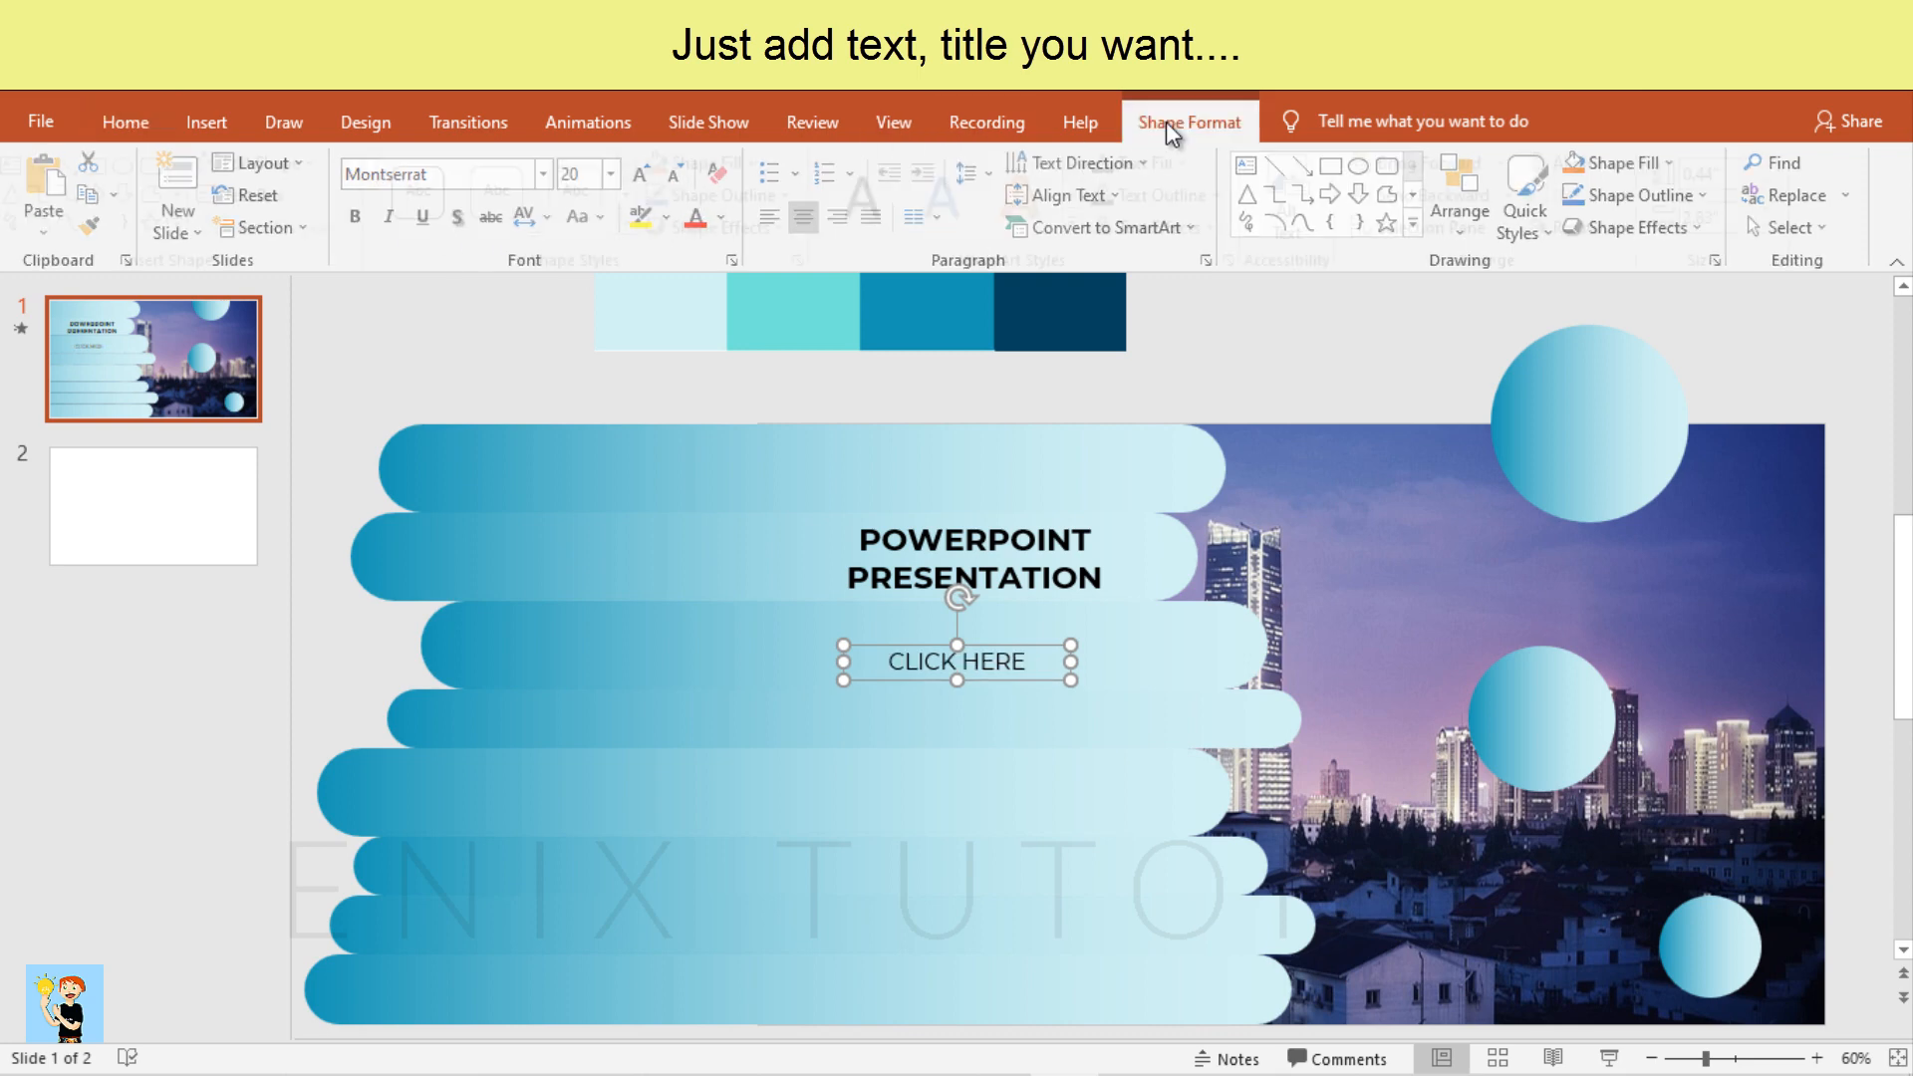
{"action": "left_click", "coordinate": [720, 162]}
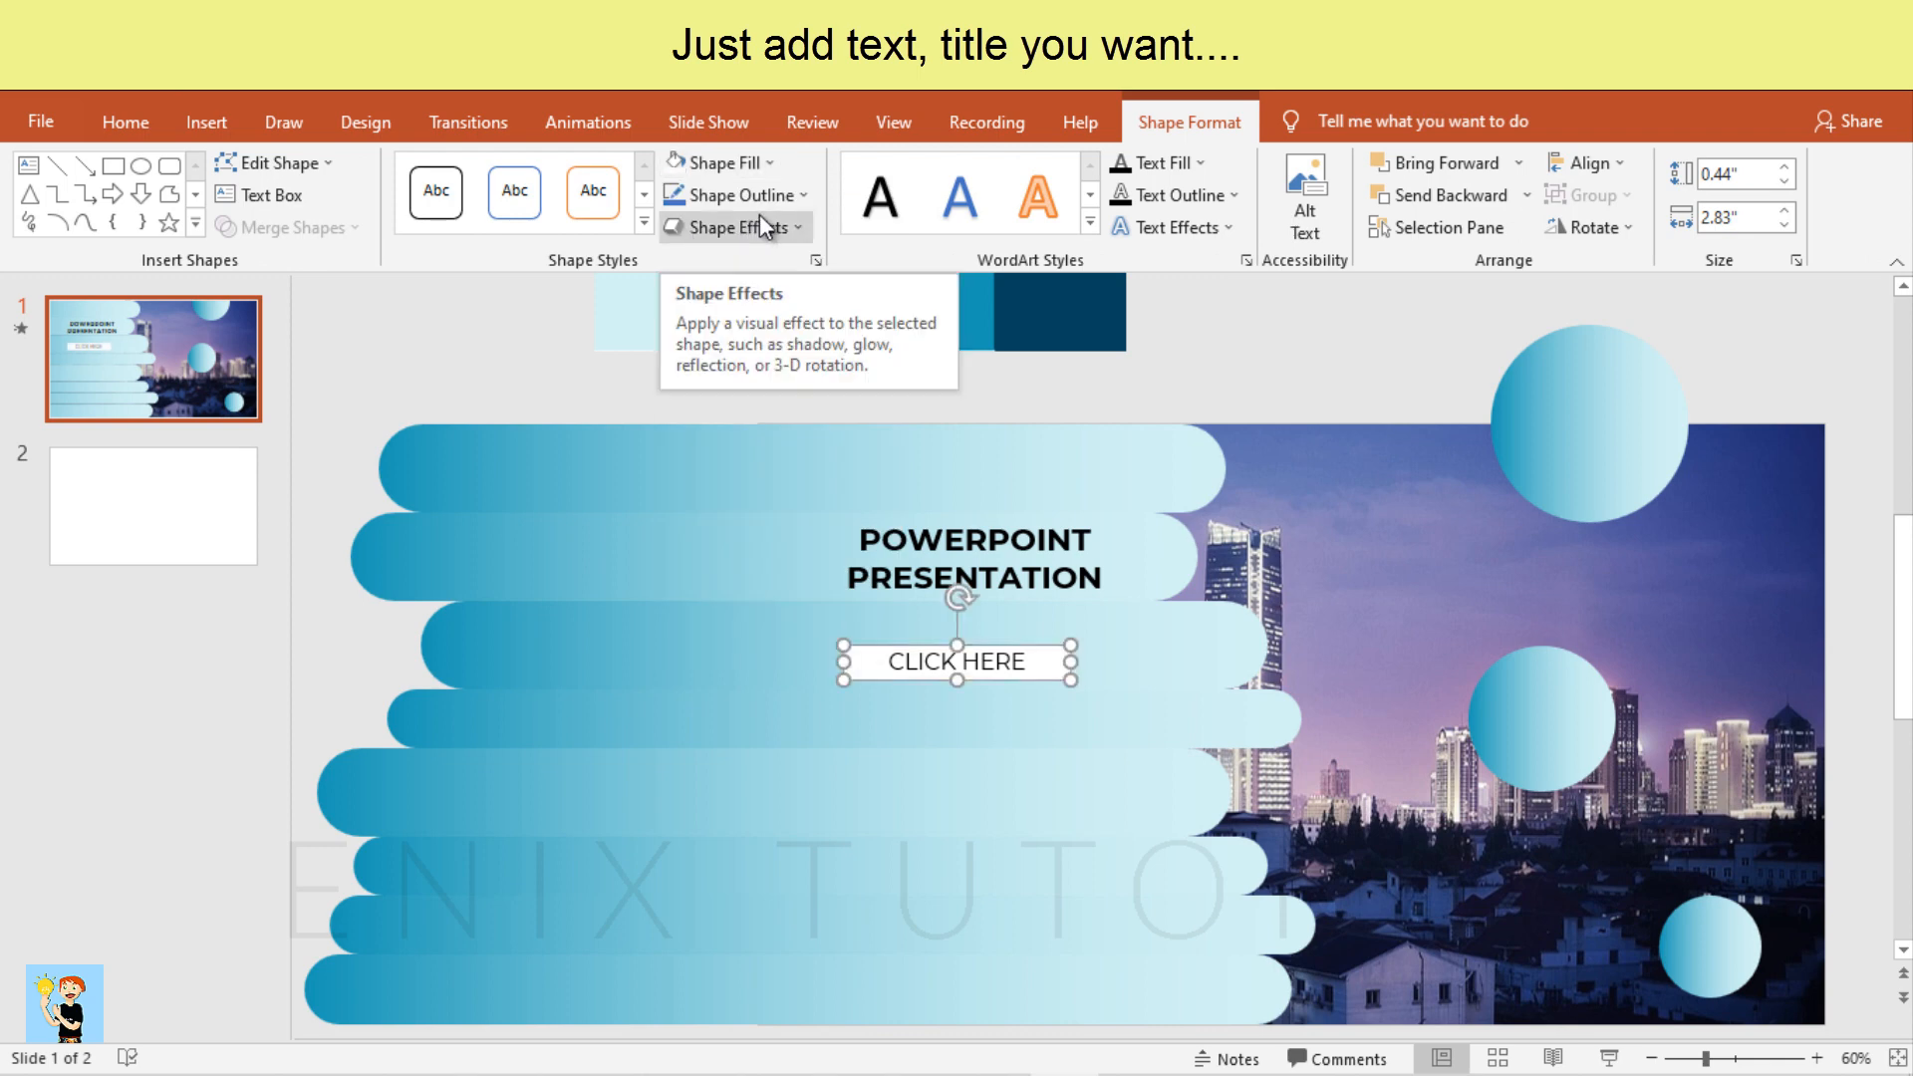
{"action": "left_click", "coordinate": [729, 195]}
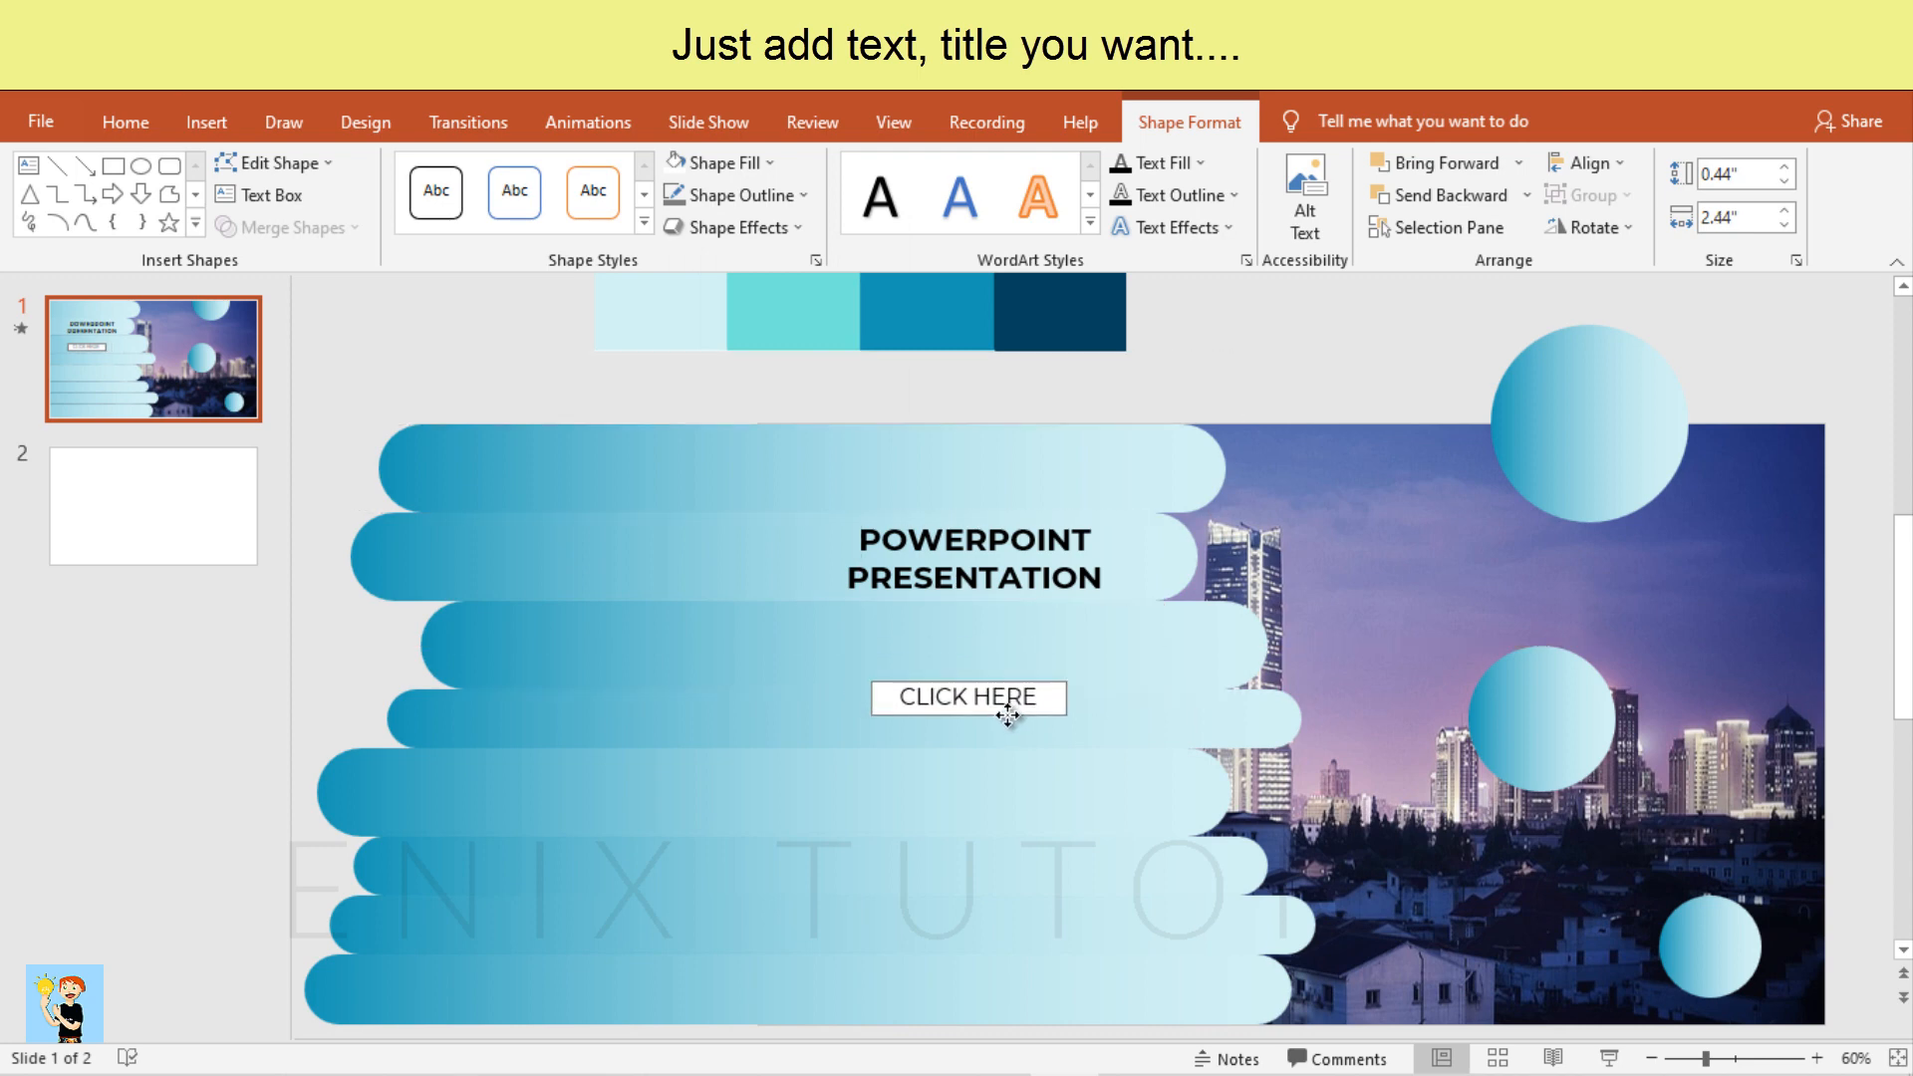
{"action": "left_click", "coordinate": [968, 698]}
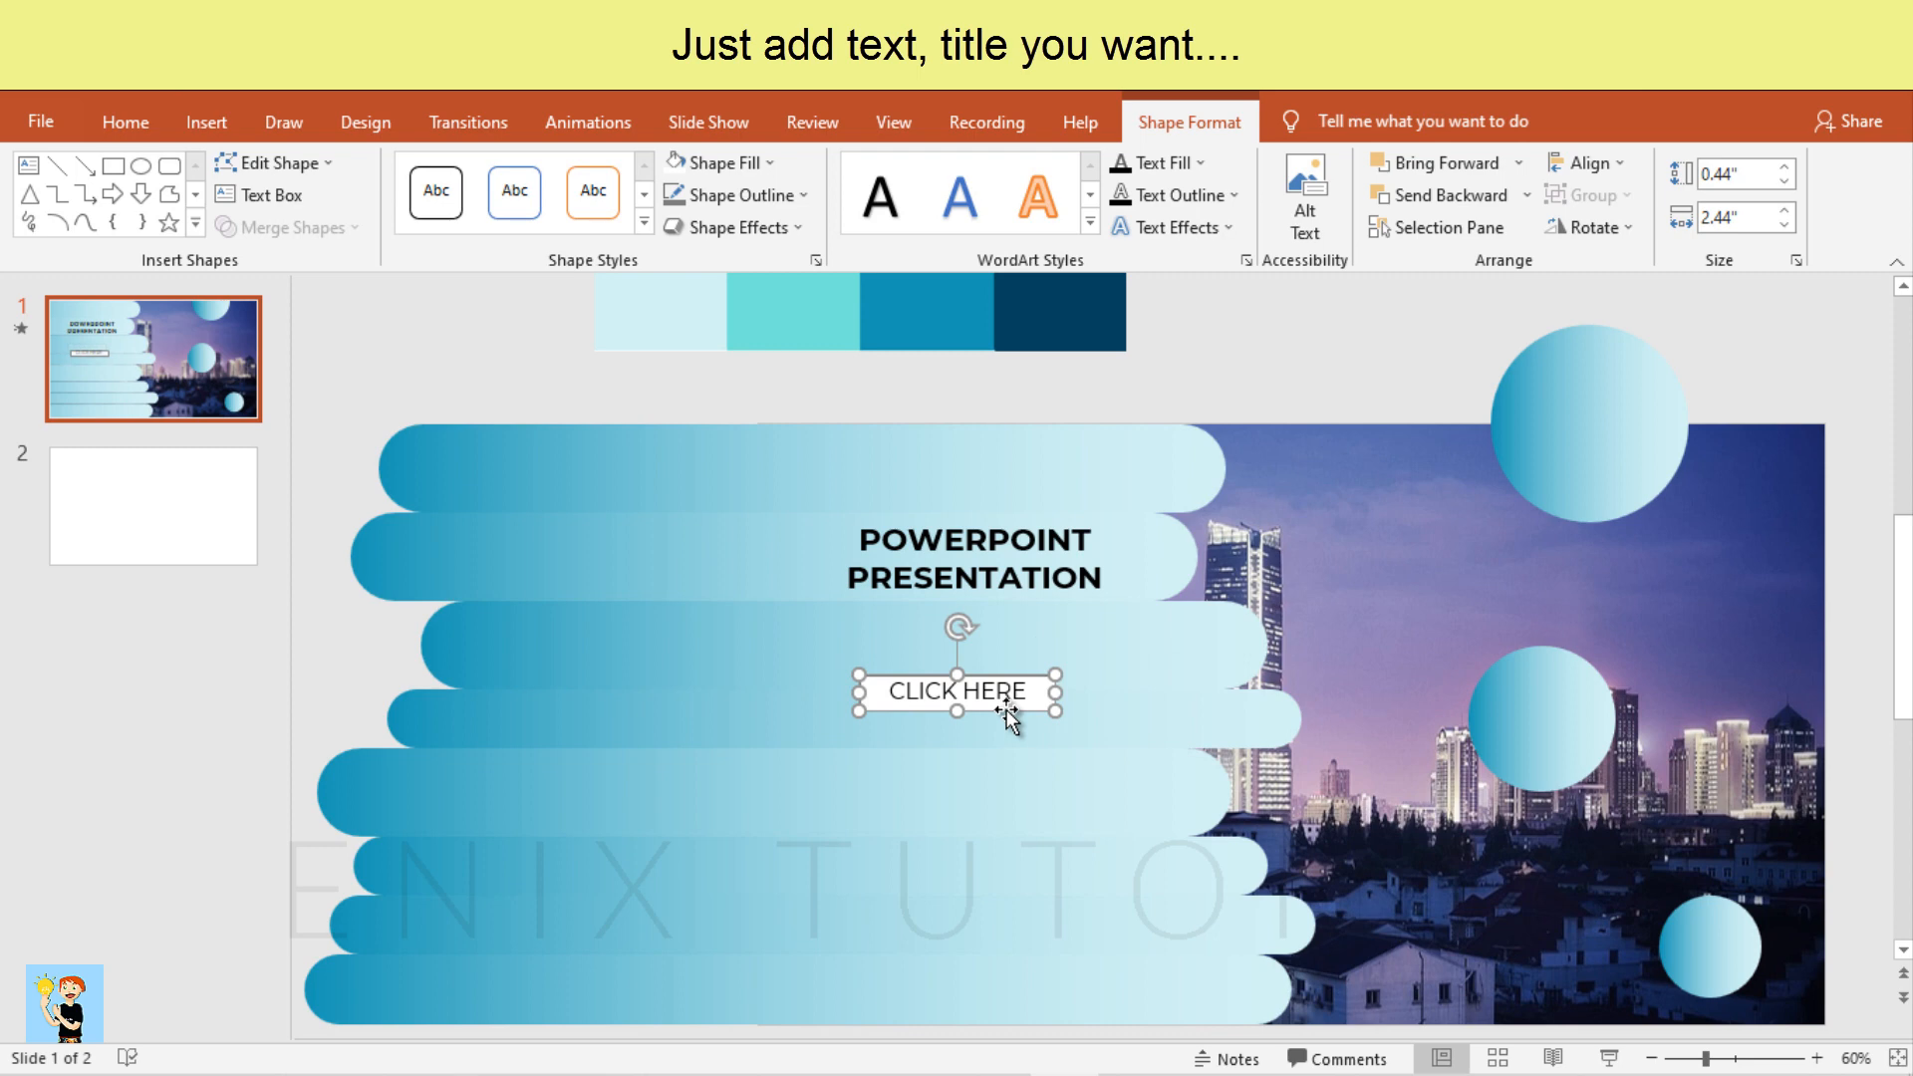
{"action": "mouse_move", "coordinate": [944, 738]}
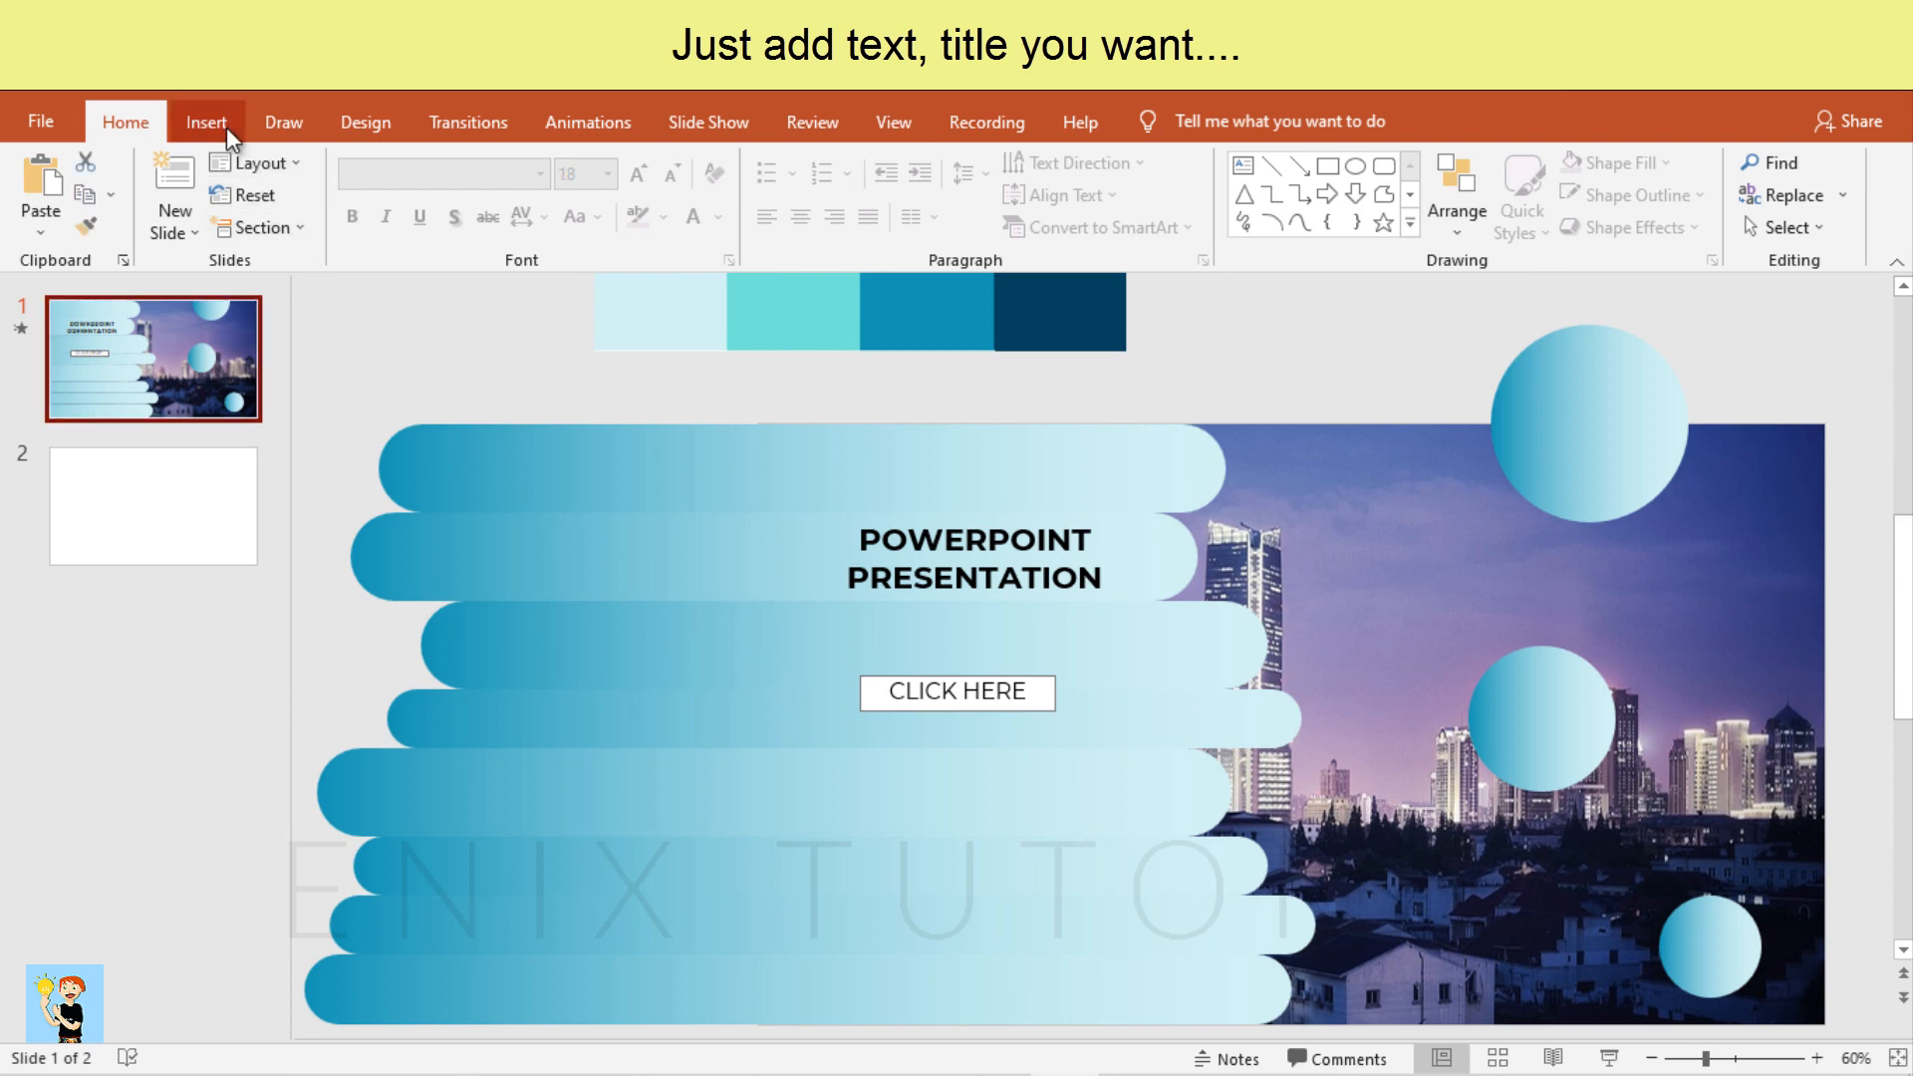
{"action": "left_click", "coordinate": [205, 122]}
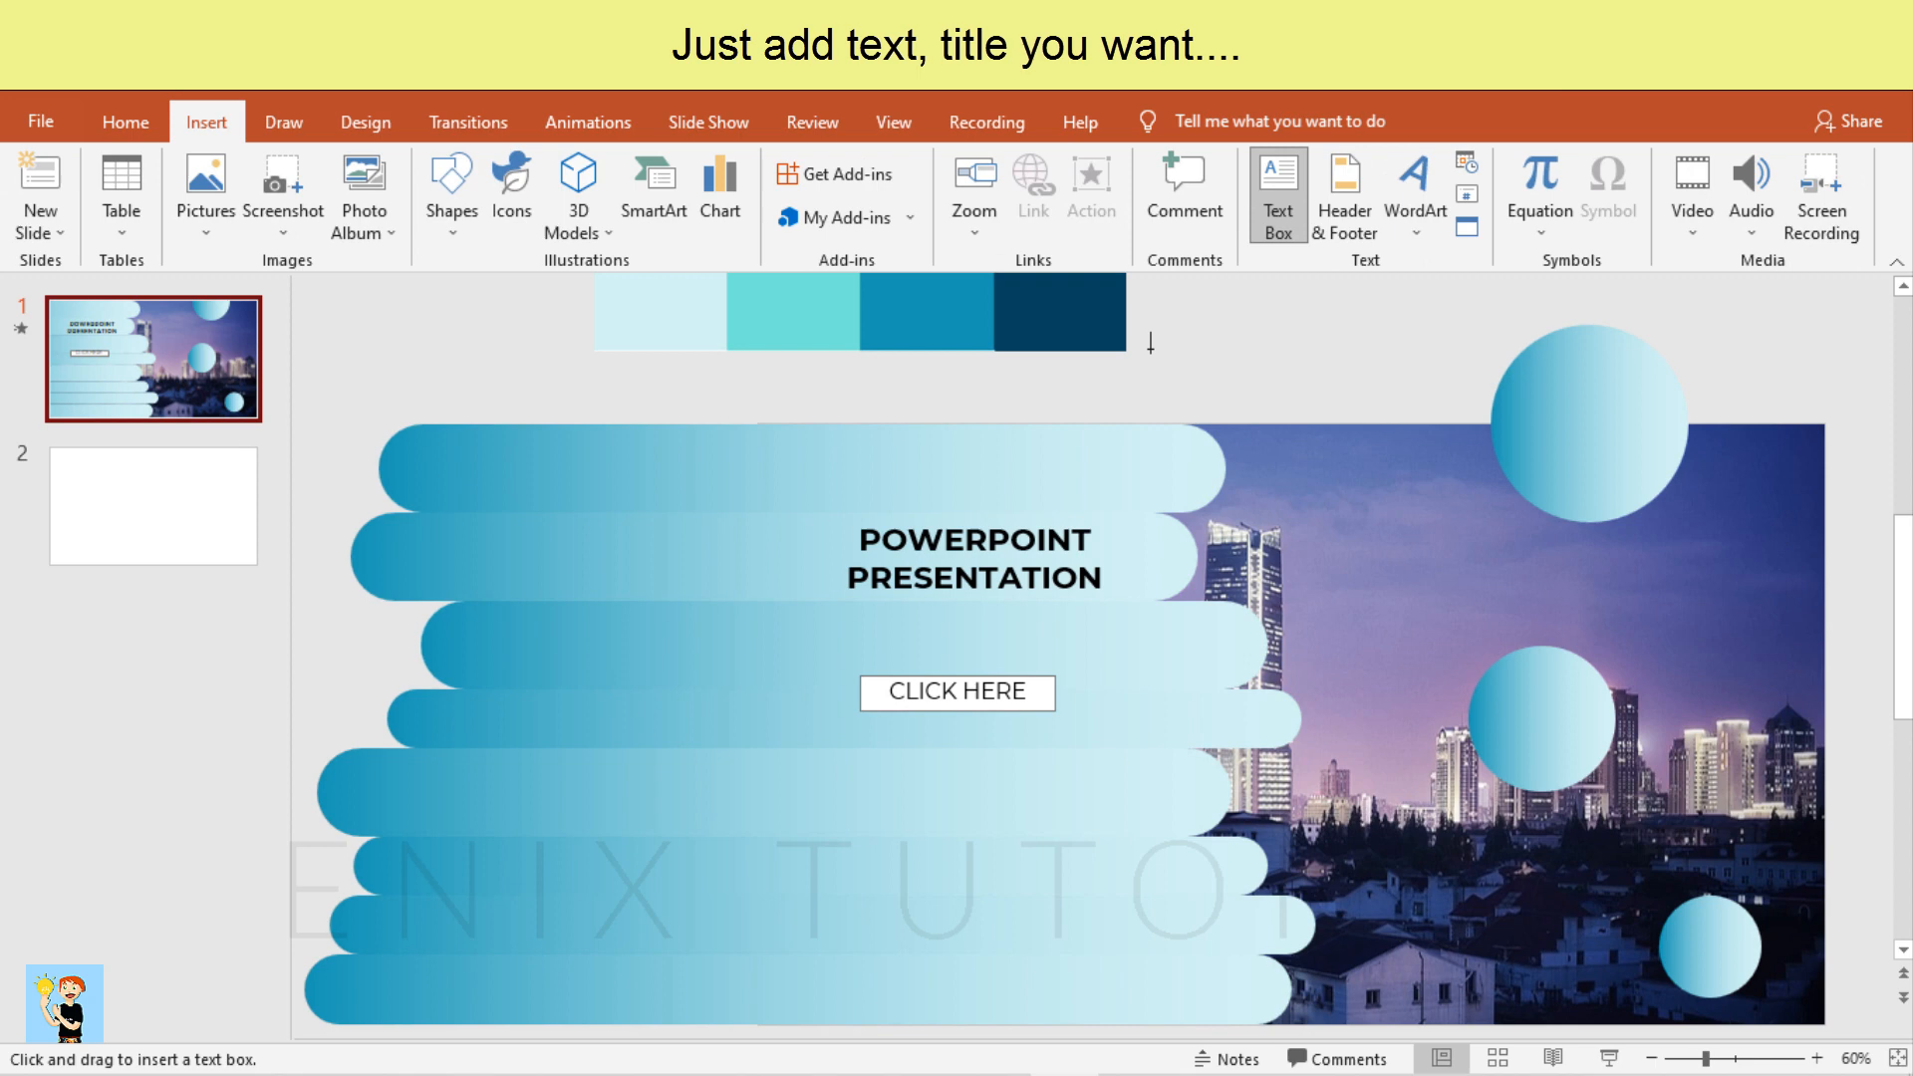
Add a Lorem ipsum text box in Montserrat 16 pt below the CLICK HERE button
{"action": "left_click_drag", "start_coordinate": [793, 773], "coordinate": [1162, 998]}
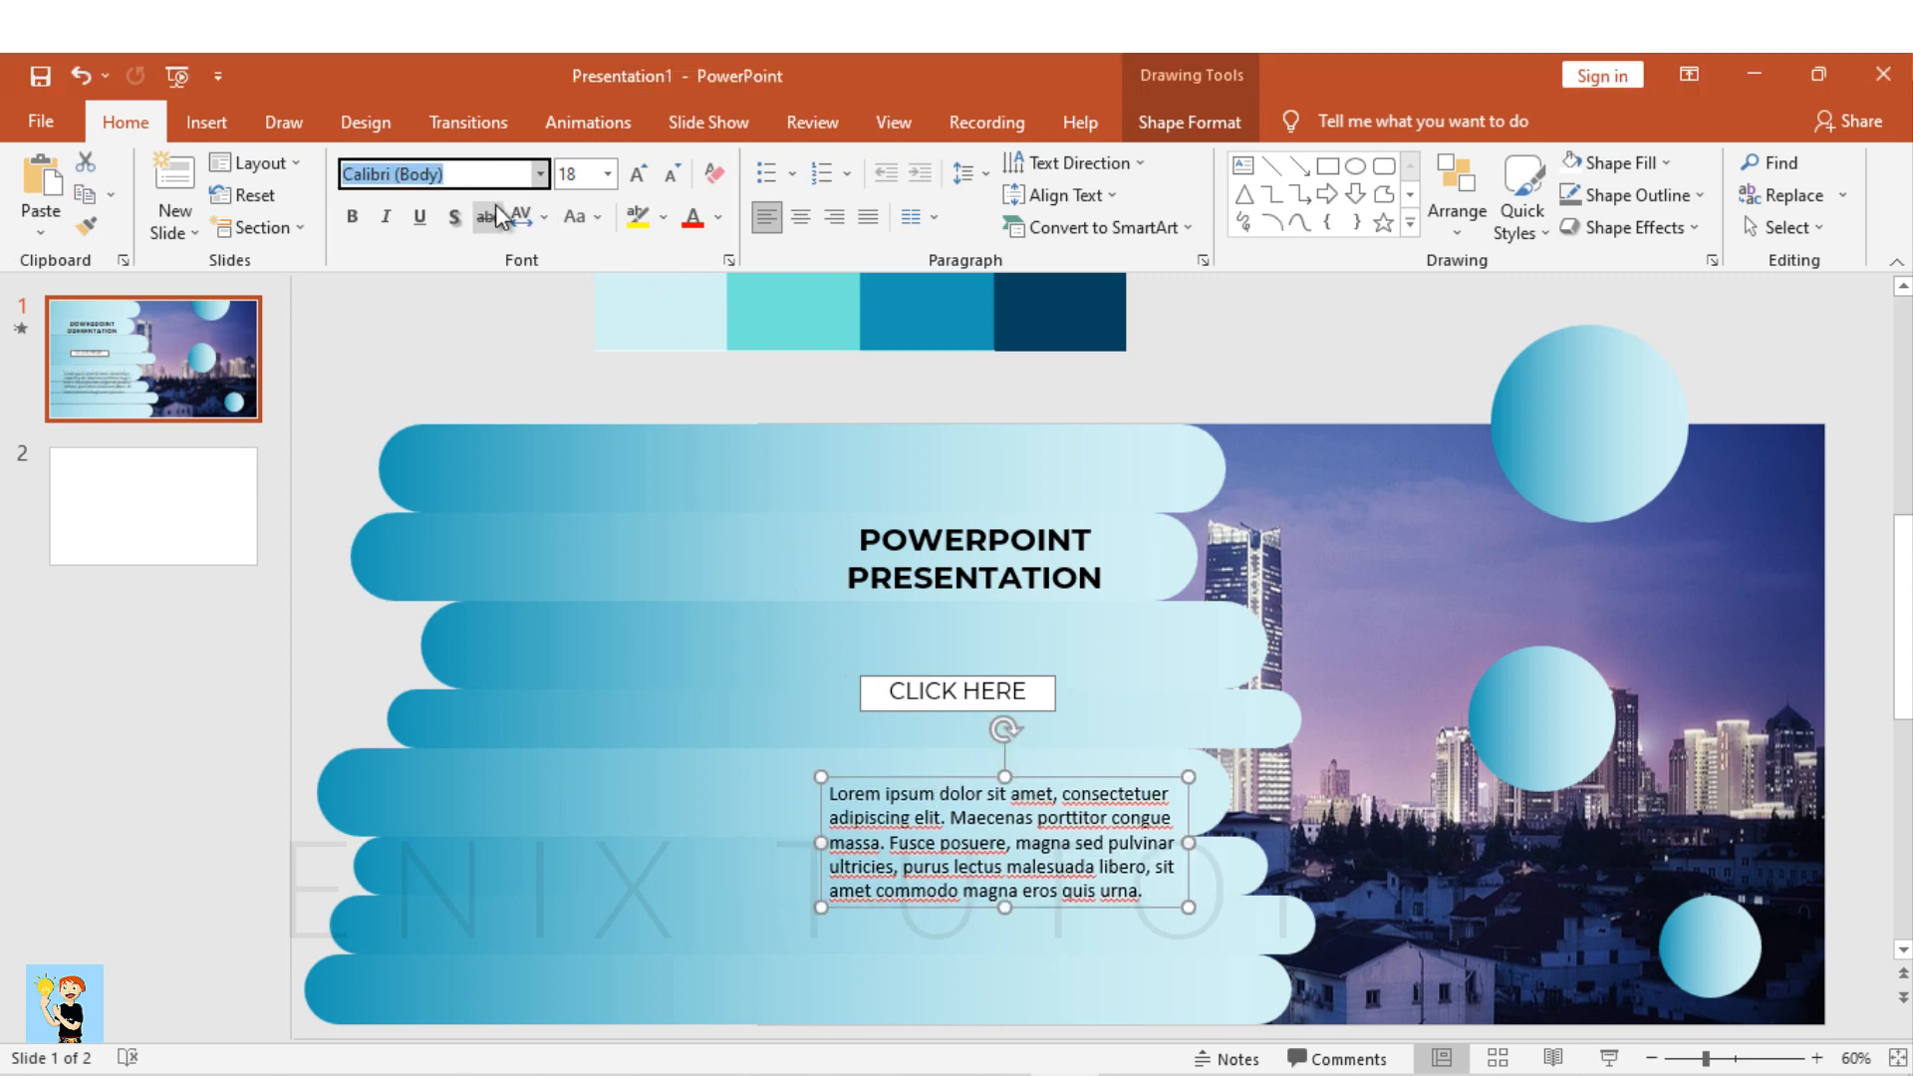
{"action": "type", "text": "Montserrat"}
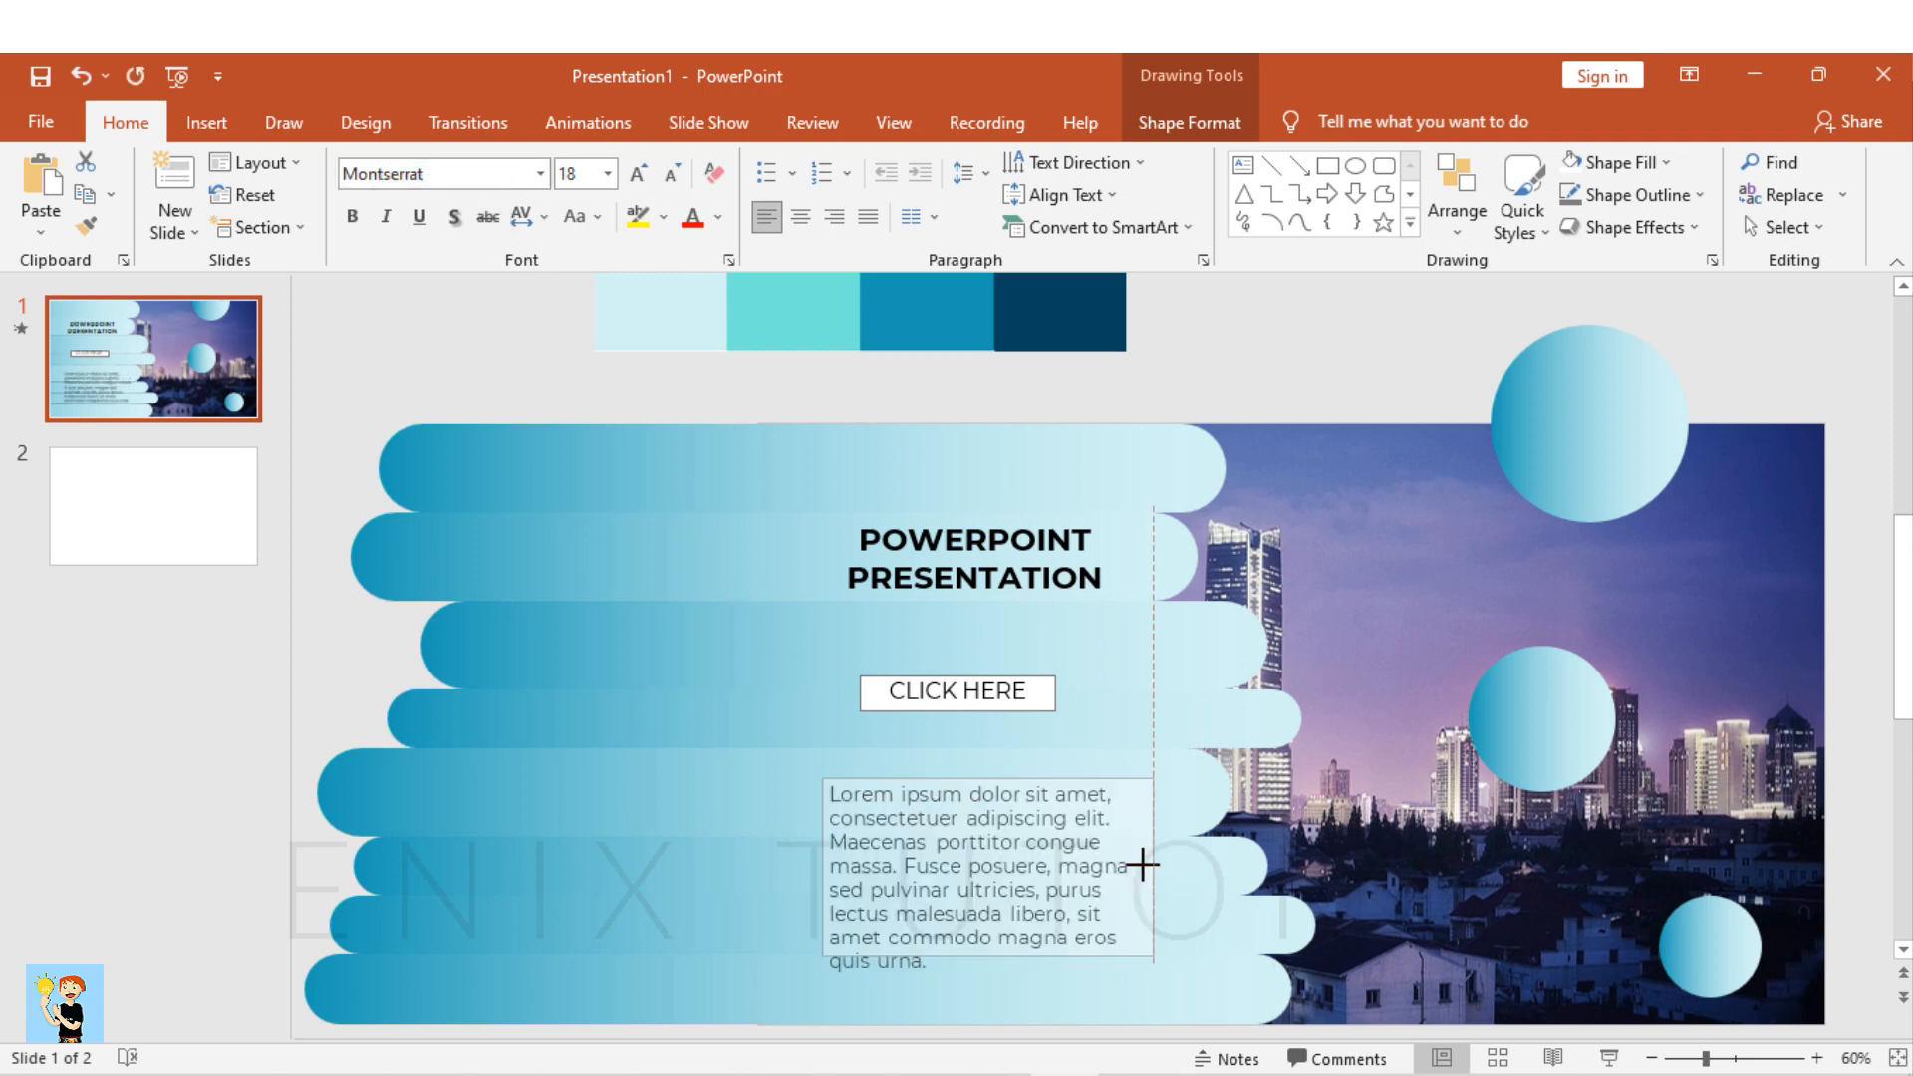
{"action": "left_click", "coordinate": [669, 174]}
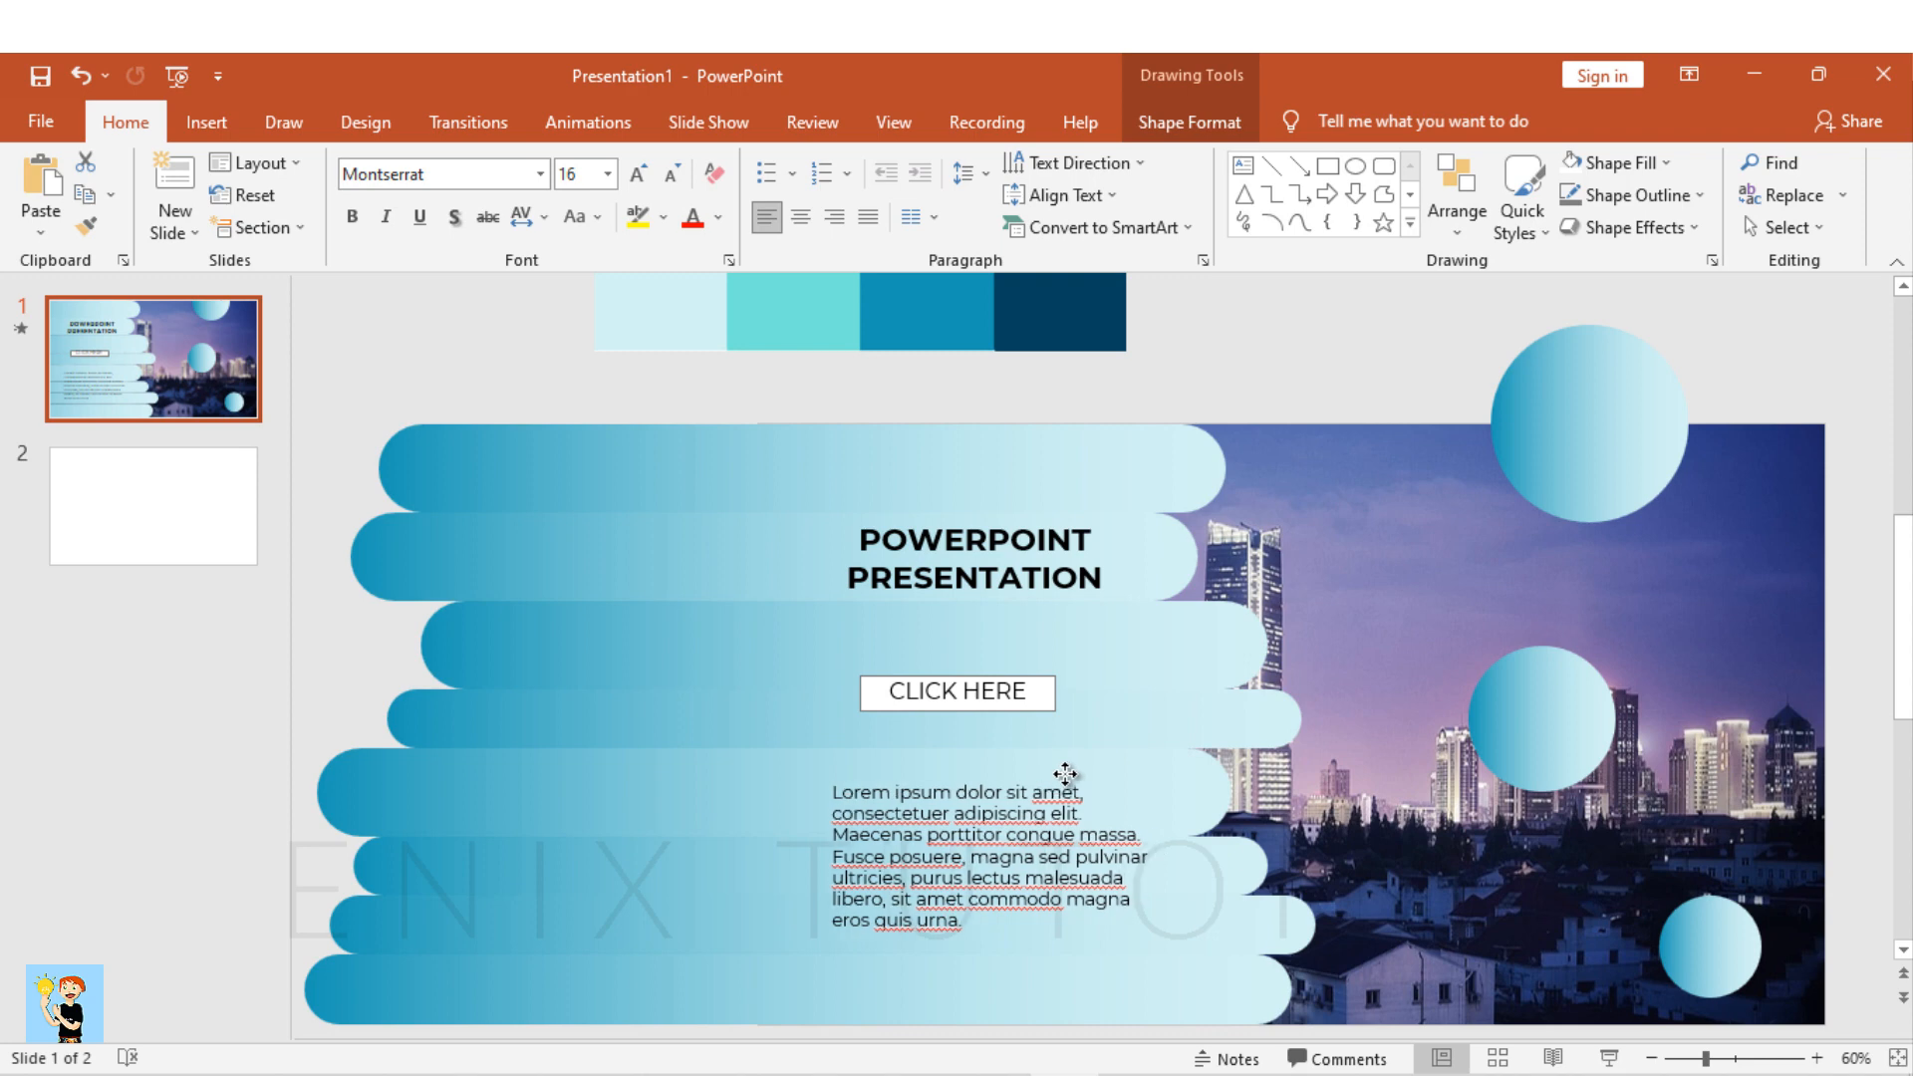
{"action": "left_click", "coordinate": [989, 854]}
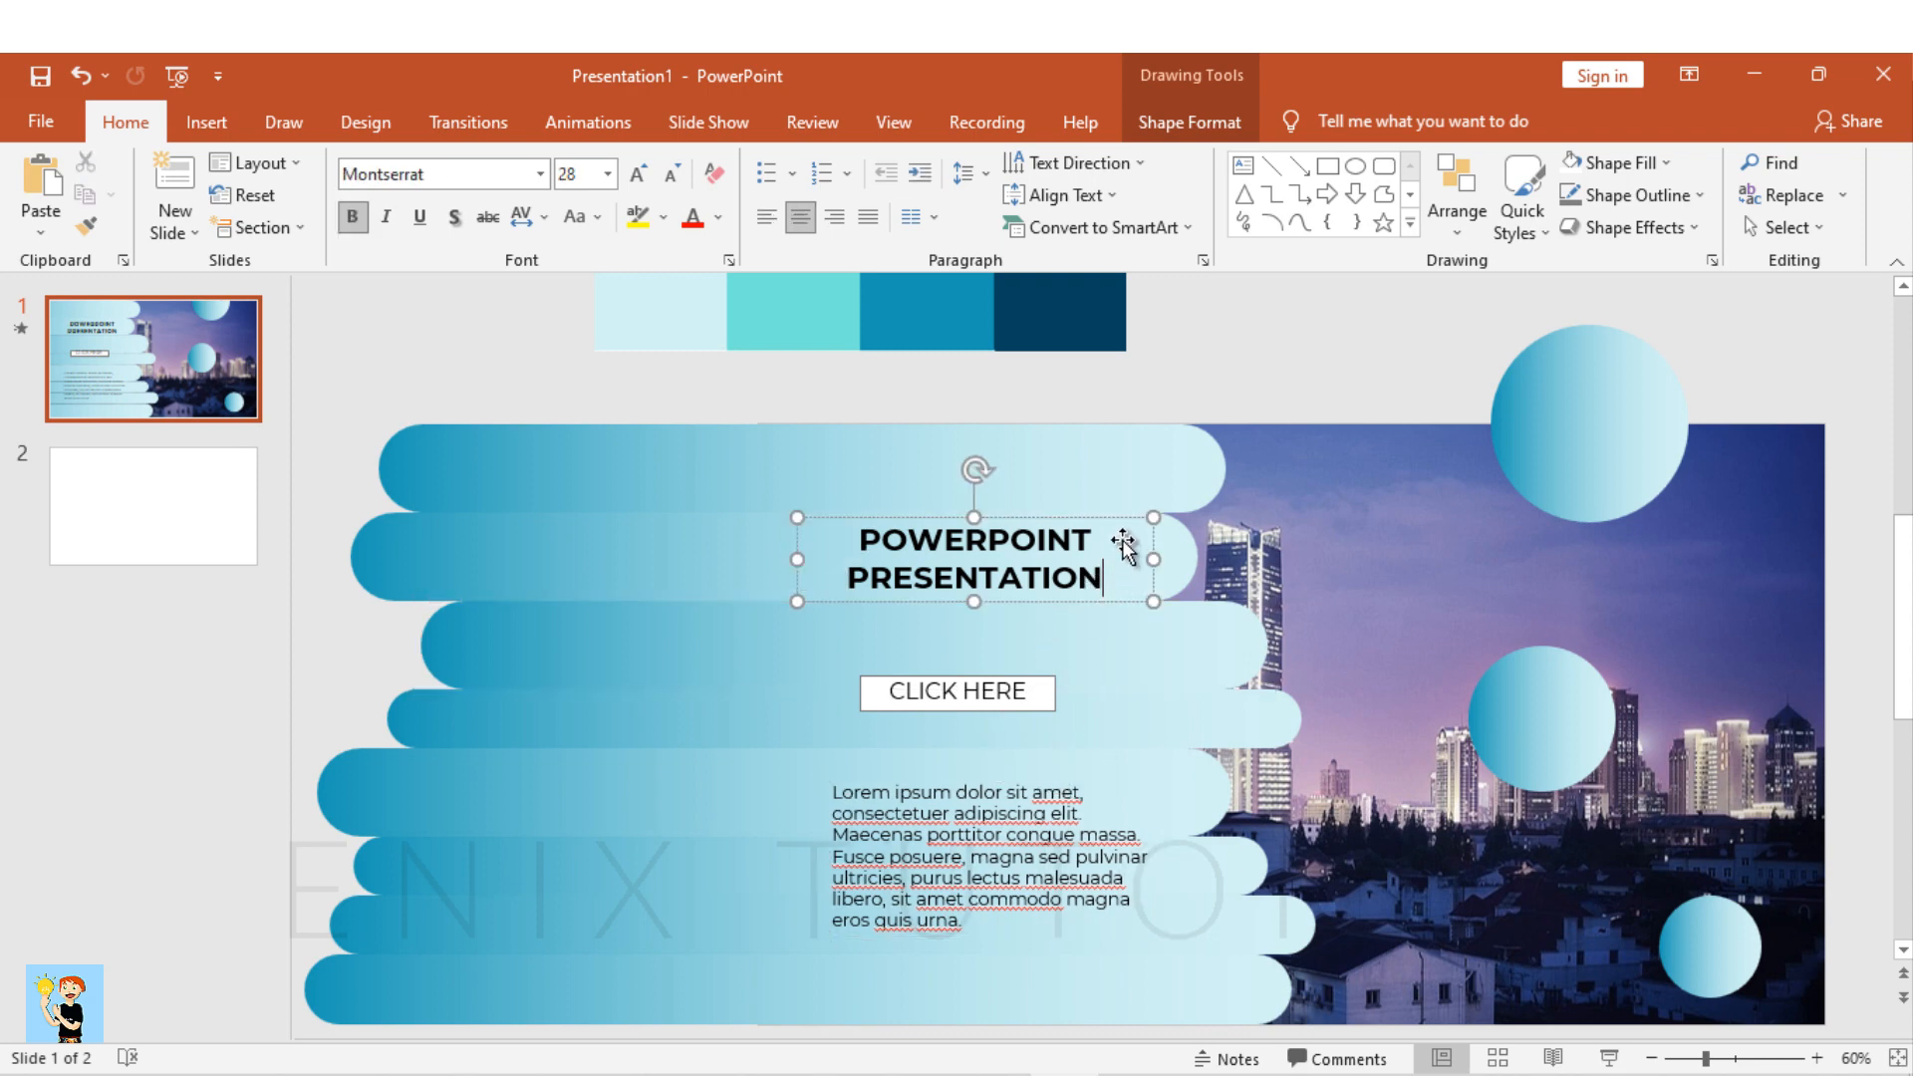
Enlarge the title to 36 pt and play the slide as a slideshow
{"action": "left_click", "coordinate": [637, 173]}
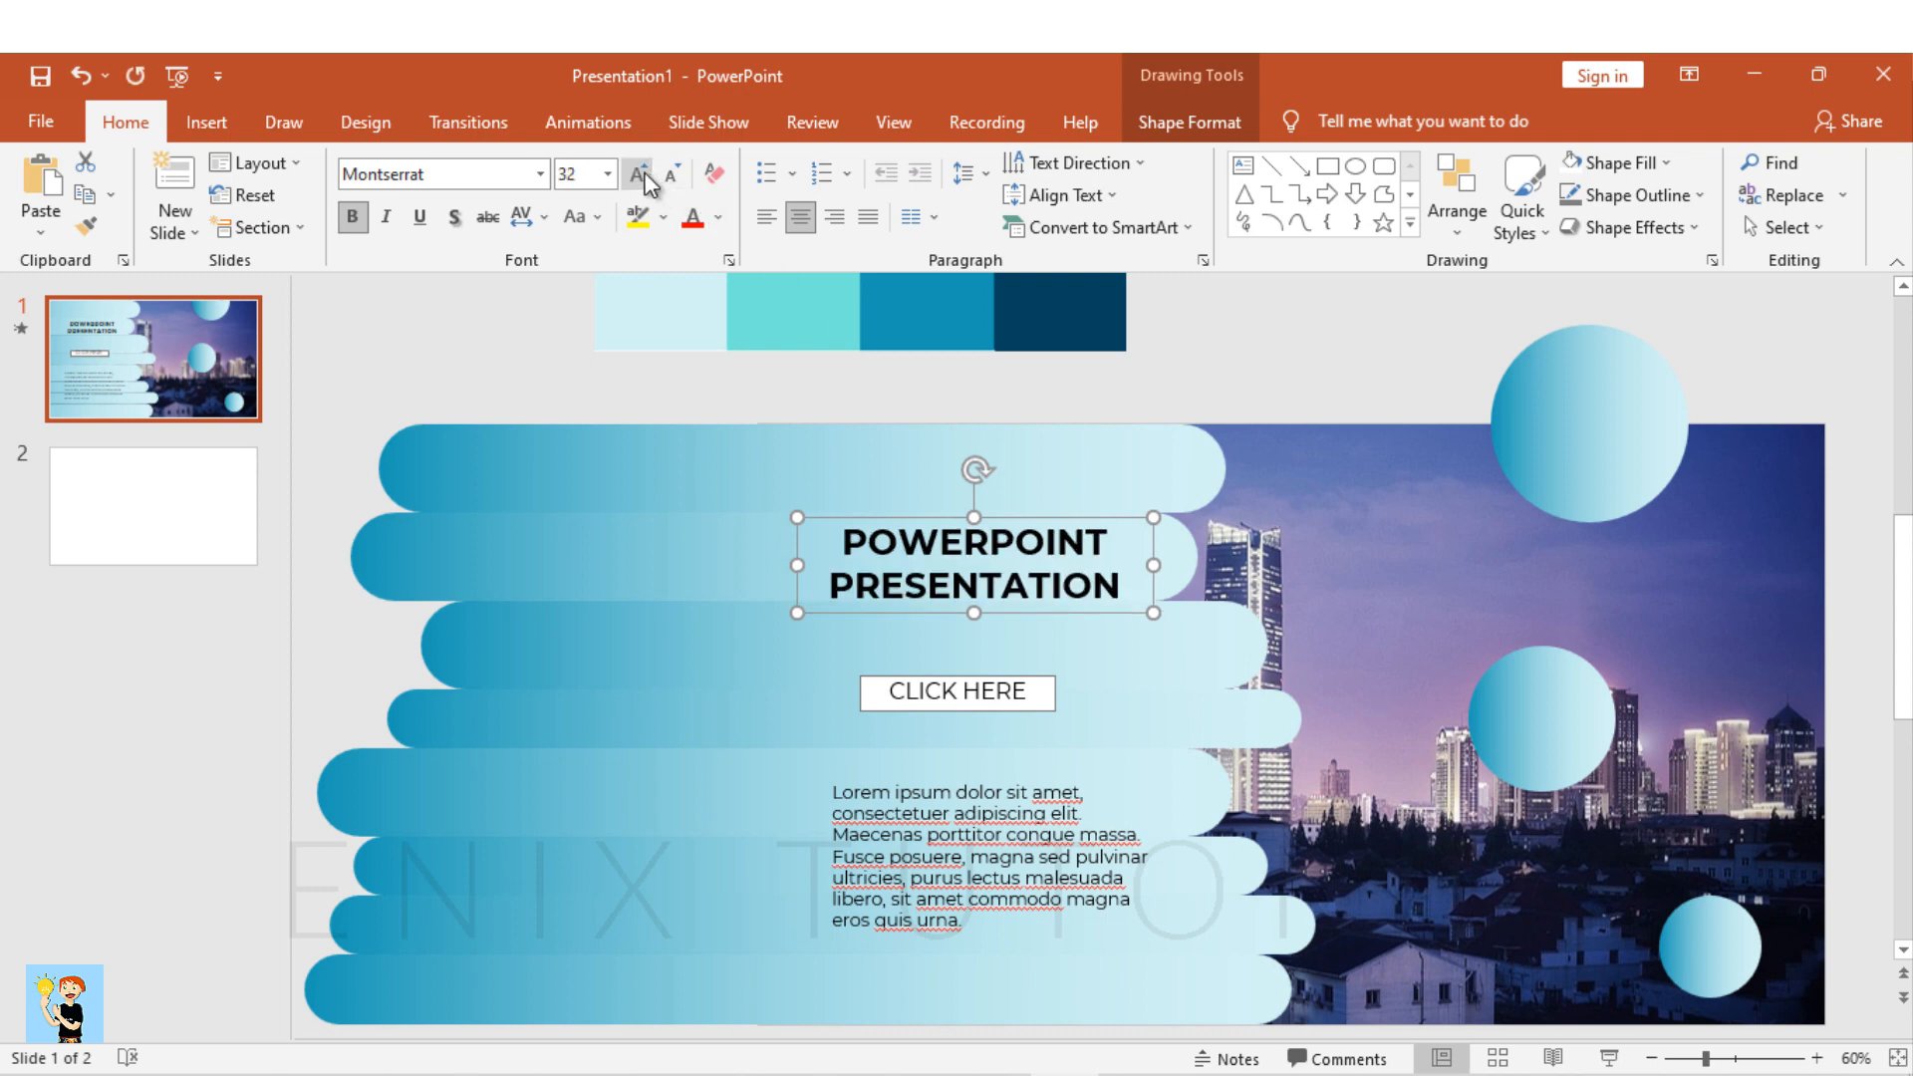
{"action": "left_click", "coordinate": [634, 173]}
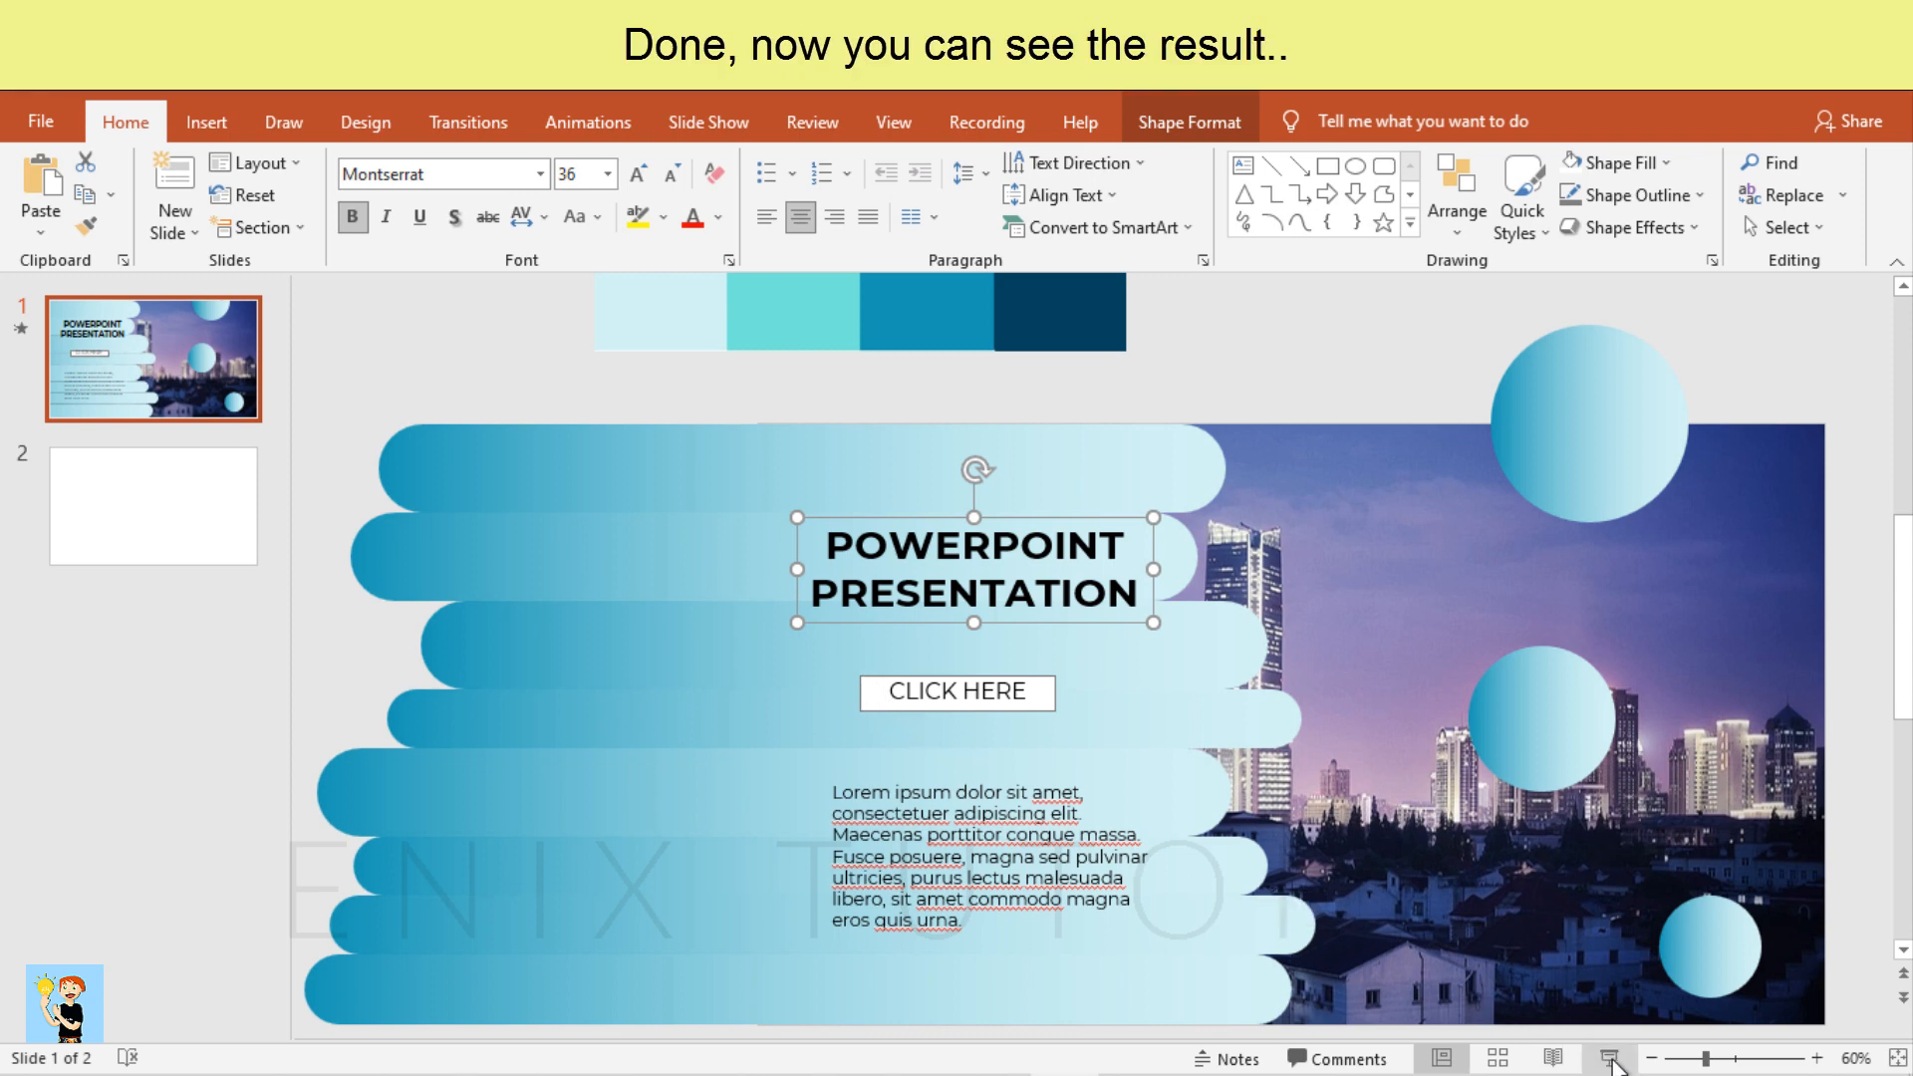
{"action": "left_click", "coordinate": [1612, 1058]}
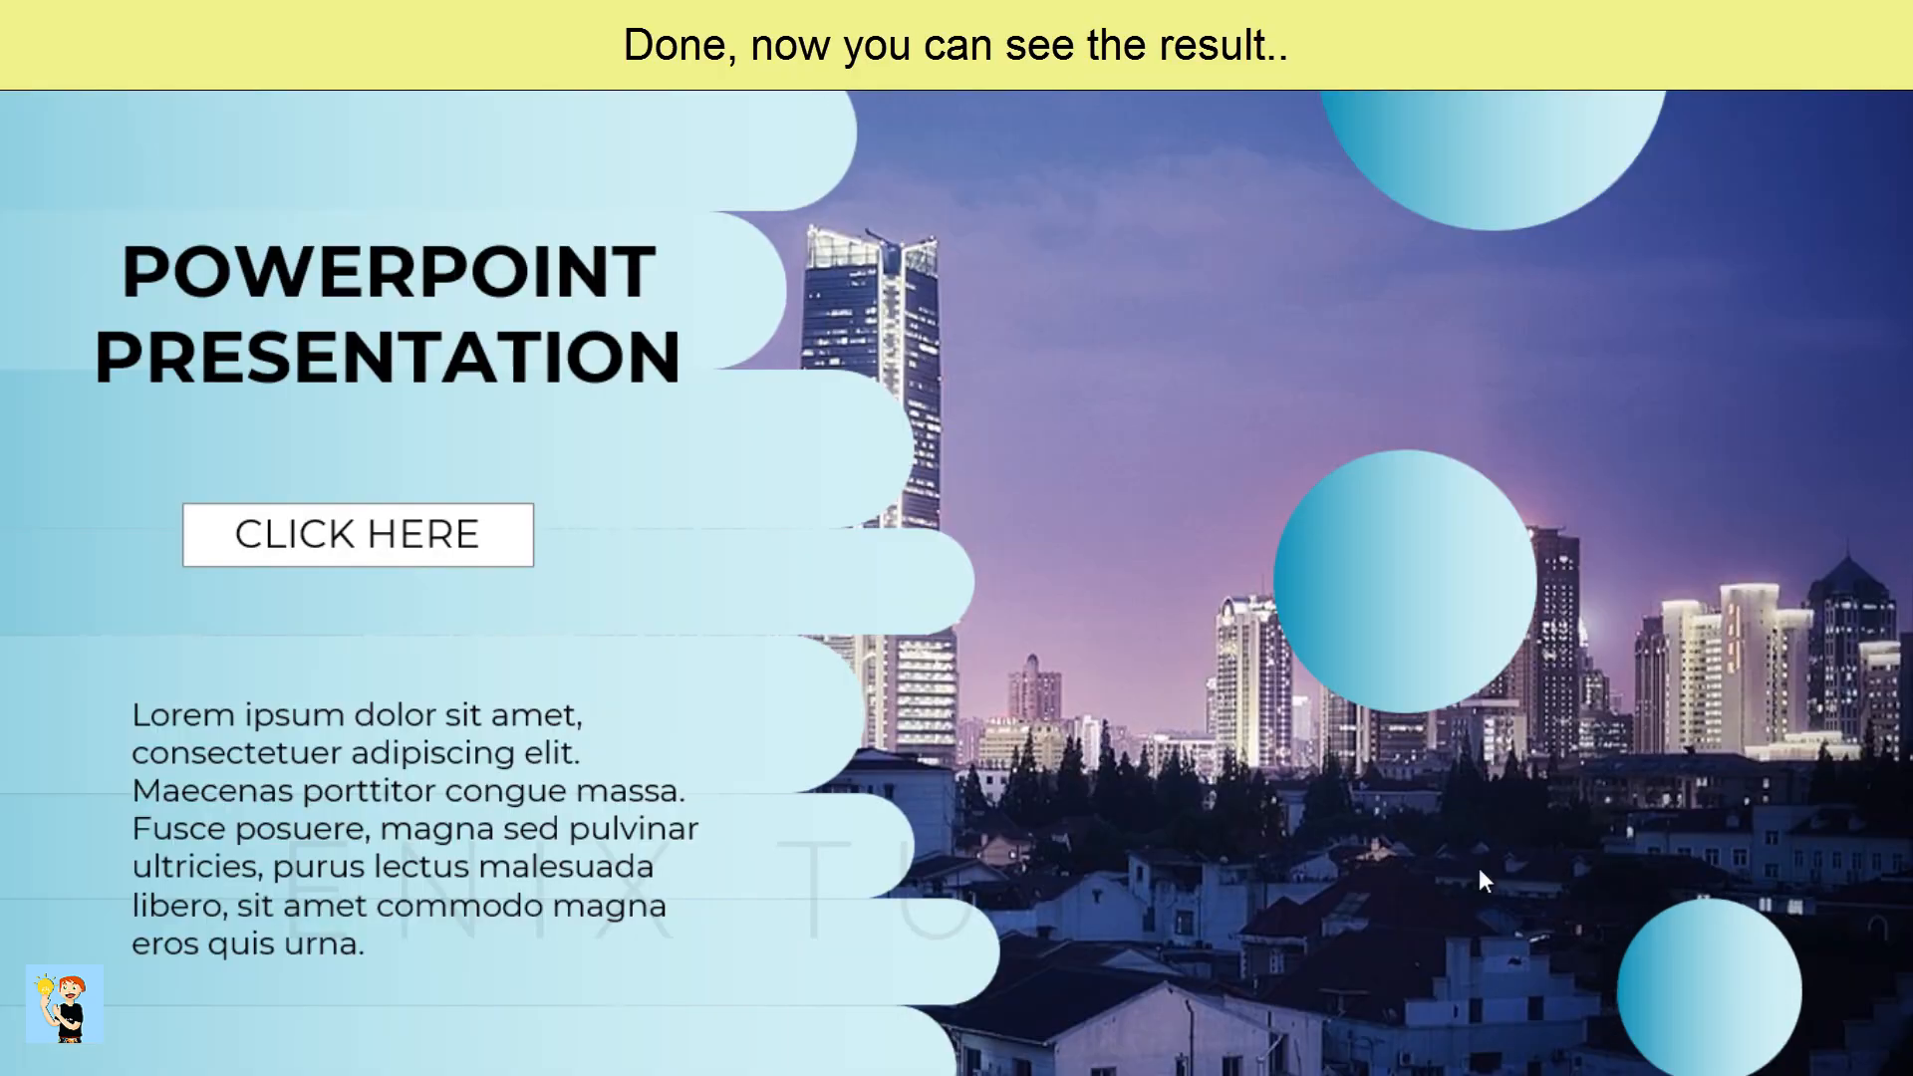